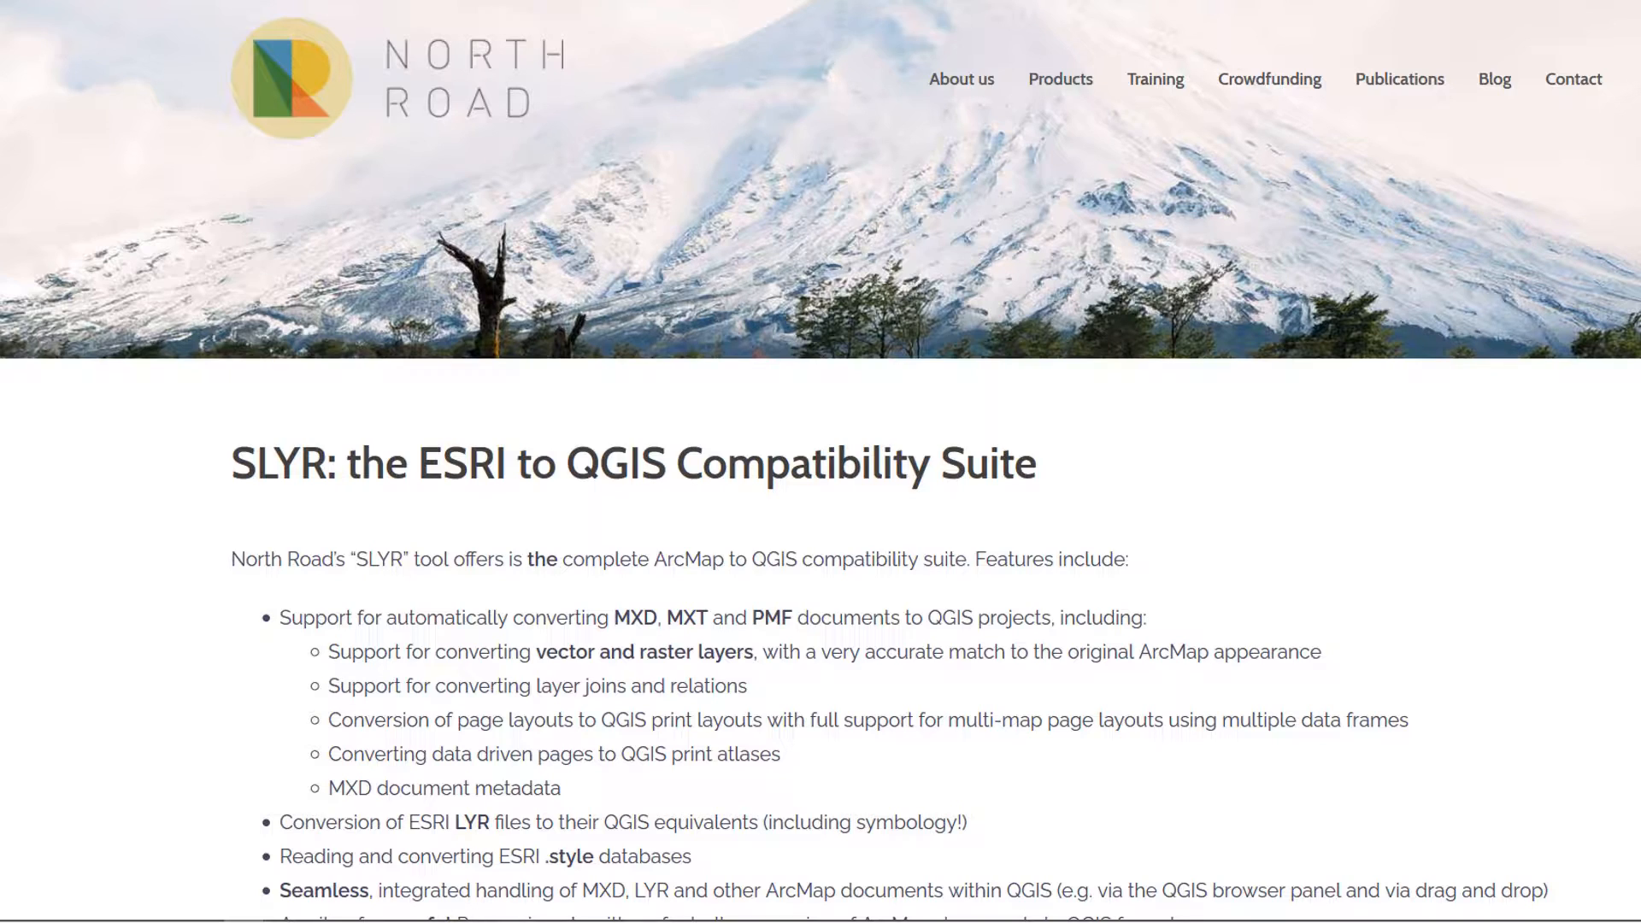
pyautogui.moveTo(1609, 582)
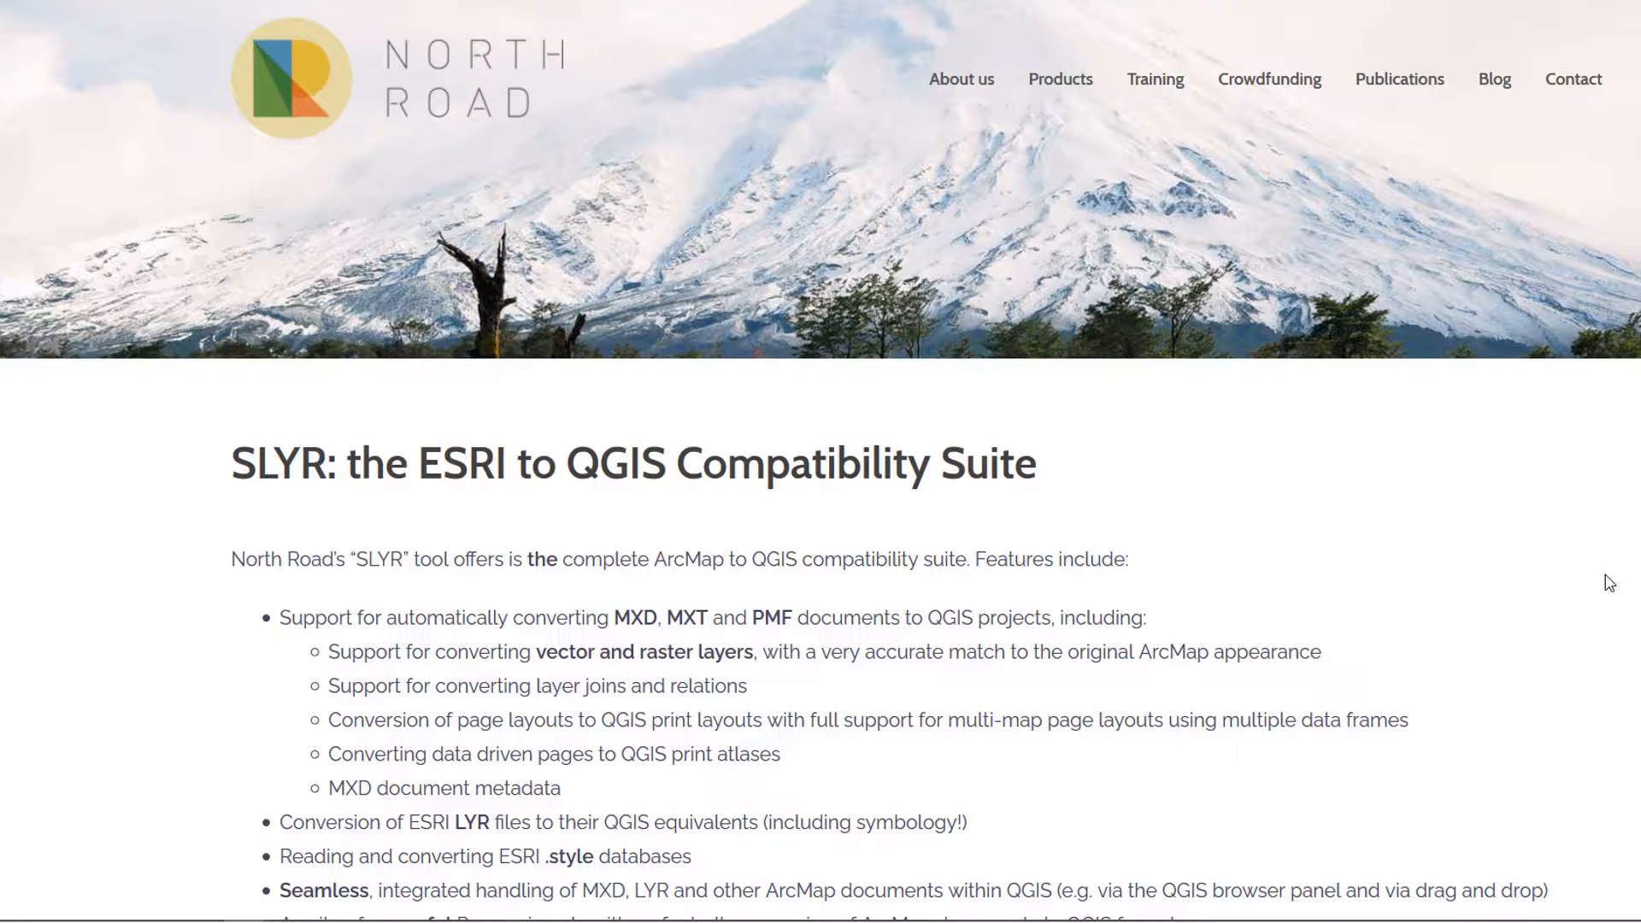
pyautogui.moveTo(1570, 593)
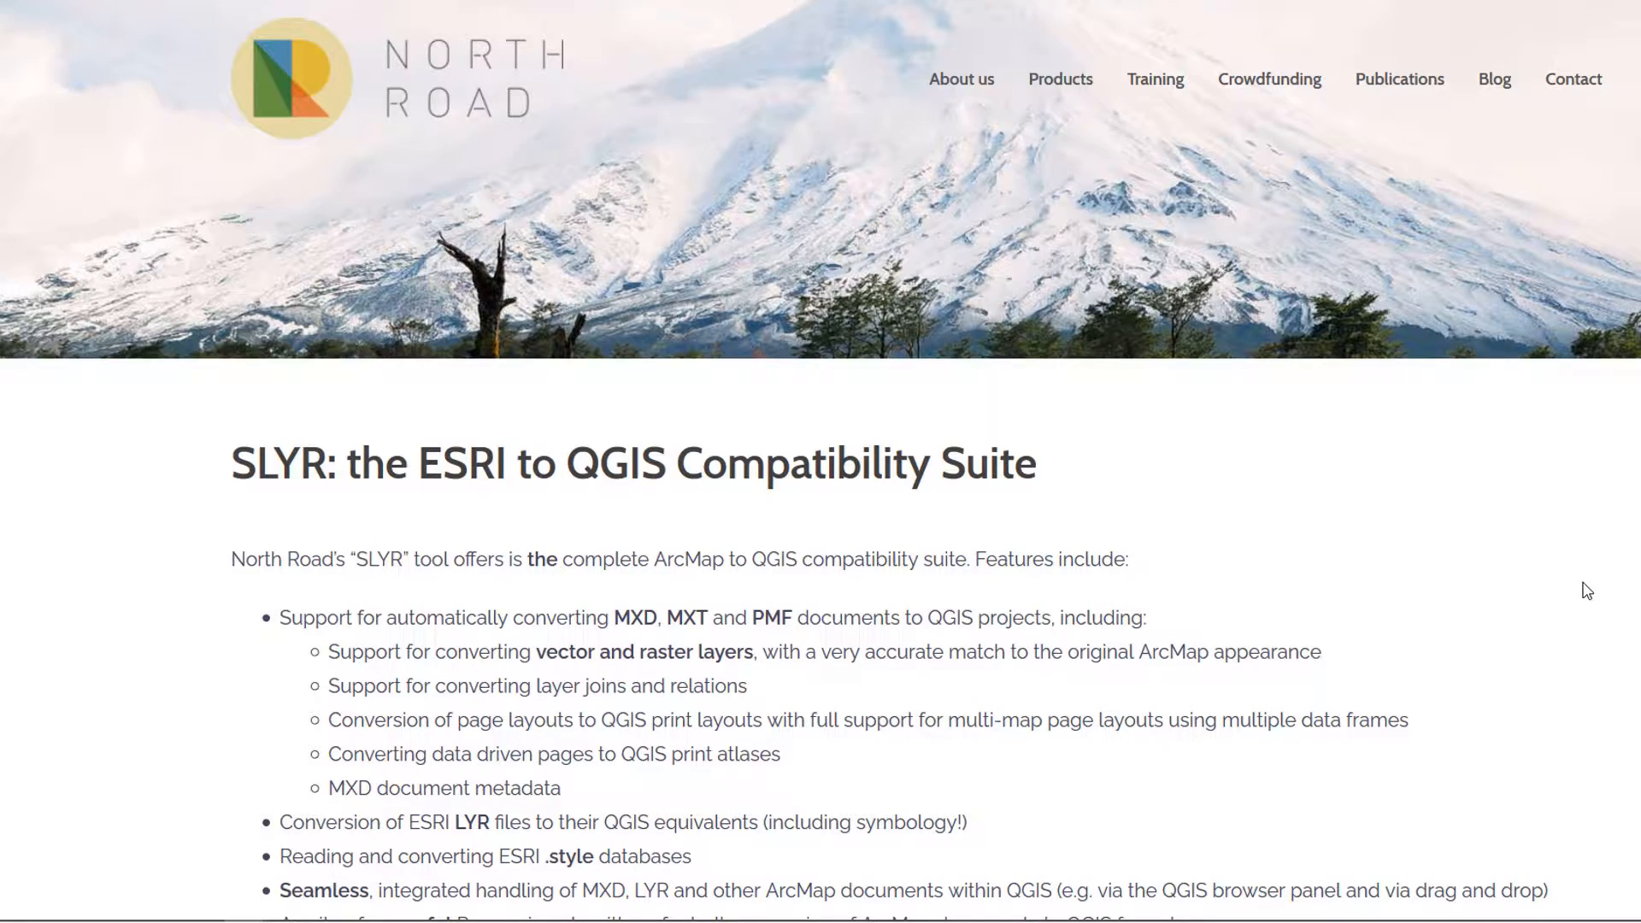
pyautogui.moveTo(1140, 511)
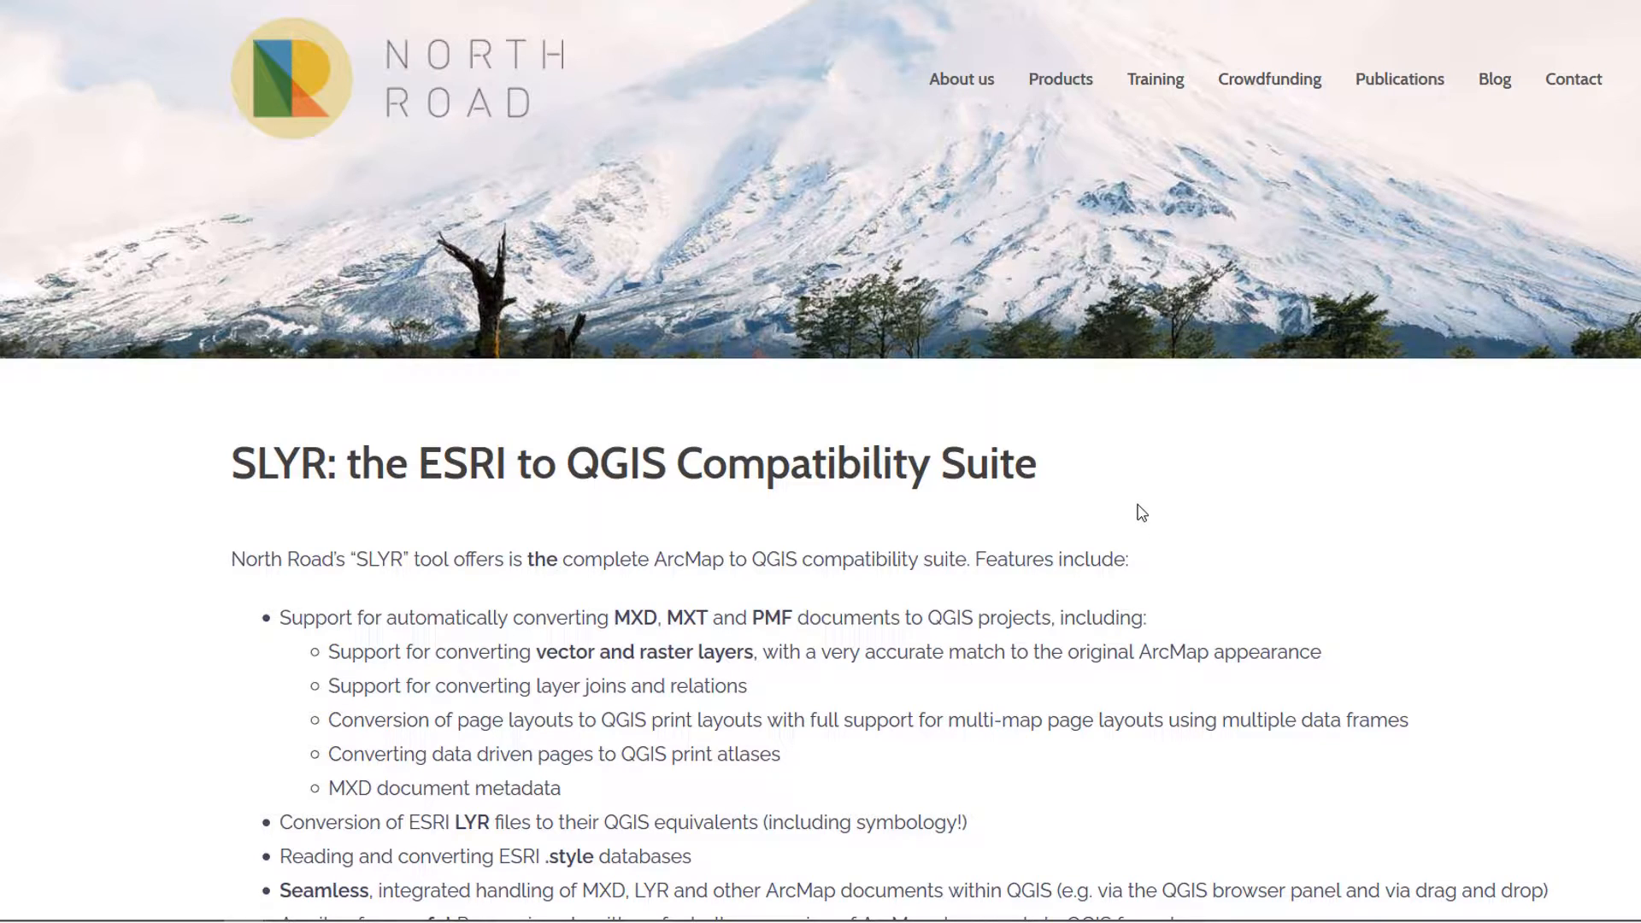
pyautogui.moveTo(1150, 509)
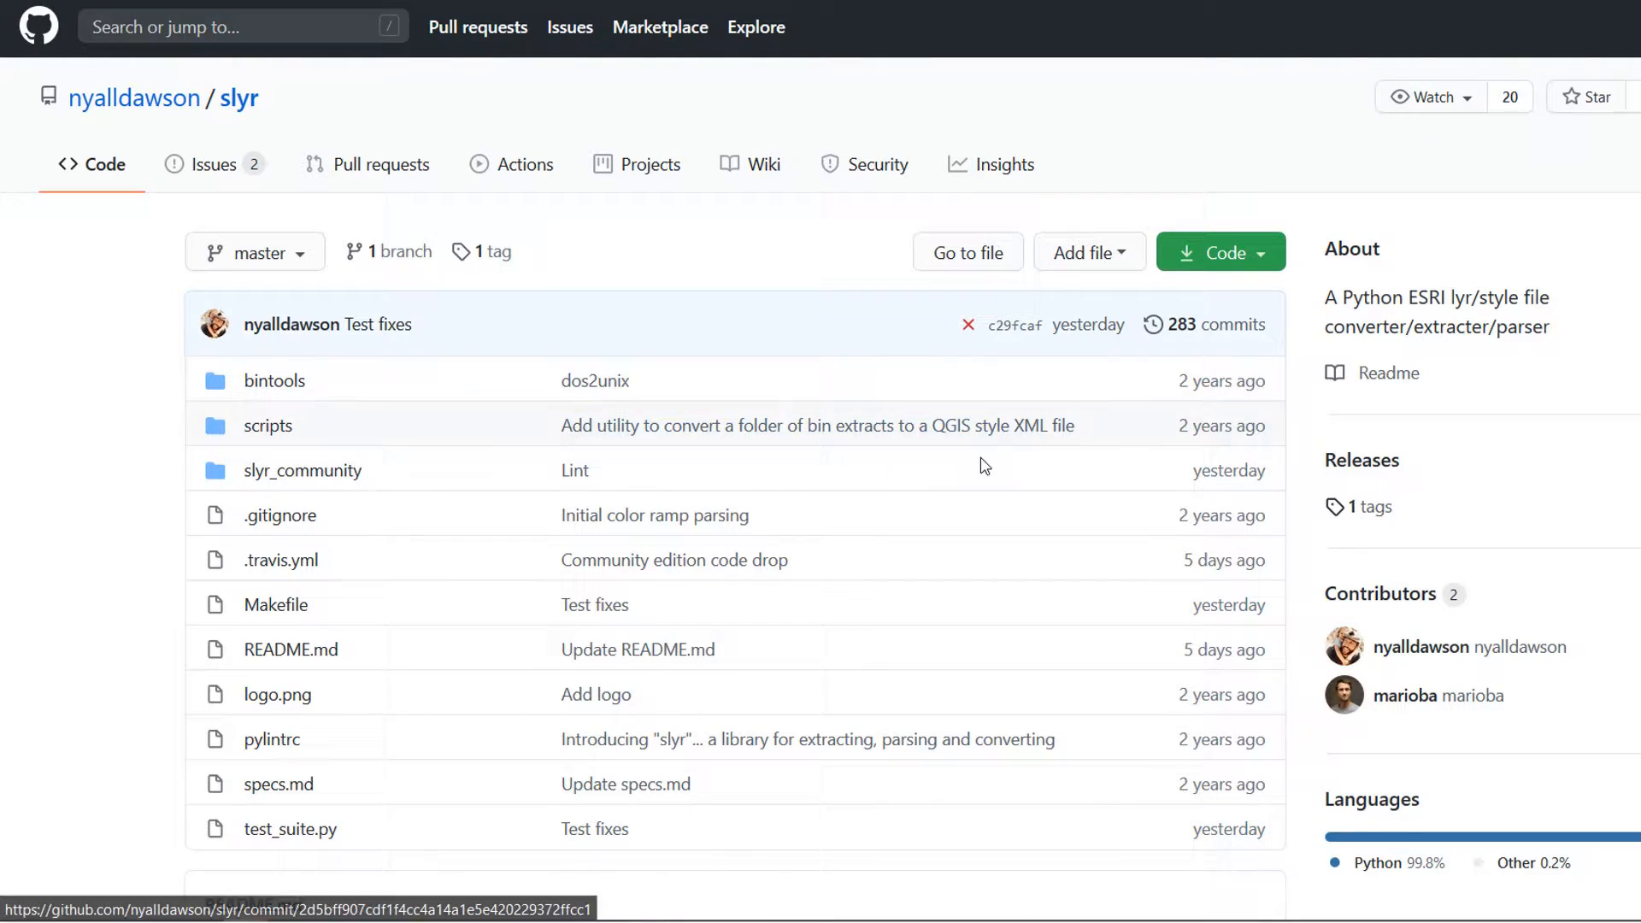
# Download mdbtools-win as a ZIP and choose the mdbTools folder on Local Disk (C:) as the save location.
pyautogui.scroll(-3)
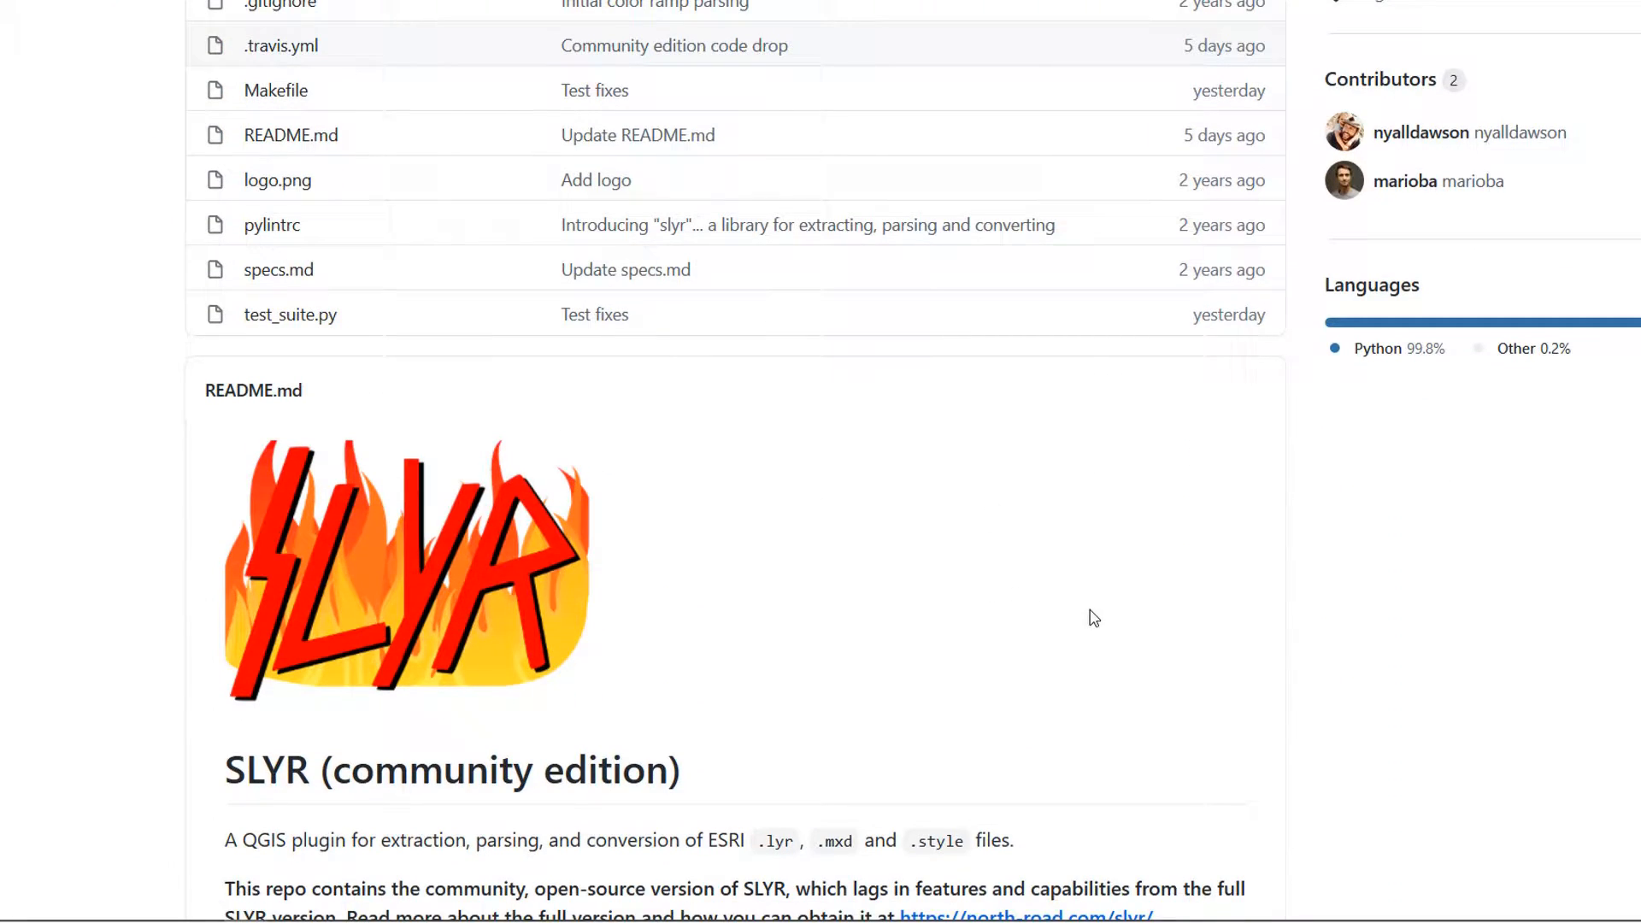
pyautogui.moveTo(1108, 617)
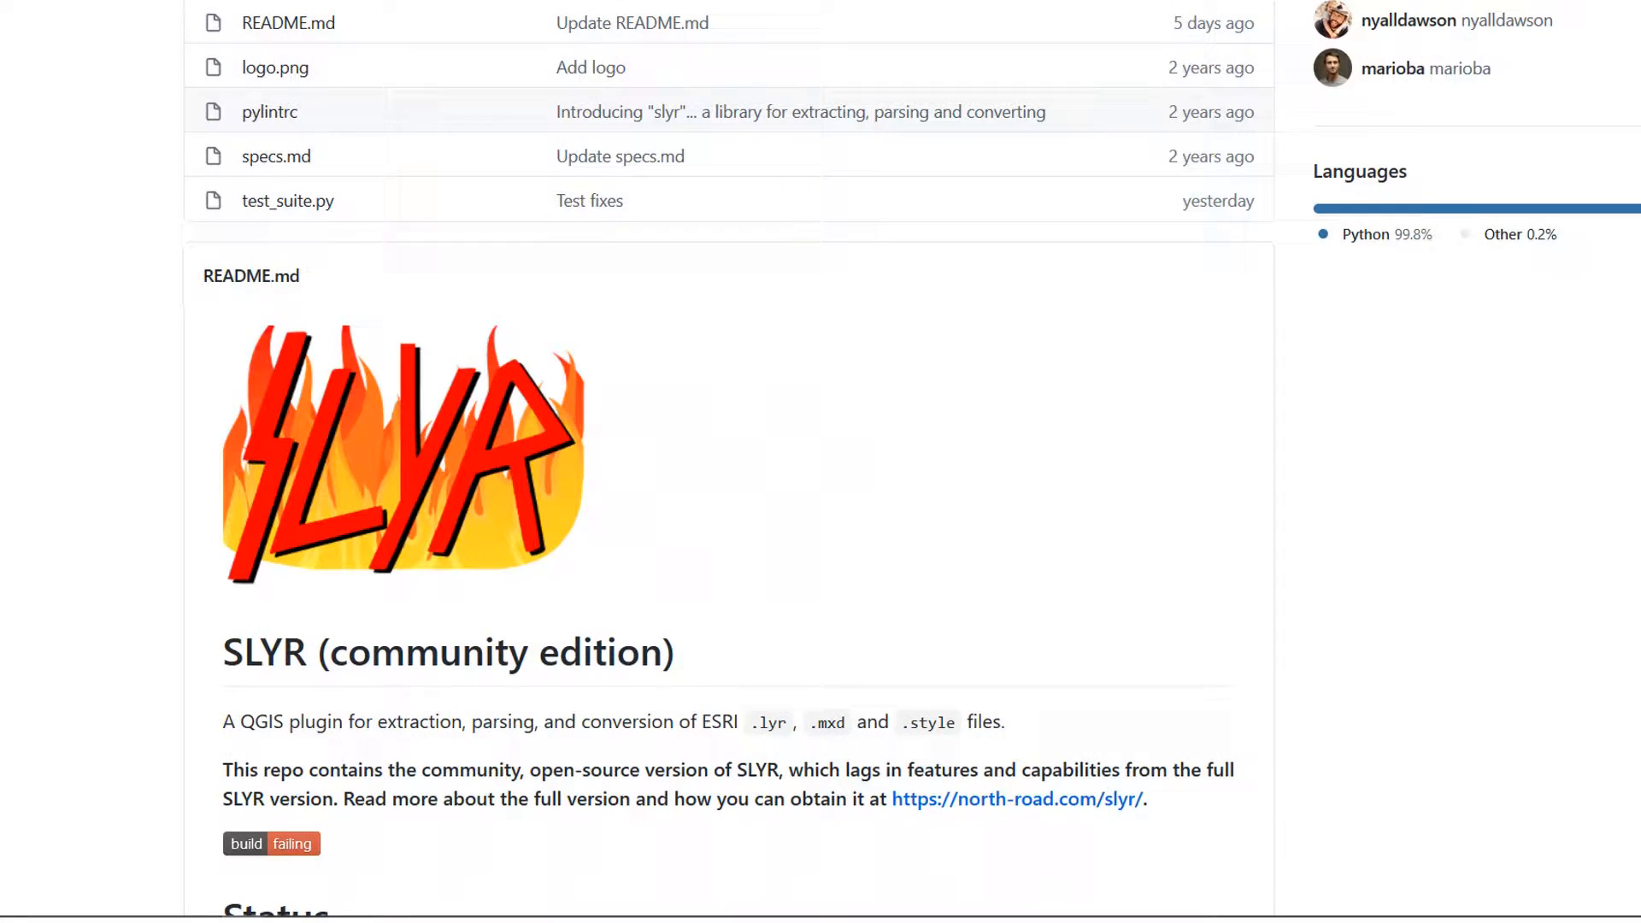
pyautogui.moveTo(1393, 535)
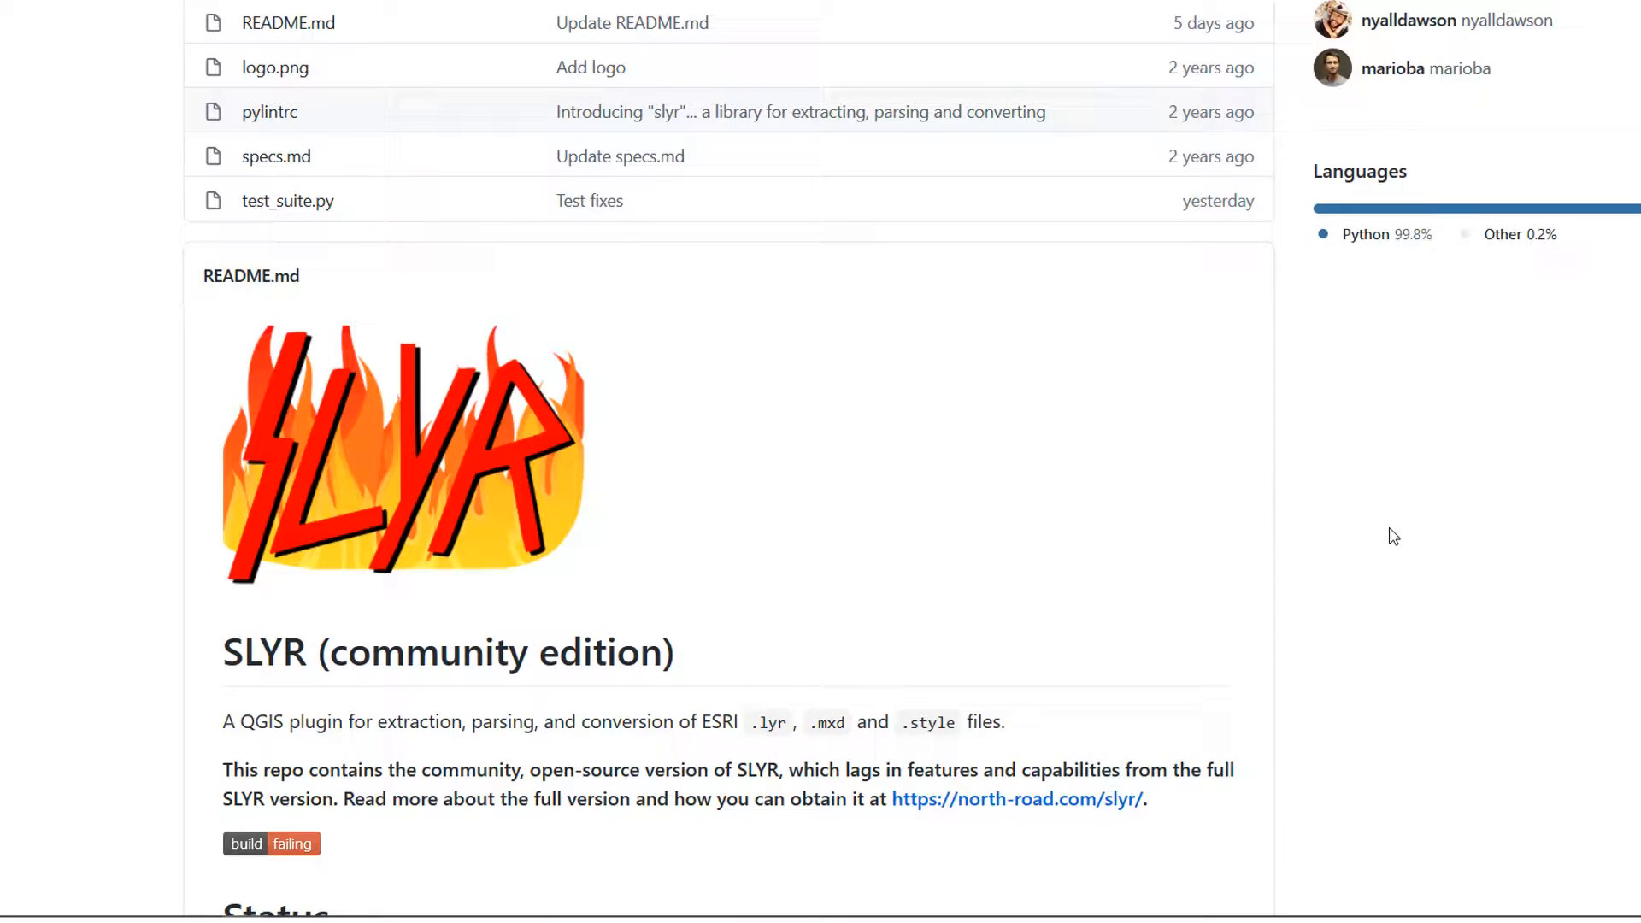
pyautogui.moveTo(1393, 547)
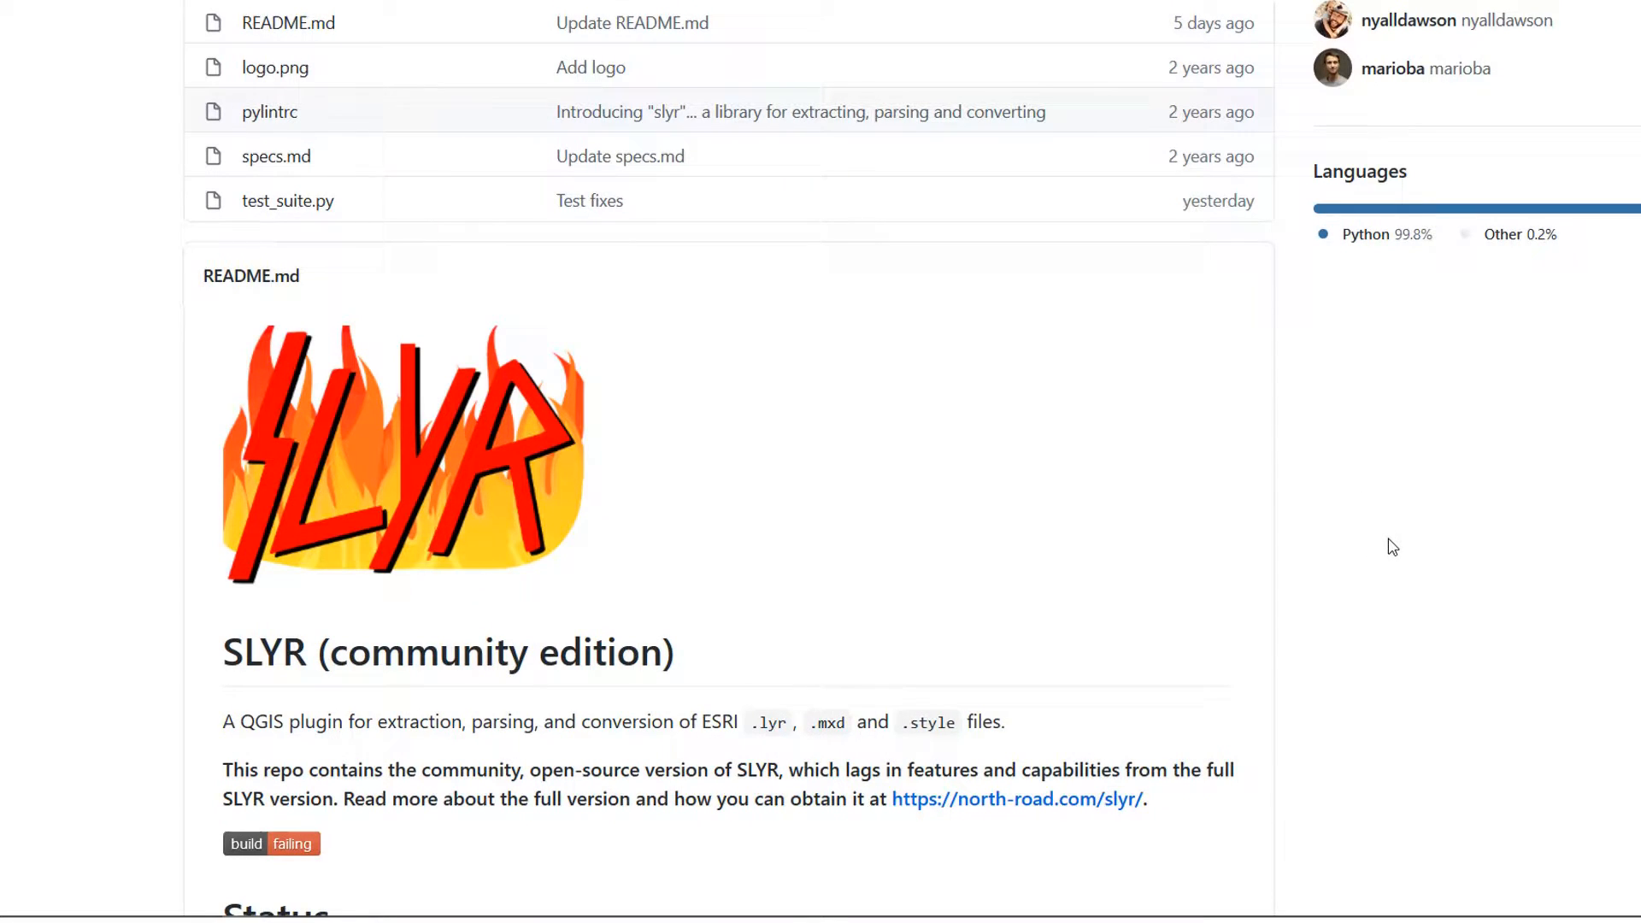
pyautogui.scroll(-3)
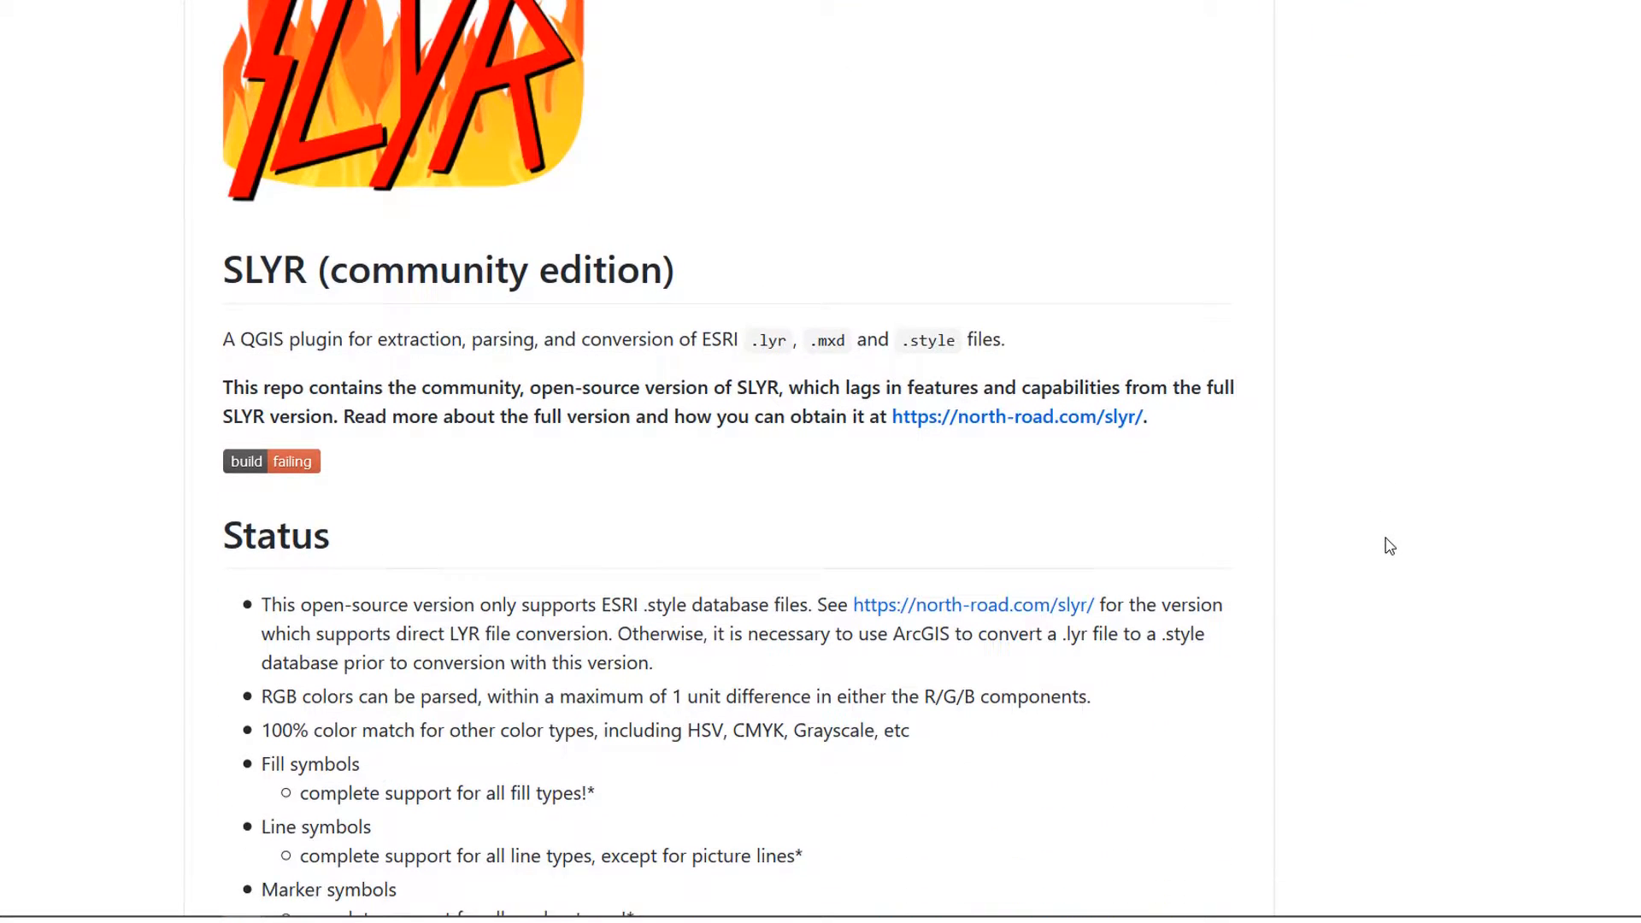
pyautogui.scroll(-3)
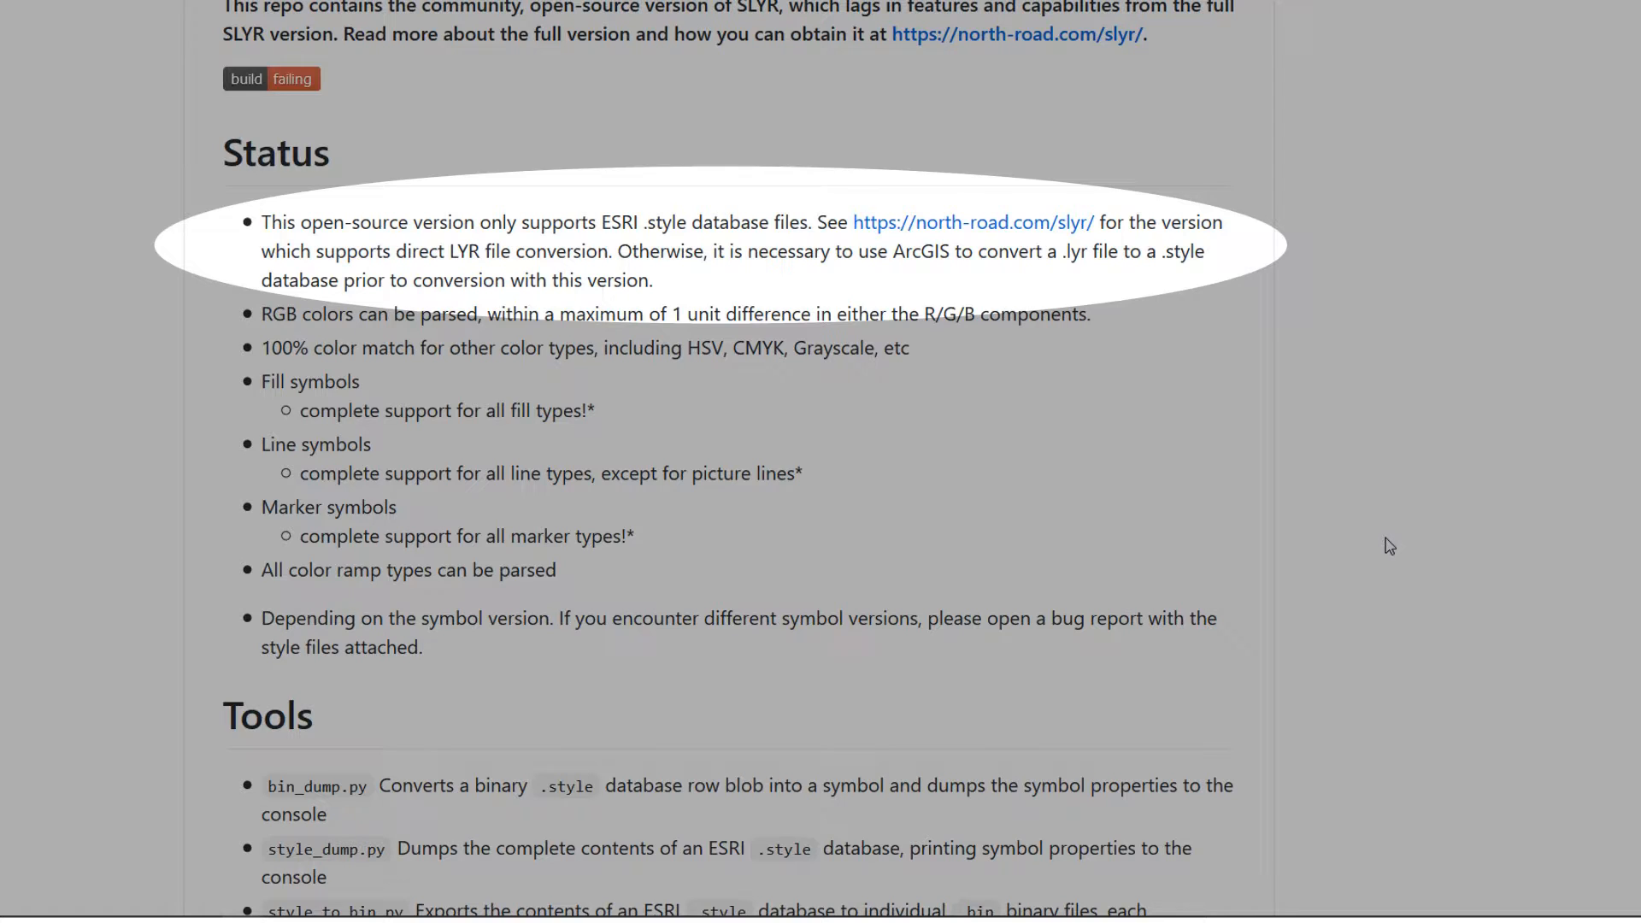
pyautogui.moveTo(1343, 546)
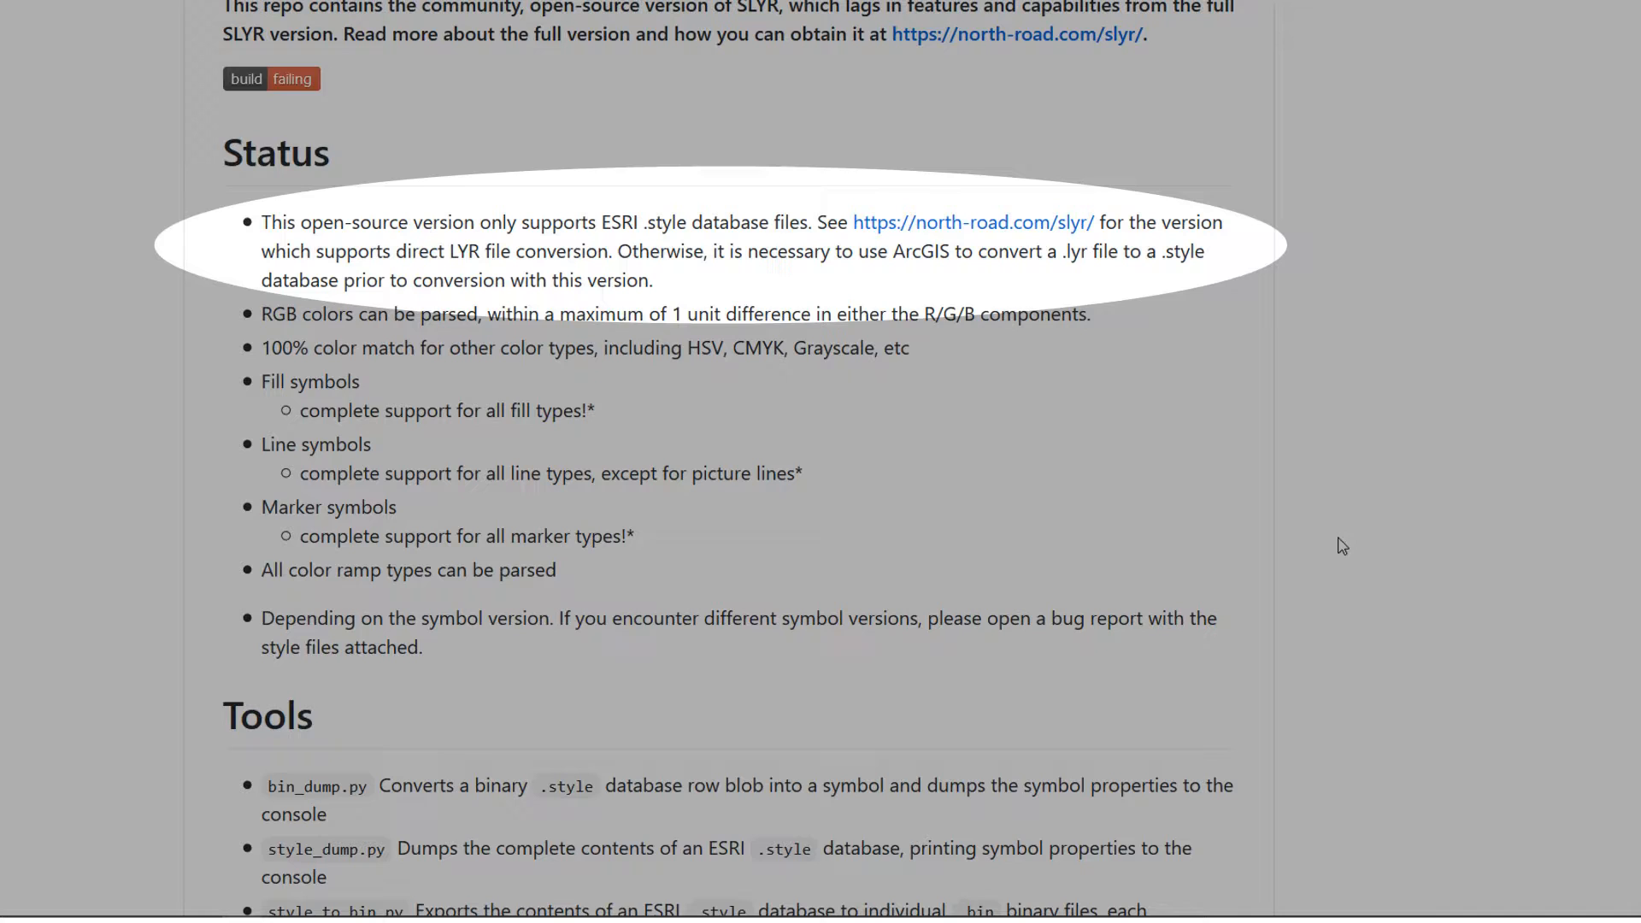
pyautogui.moveTo(1284, 537)
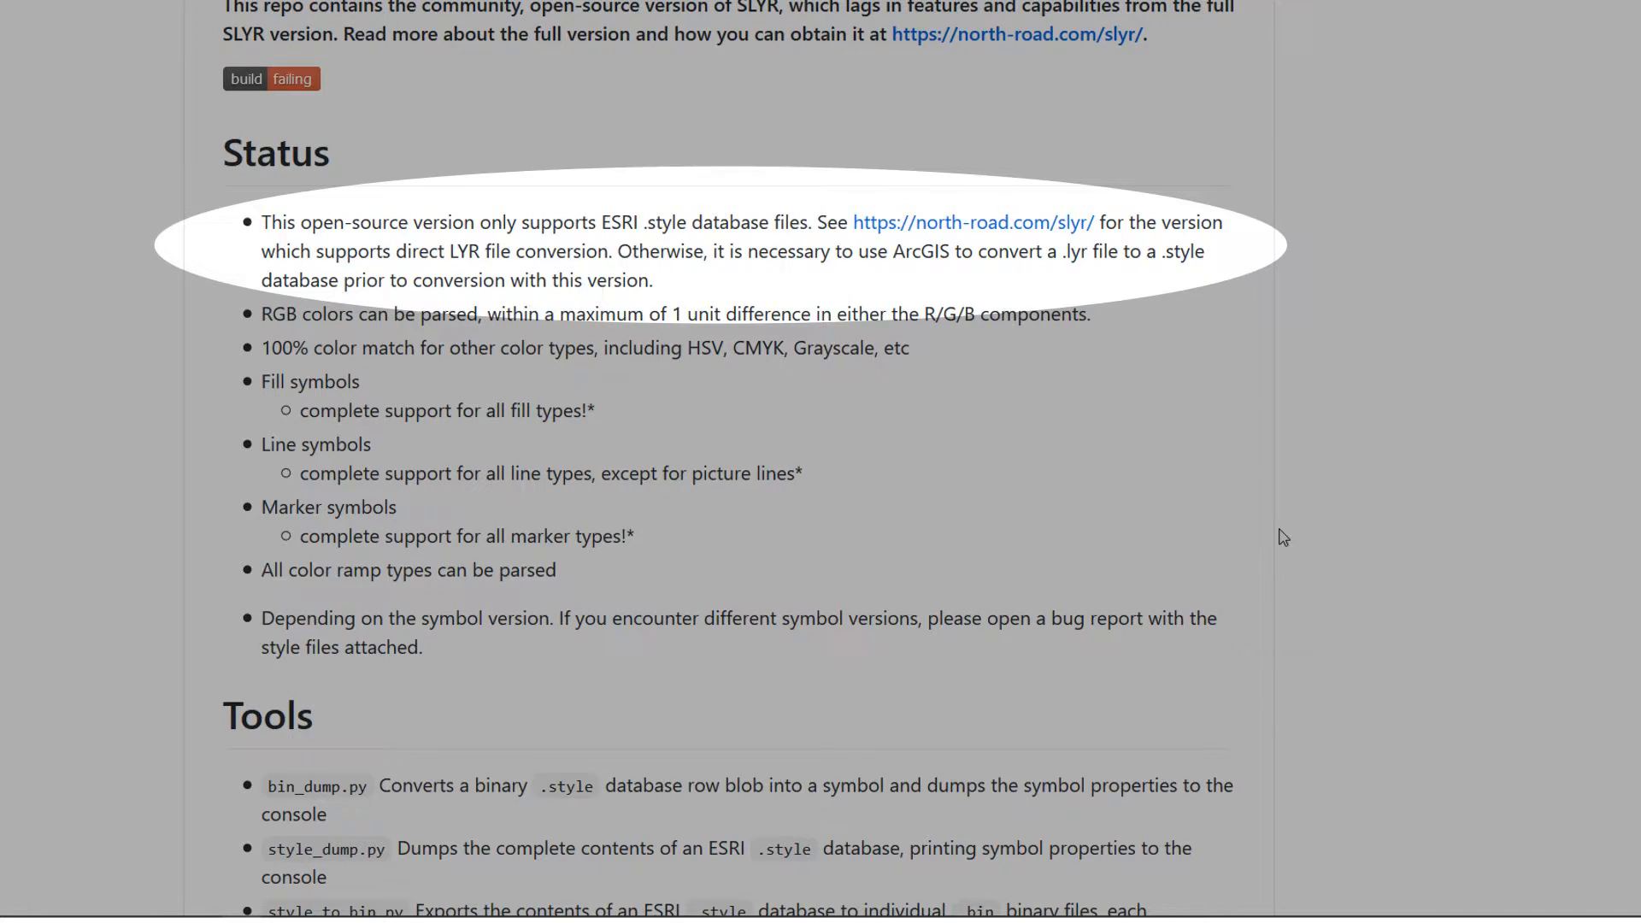
pyautogui.moveTo(1011, 241)
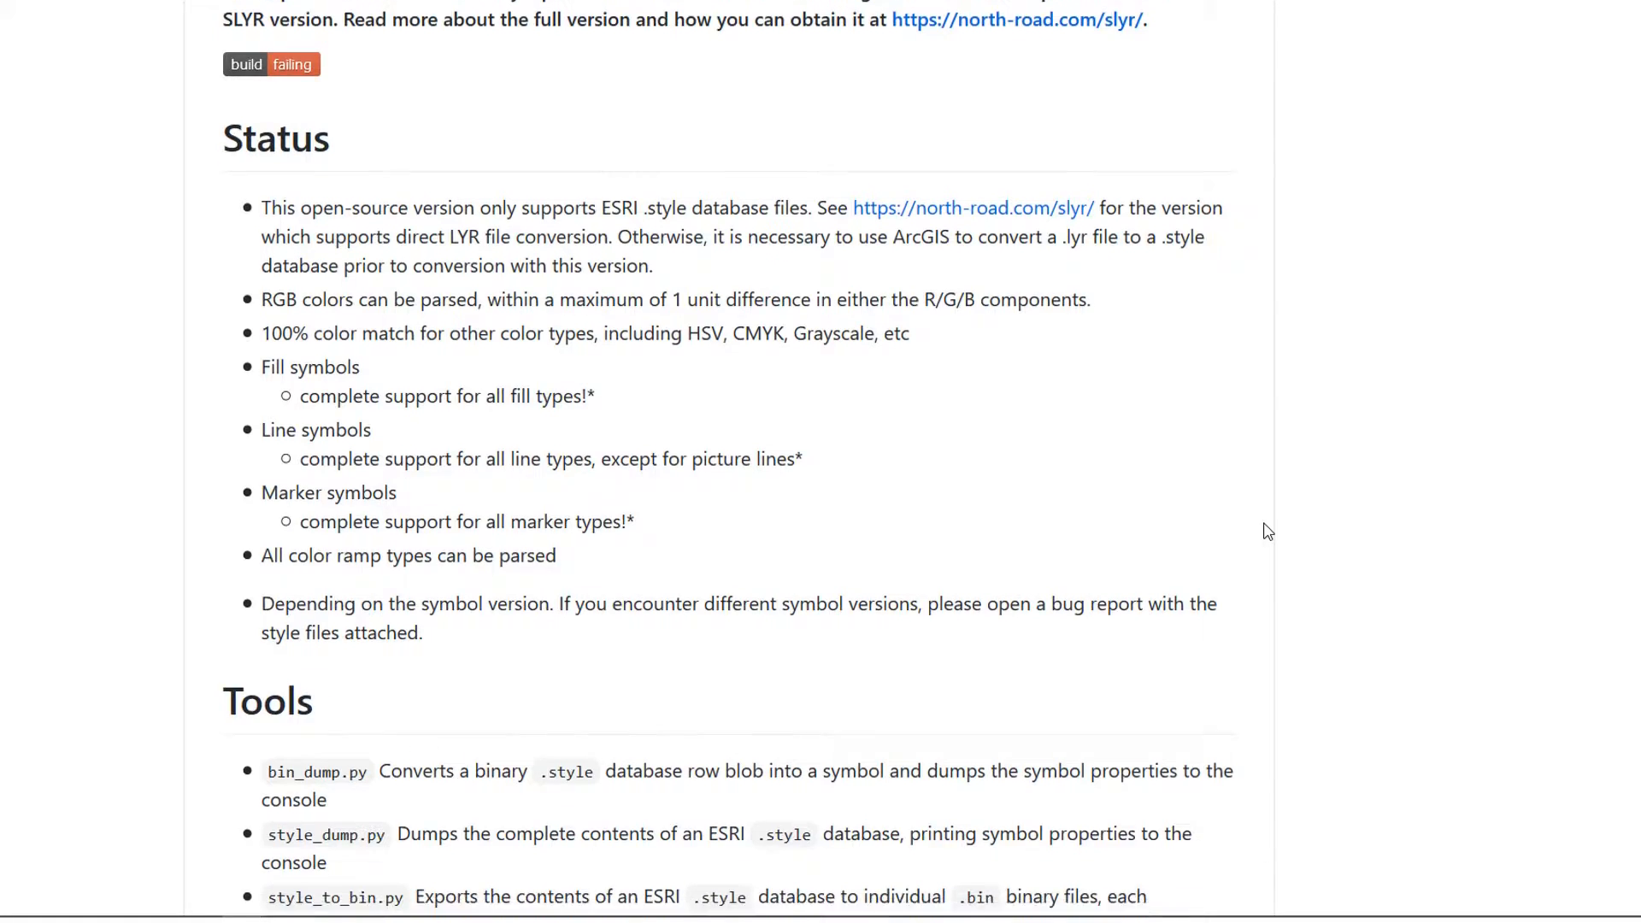
pyautogui.scroll(-3)
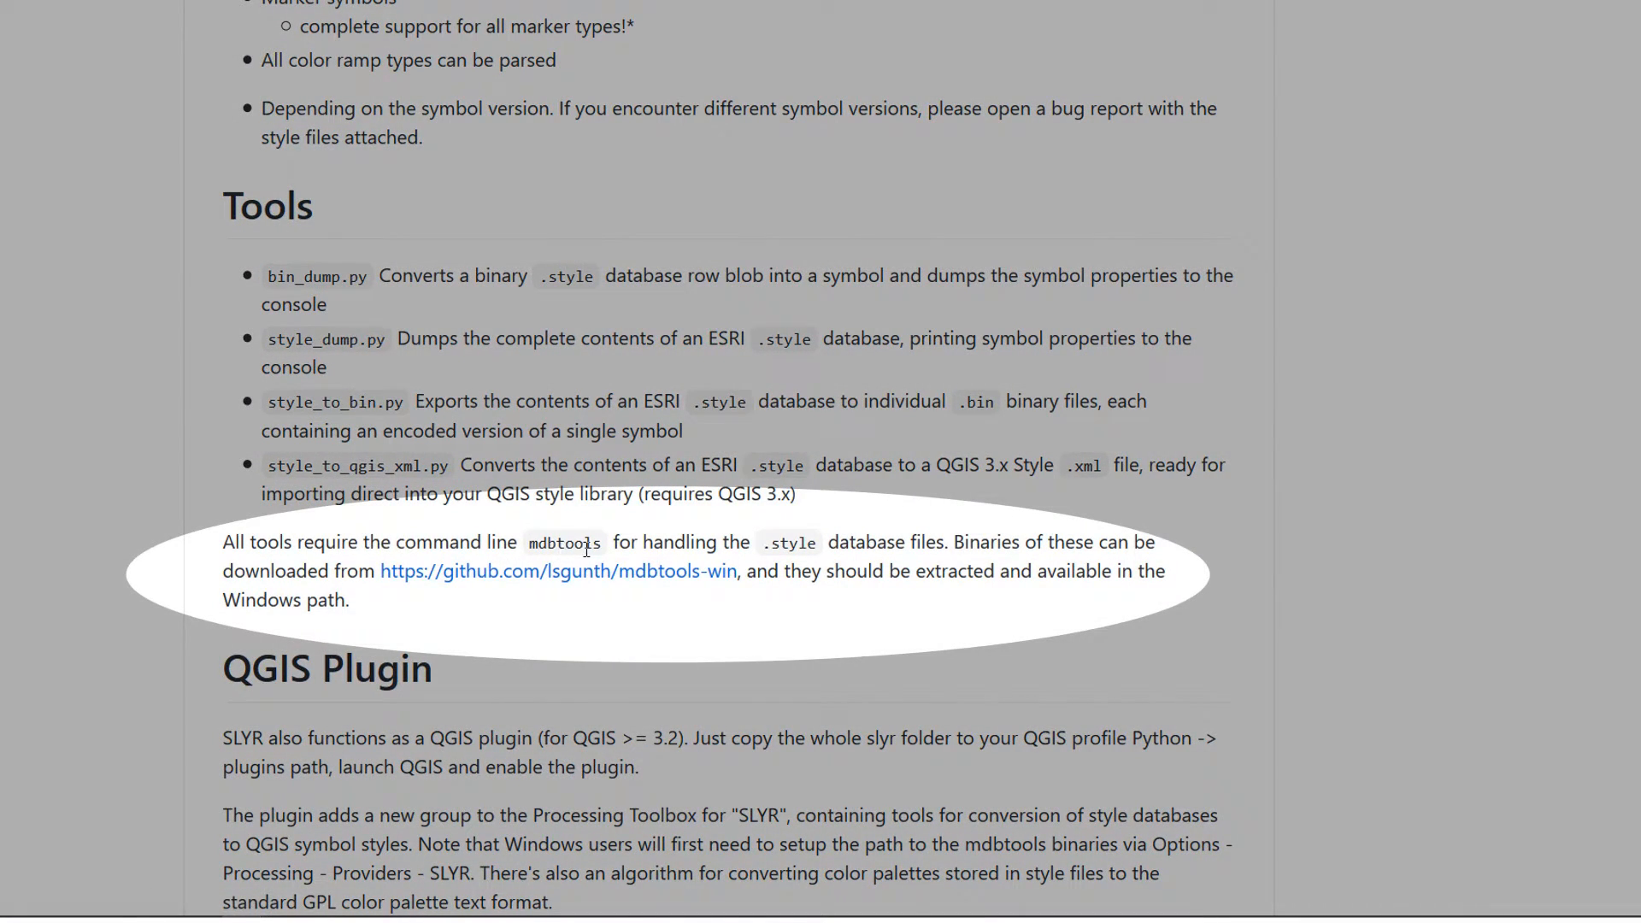
pyautogui.moveTo(1167, 599)
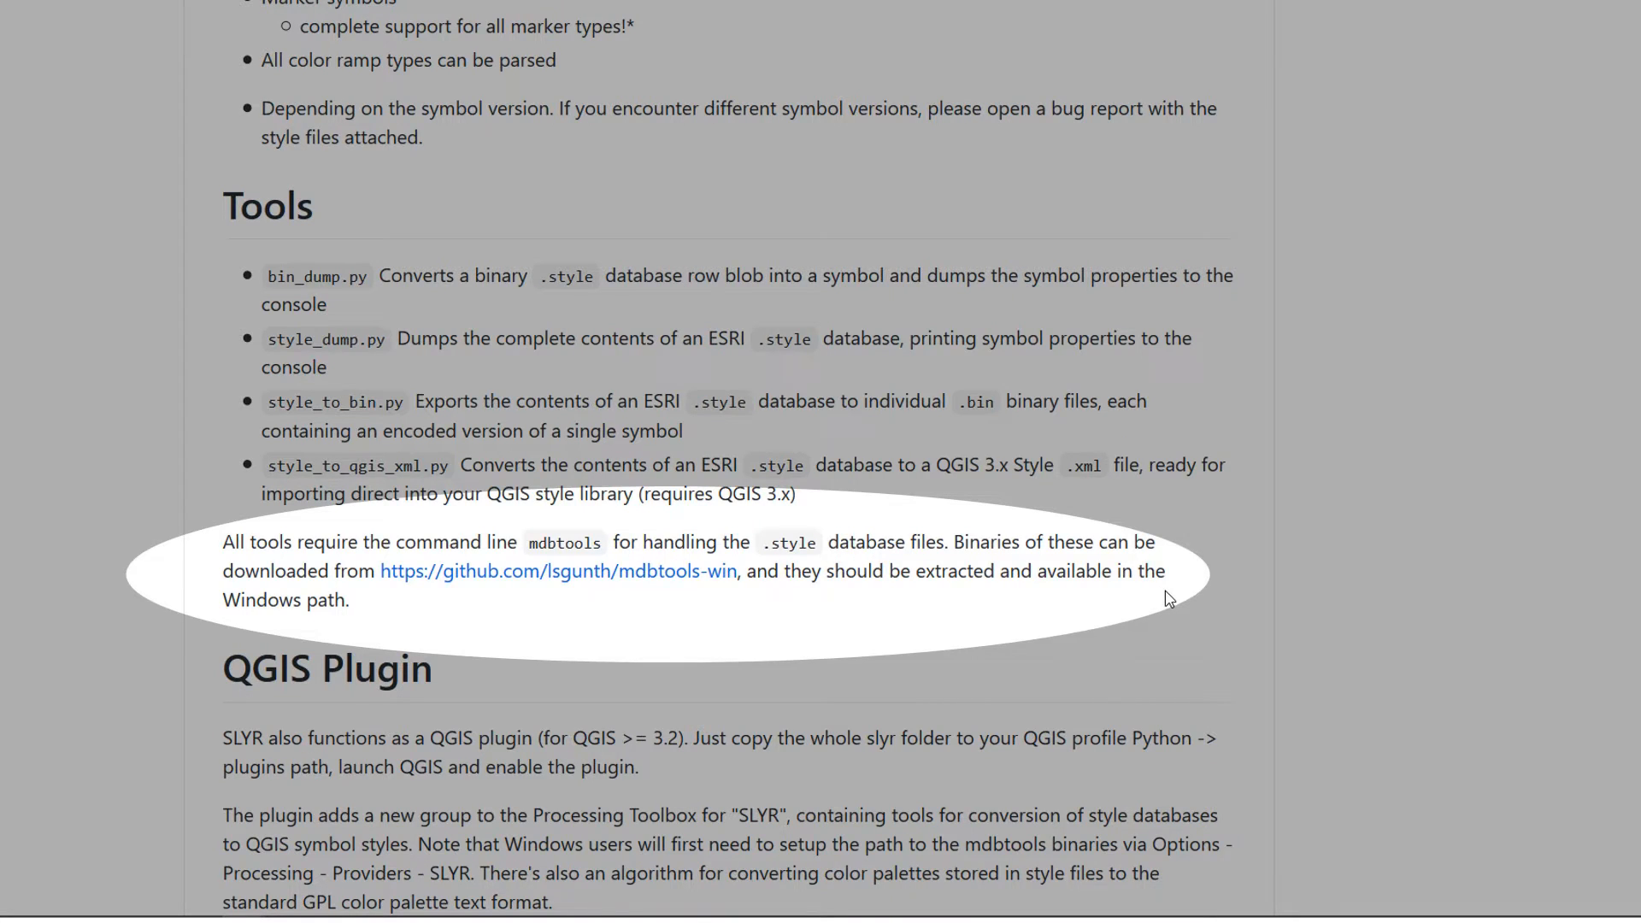
pyautogui.moveTo(846, 628)
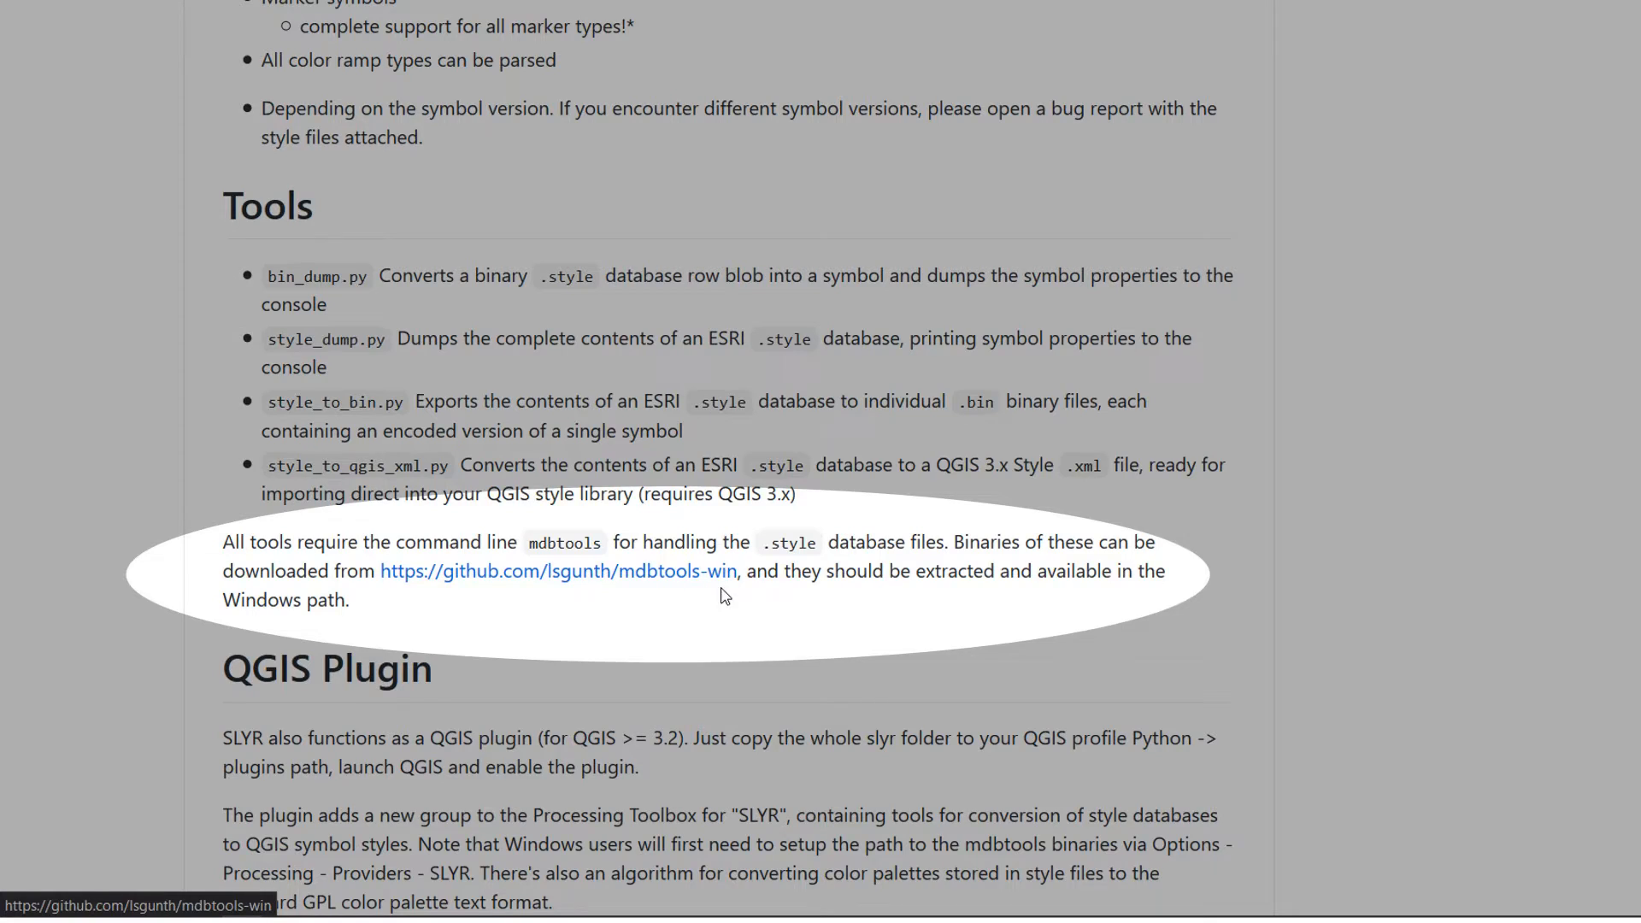
pyautogui.moveTo(1449, 586)
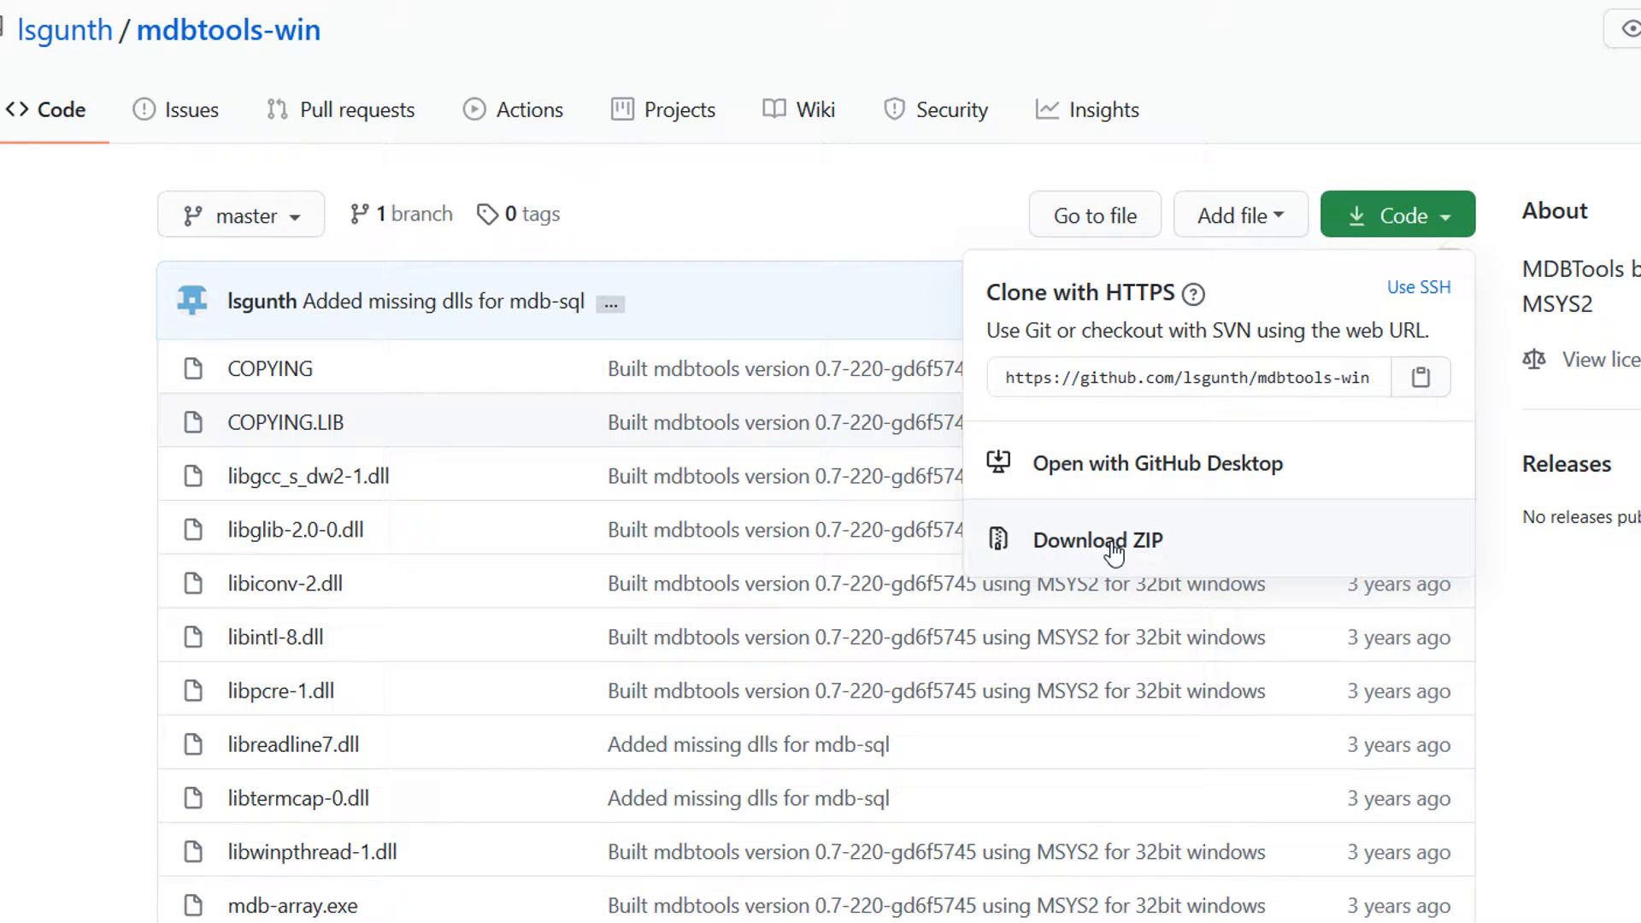
pyautogui.click(1097, 540)
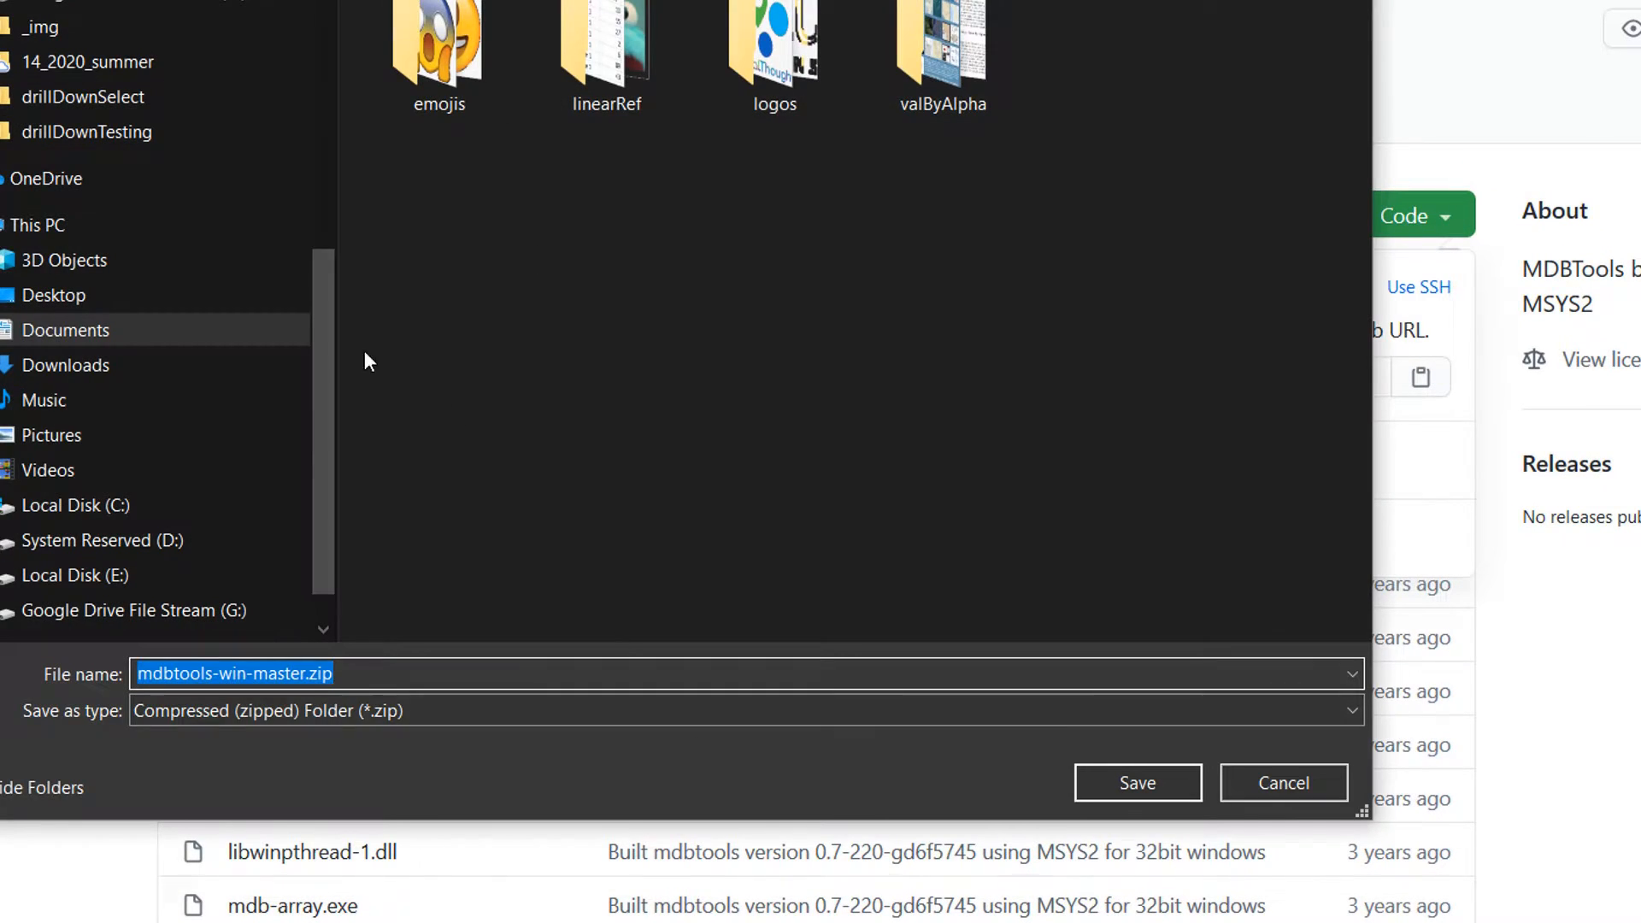
pyautogui.click(73, 506)
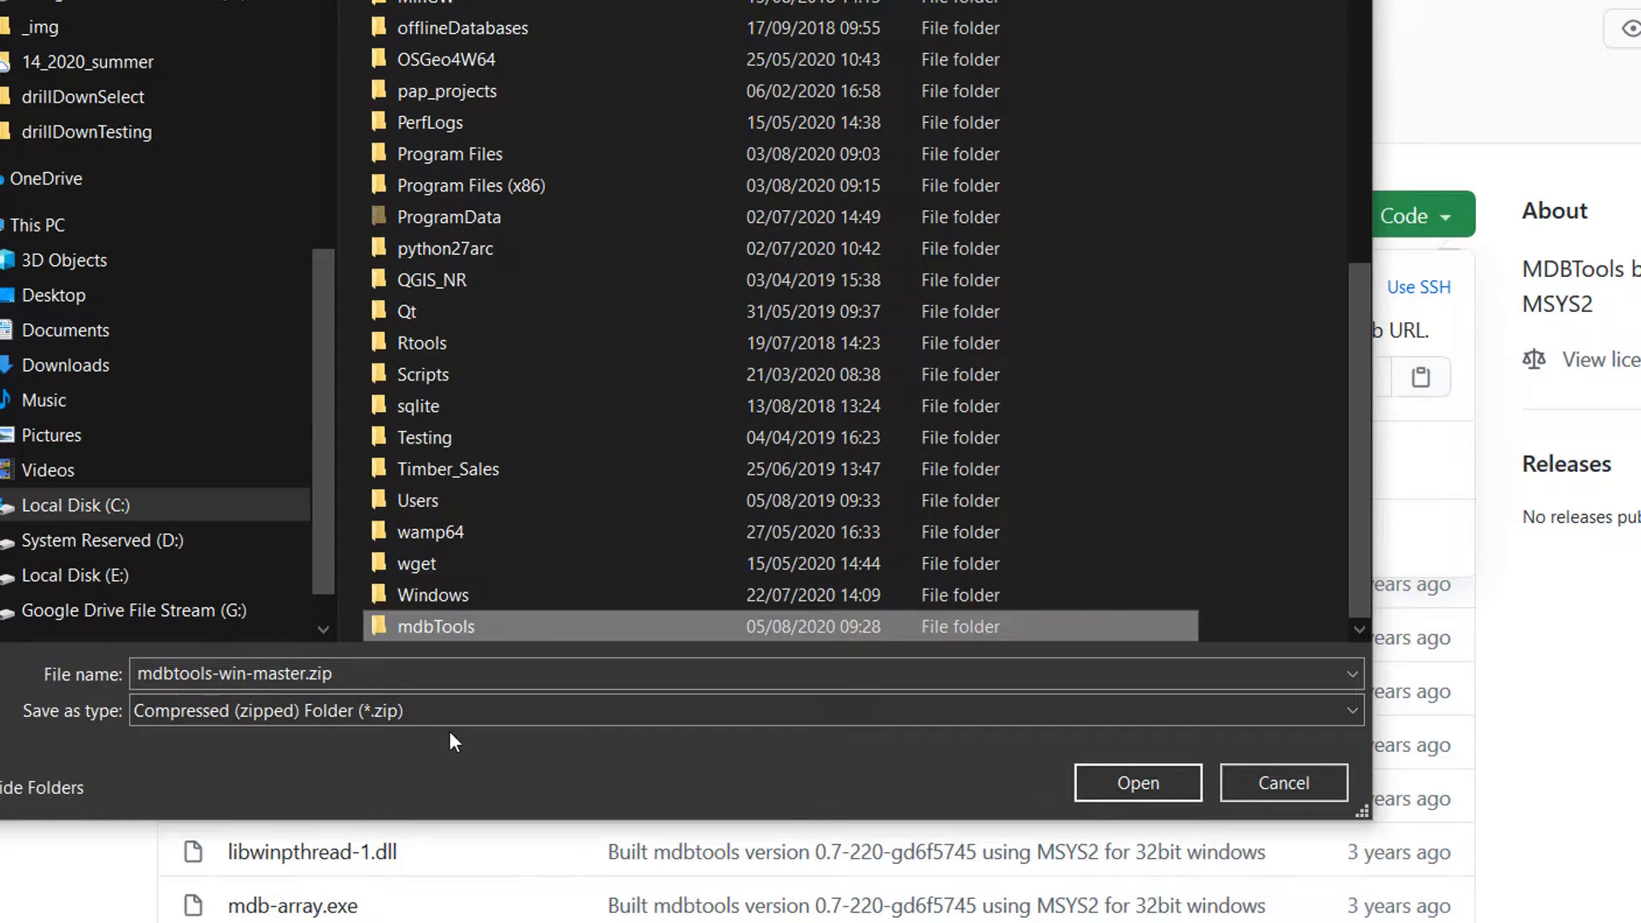
pyautogui.click(1136, 783)
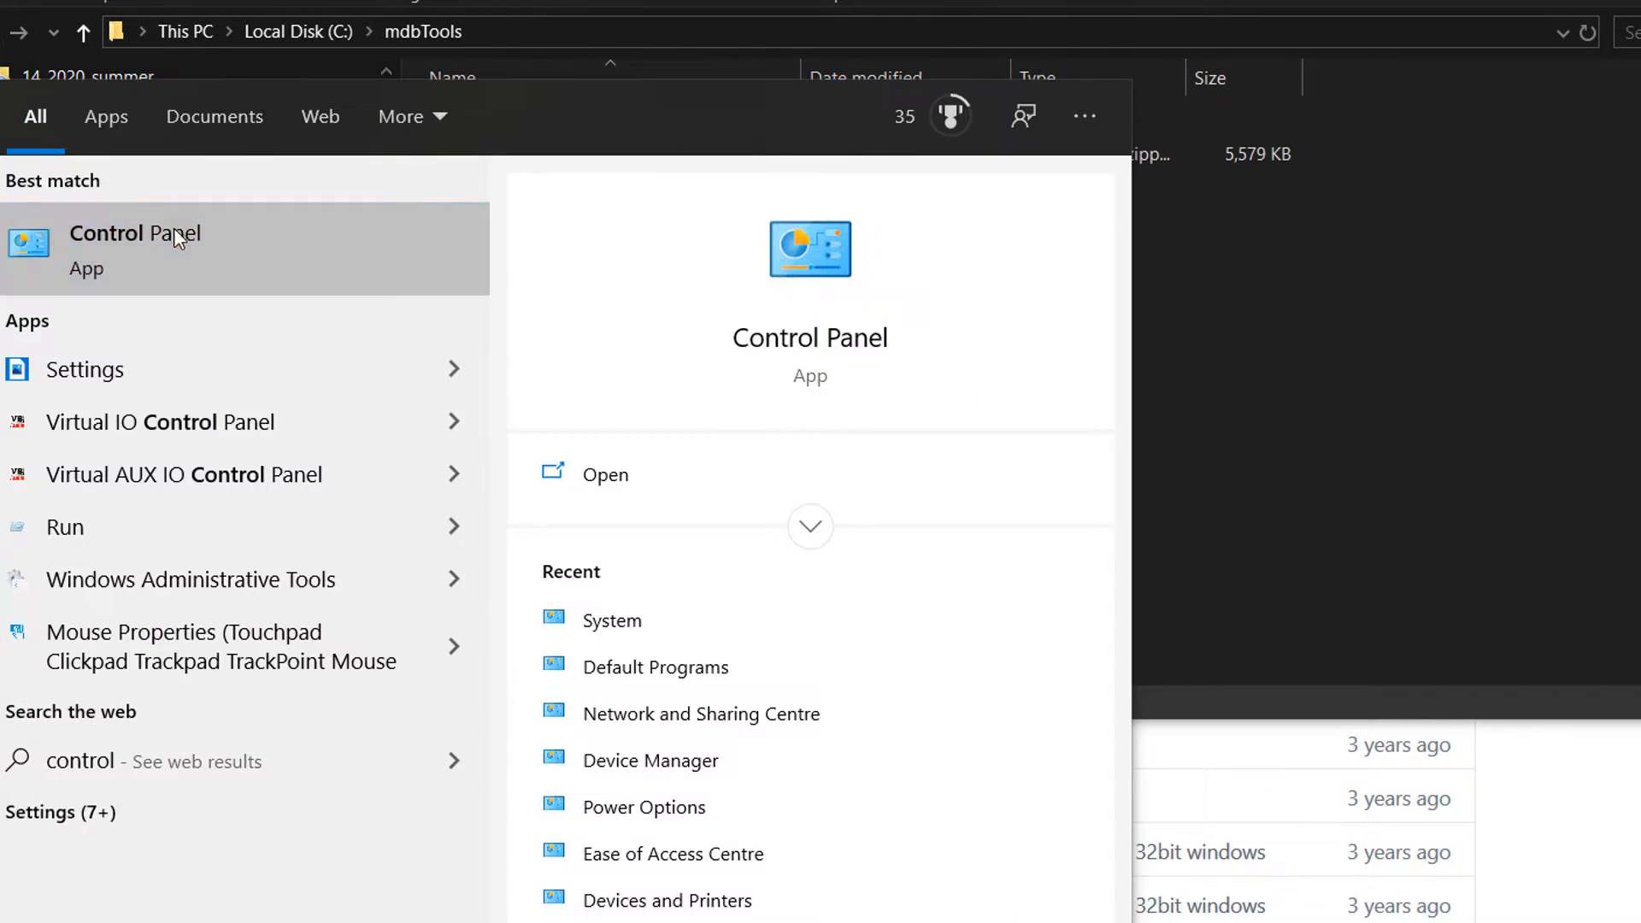
# Open Control Panel from the Start search and review the README's QGIS Plugin section.
pyautogui.click(612, 619)
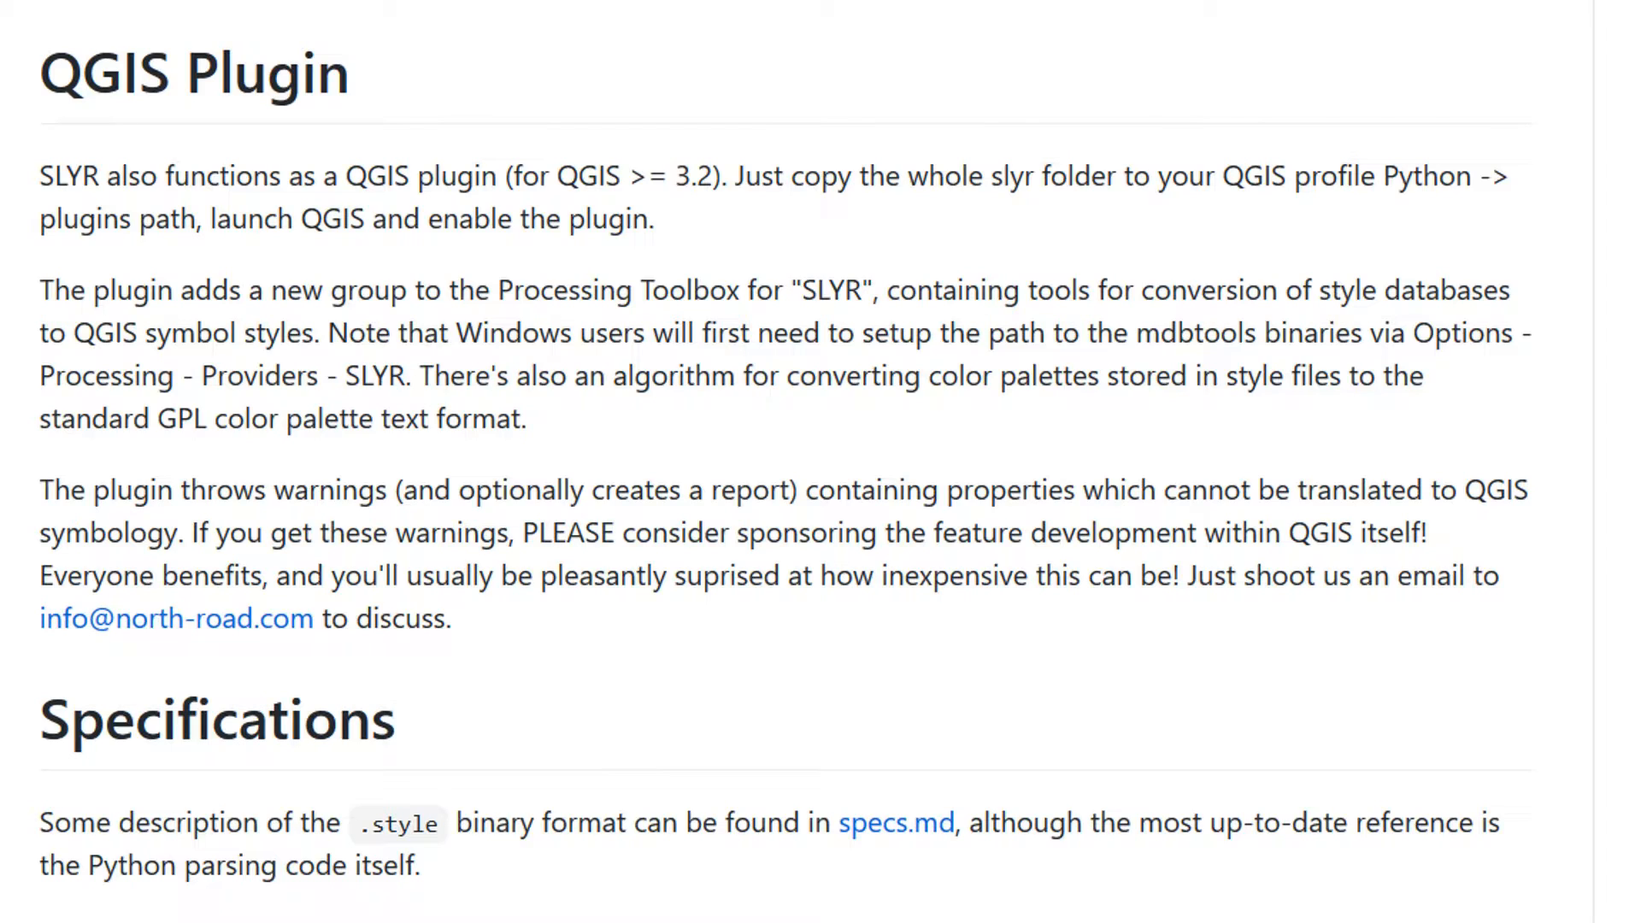
pyautogui.scroll(3)
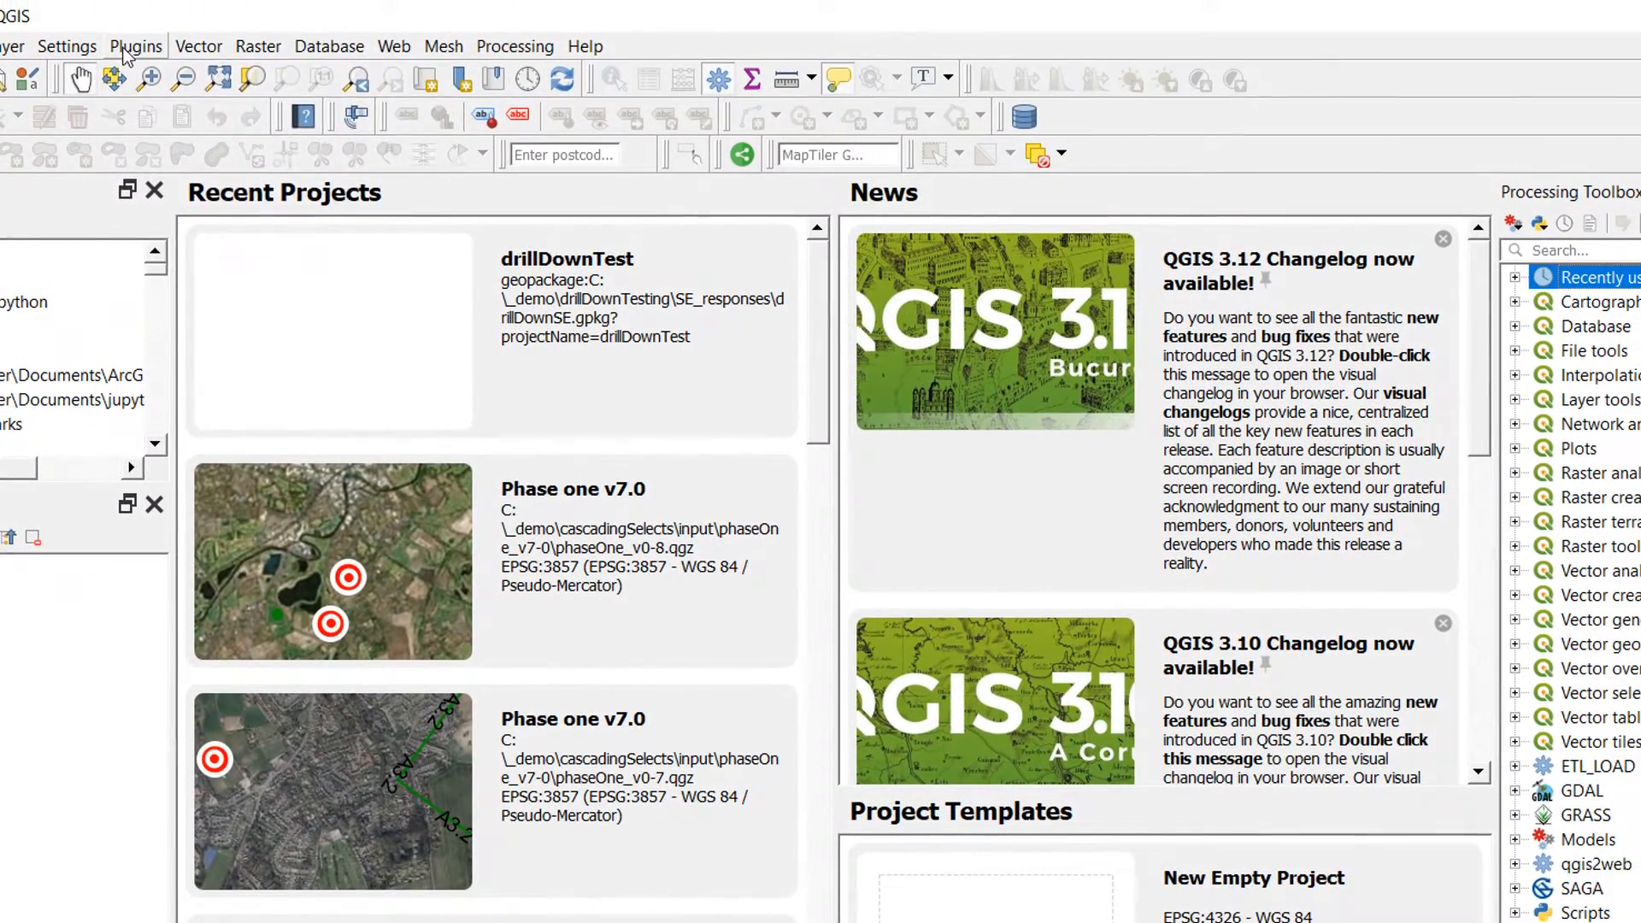
# Search the plugin manager for SLYR and select SLYR (Community Edition).
pyautogui.click(135, 46)
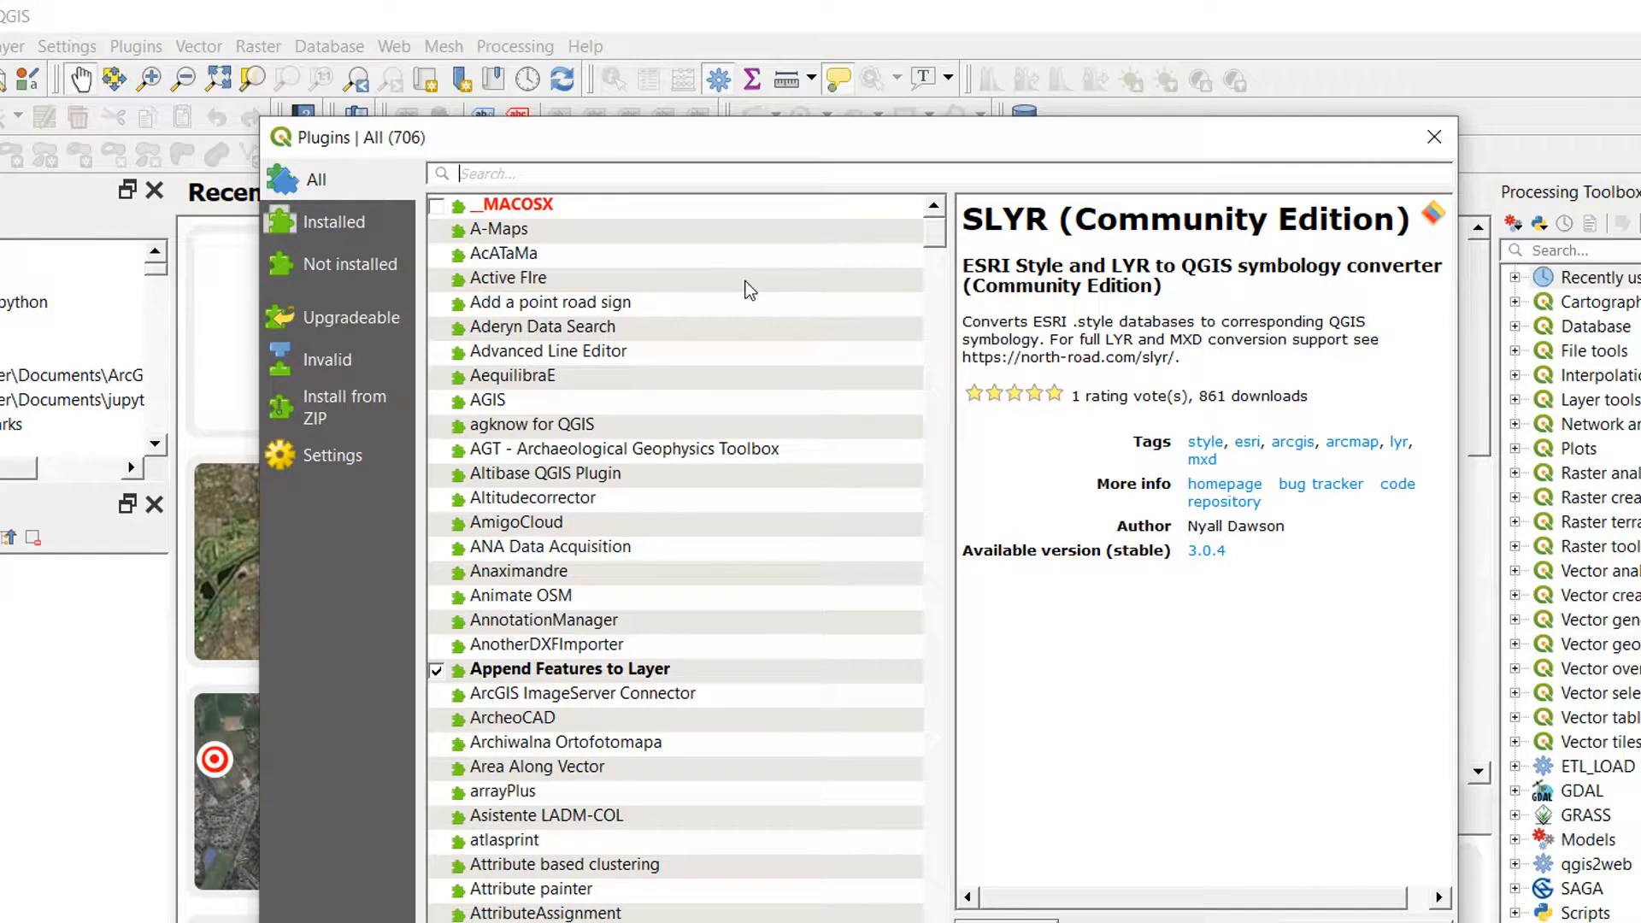
pyautogui.write('SLYR')
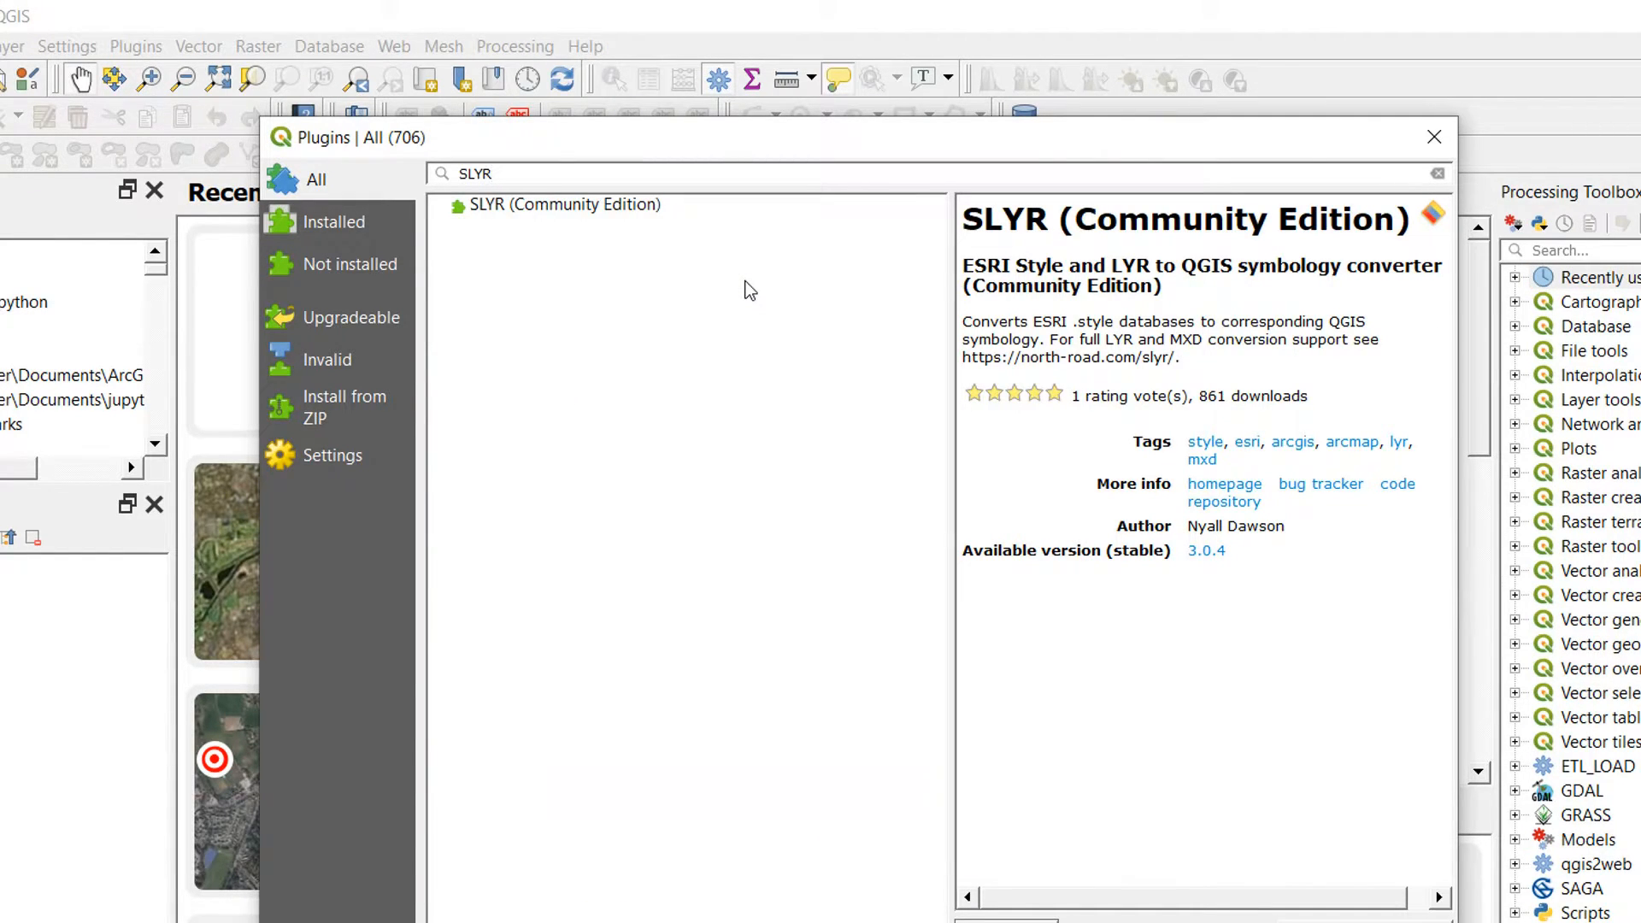
pyautogui.click(562, 203)
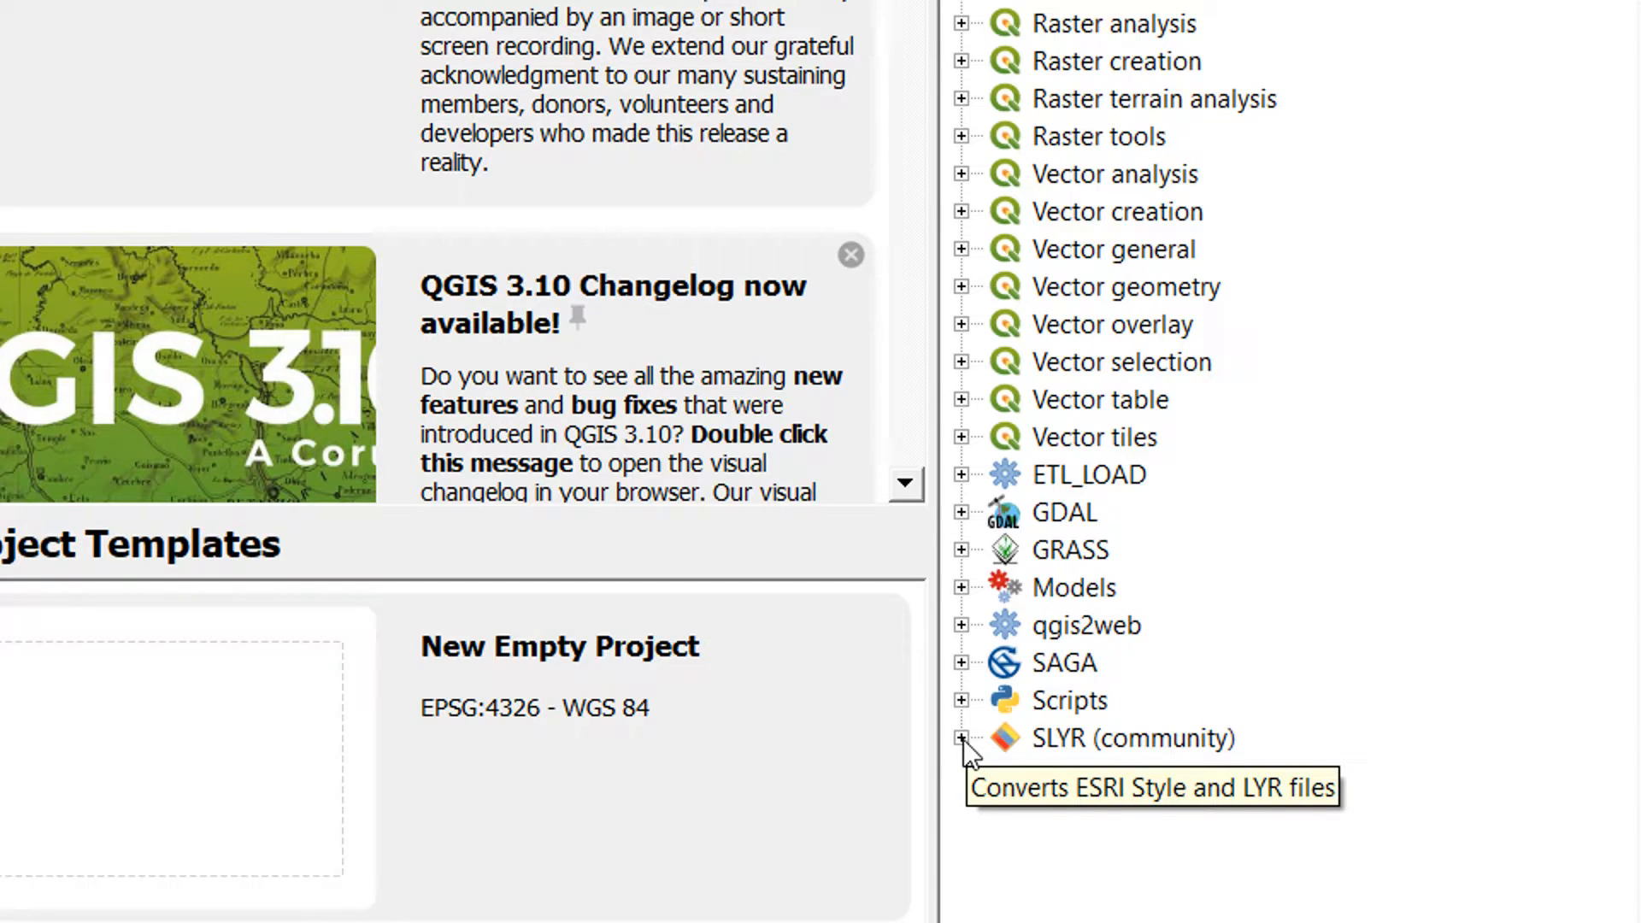
# Run 'Convert ESRI style to QGIS style XML' from SLYR (community) > Style databases in the Processing Toolbox.
pyautogui.click(961, 738)
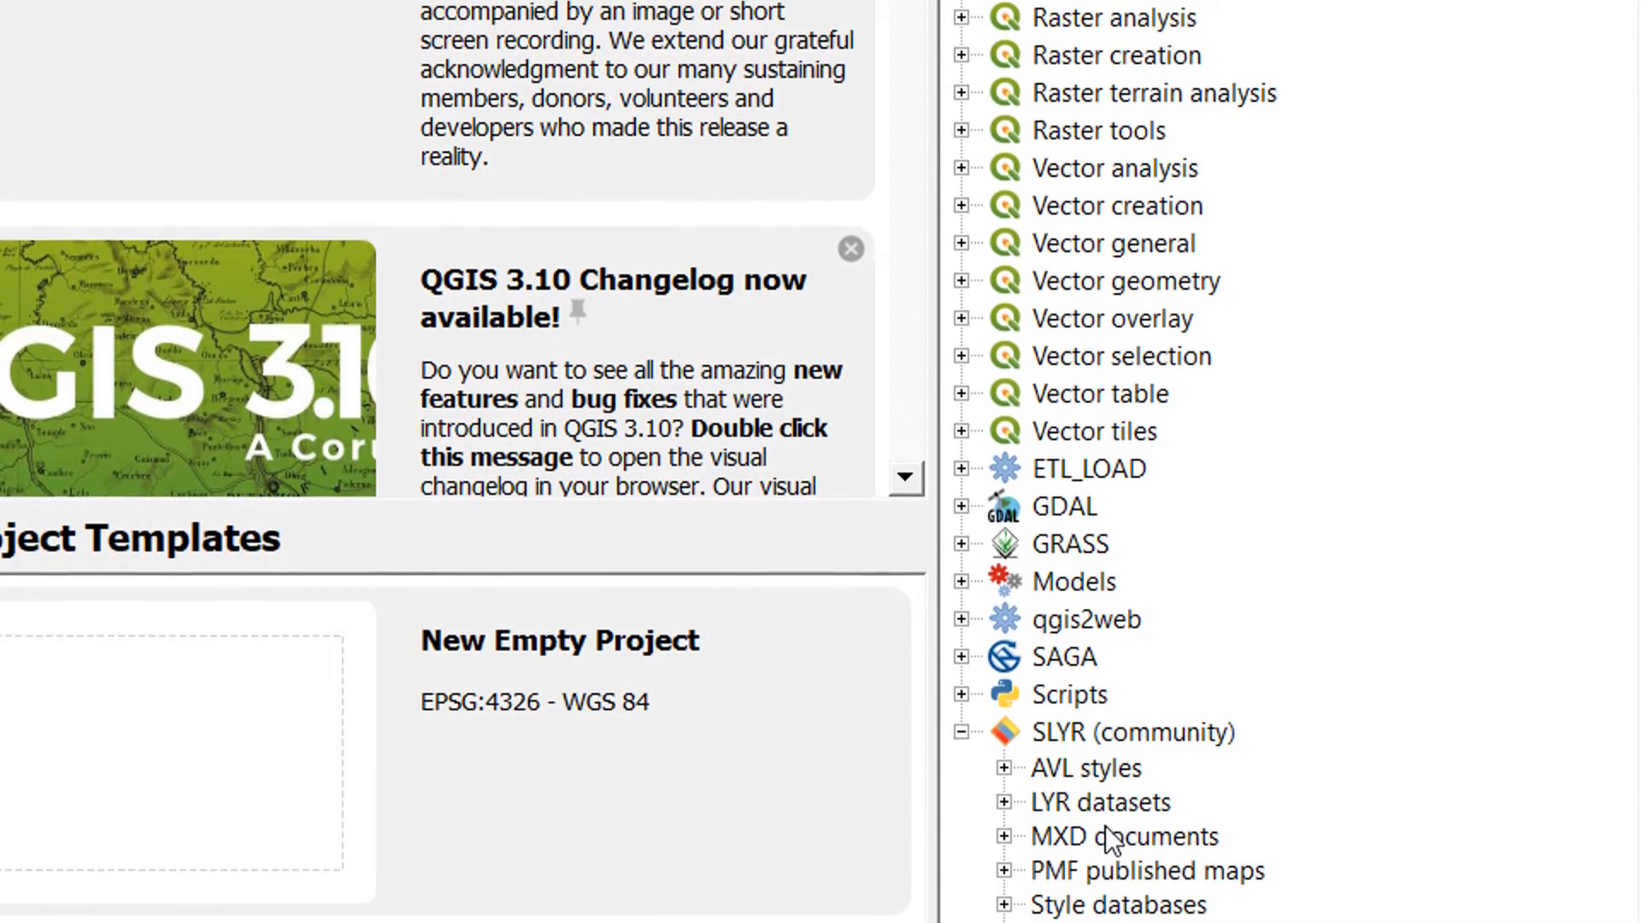
pyautogui.scroll(-3)
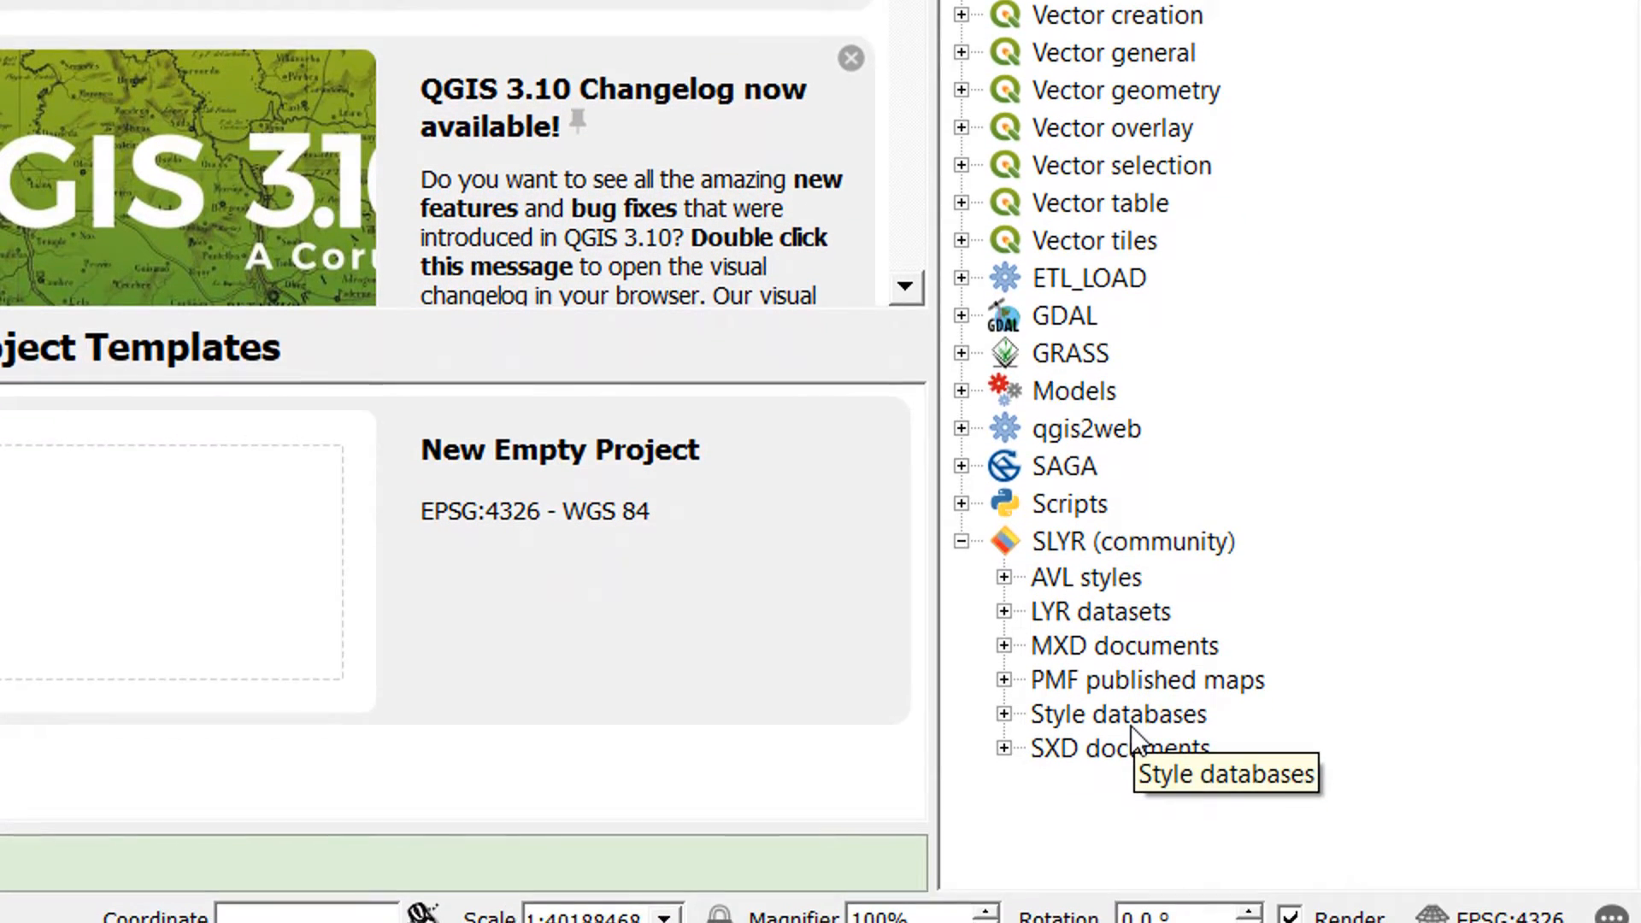
pyautogui.click(1002, 715)
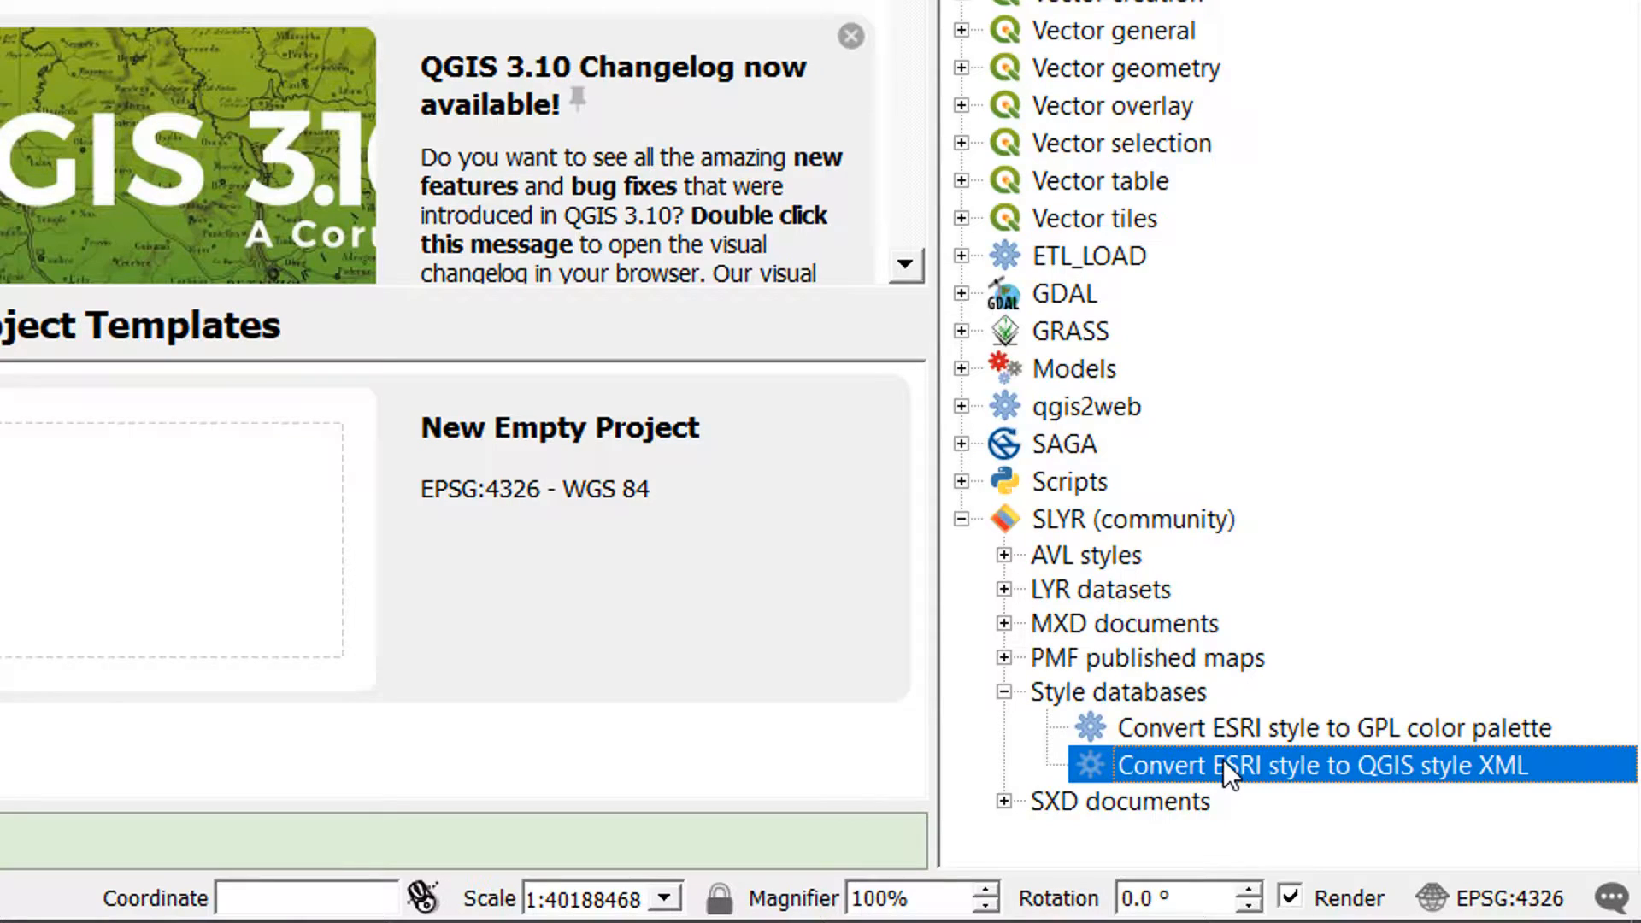
pyautogui.click(1002, 589)
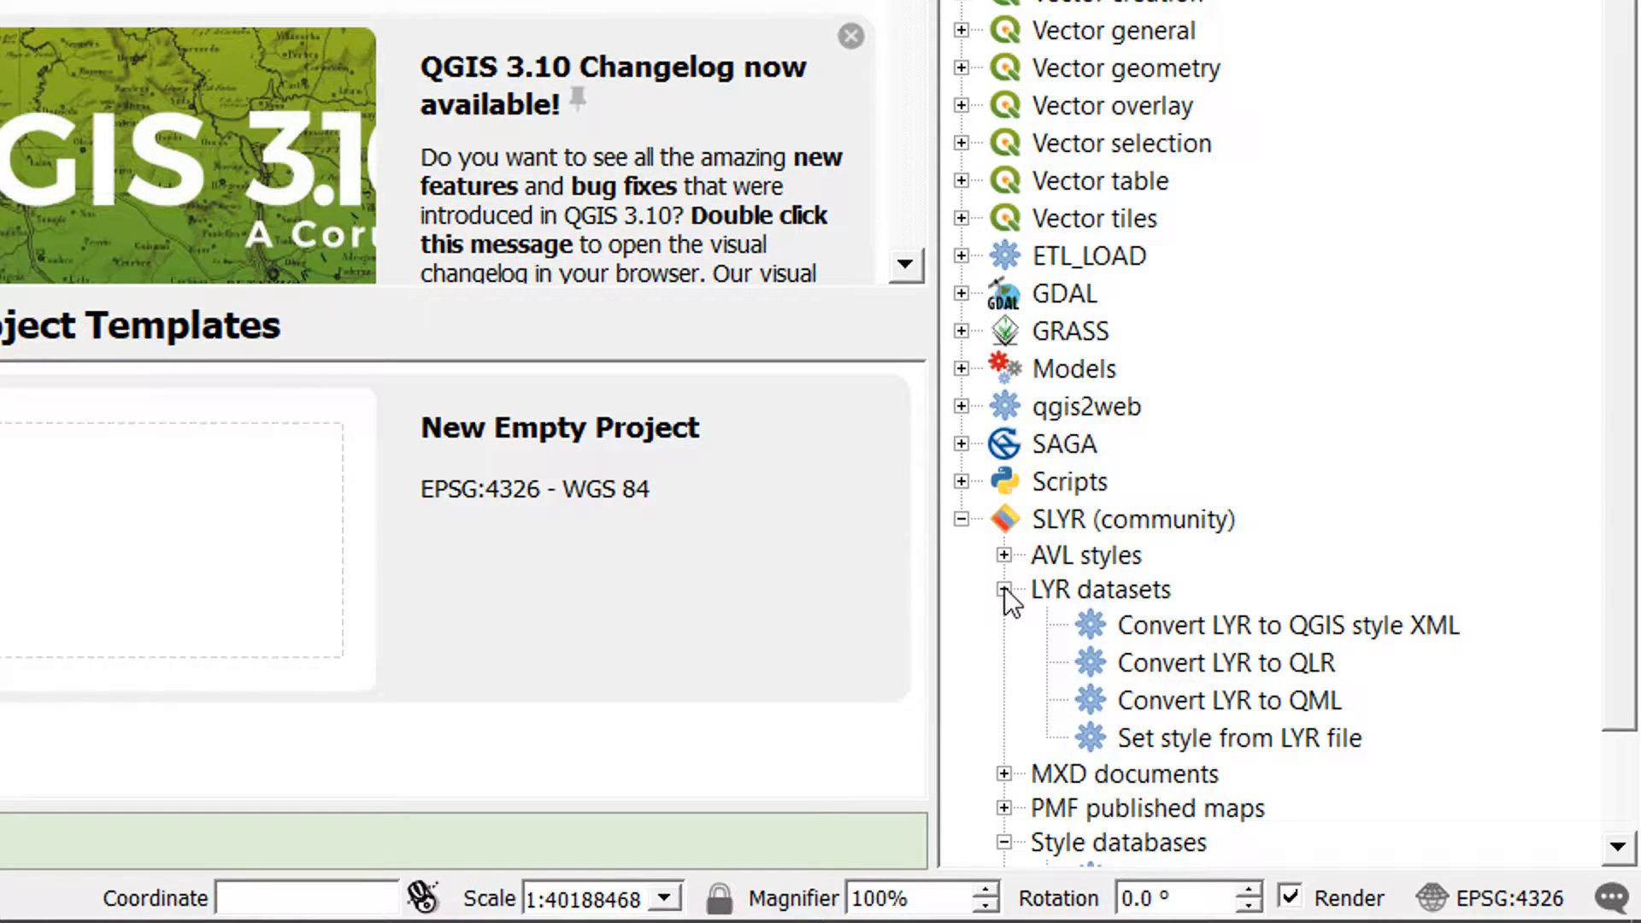
pyautogui.click(1001, 590)
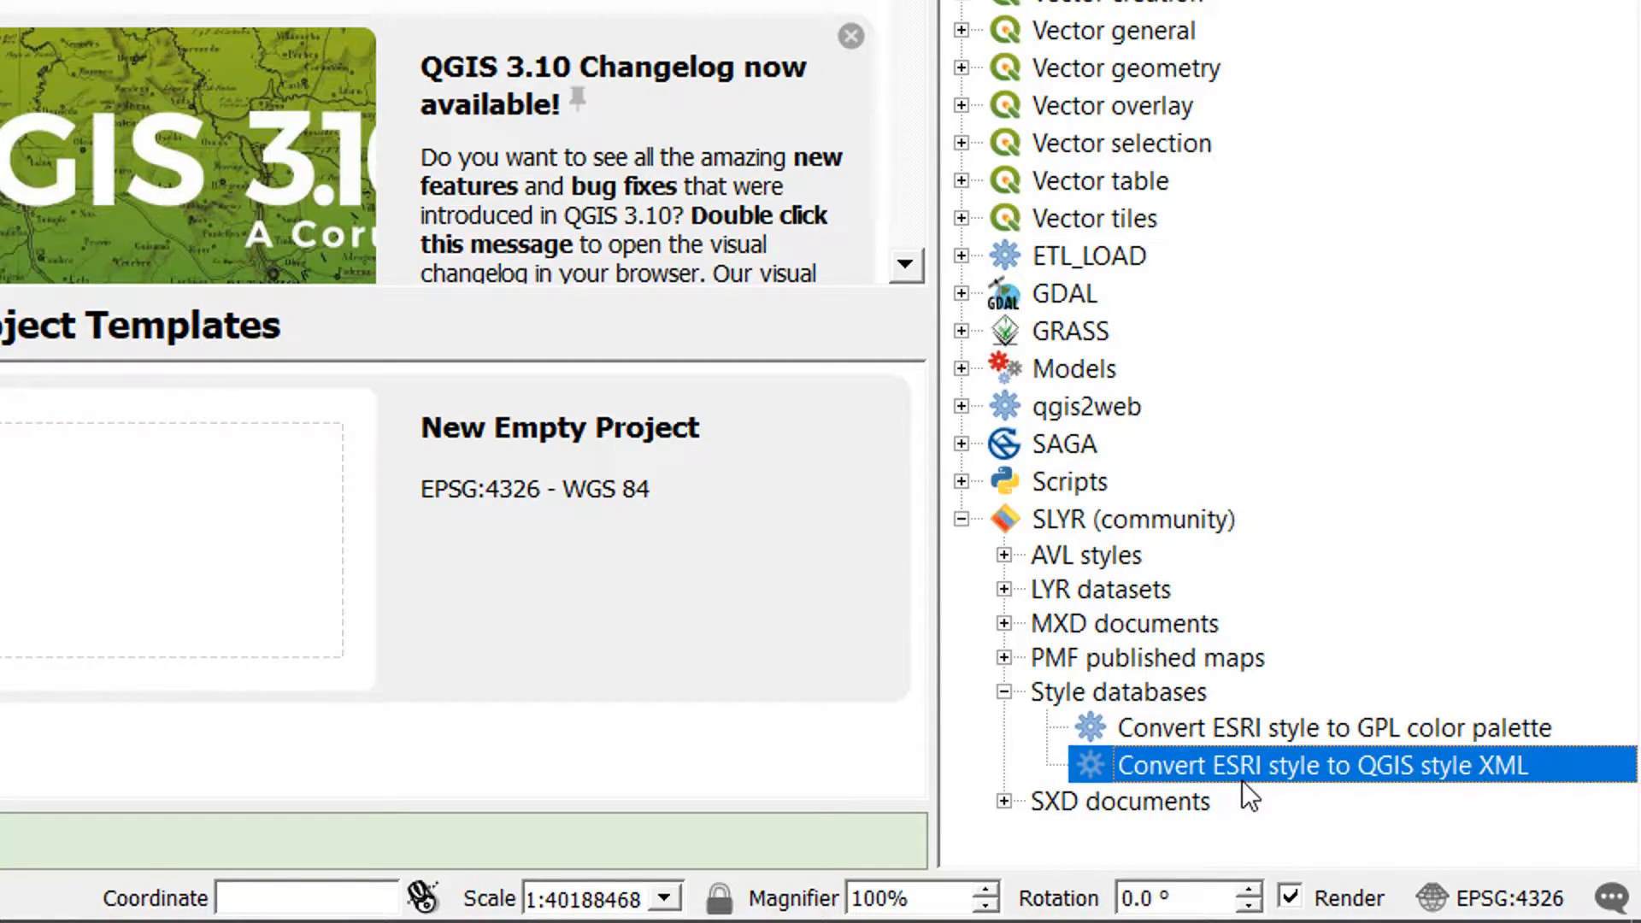
pyautogui.moveTo(1257, 790)
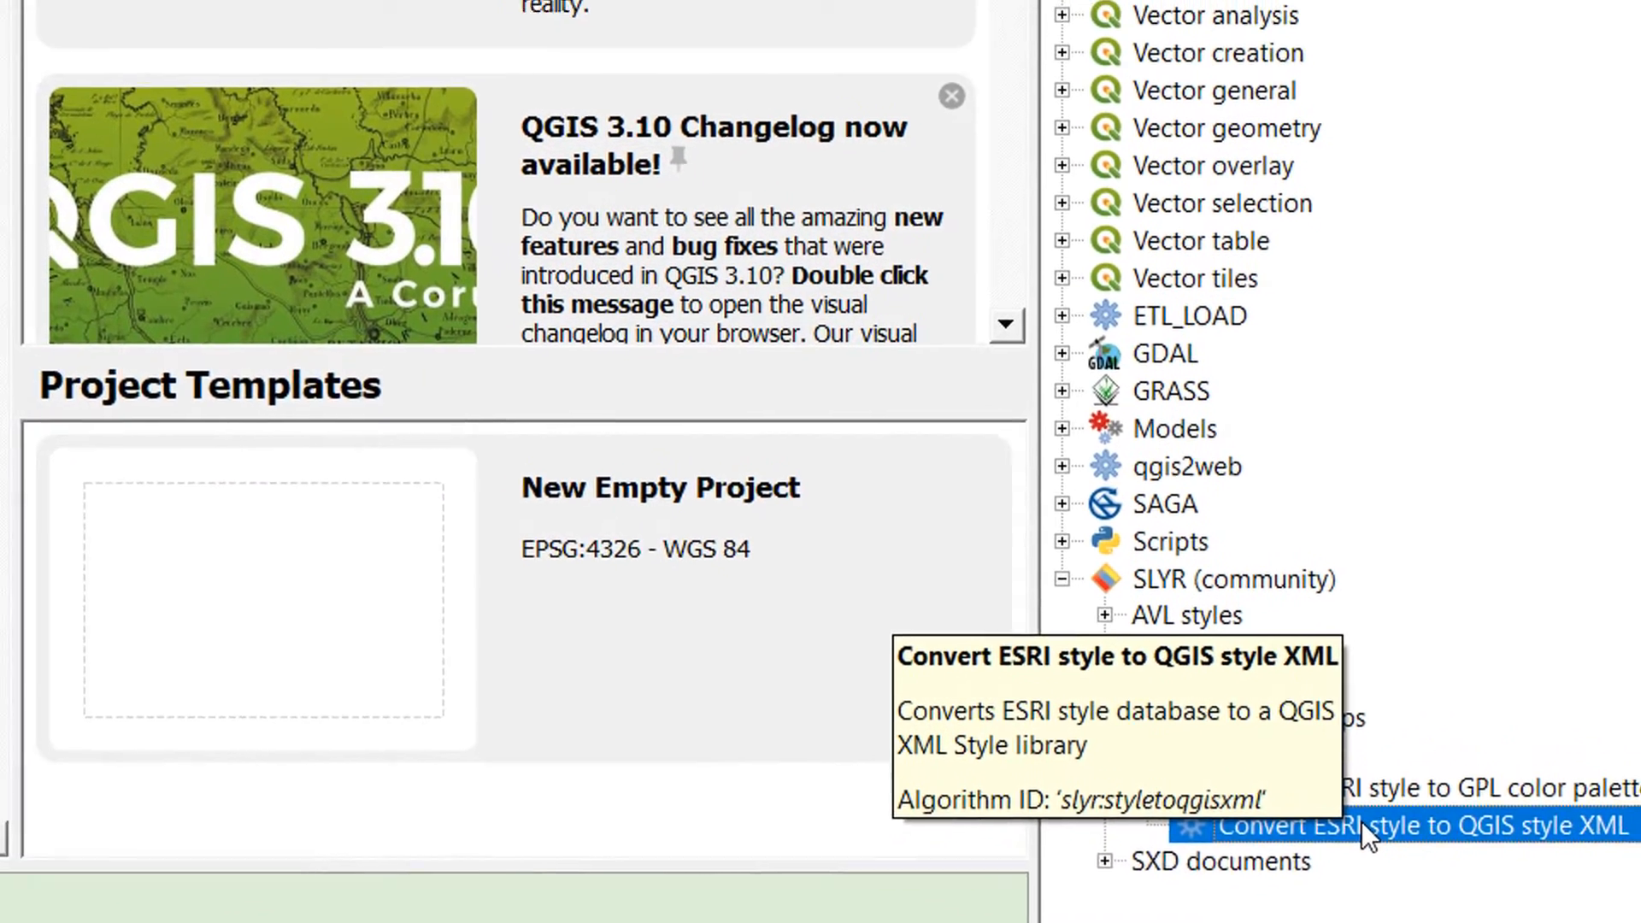
pyautogui.doubleClick(1402, 826)
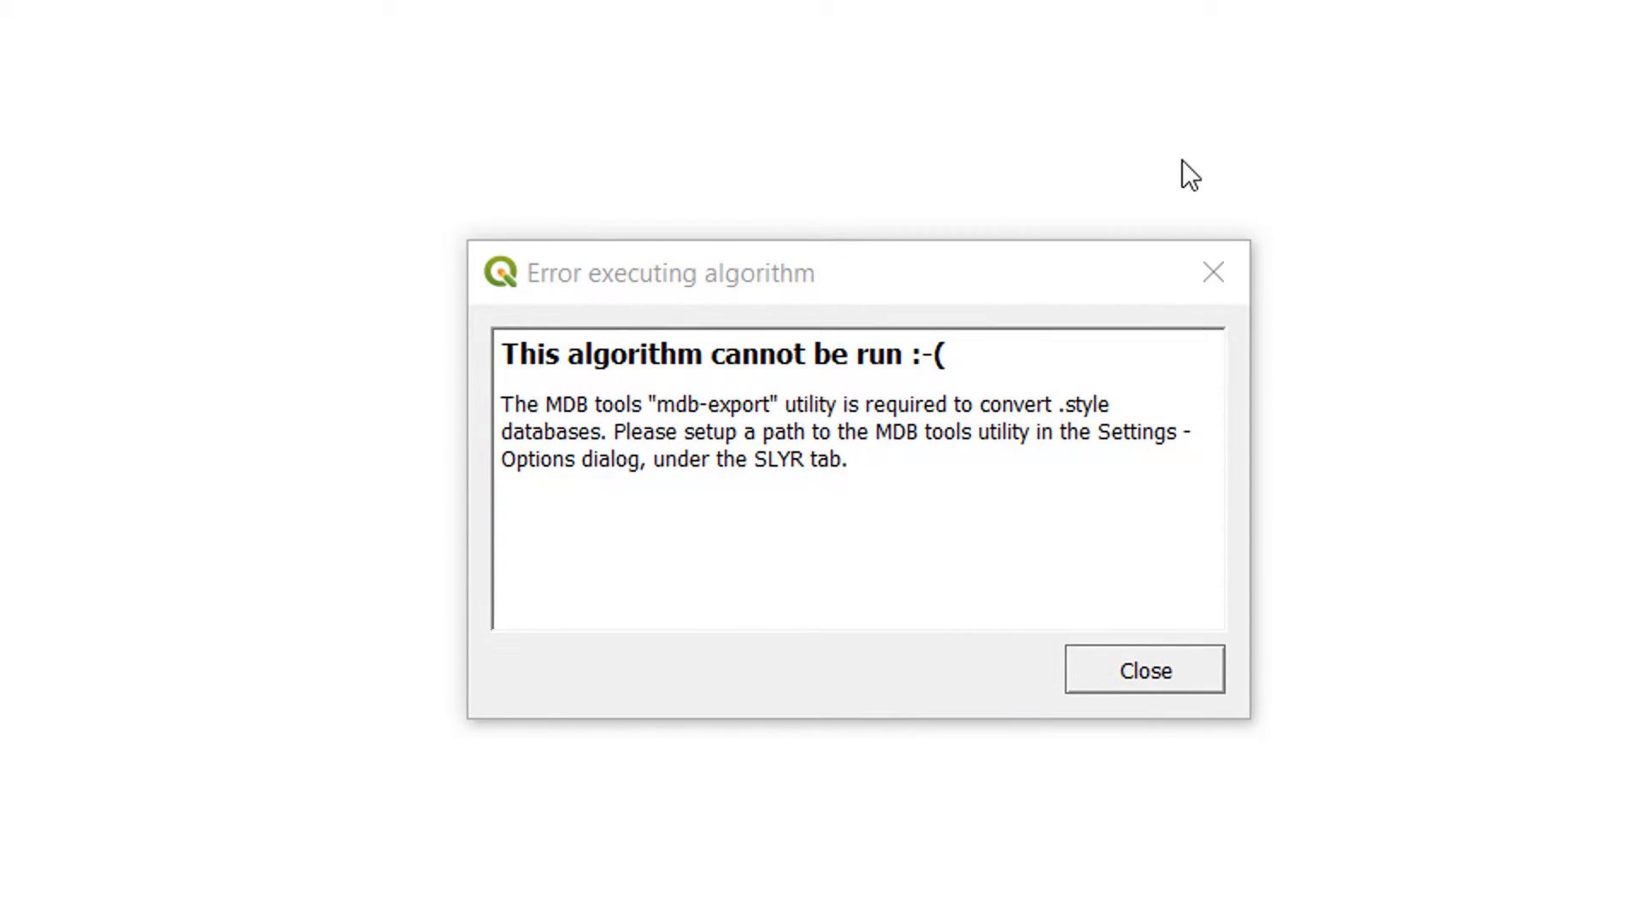
pyautogui.moveTo(848, 449)
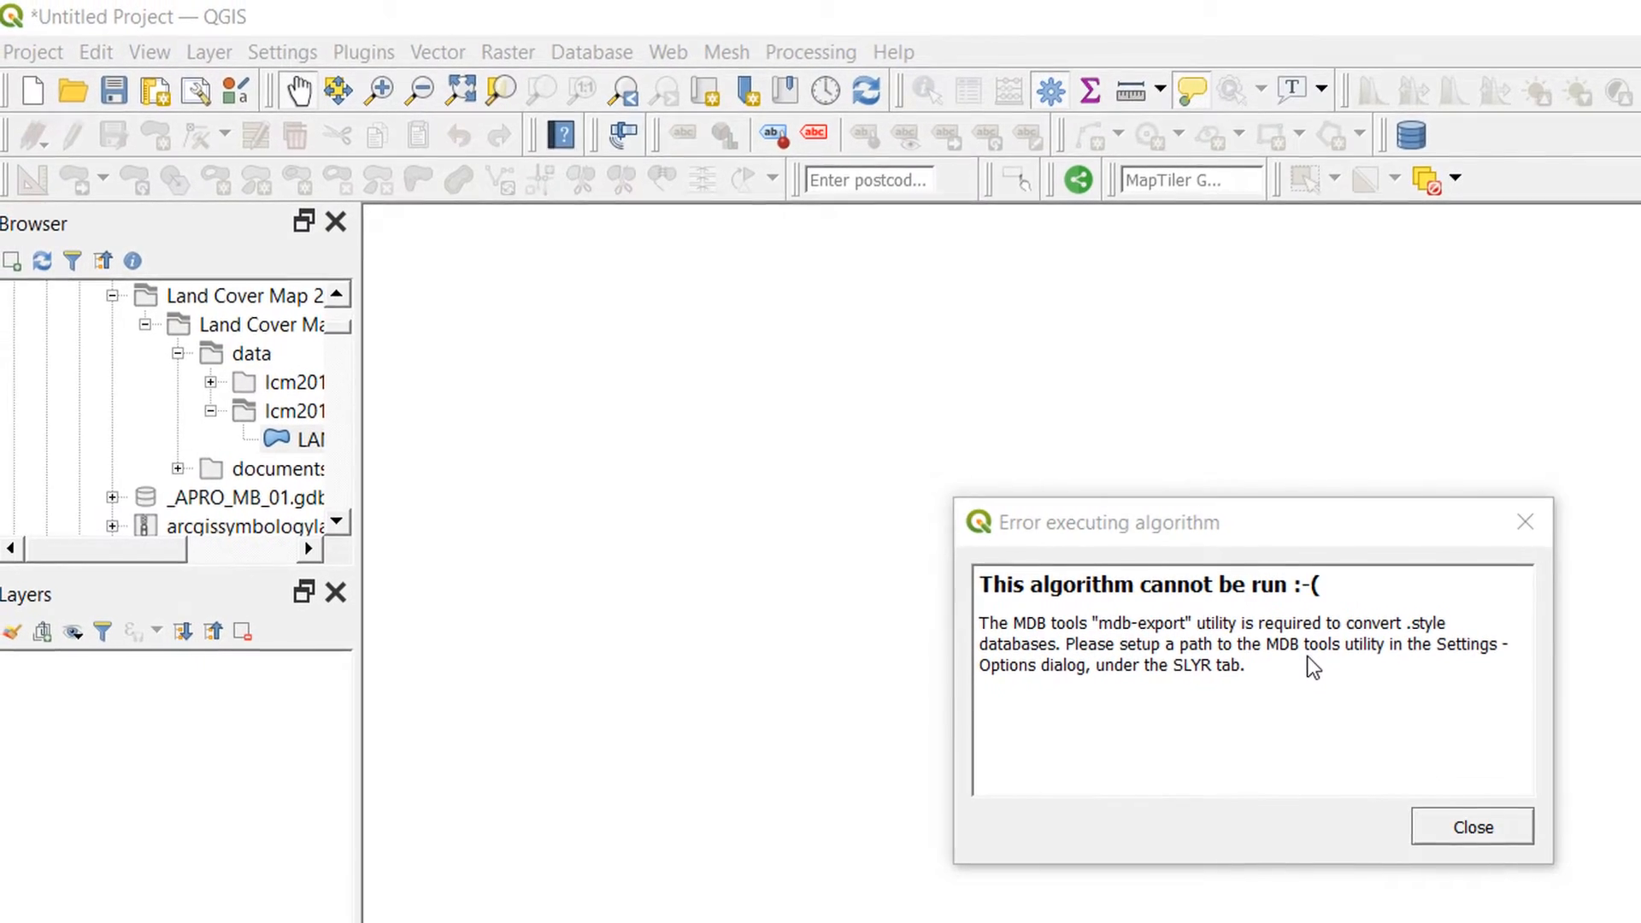
pyautogui.moveTo(1444, 779)
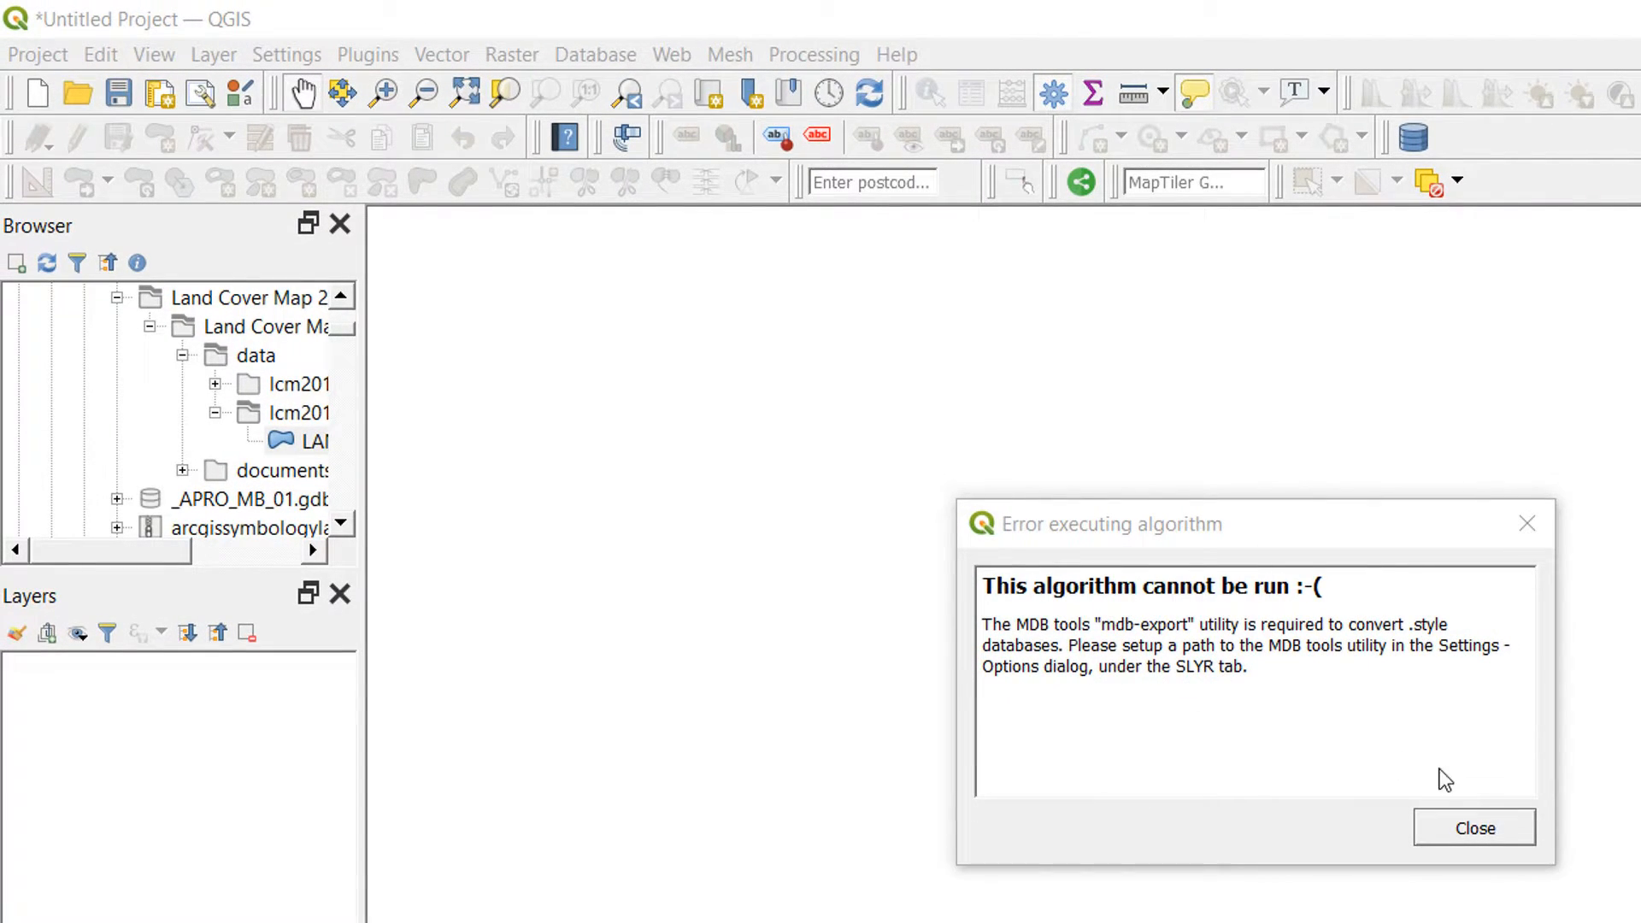
# Close the 'Error executing algorithm' message about the missing MDB tools path.
pyautogui.click(1474, 827)
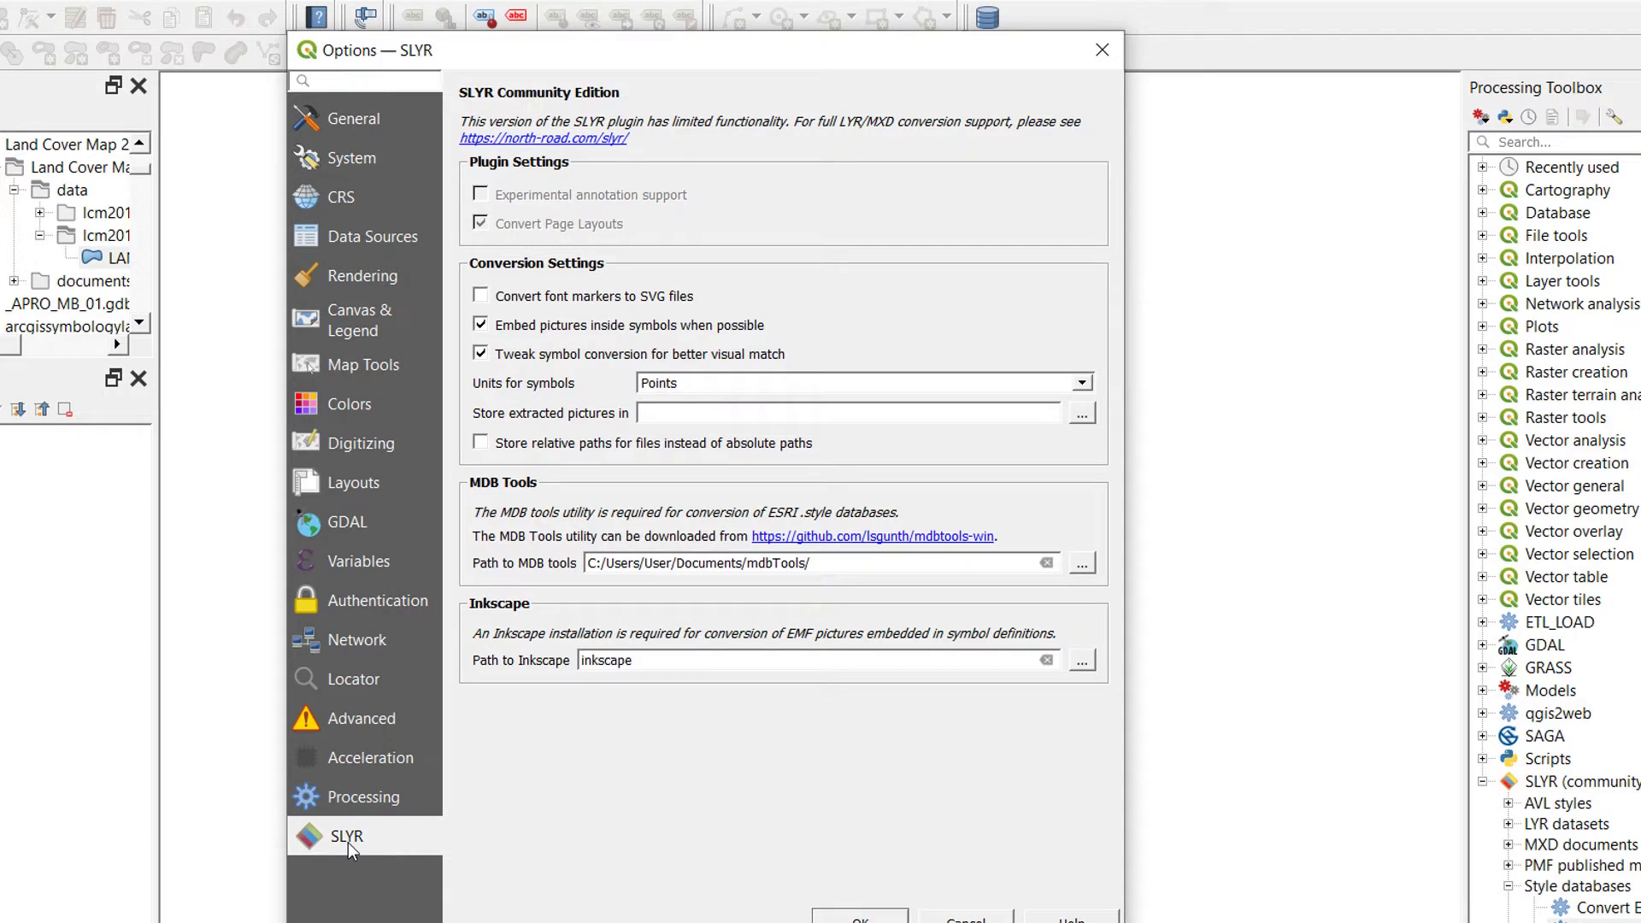
pyautogui.moveTo(495, 575)
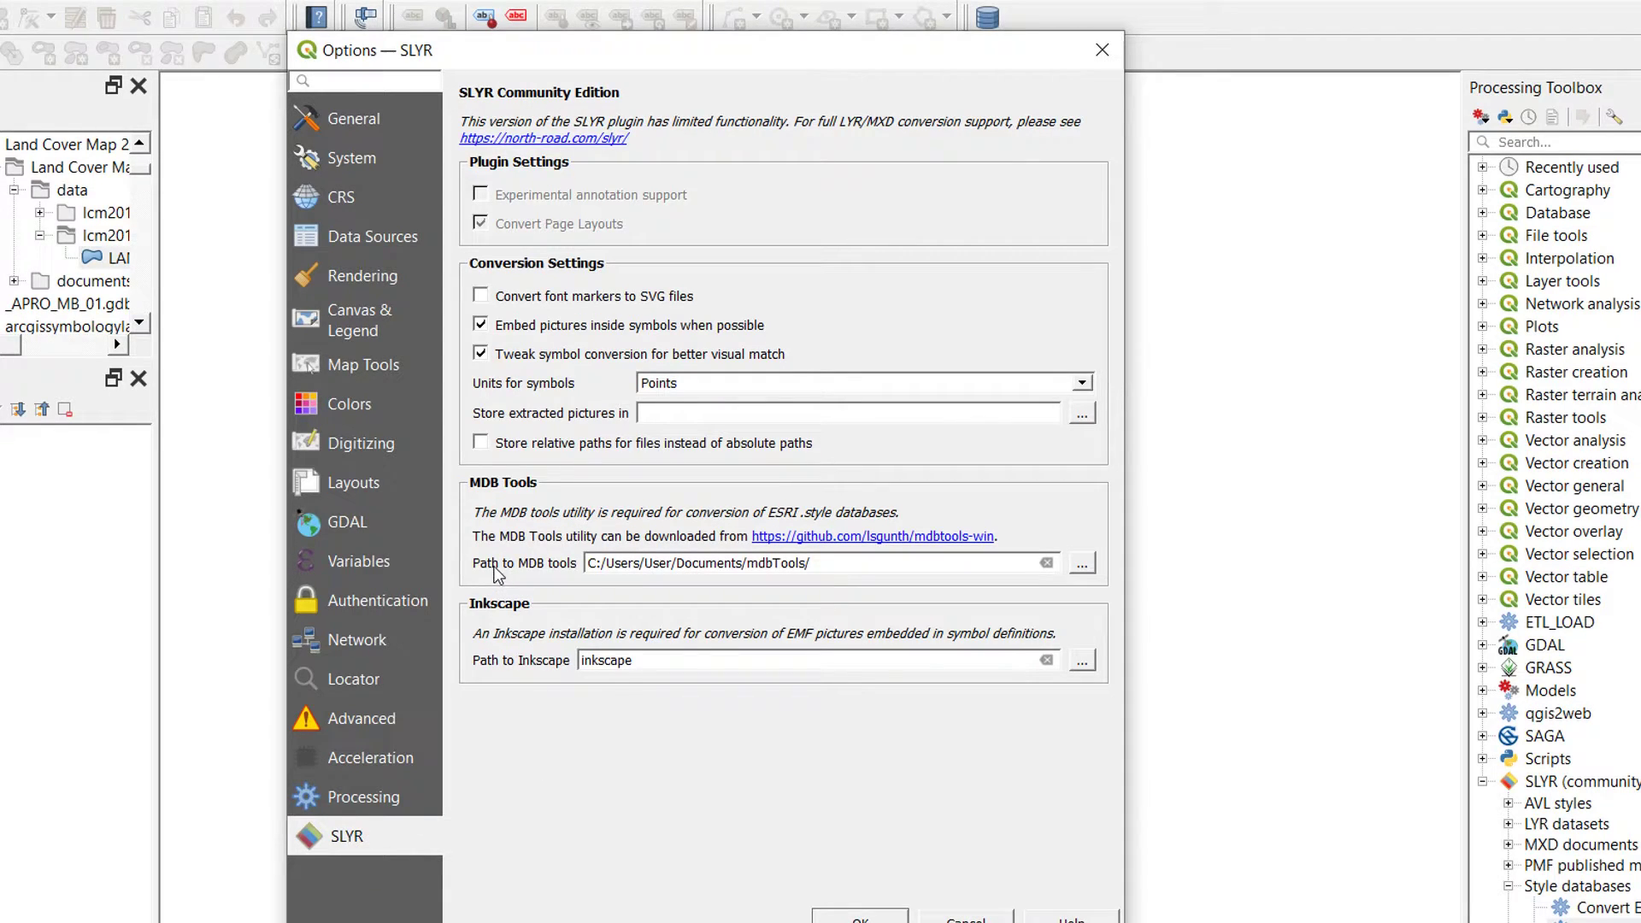
pyautogui.moveTo(714, 574)
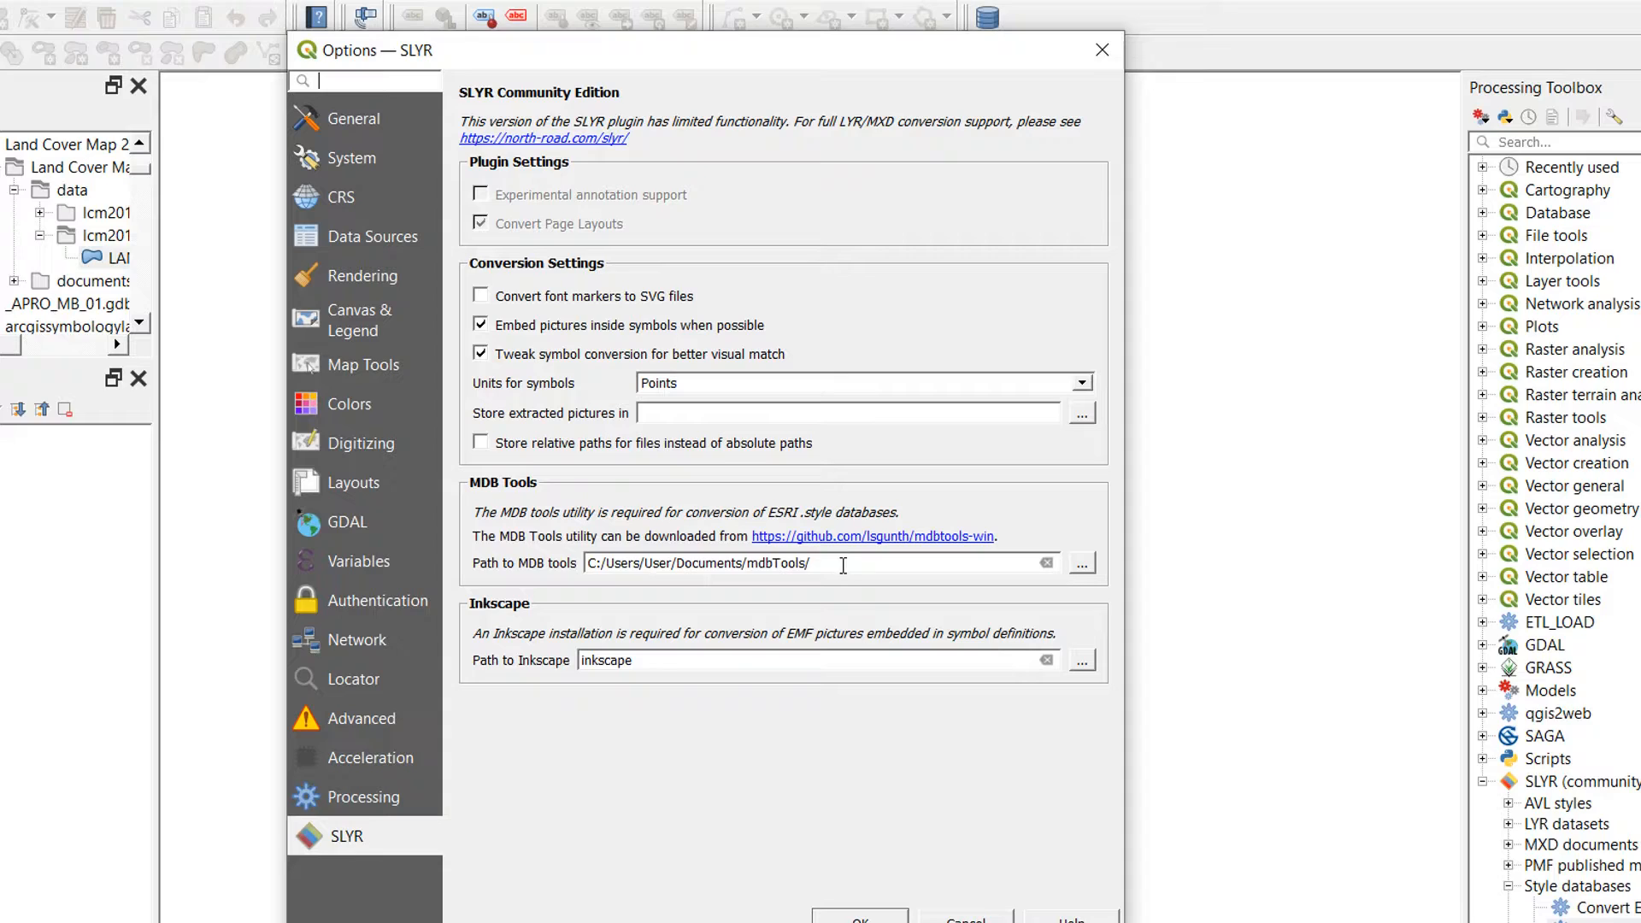
pyautogui.moveTo(855, 549)
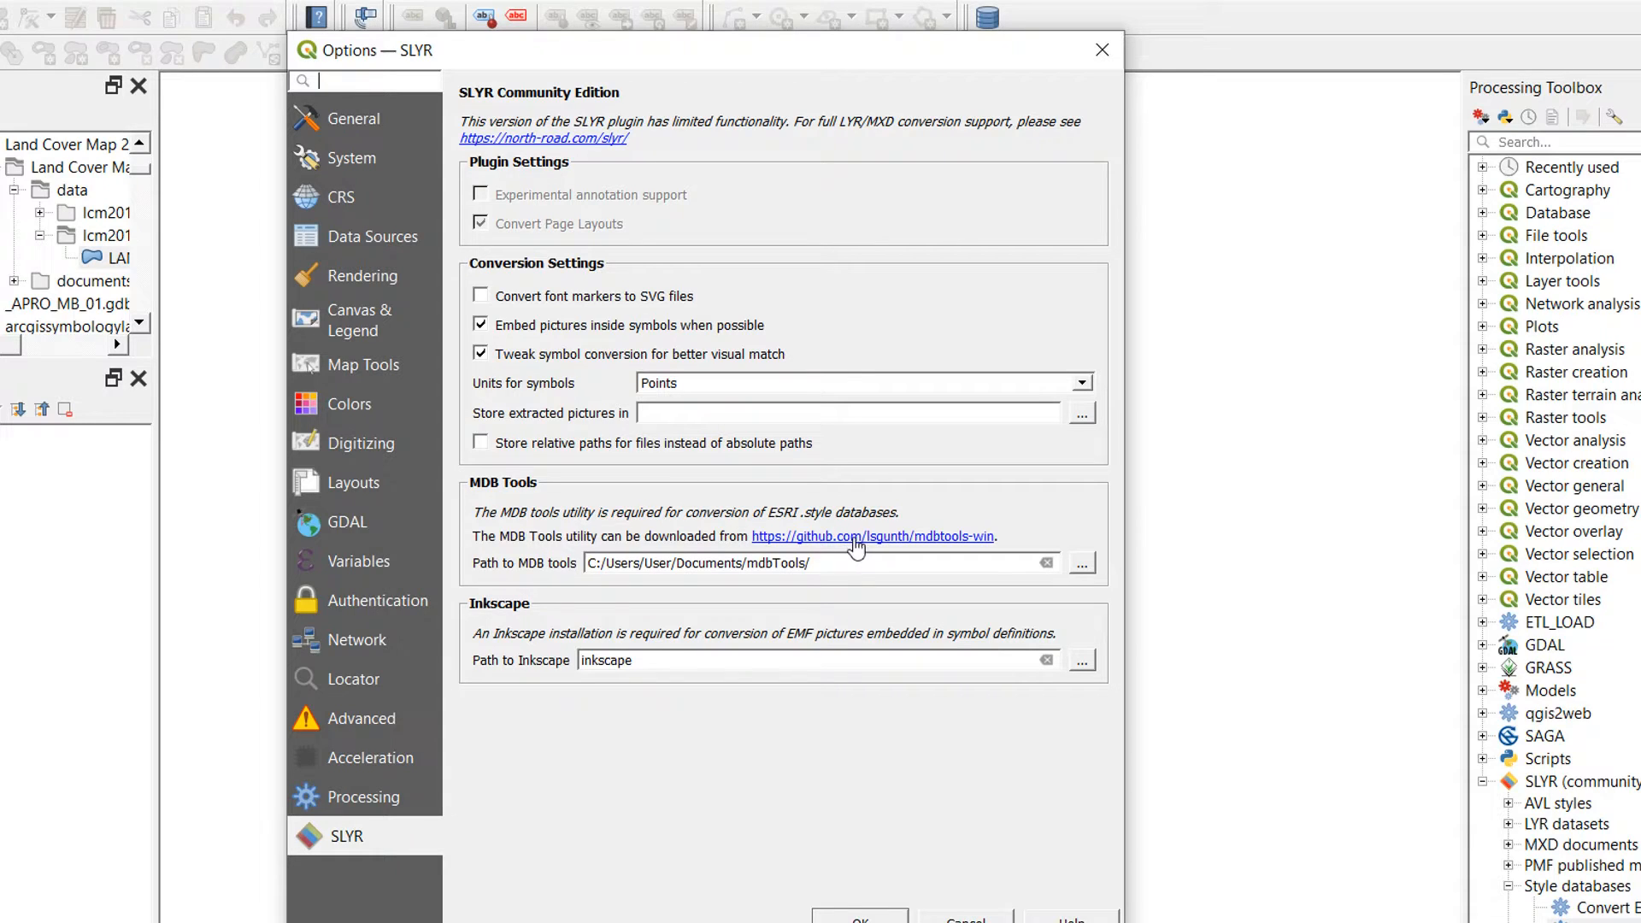
pyautogui.moveTo(851, 556)
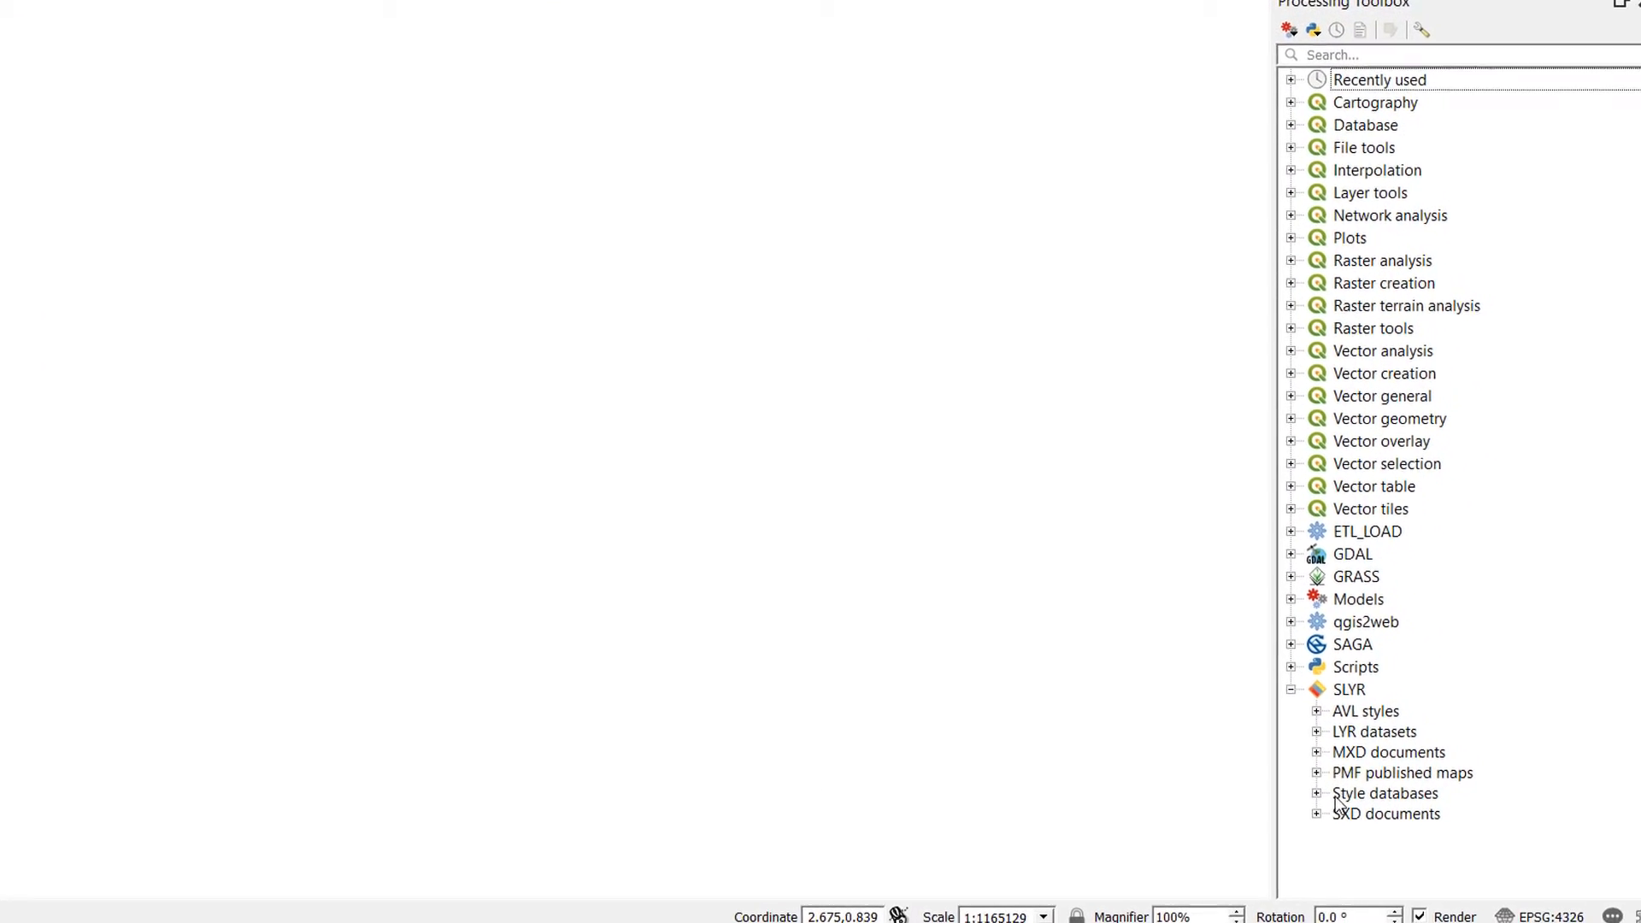
# Launch 'Convert ESRI style to QGIS style XML' again from the Style databases group.
pyautogui.click(1318, 793)
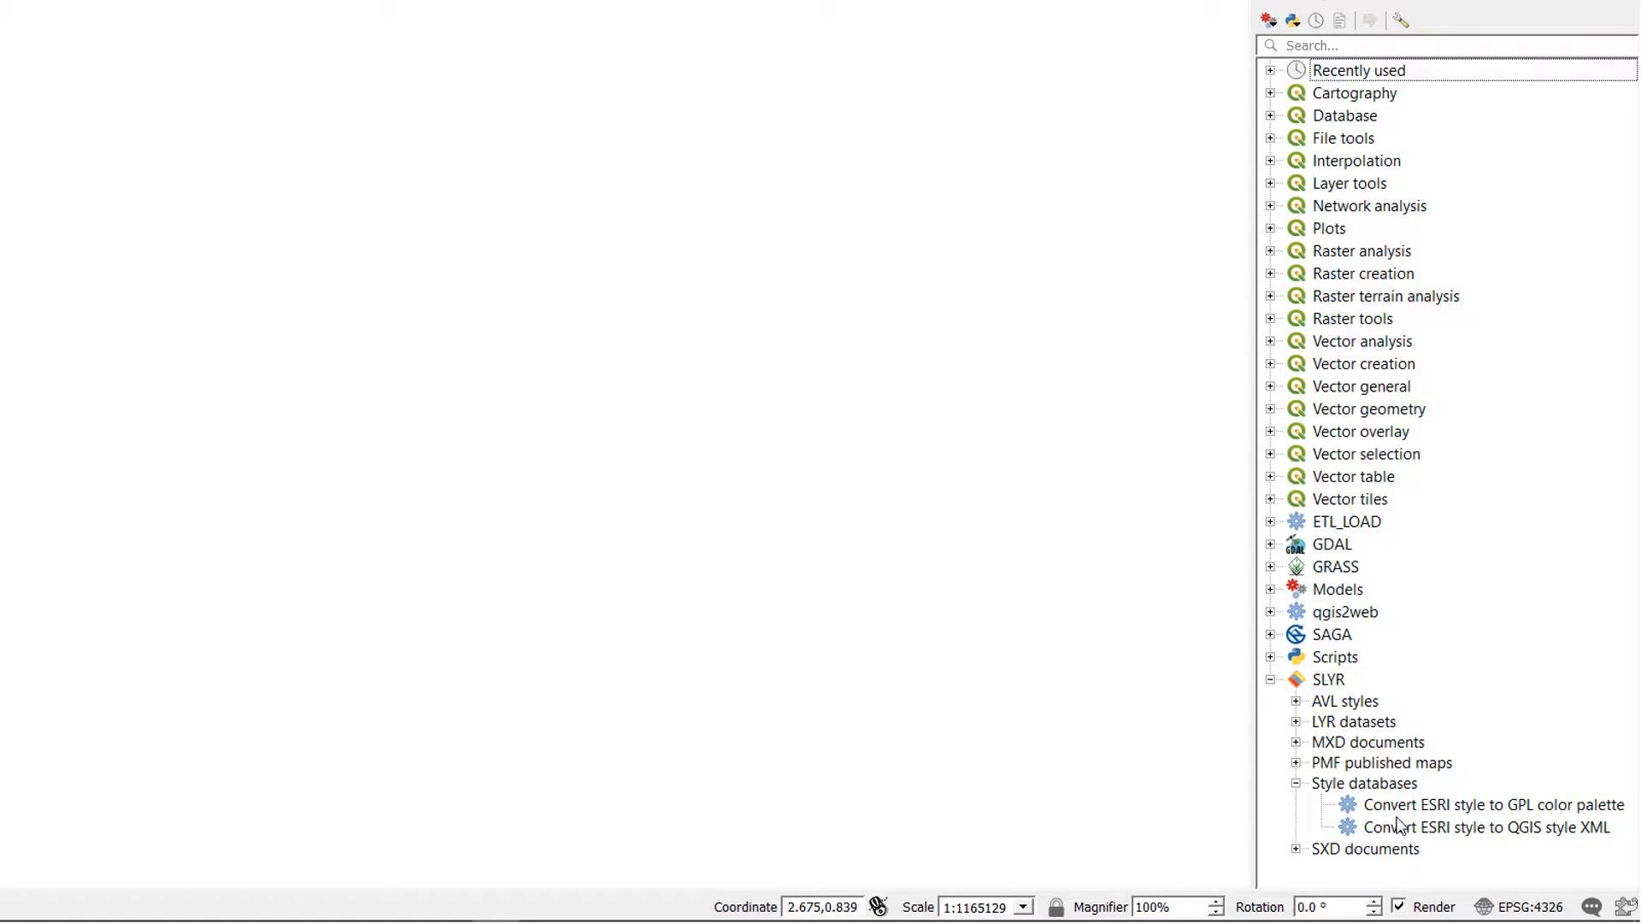
pyautogui.doubleClick(1489, 827)
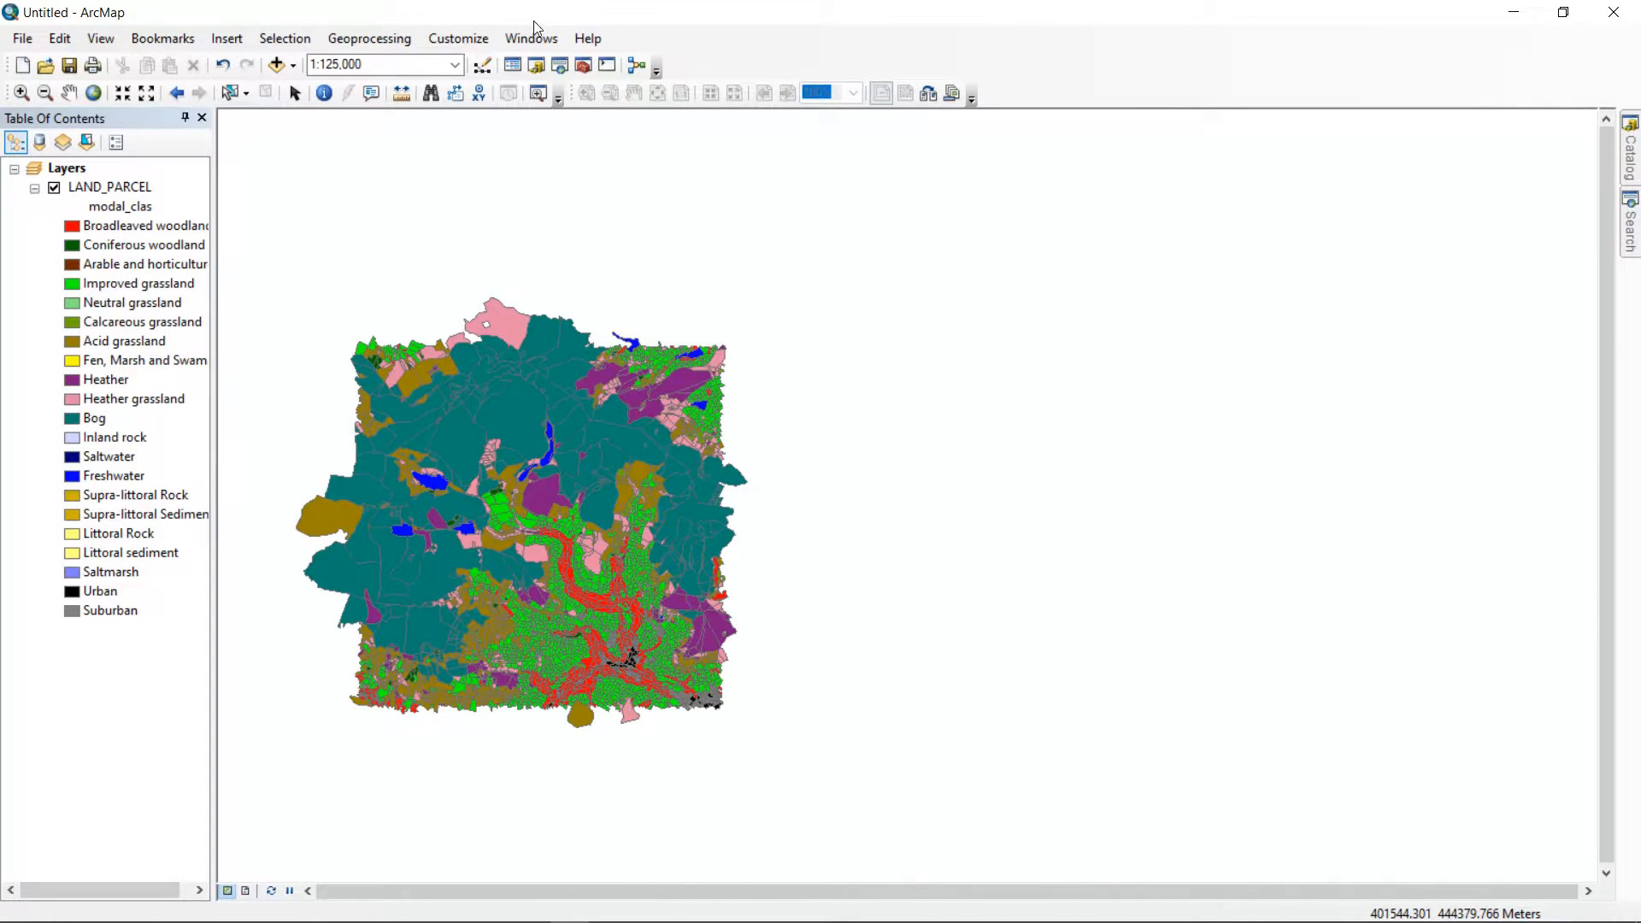
# Add the 'Export Map Styles...' command to a toolbar via Customize Mode's Commands list, then close the dialog.
pyautogui.click(458, 37)
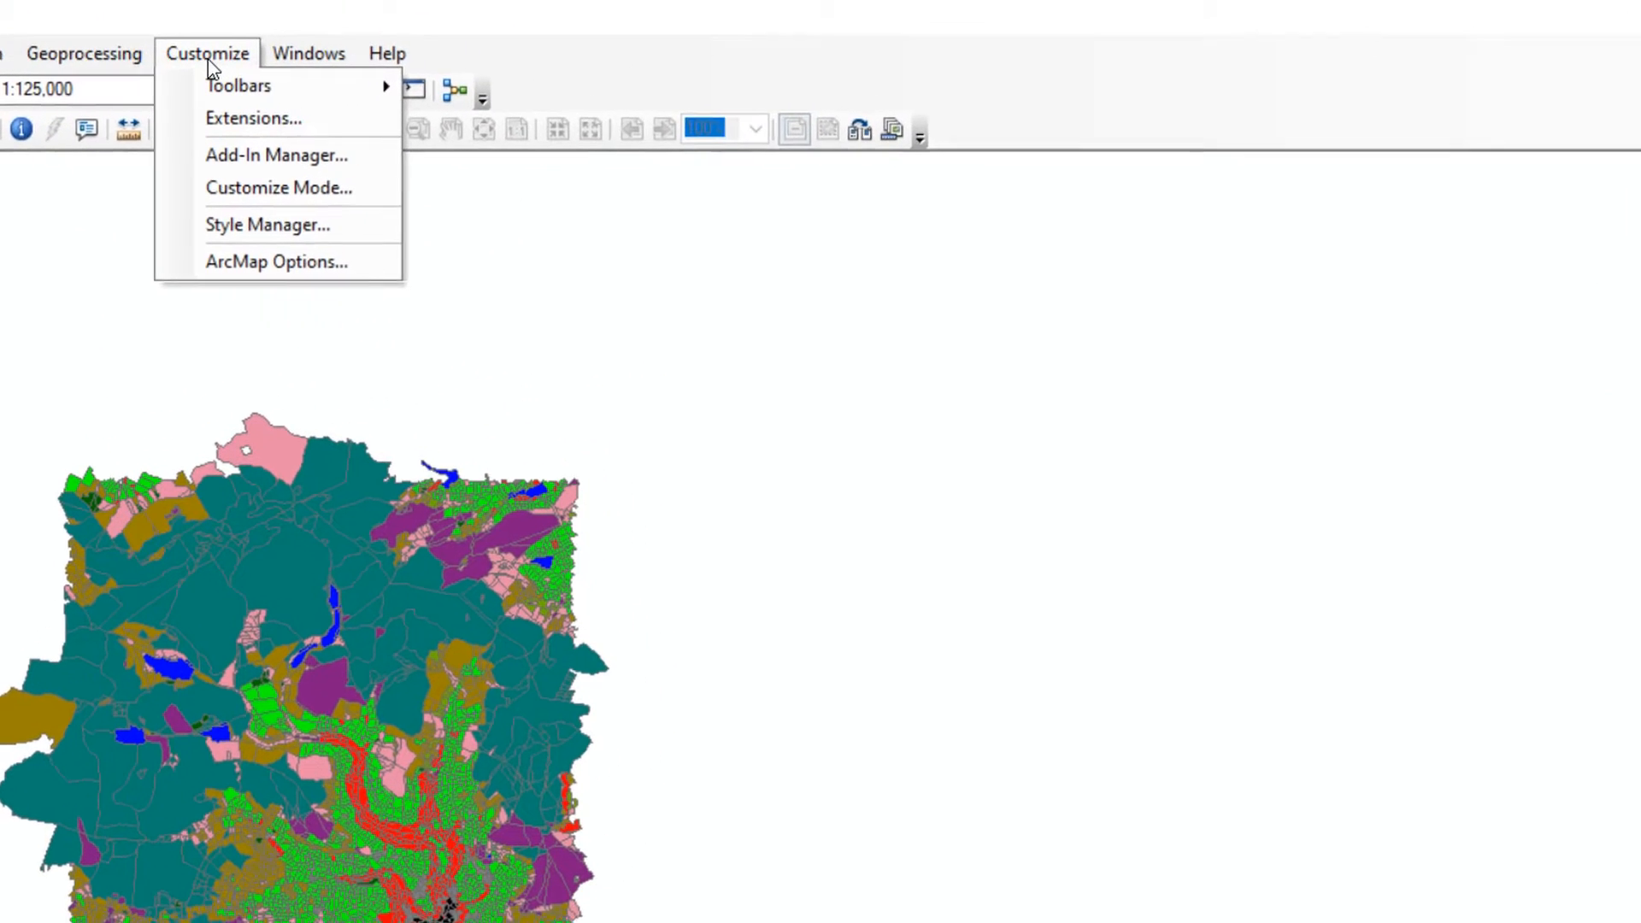
pyautogui.moveTo(265, 189)
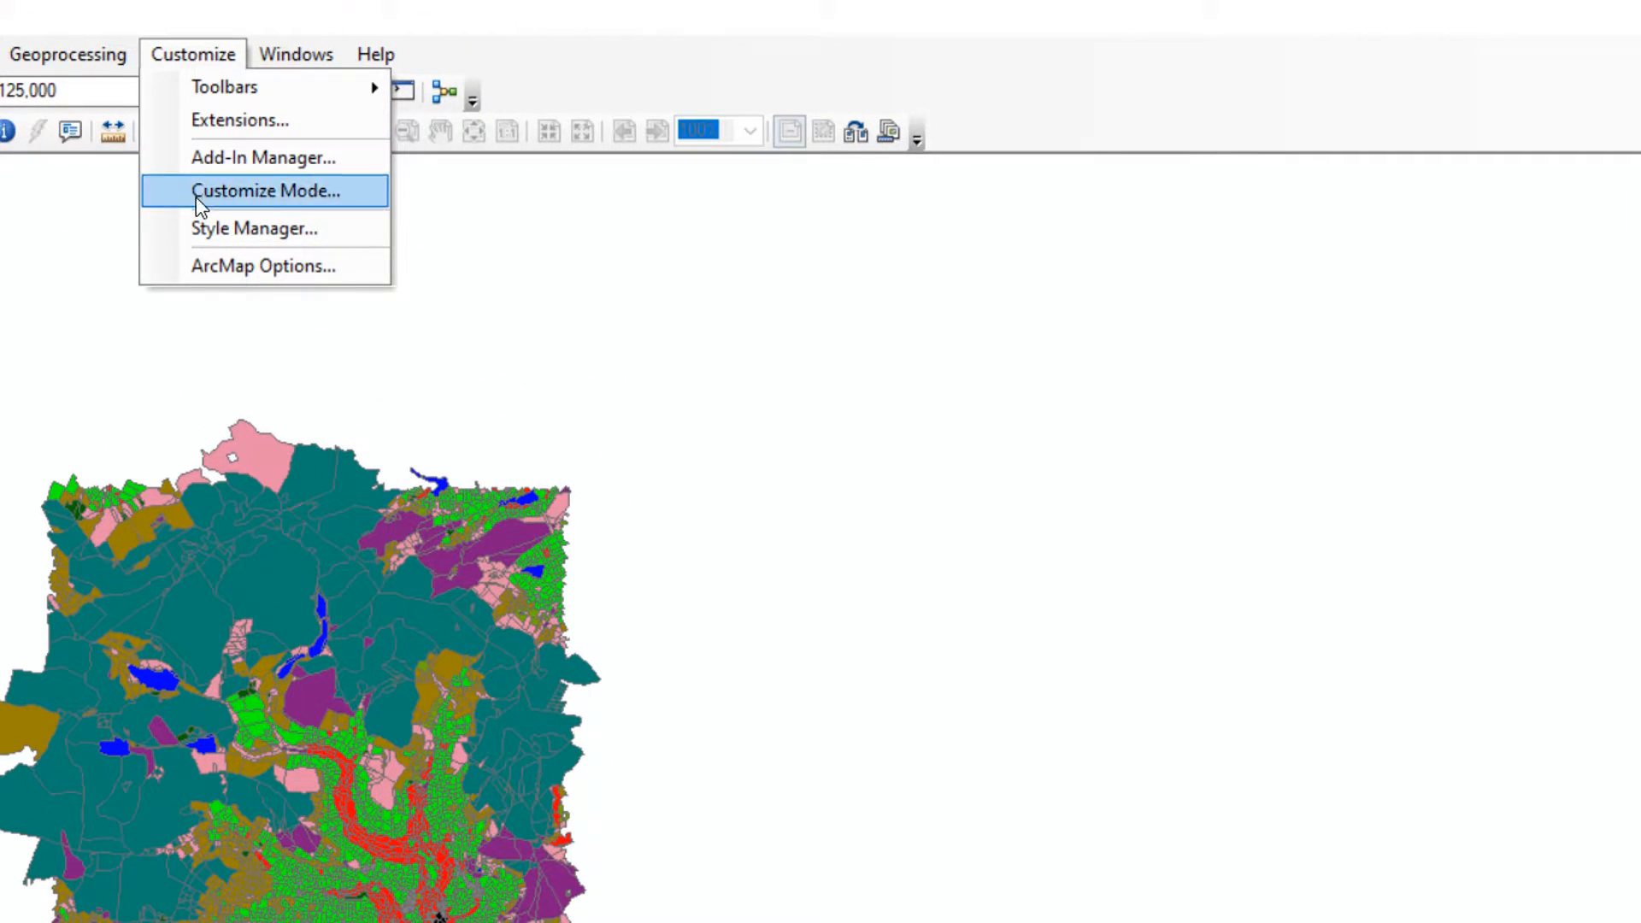
pyautogui.moveTo(233, 202)
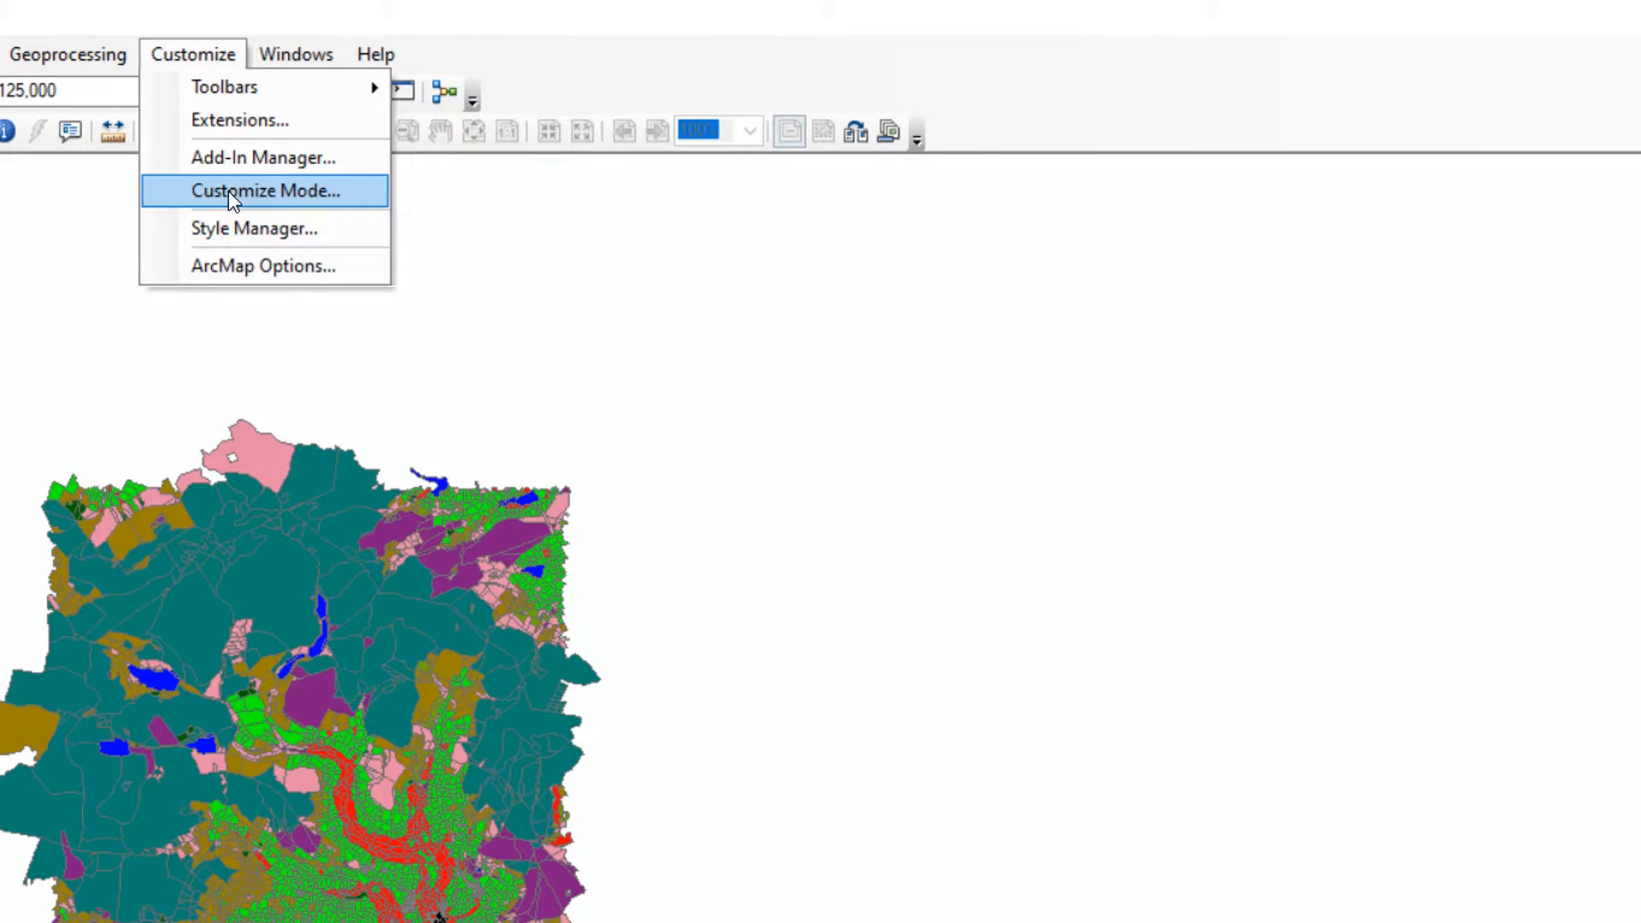
pyautogui.click(267, 190)
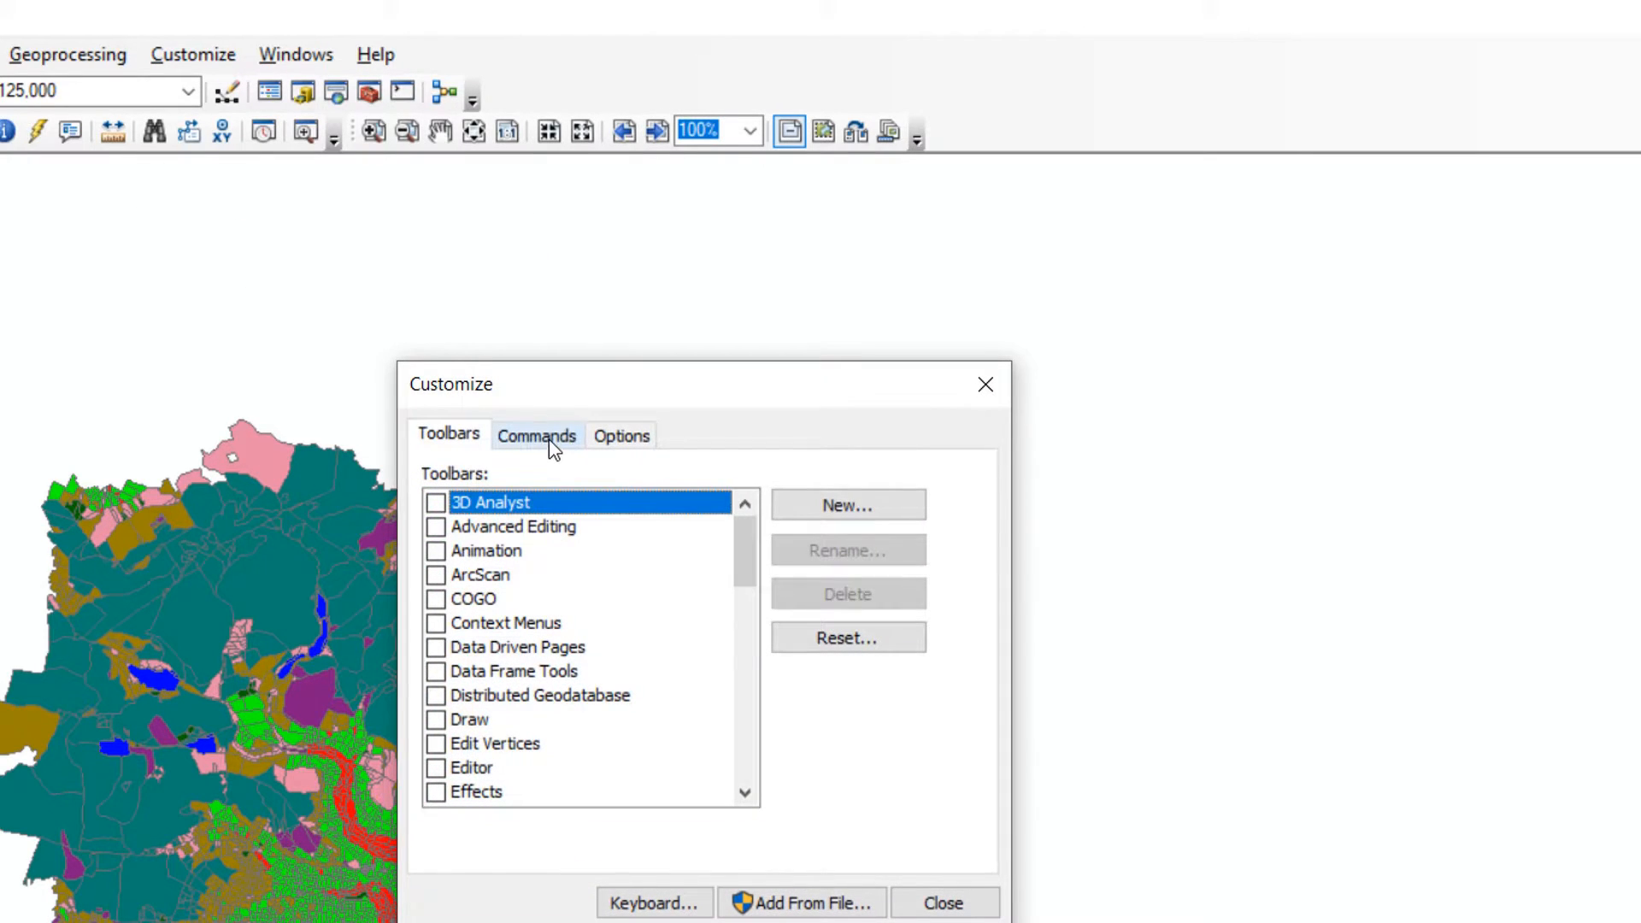
pyautogui.click(535, 436)
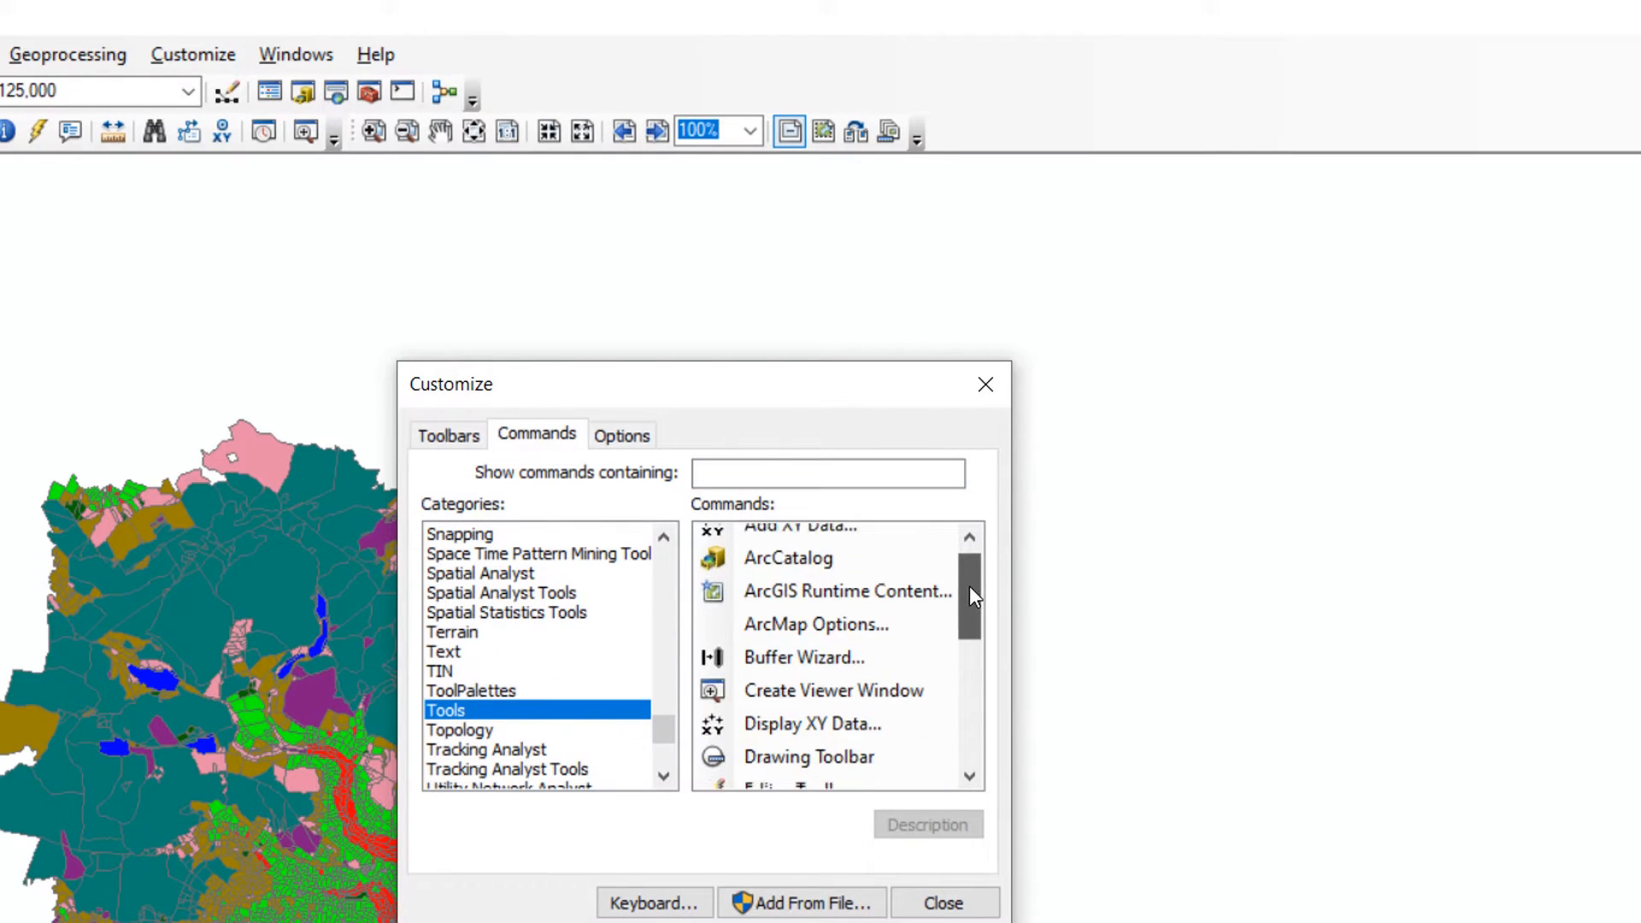
pyautogui.scroll(-3)
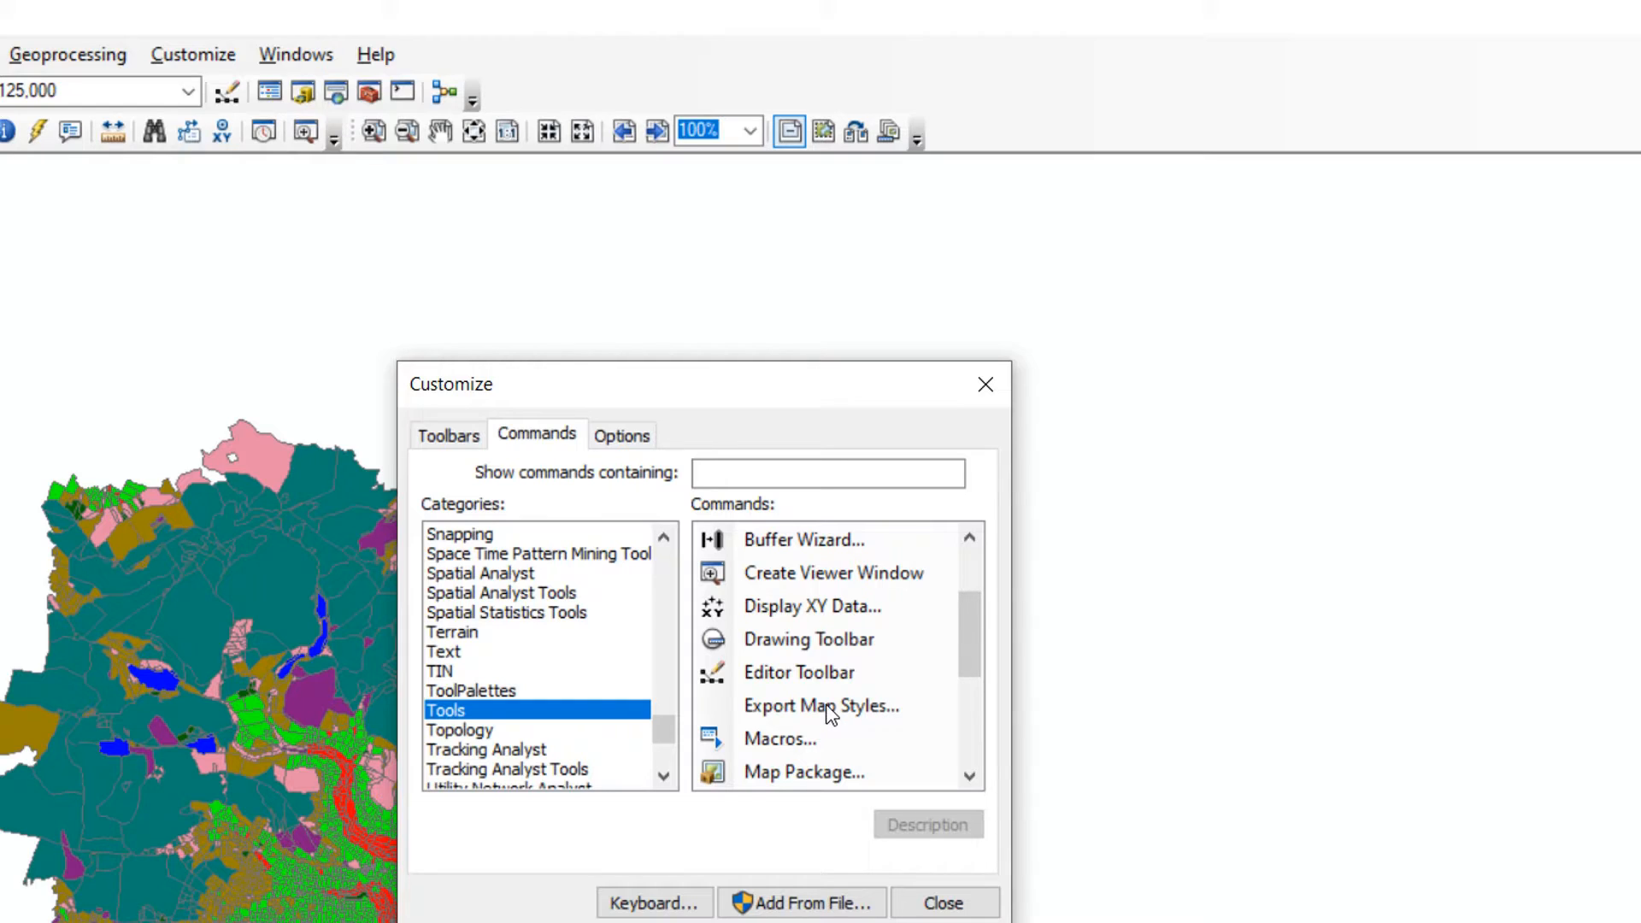
pyautogui.click(821, 706)
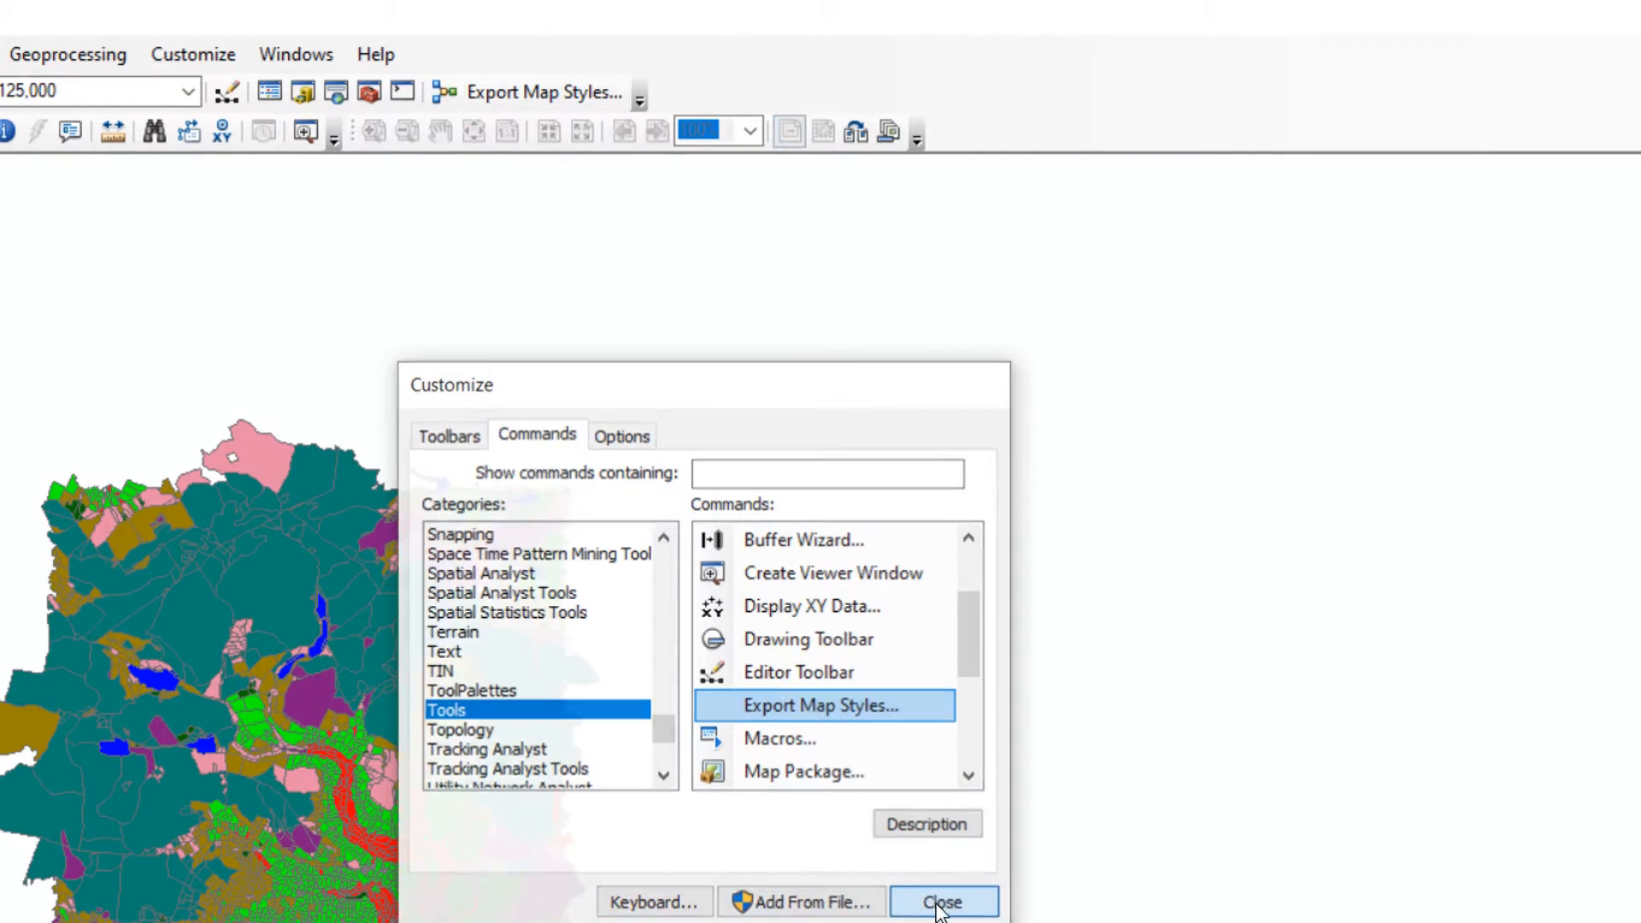
pyautogui.click(940, 901)
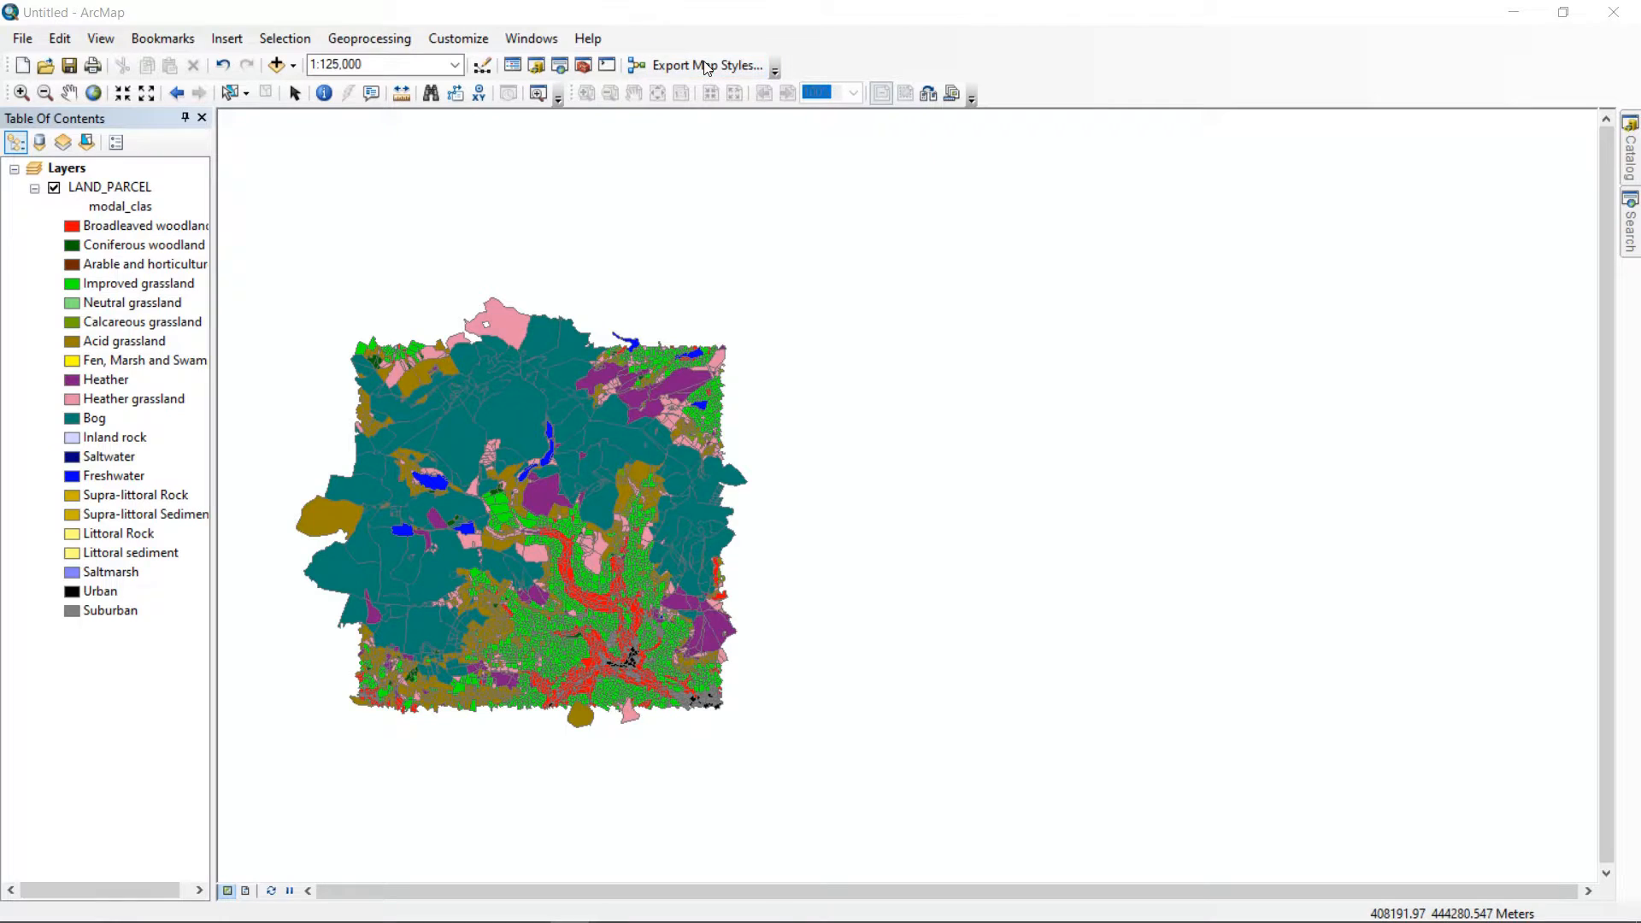
# Start Export Map Styles, browse to This PC > Documents and begin naming the style file 'la'.
pyautogui.click(701, 65)
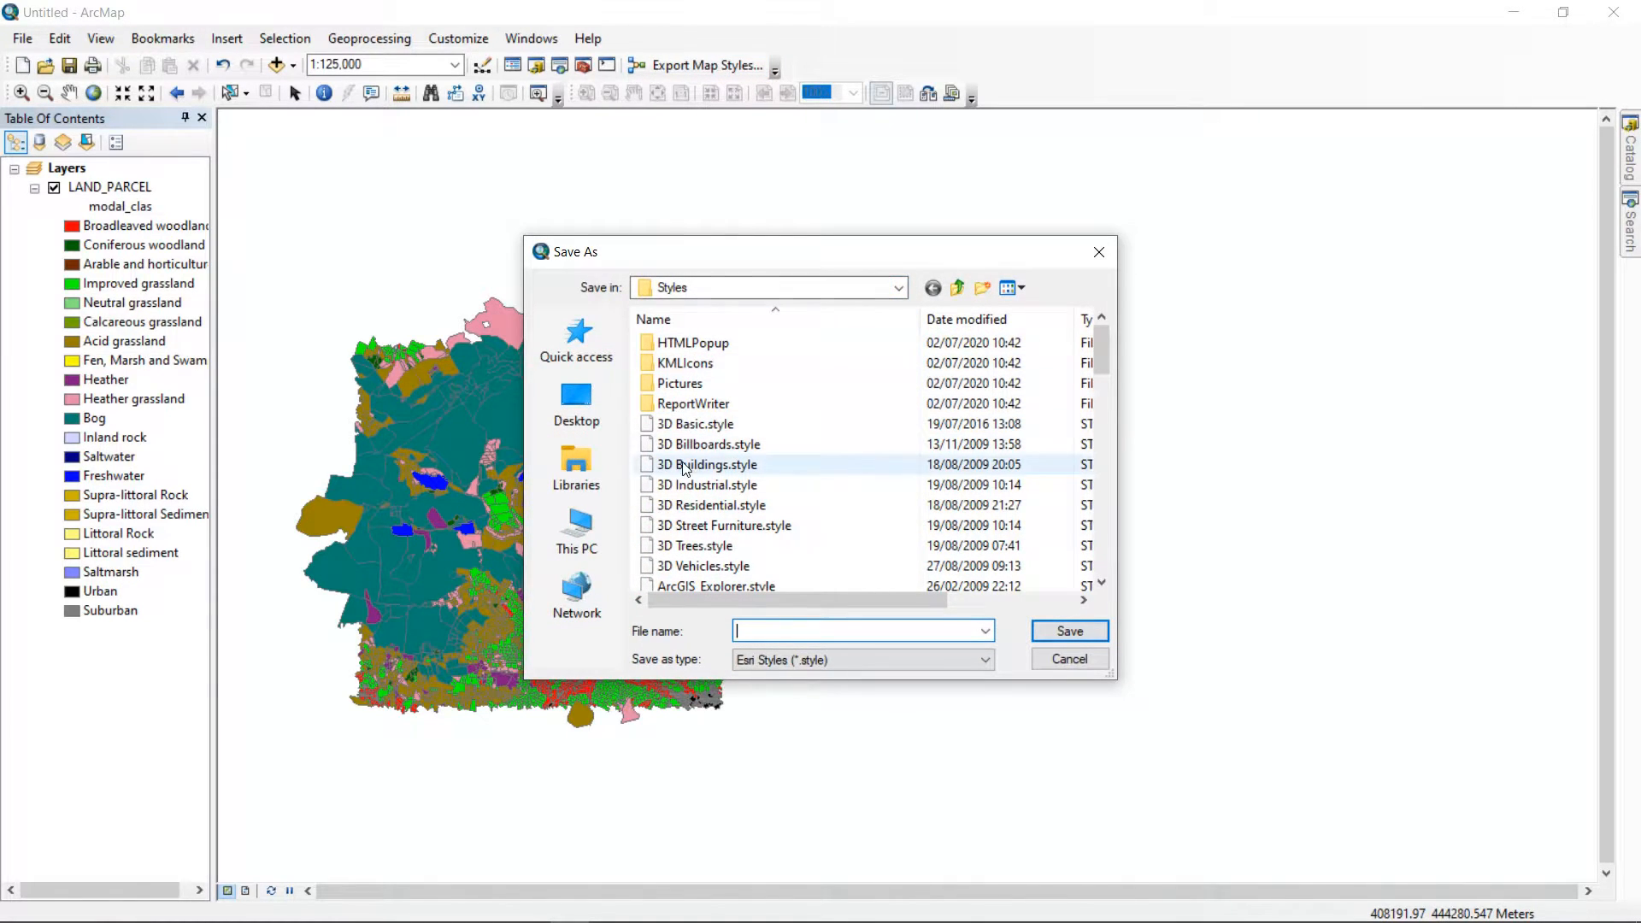
pyautogui.moveTo(576, 528)
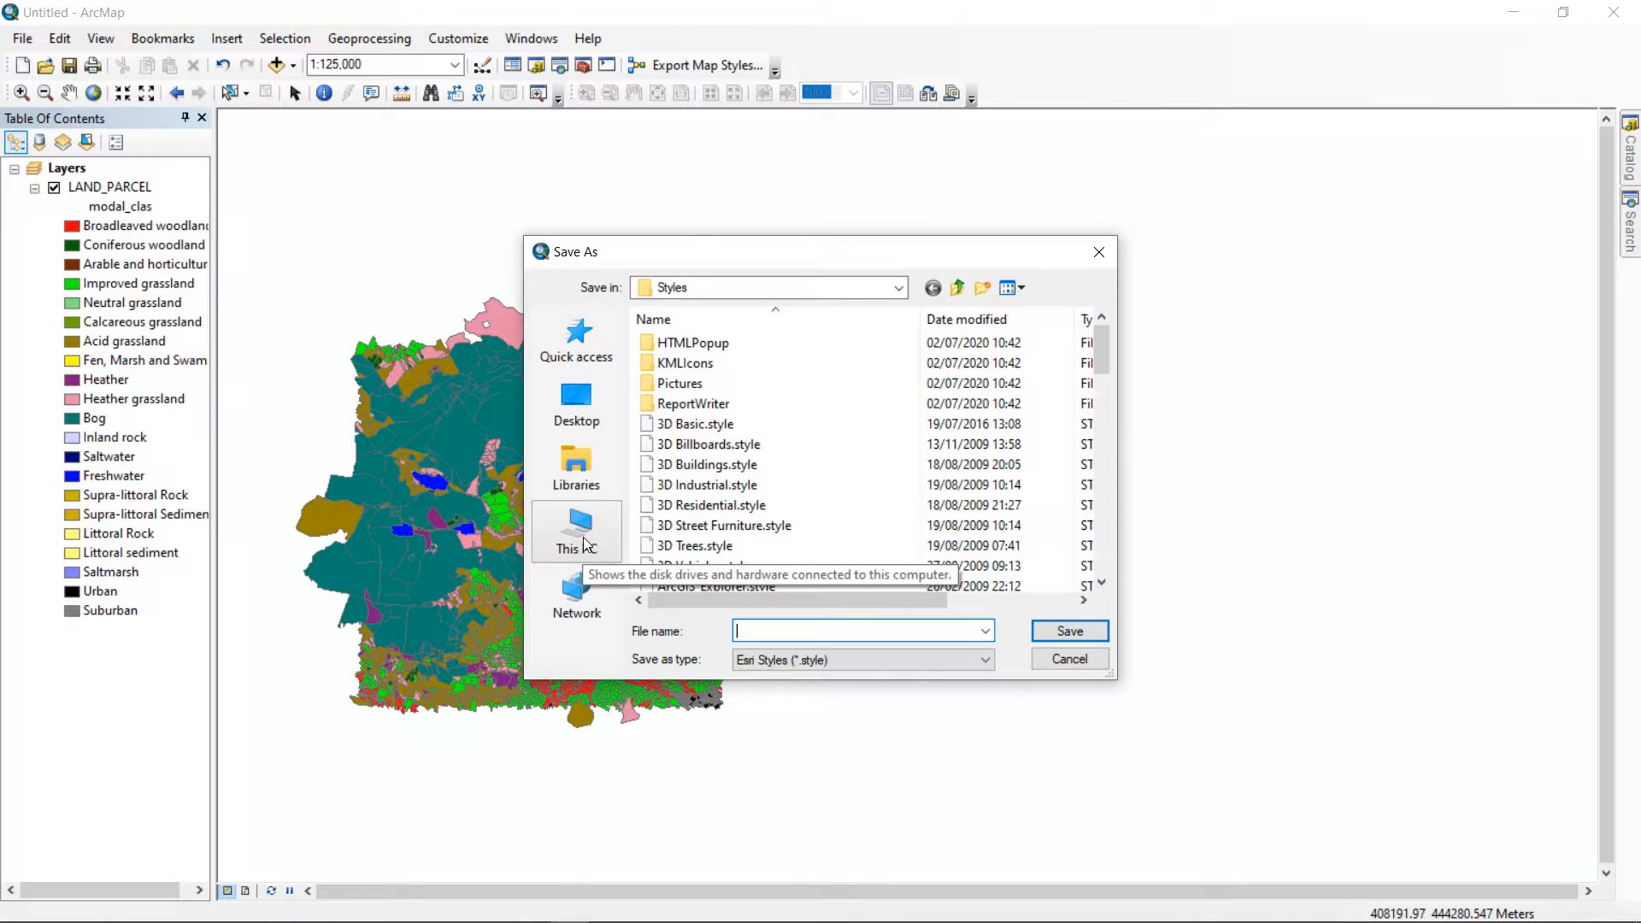
pyautogui.click(576, 530)
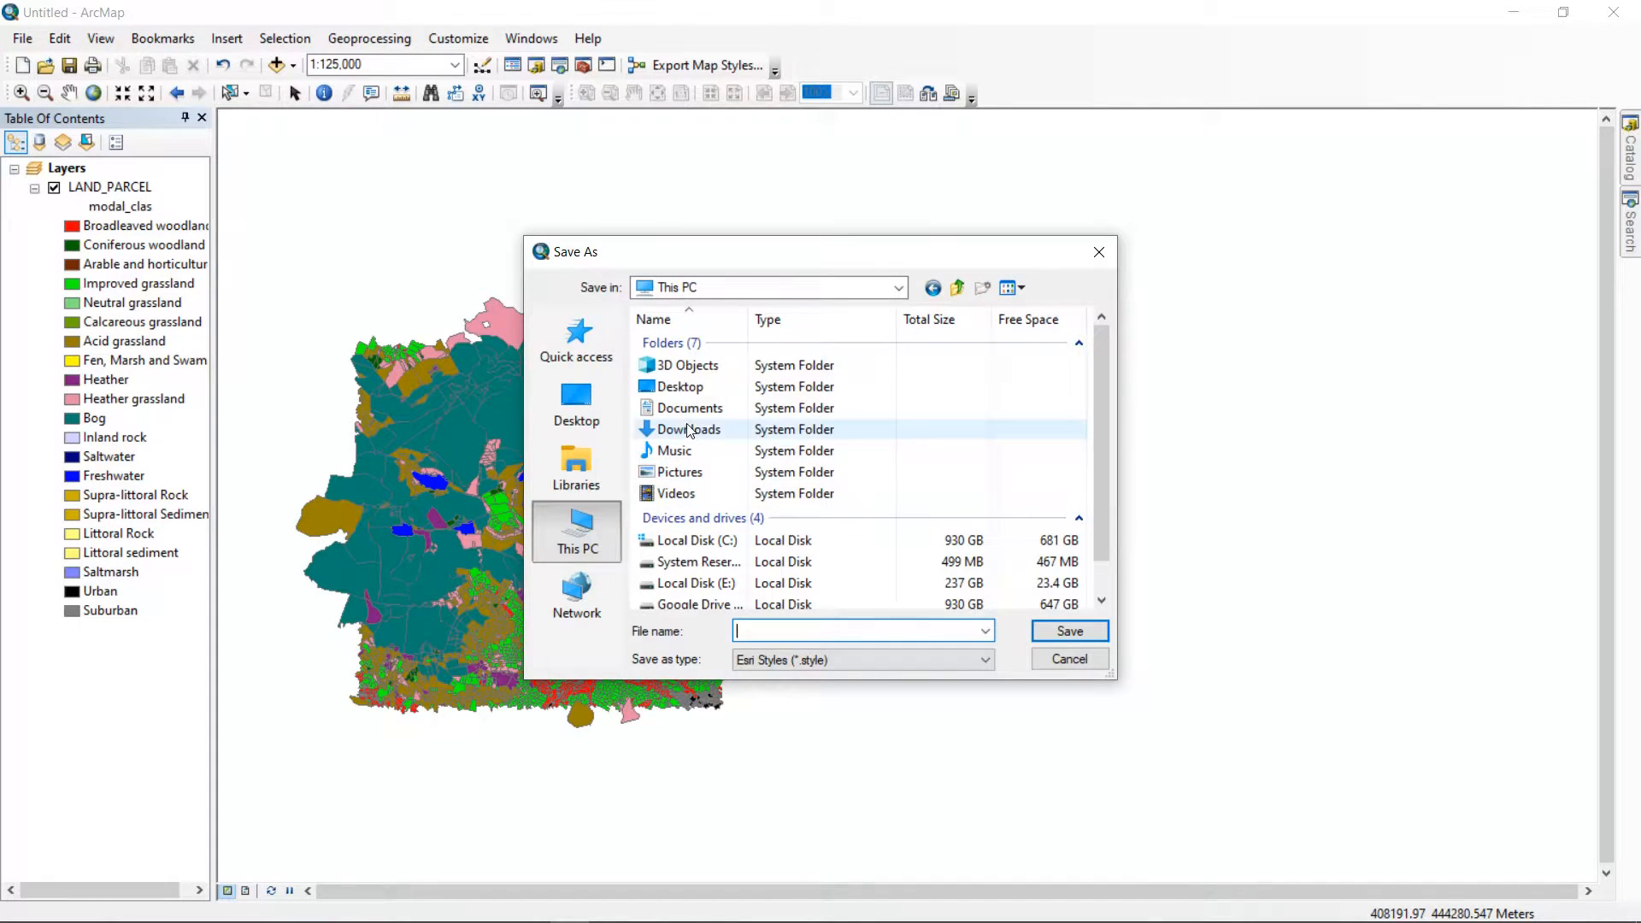
pyautogui.click(689, 409)
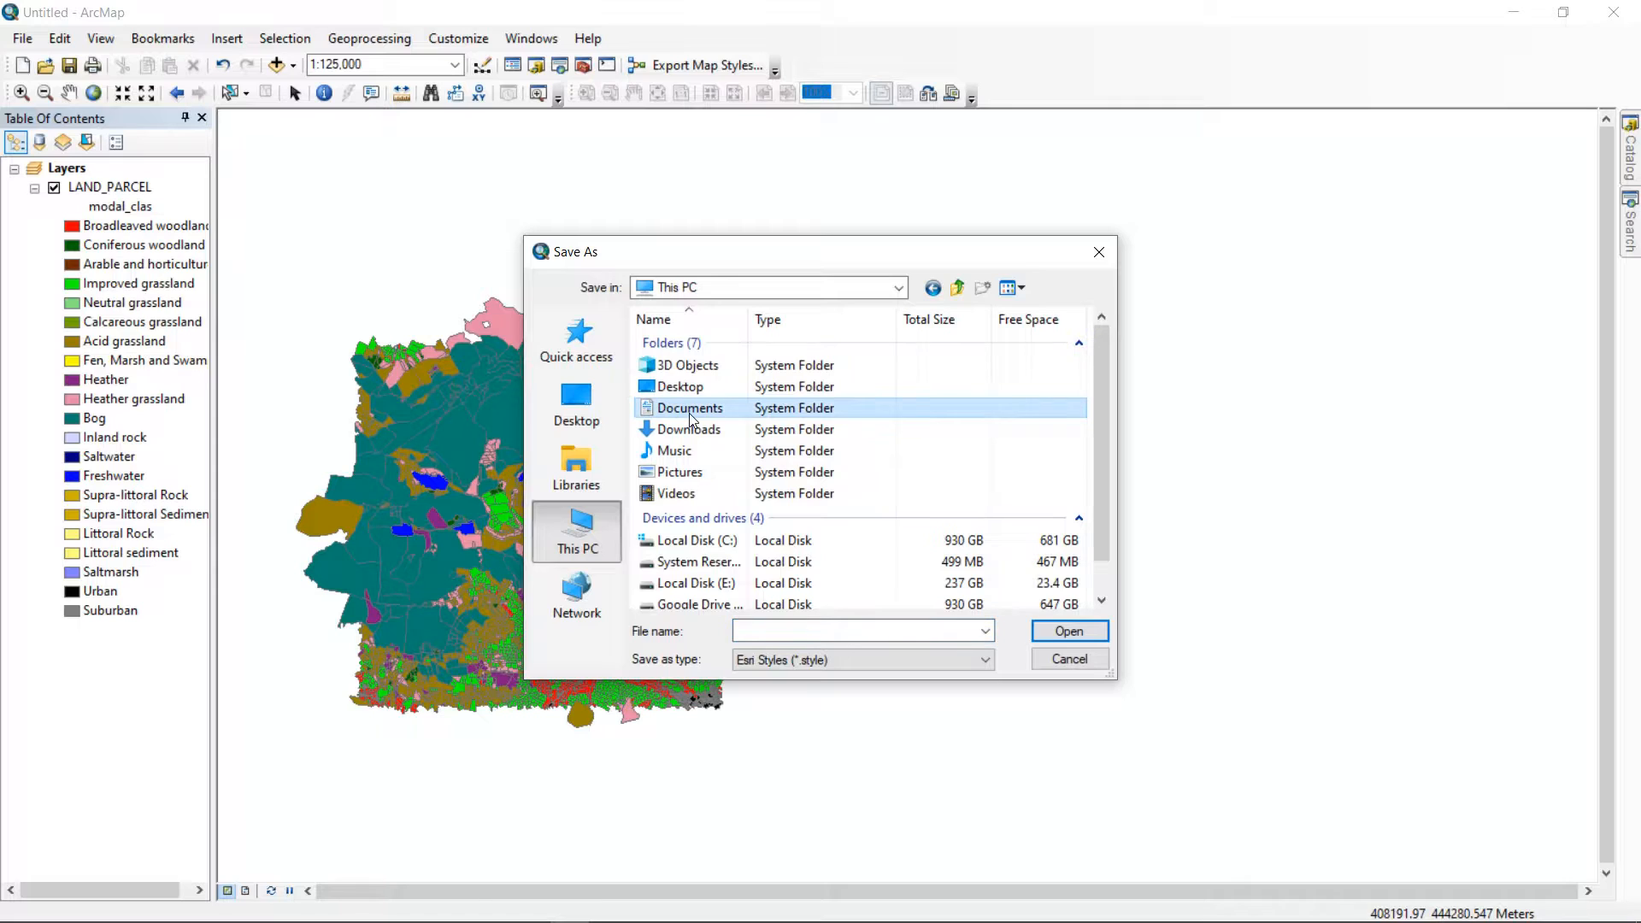
pyautogui.doubleClick(689, 409)
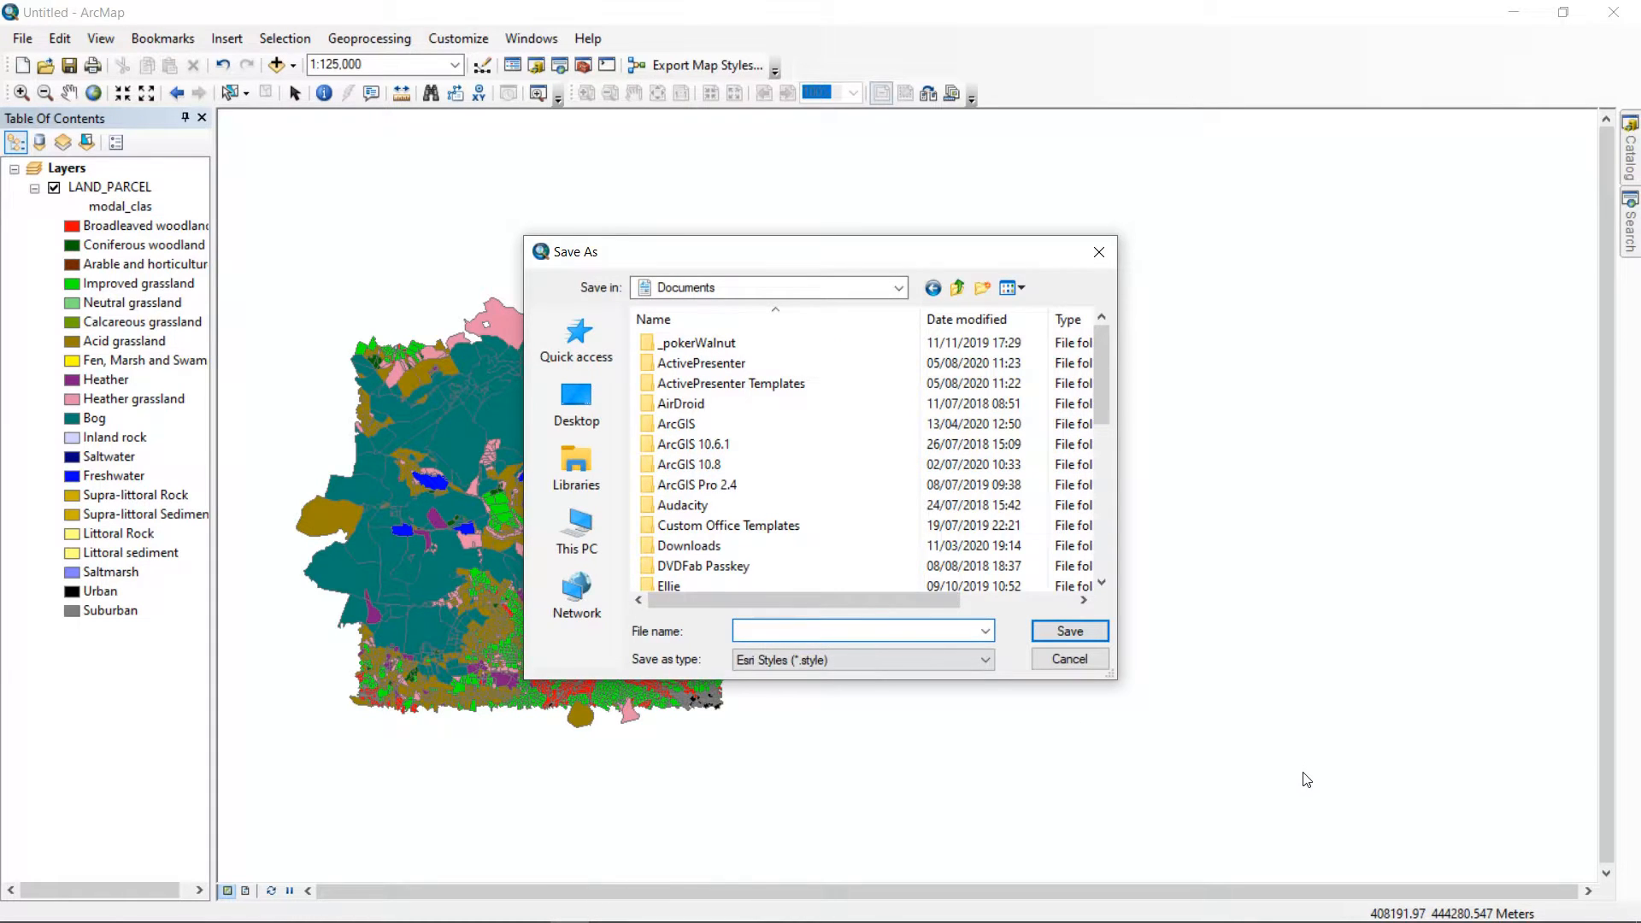
pyautogui.write('landuse')
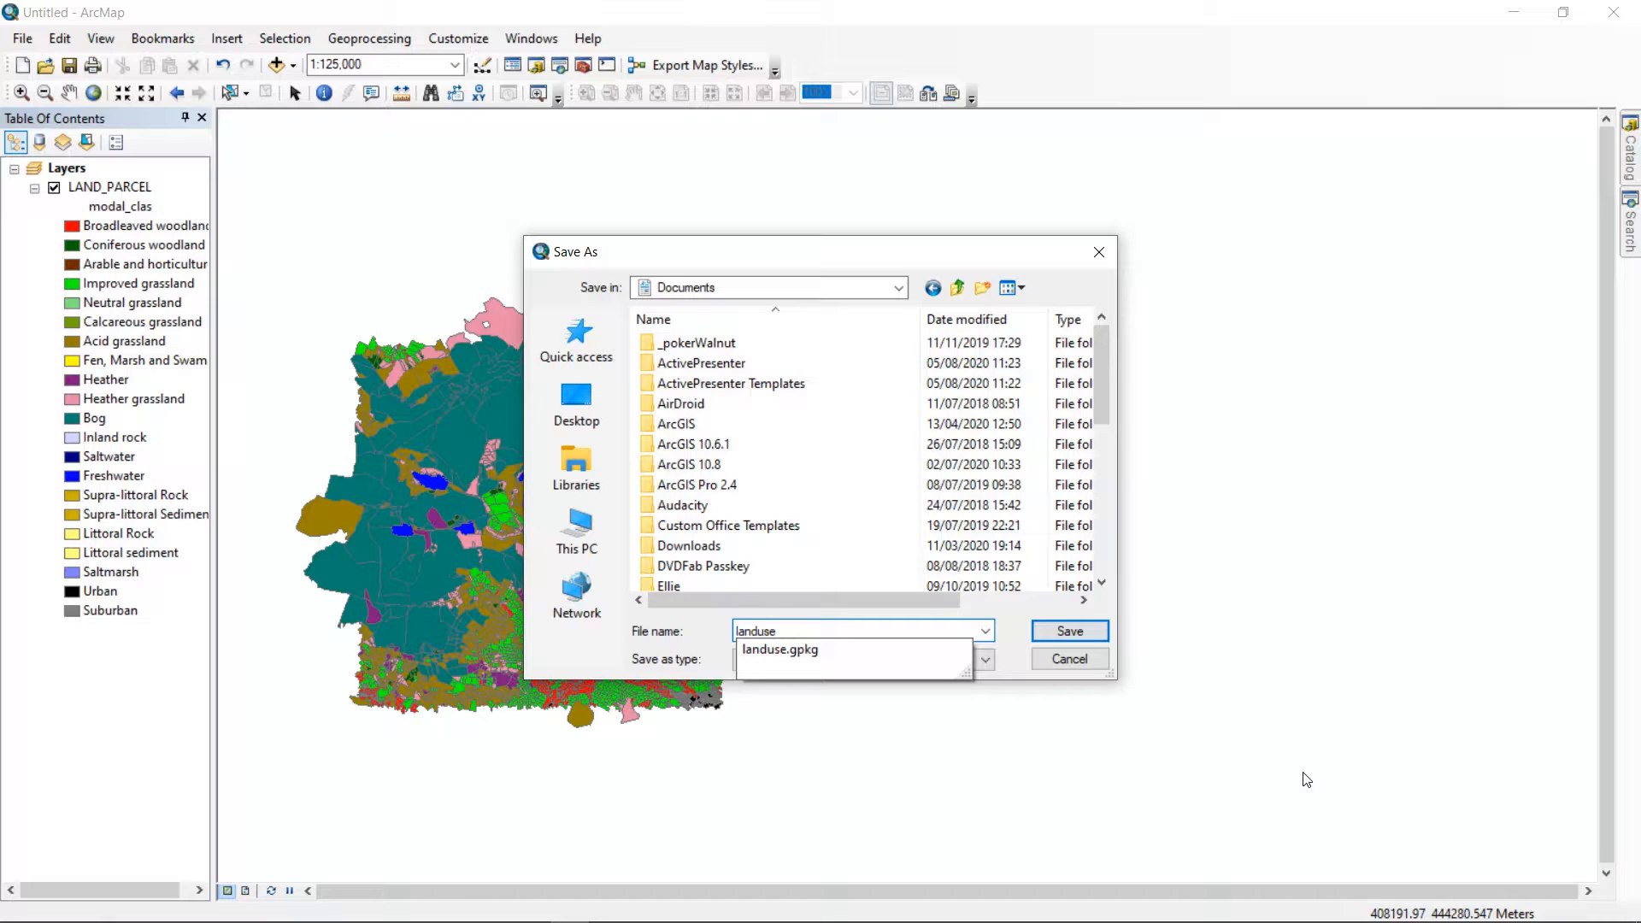
pyautogui.moveTo(601, 667)
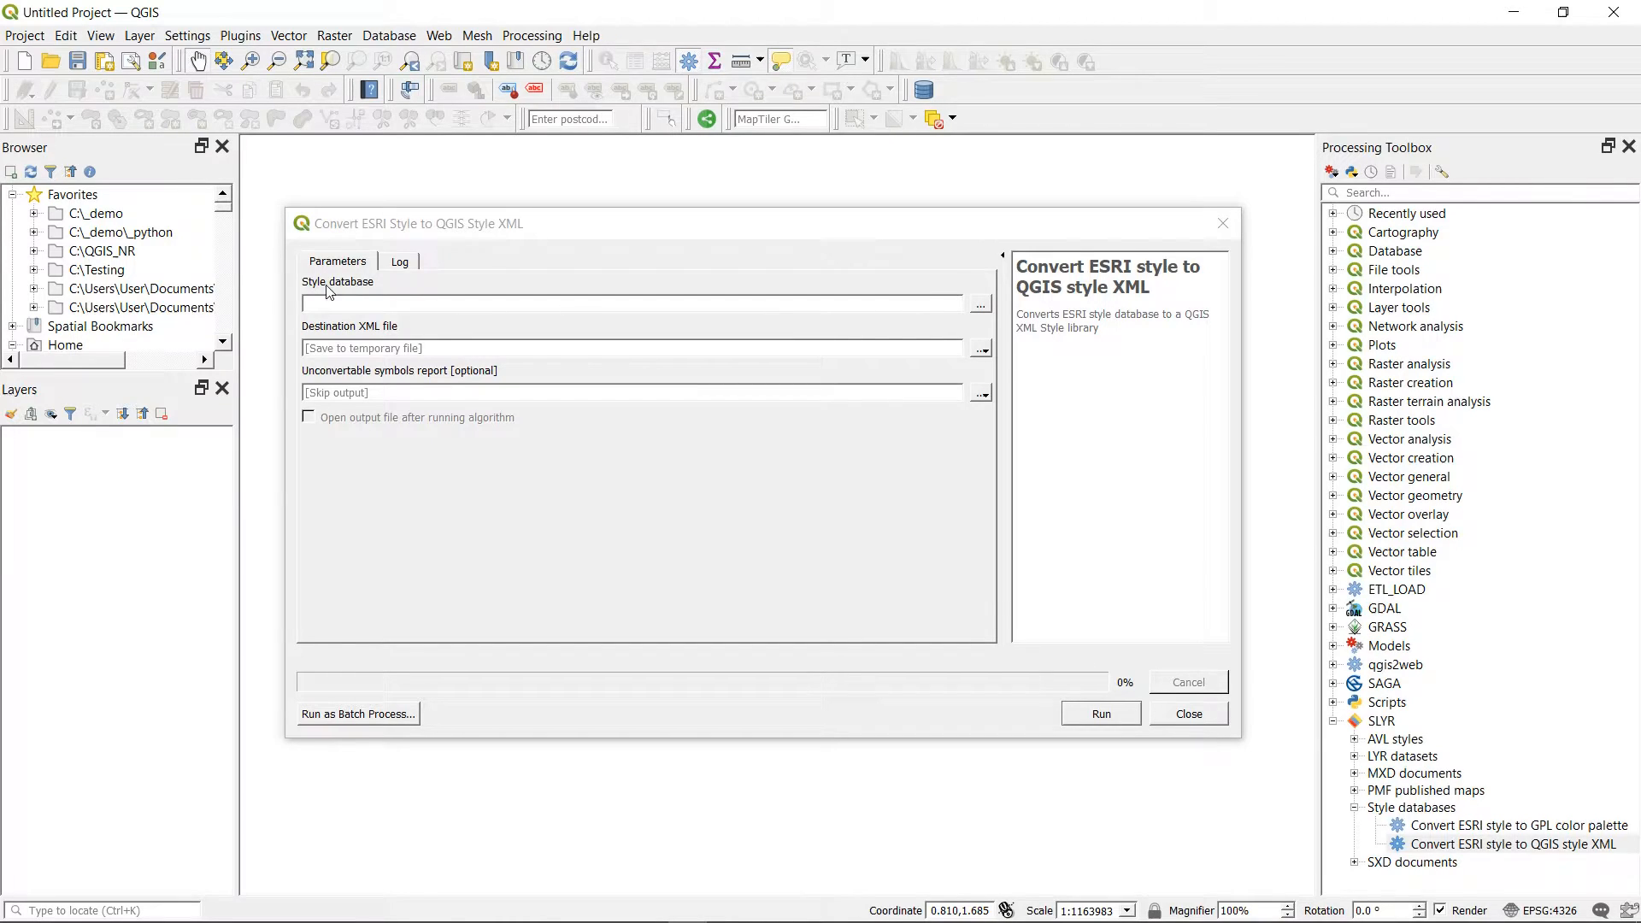
pyautogui.moveTo(419, 232)
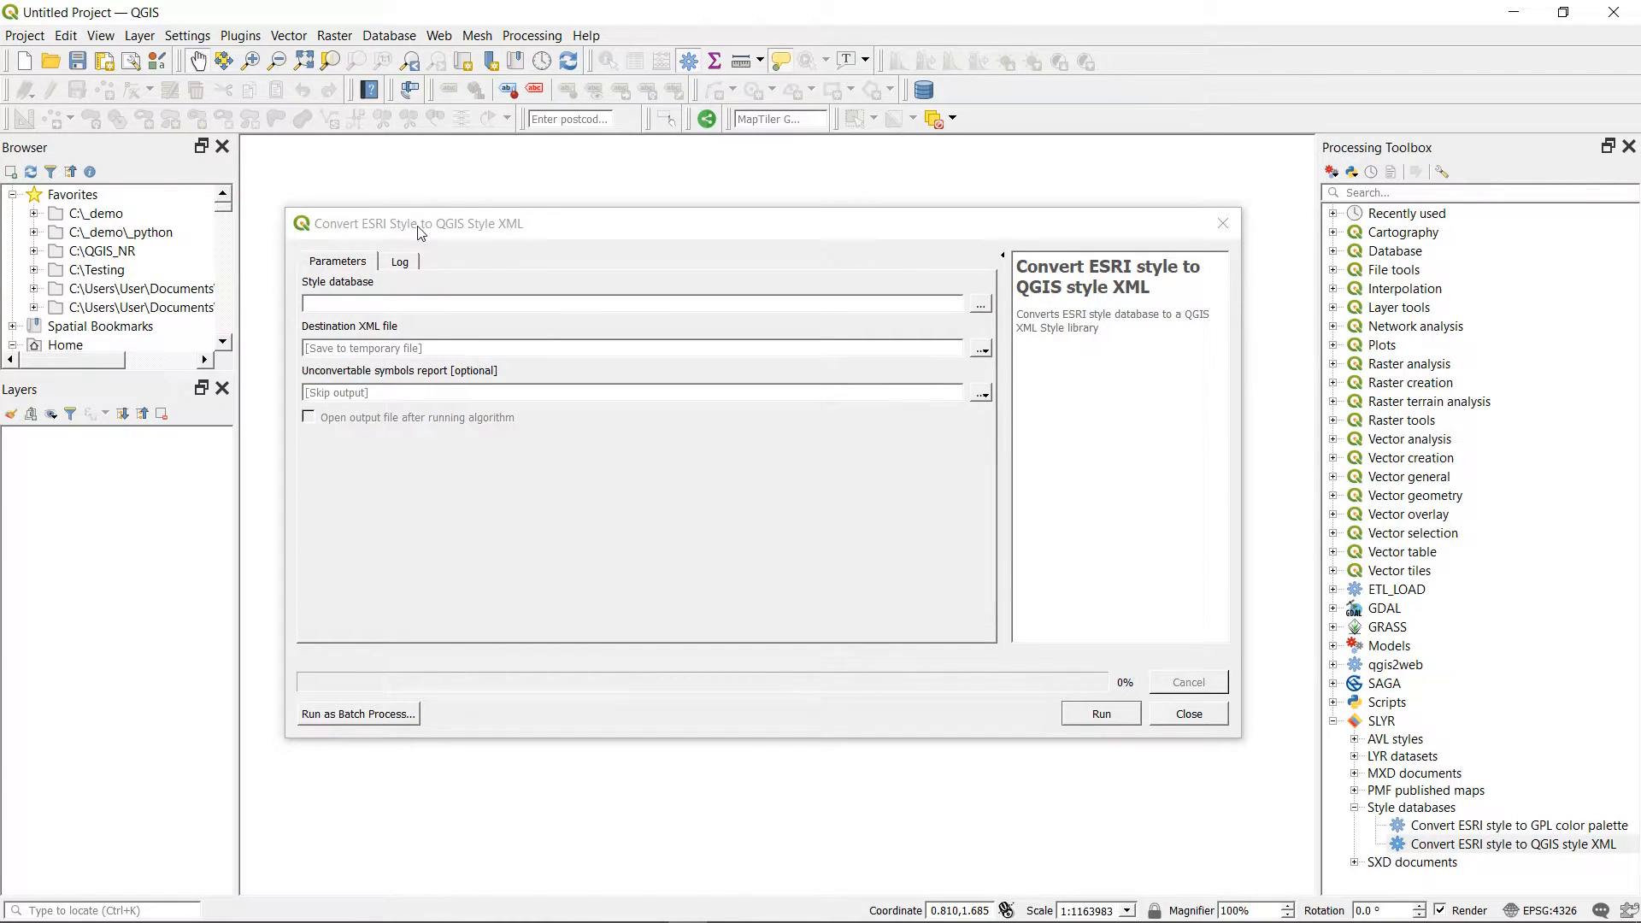
pyautogui.moveTo(1130, 321)
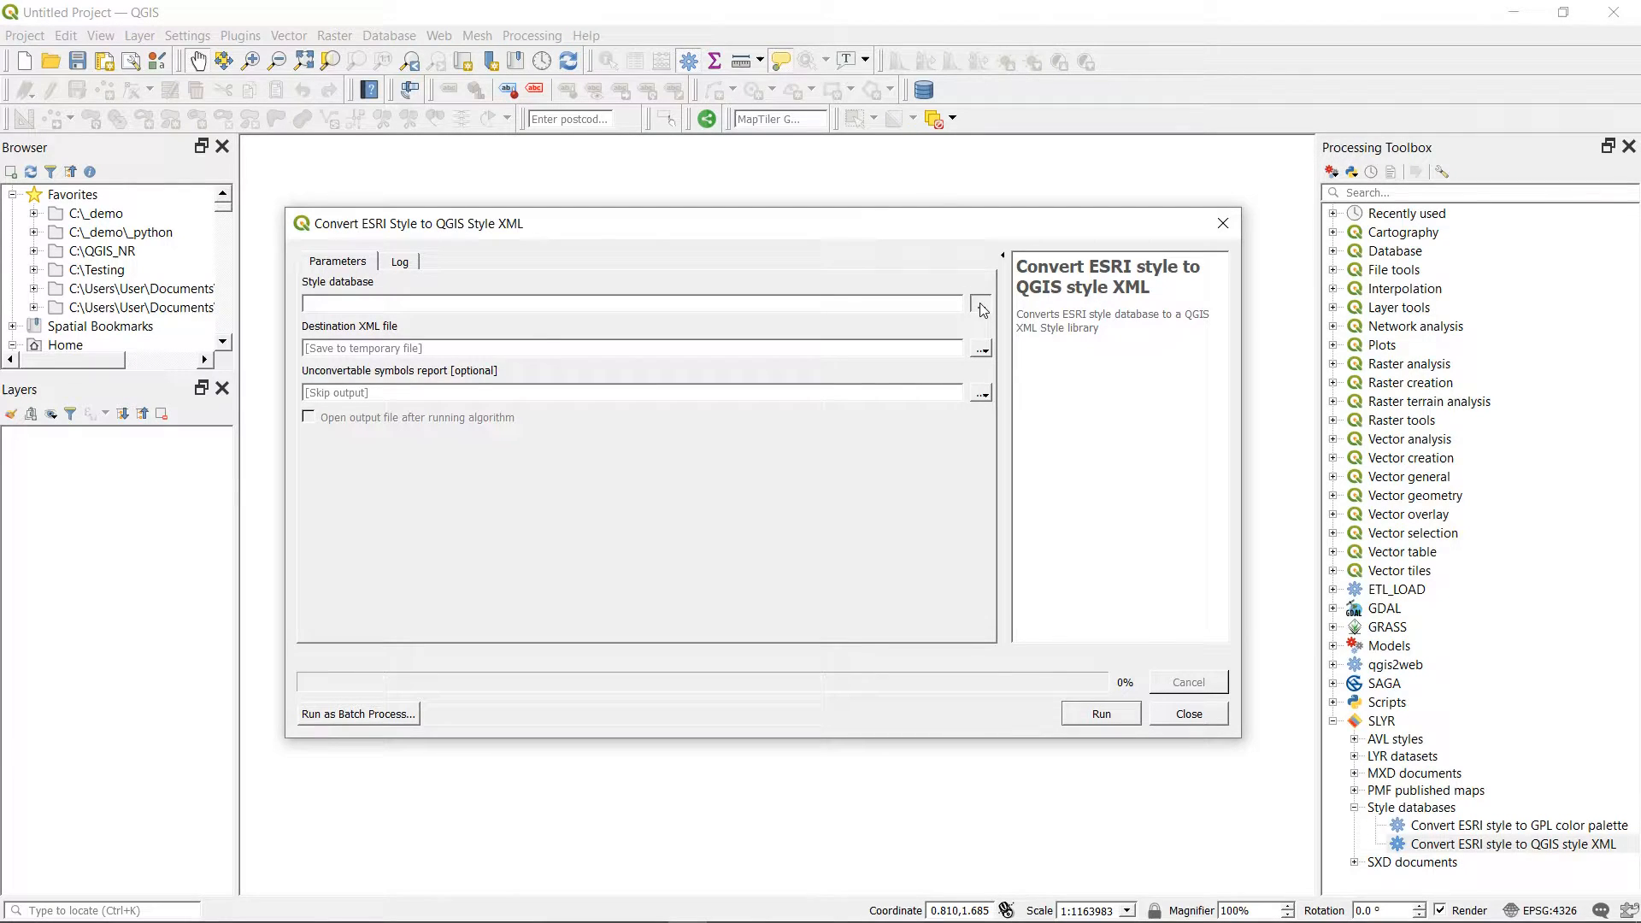
# Load landuse.style as the input ESRI style database.
pyautogui.click(977, 302)
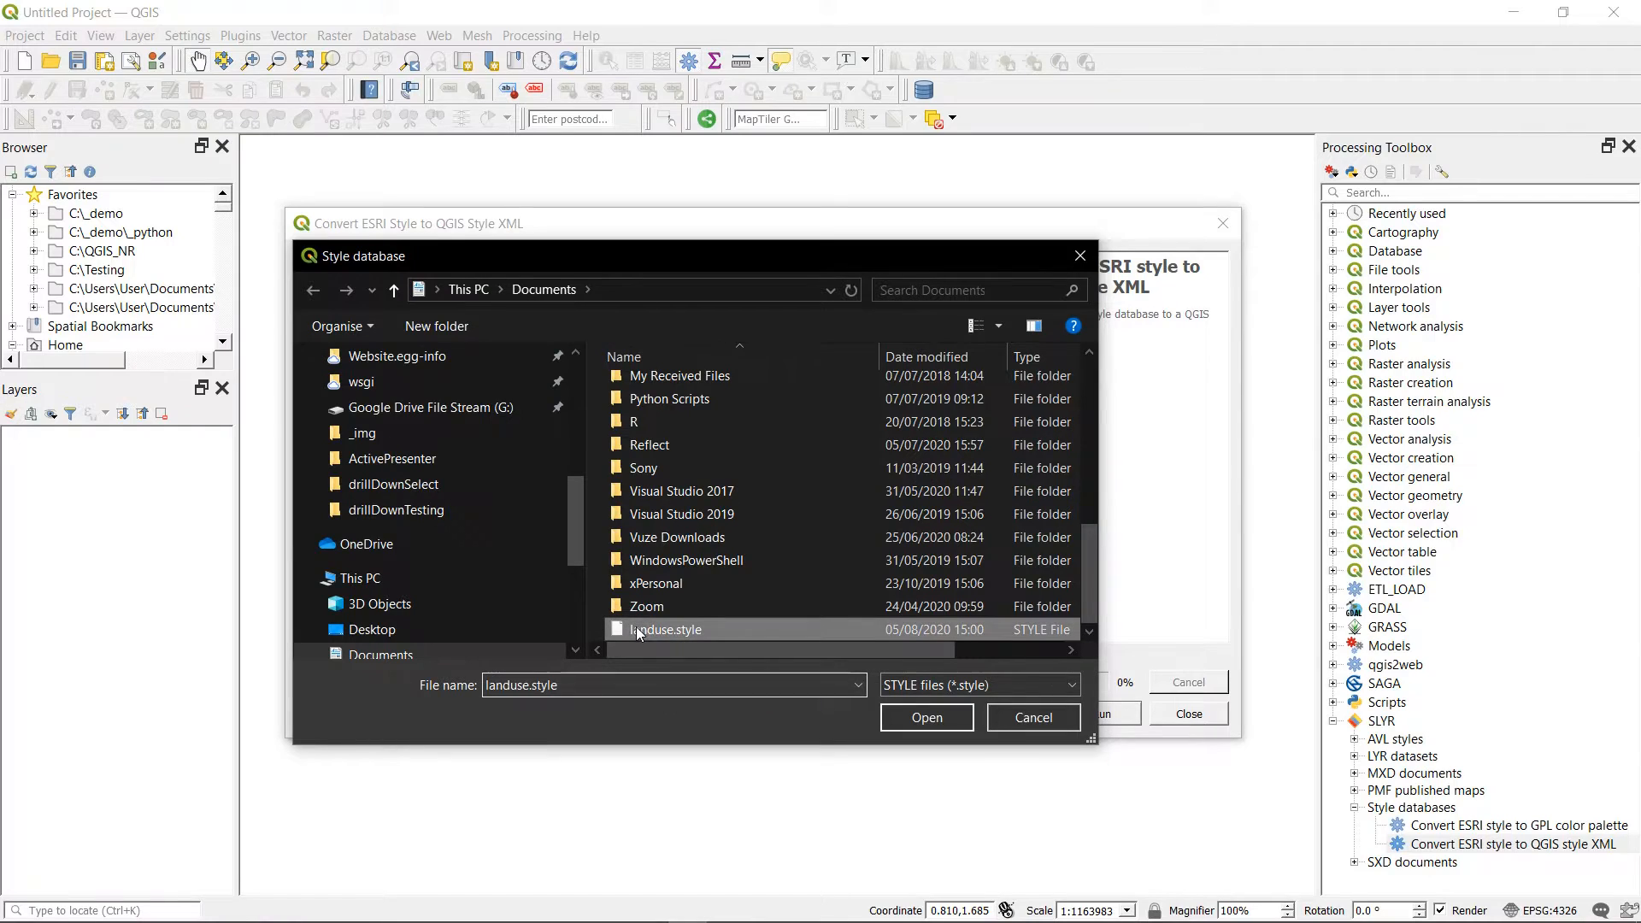
pyautogui.click(925, 717)
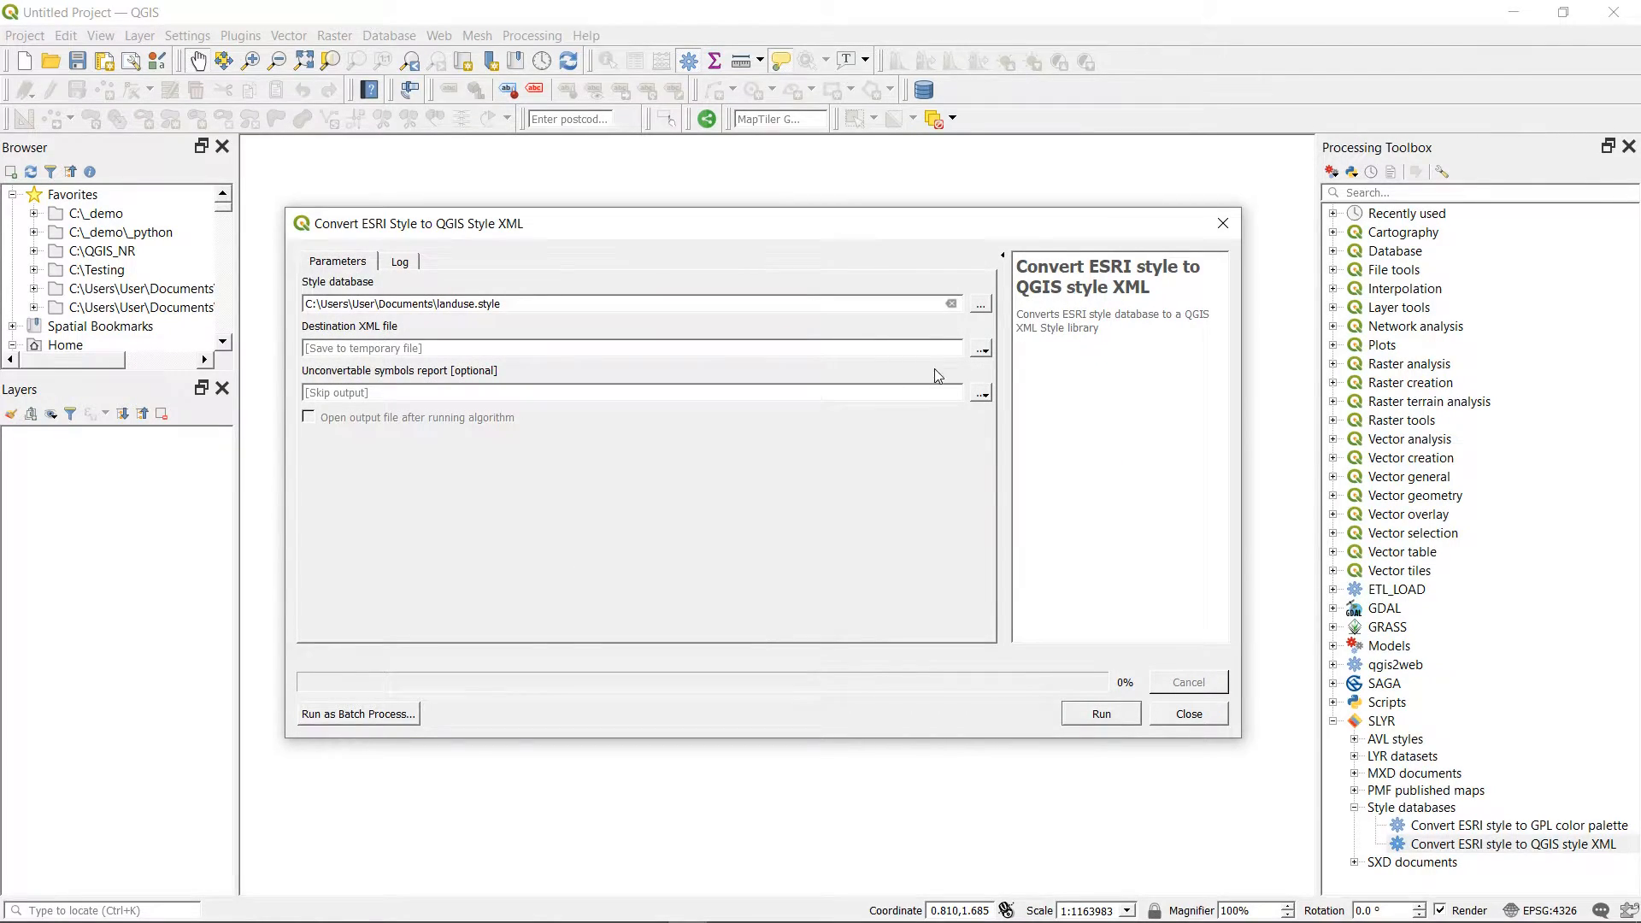
pyautogui.moveTo(984, 398)
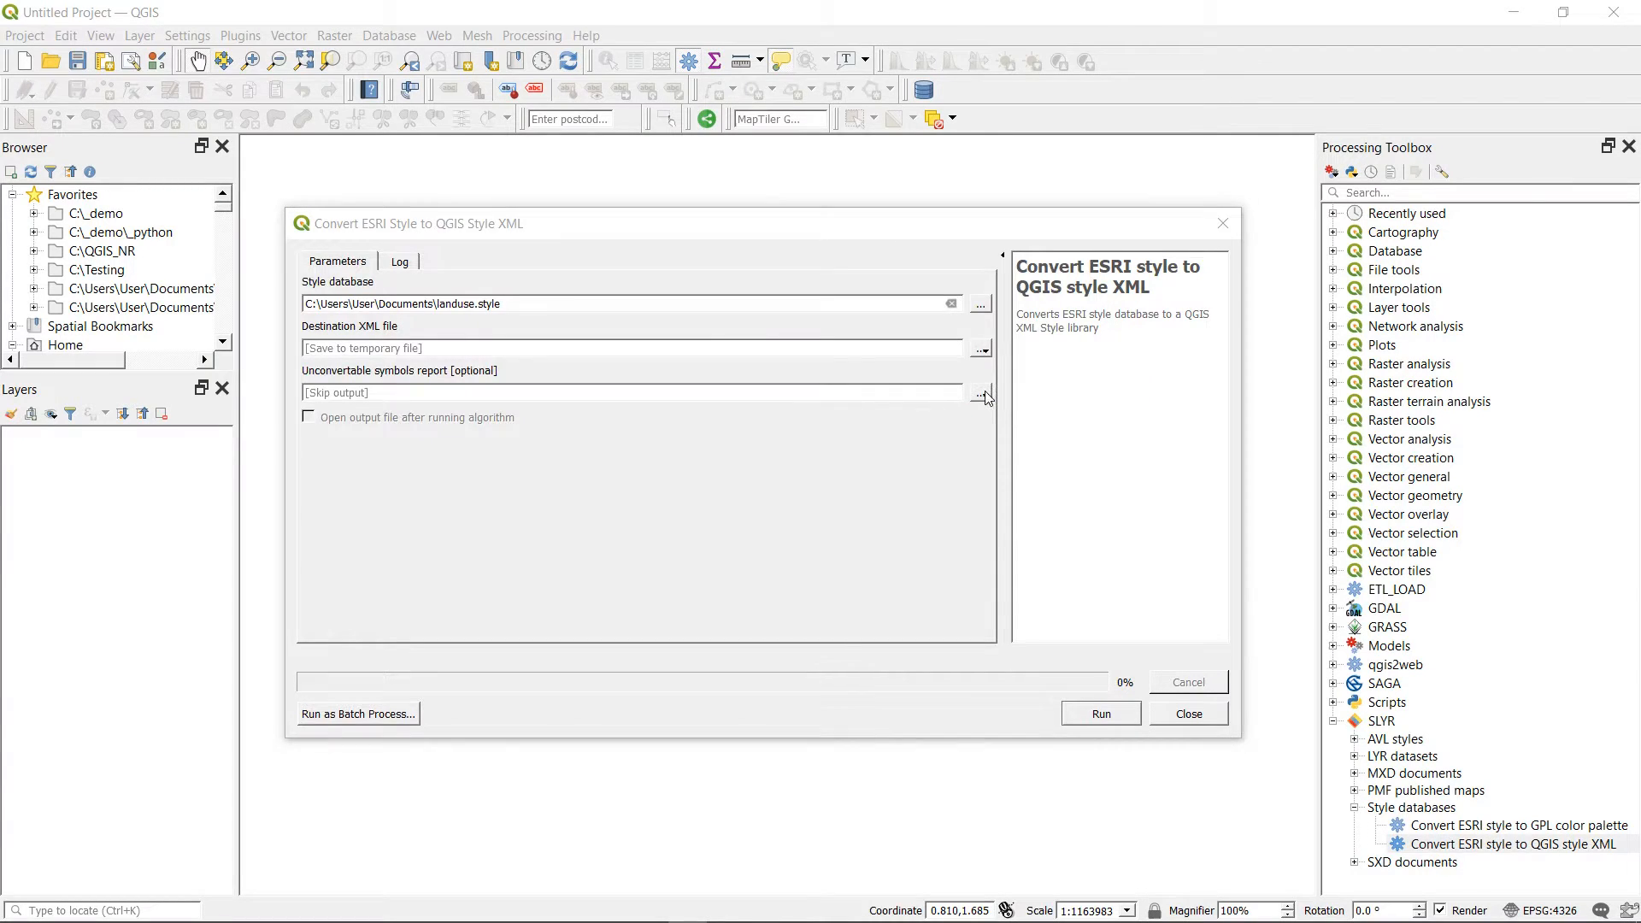
# Set the destination XML file to landuseCEH.xml in Documents.
pyautogui.click(980, 347)
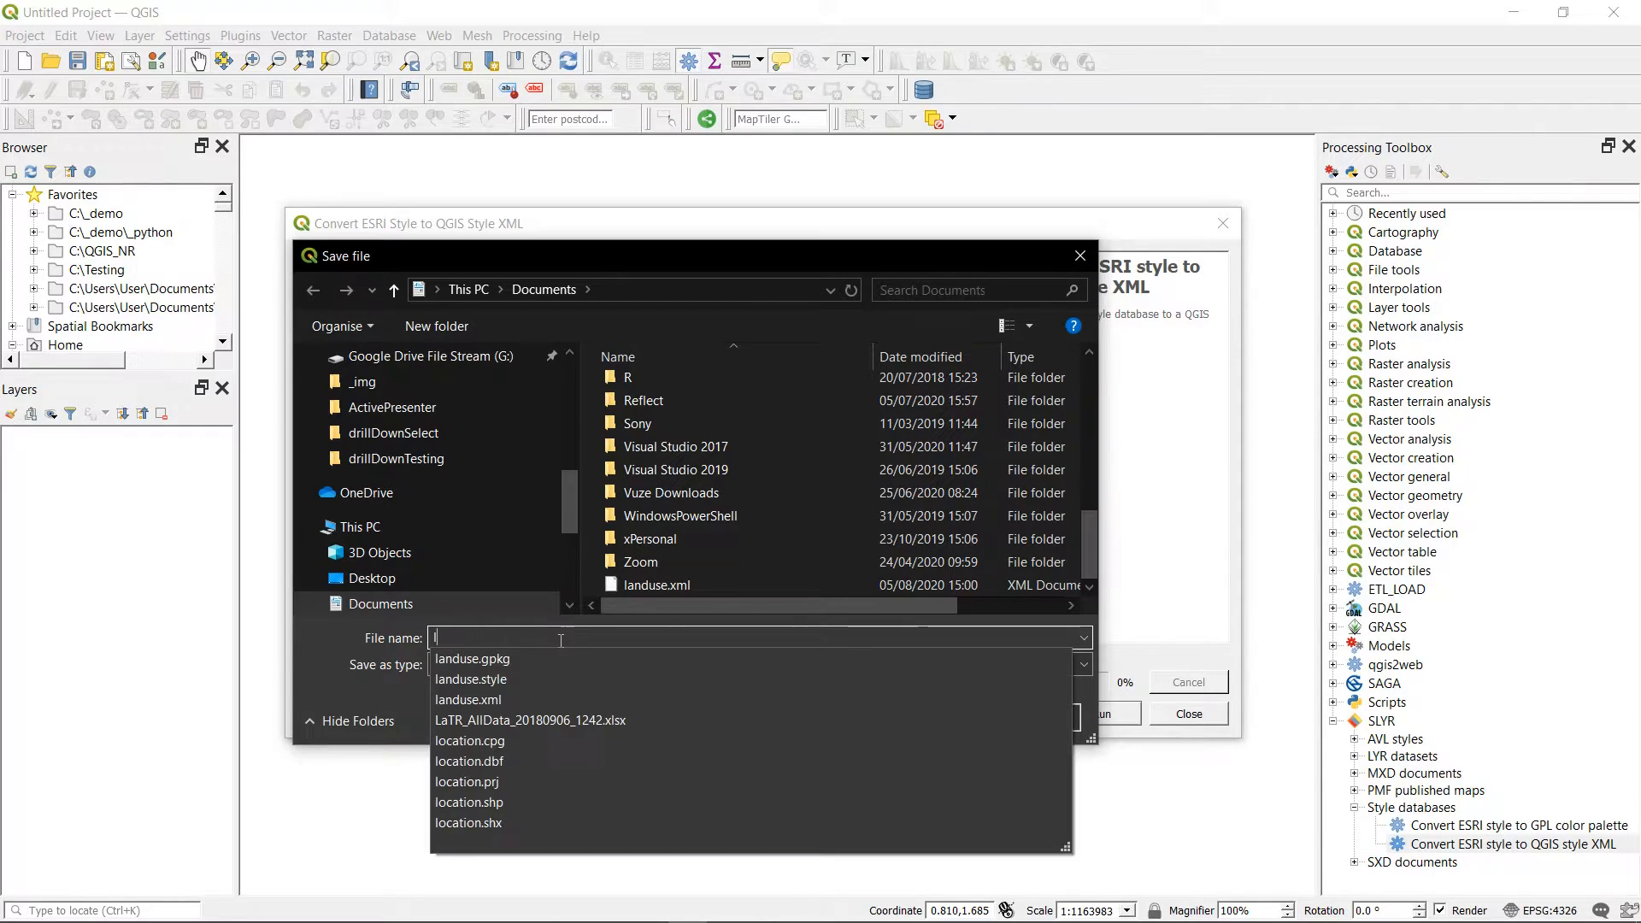
pyautogui.write('landuseCE')
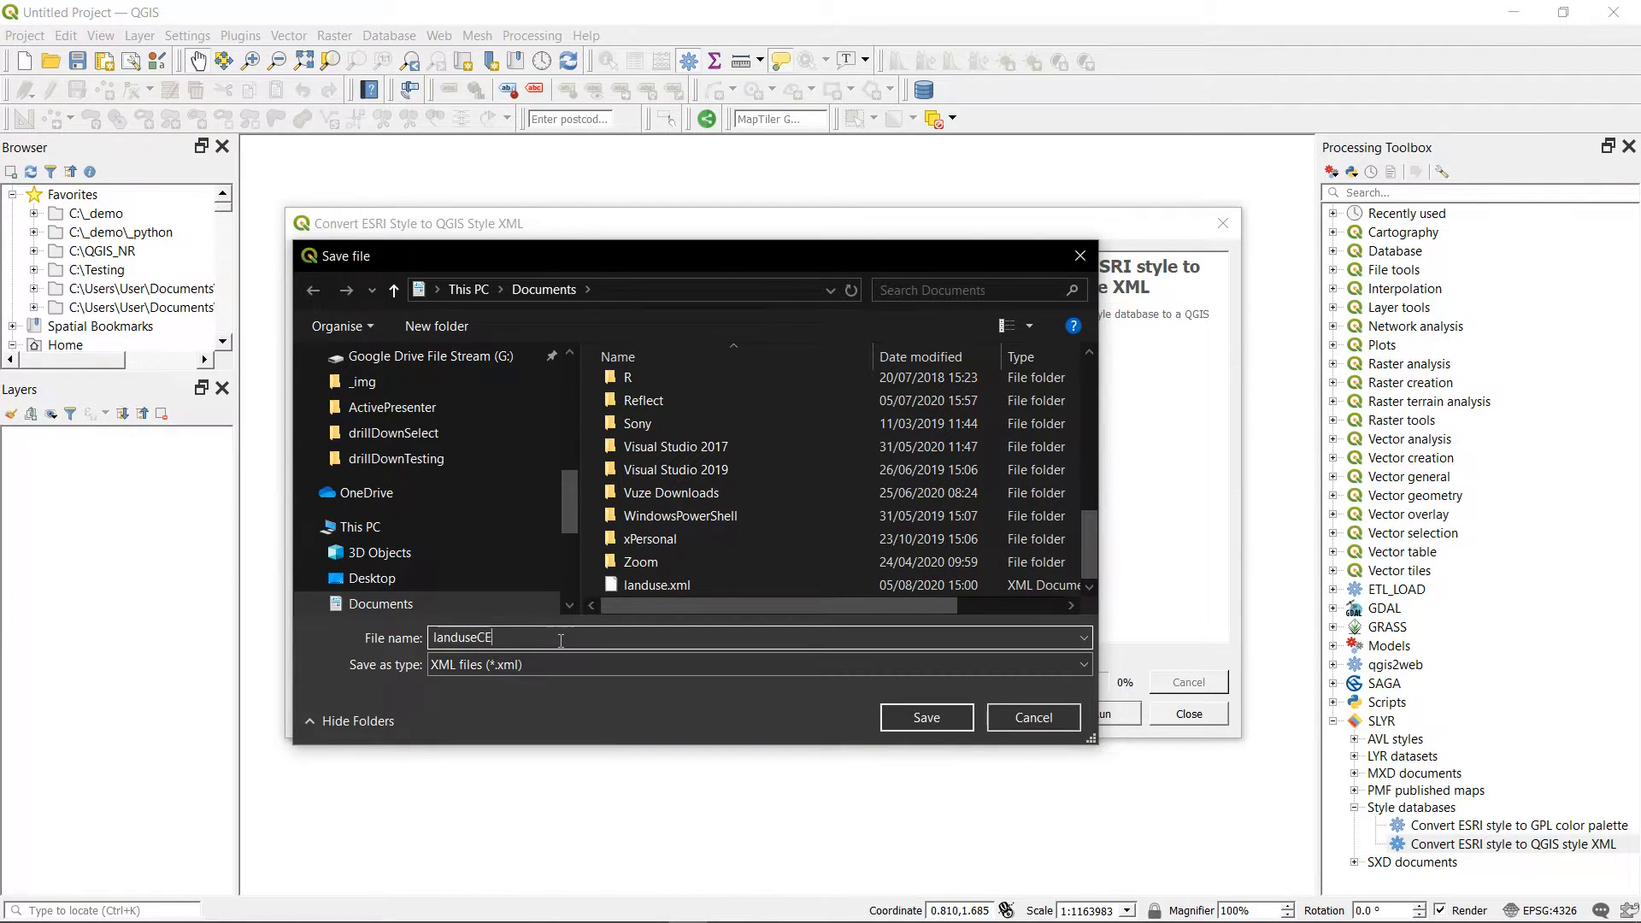
pyautogui.write('H')
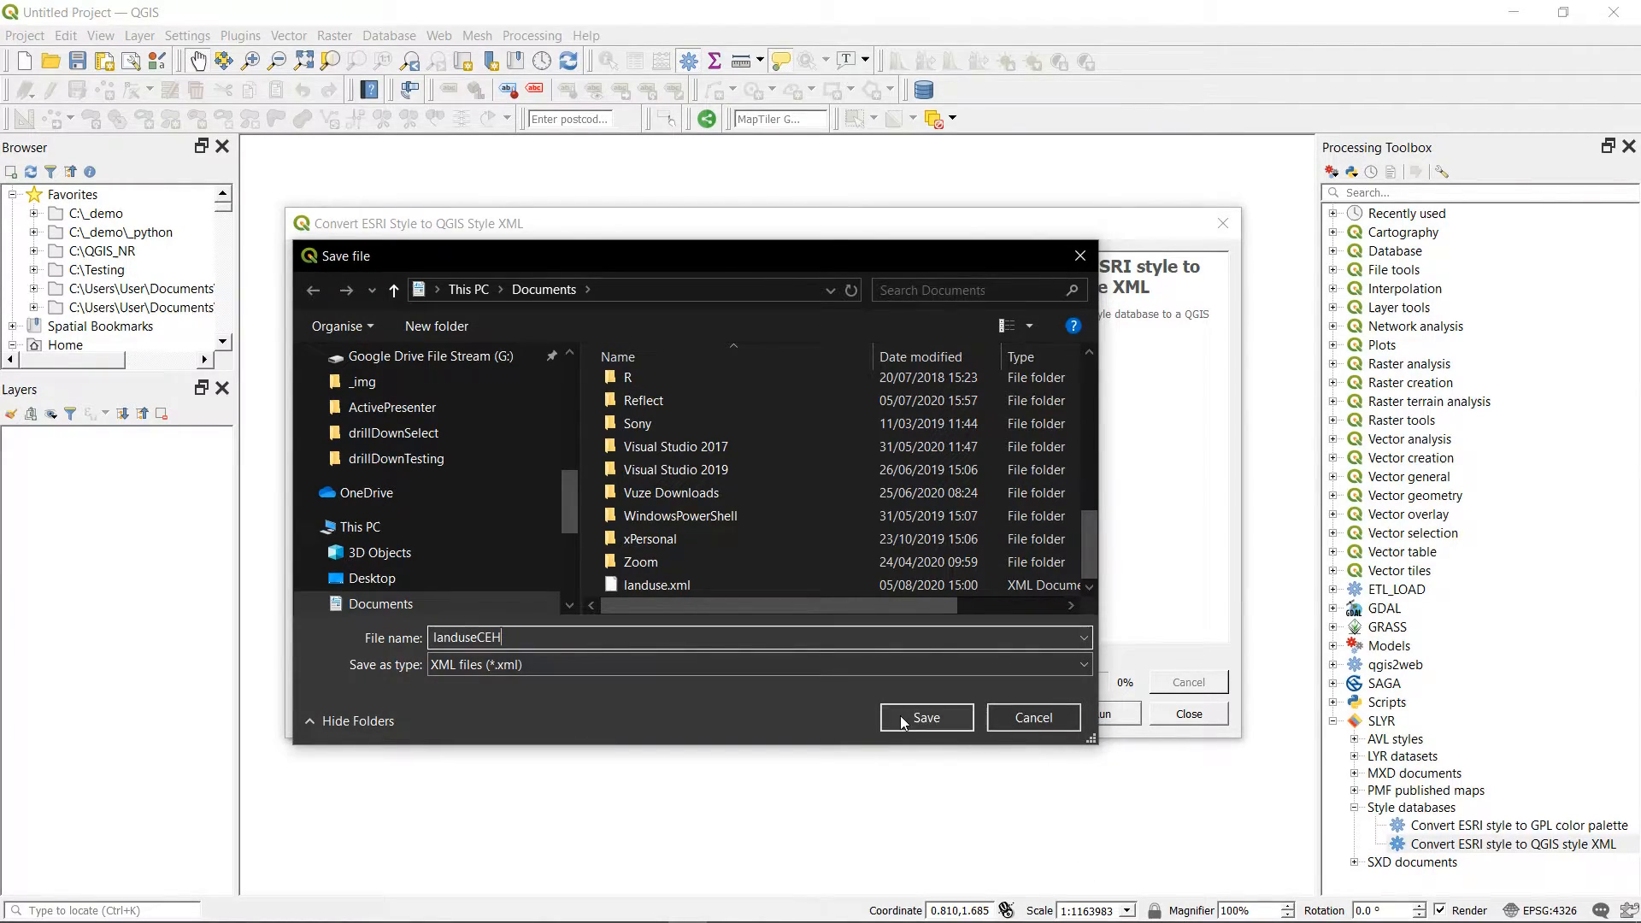
pyautogui.click(924, 716)
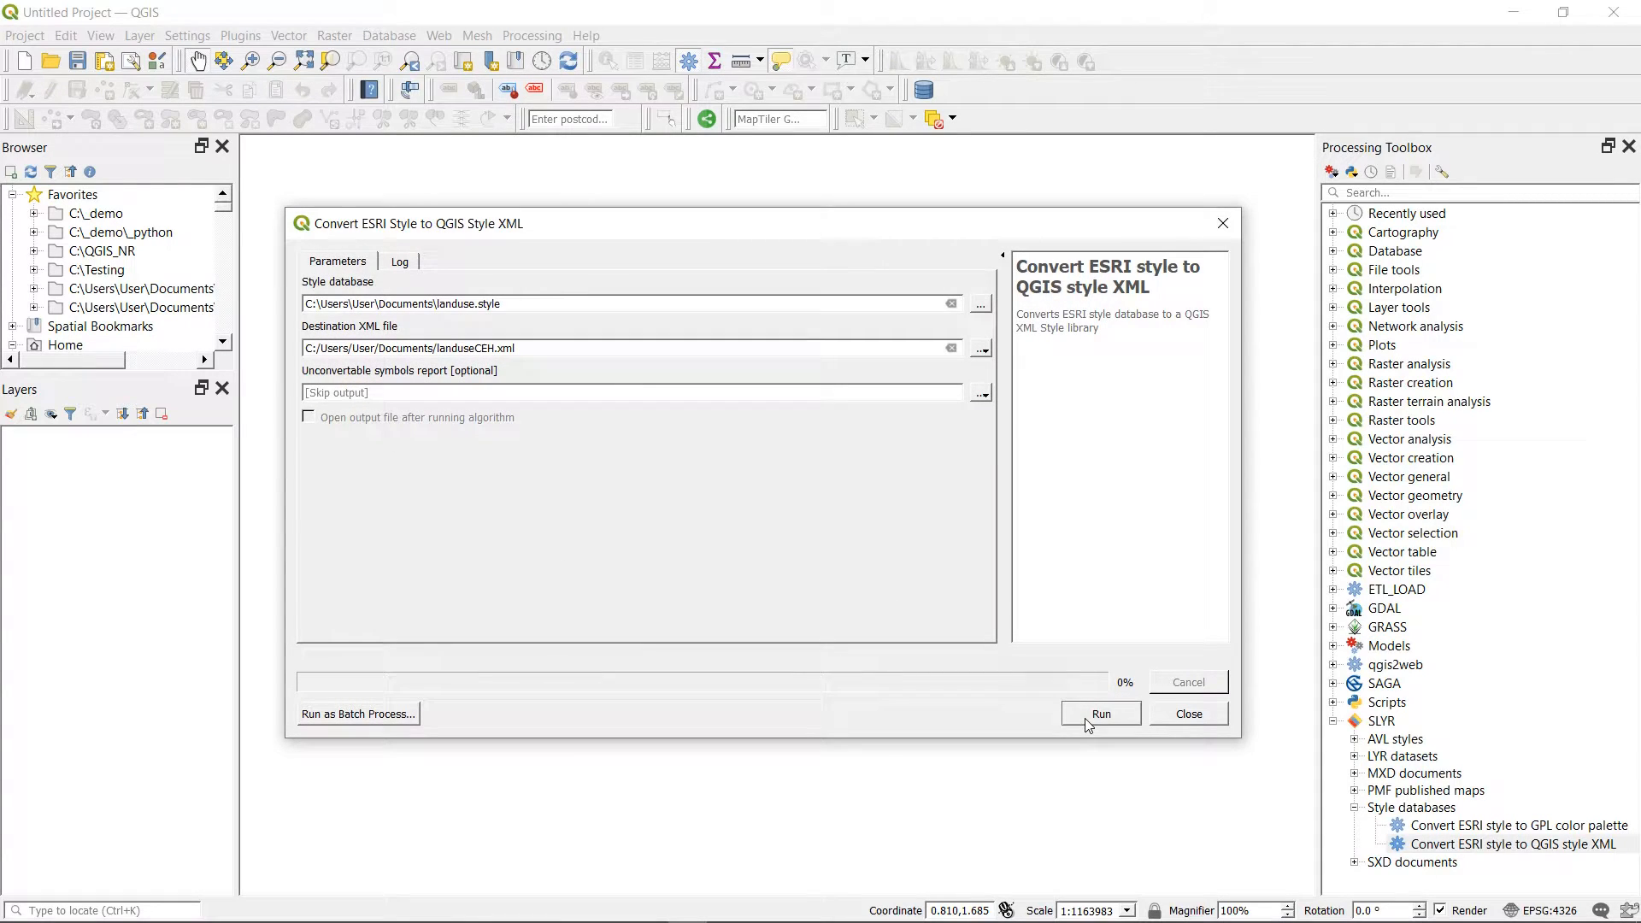
# Run the conversion producing landuseCEH.xml with 21 fill symbols, check the log and close the converter.
pyautogui.click(1099, 714)
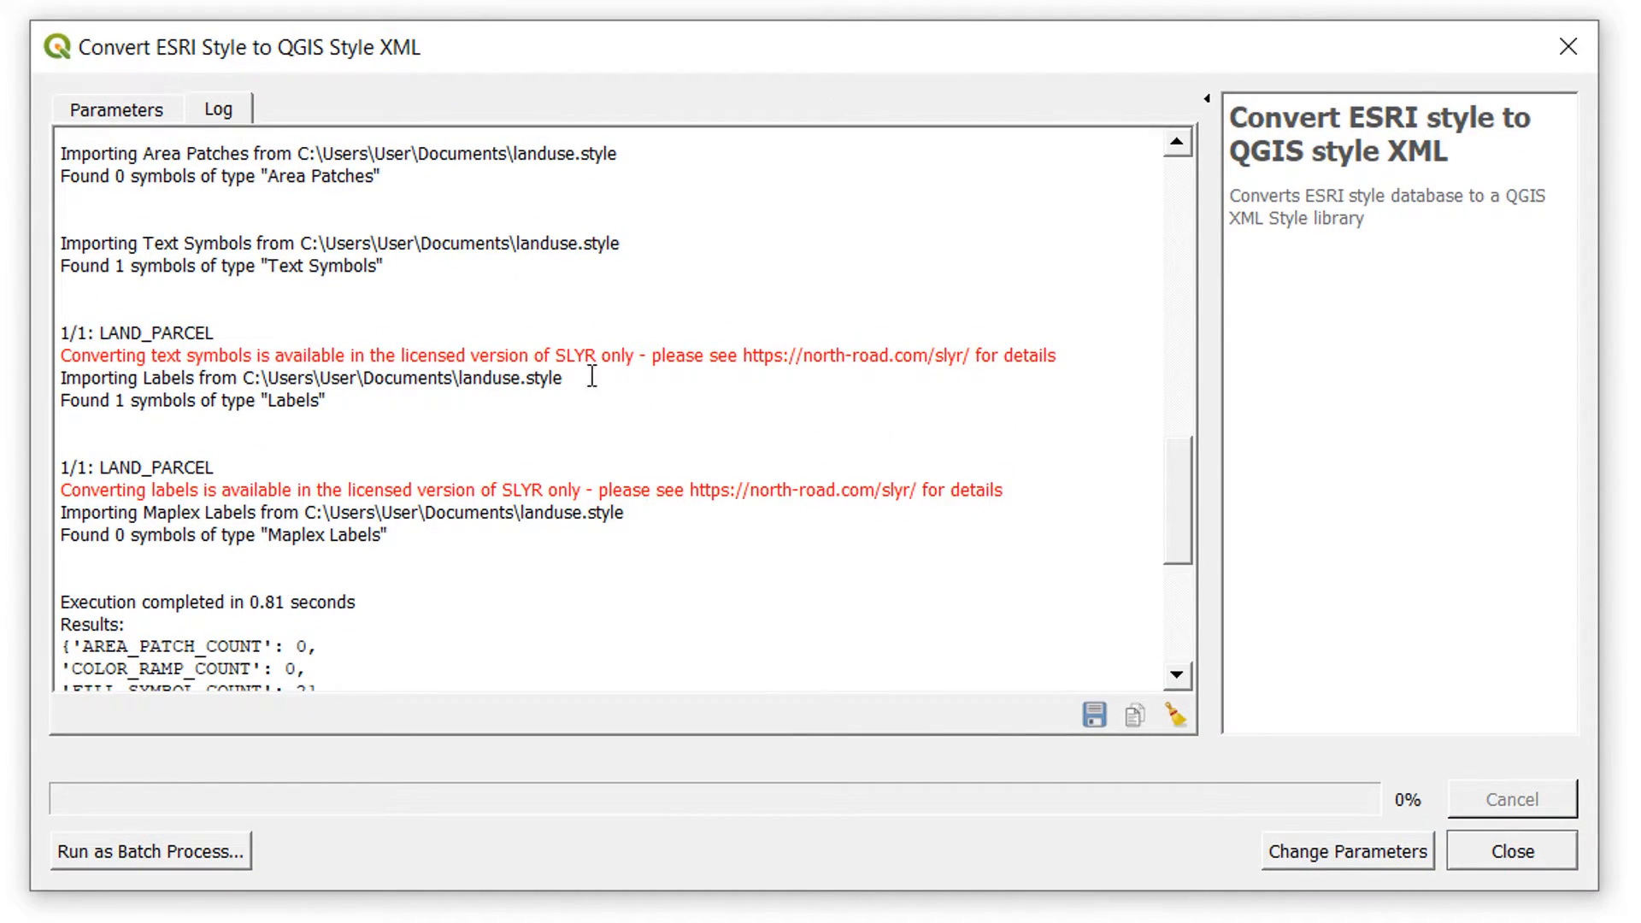
pyautogui.moveTo(665, 371)
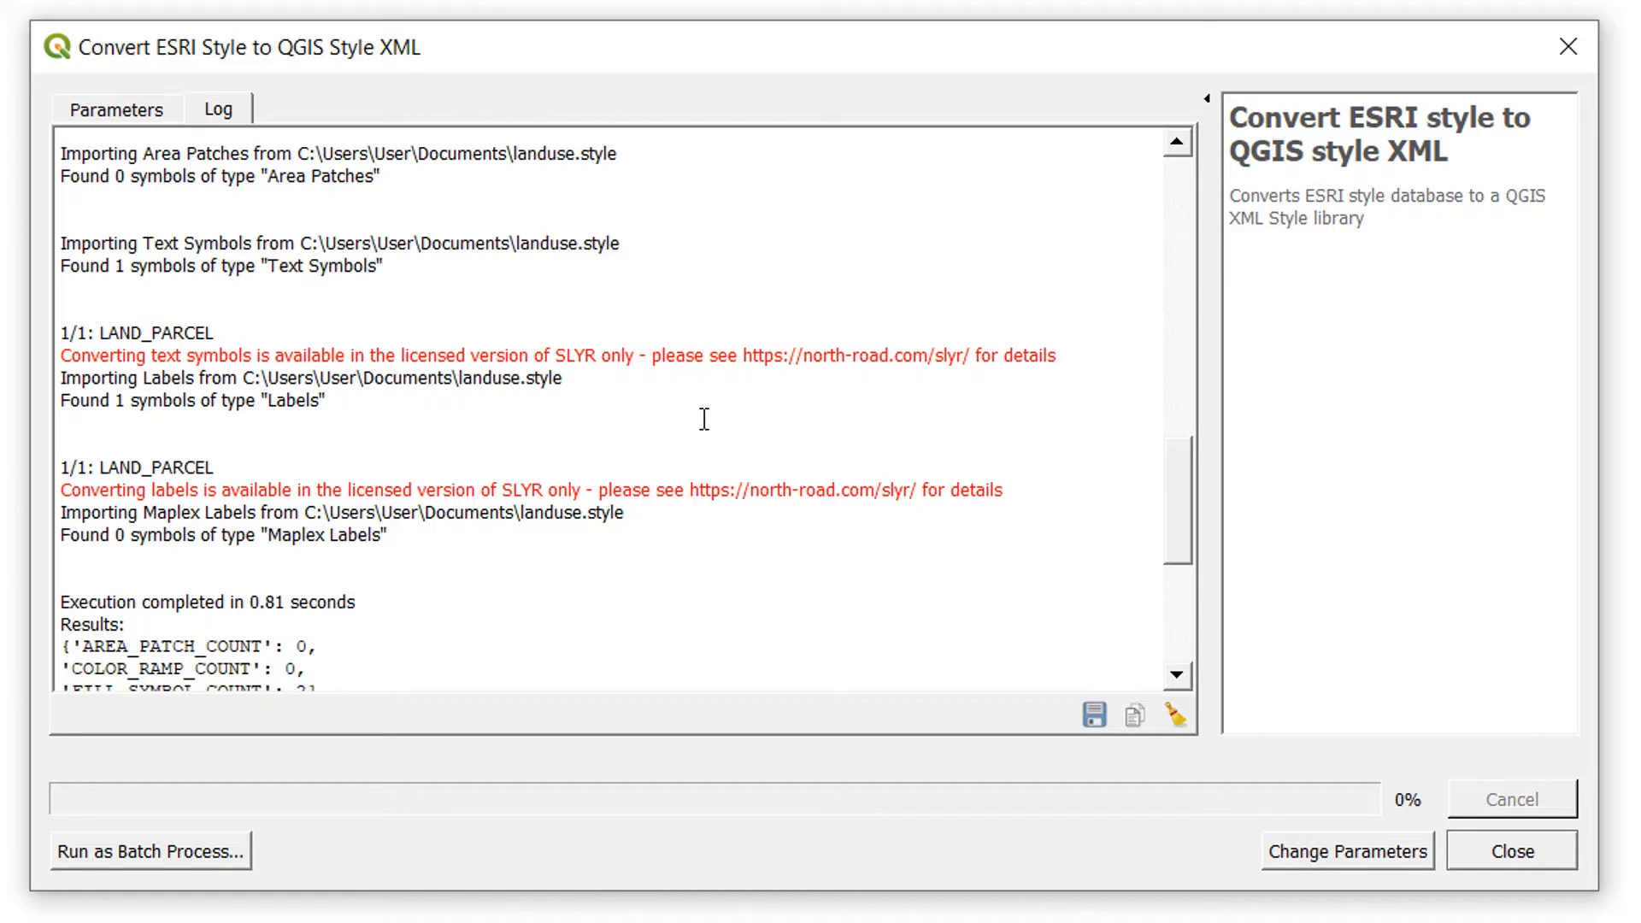
pyautogui.scroll(-3)
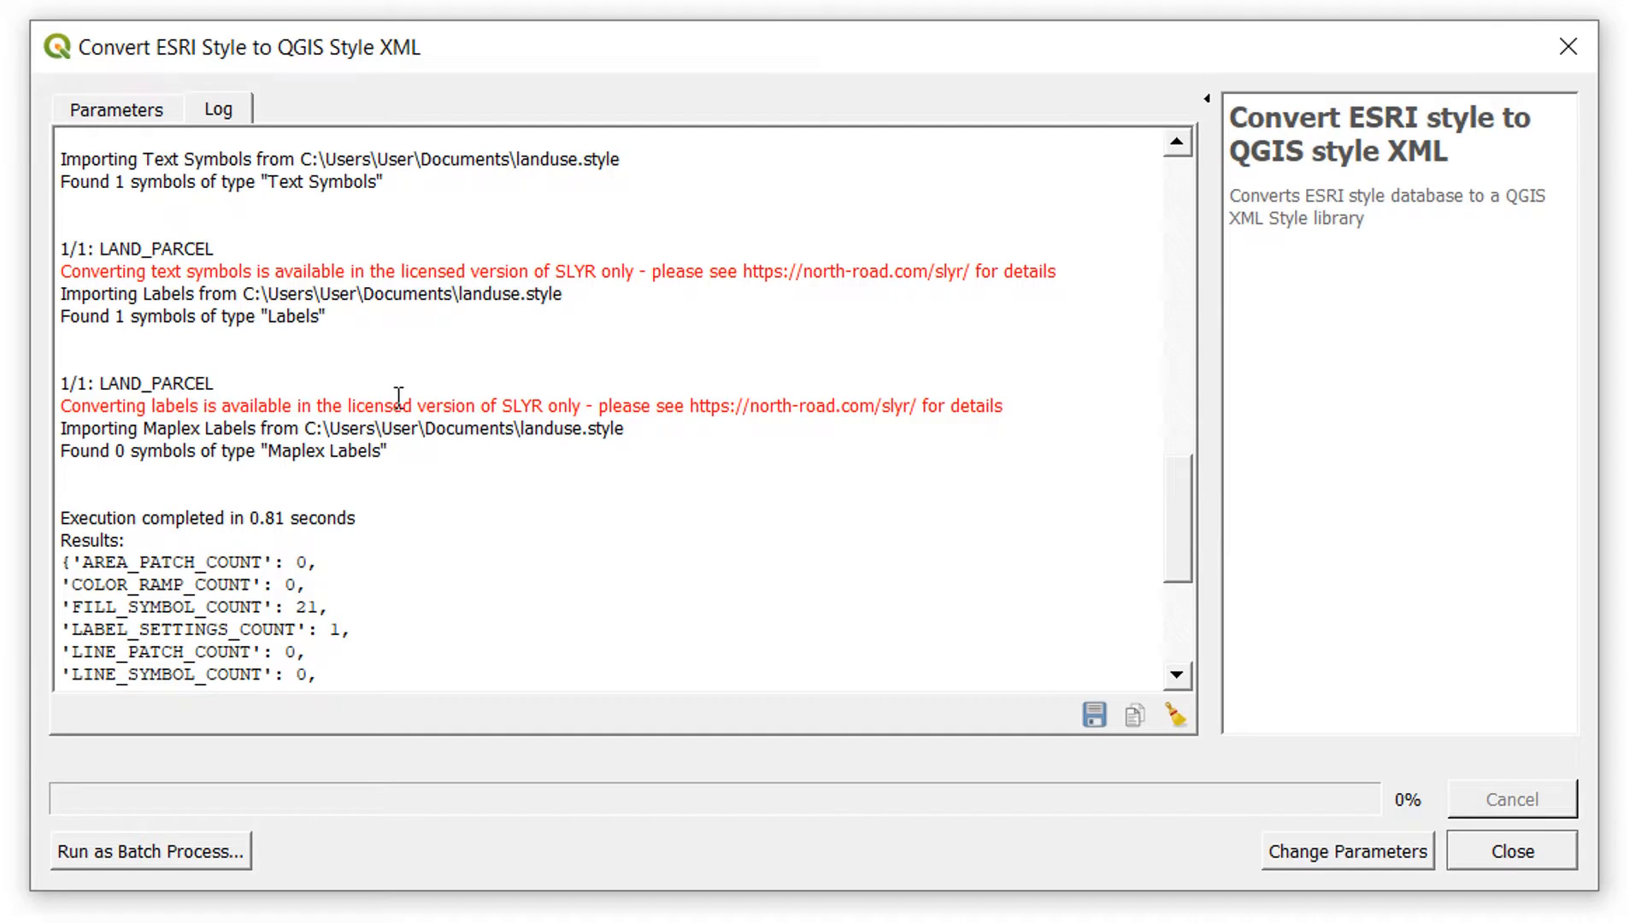
pyautogui.scroll(-3)
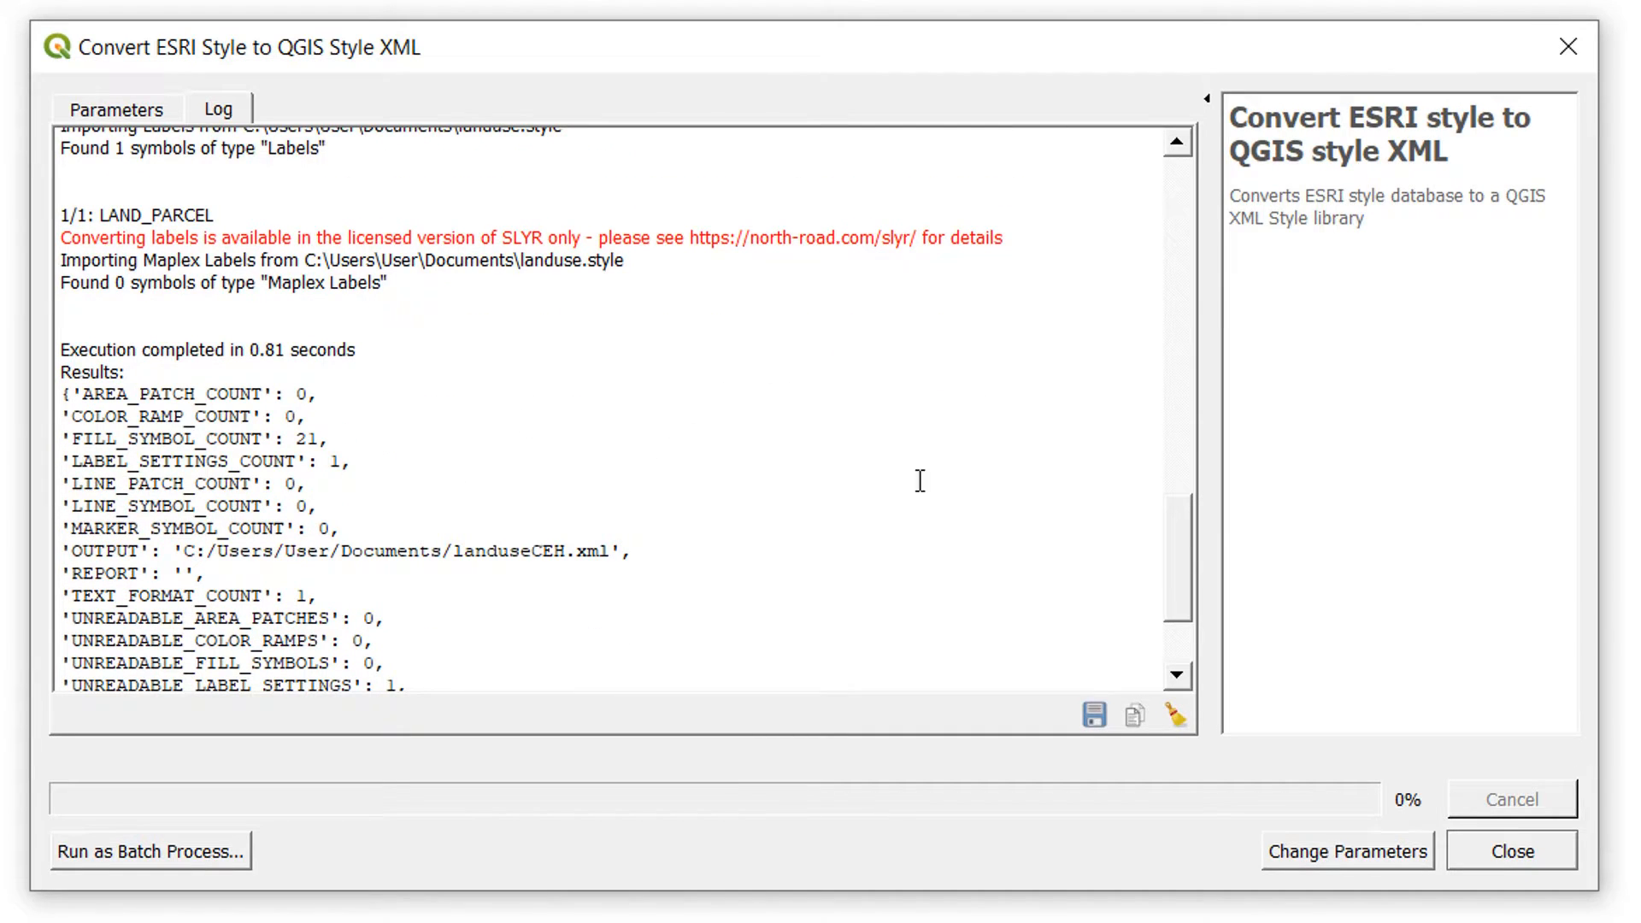
pyautogui.click(1509, 849)
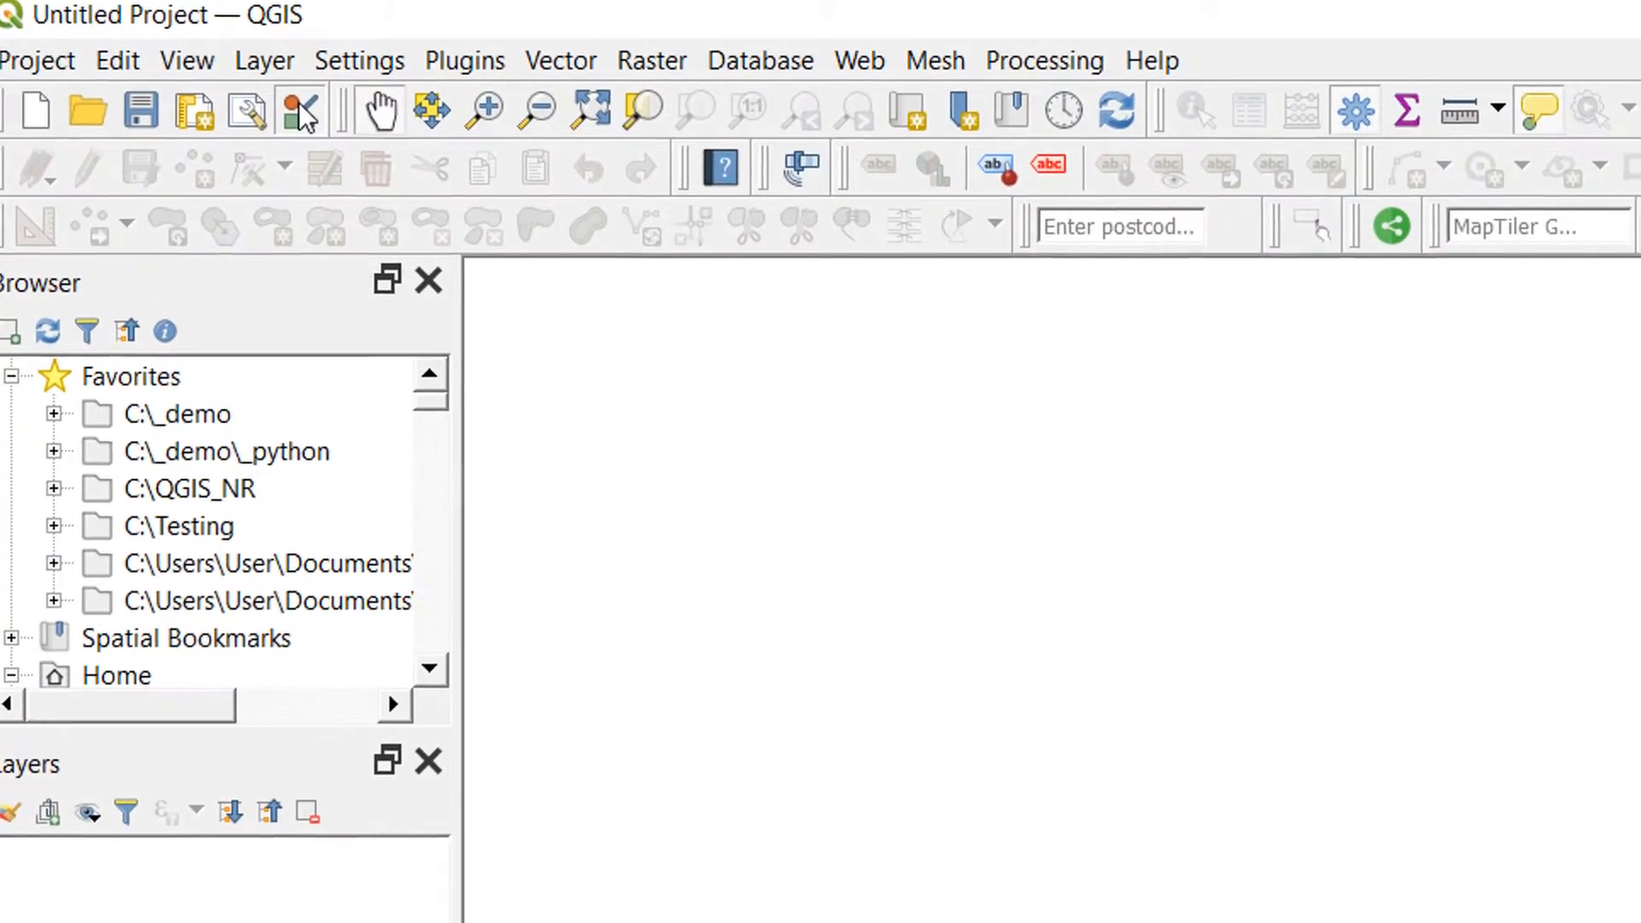
# Start a Style Manager import from the converted landuseCEH.xml symbol file.
pyautogui.click(301, 109)
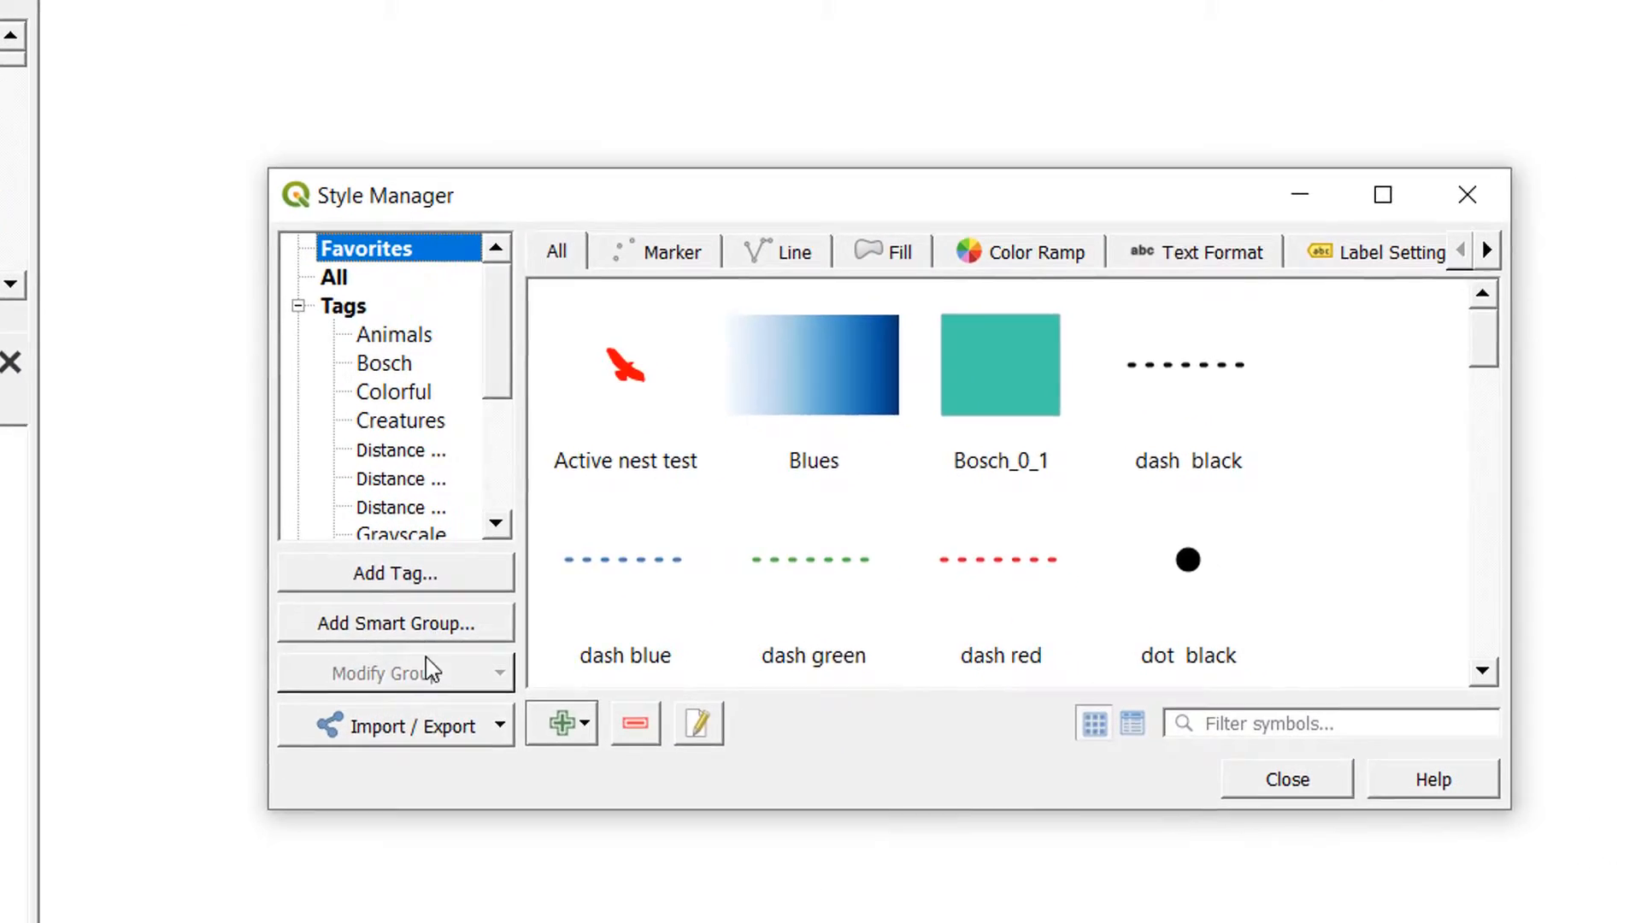
pyautogui.click(395, 725)
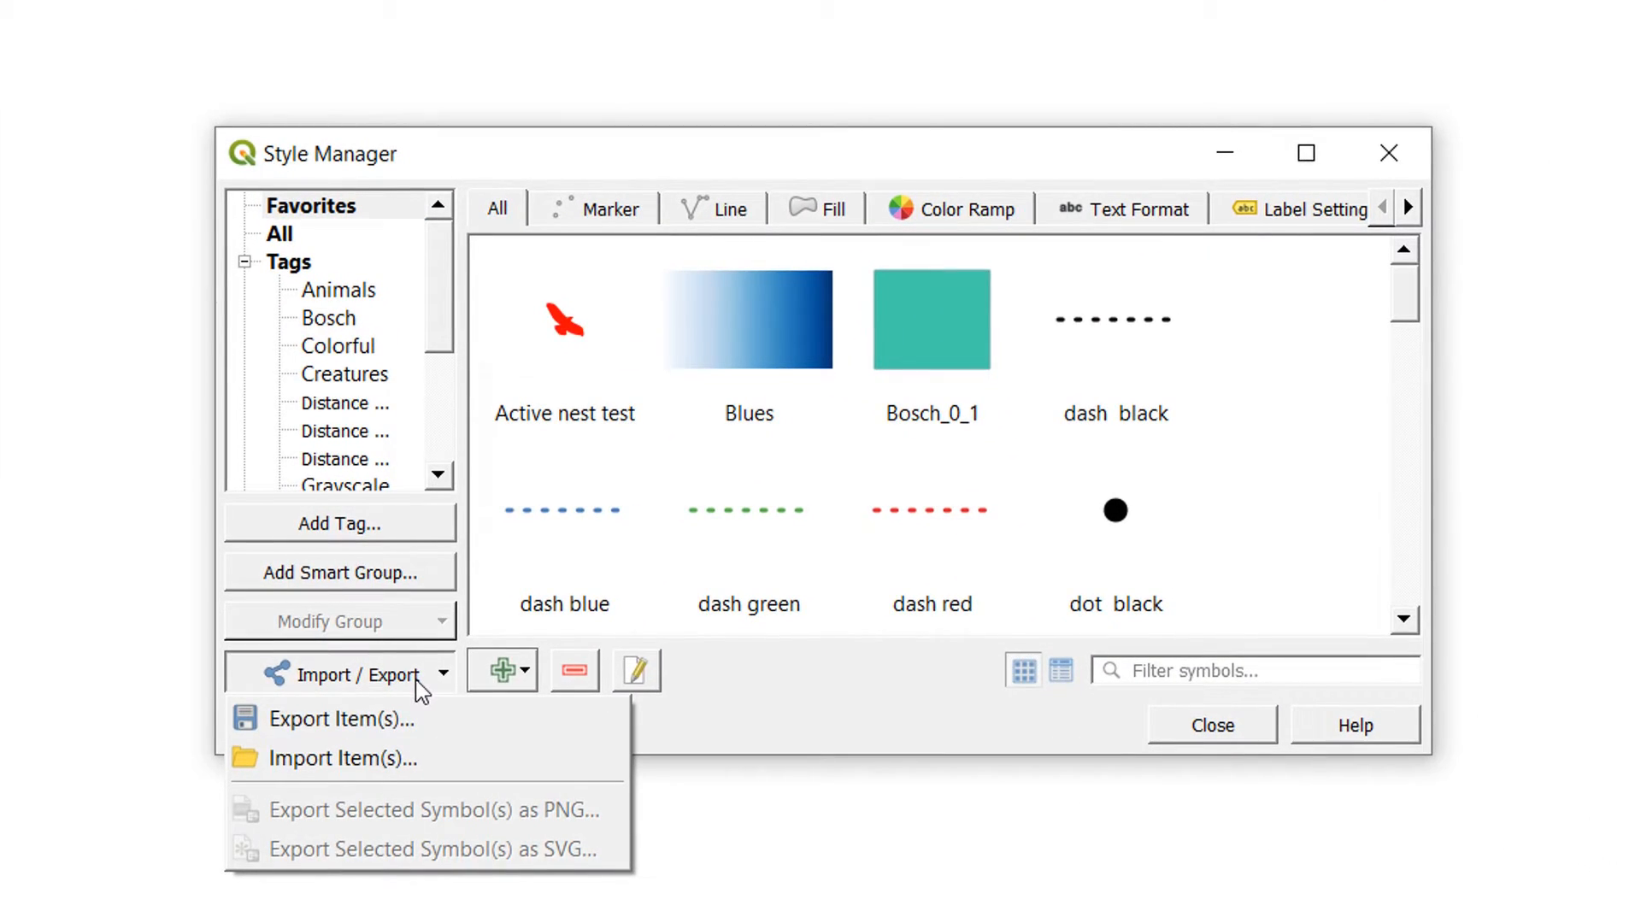
pyautogui.click(342, 757)
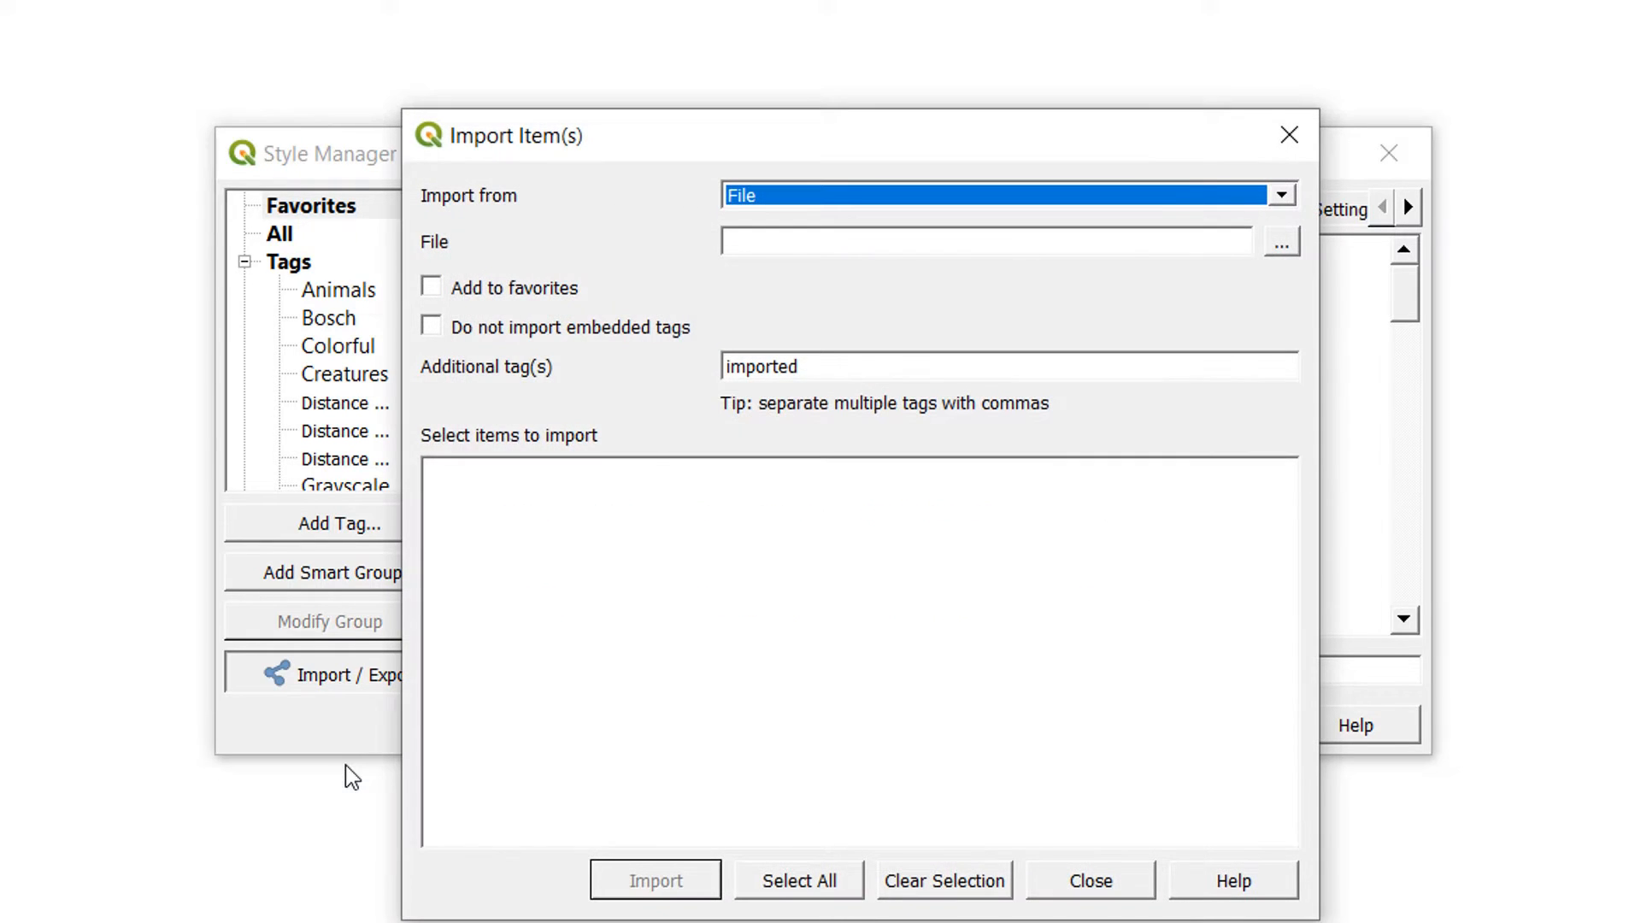
pyautogui.moveTo(1354, 285)
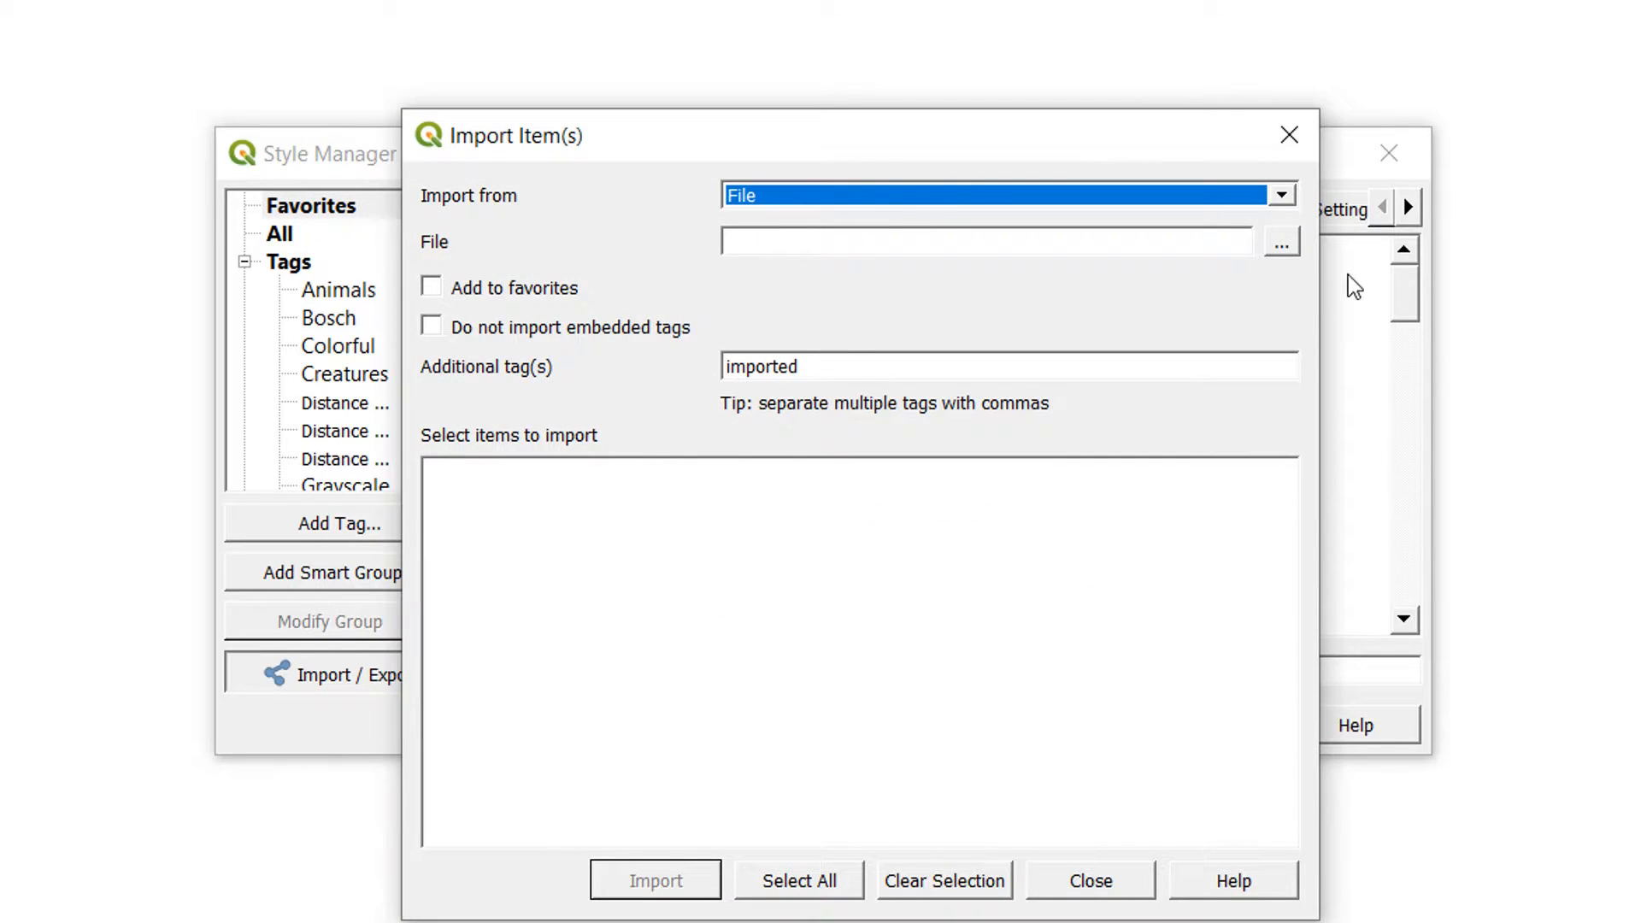
pyautogui.click(1279, 241)
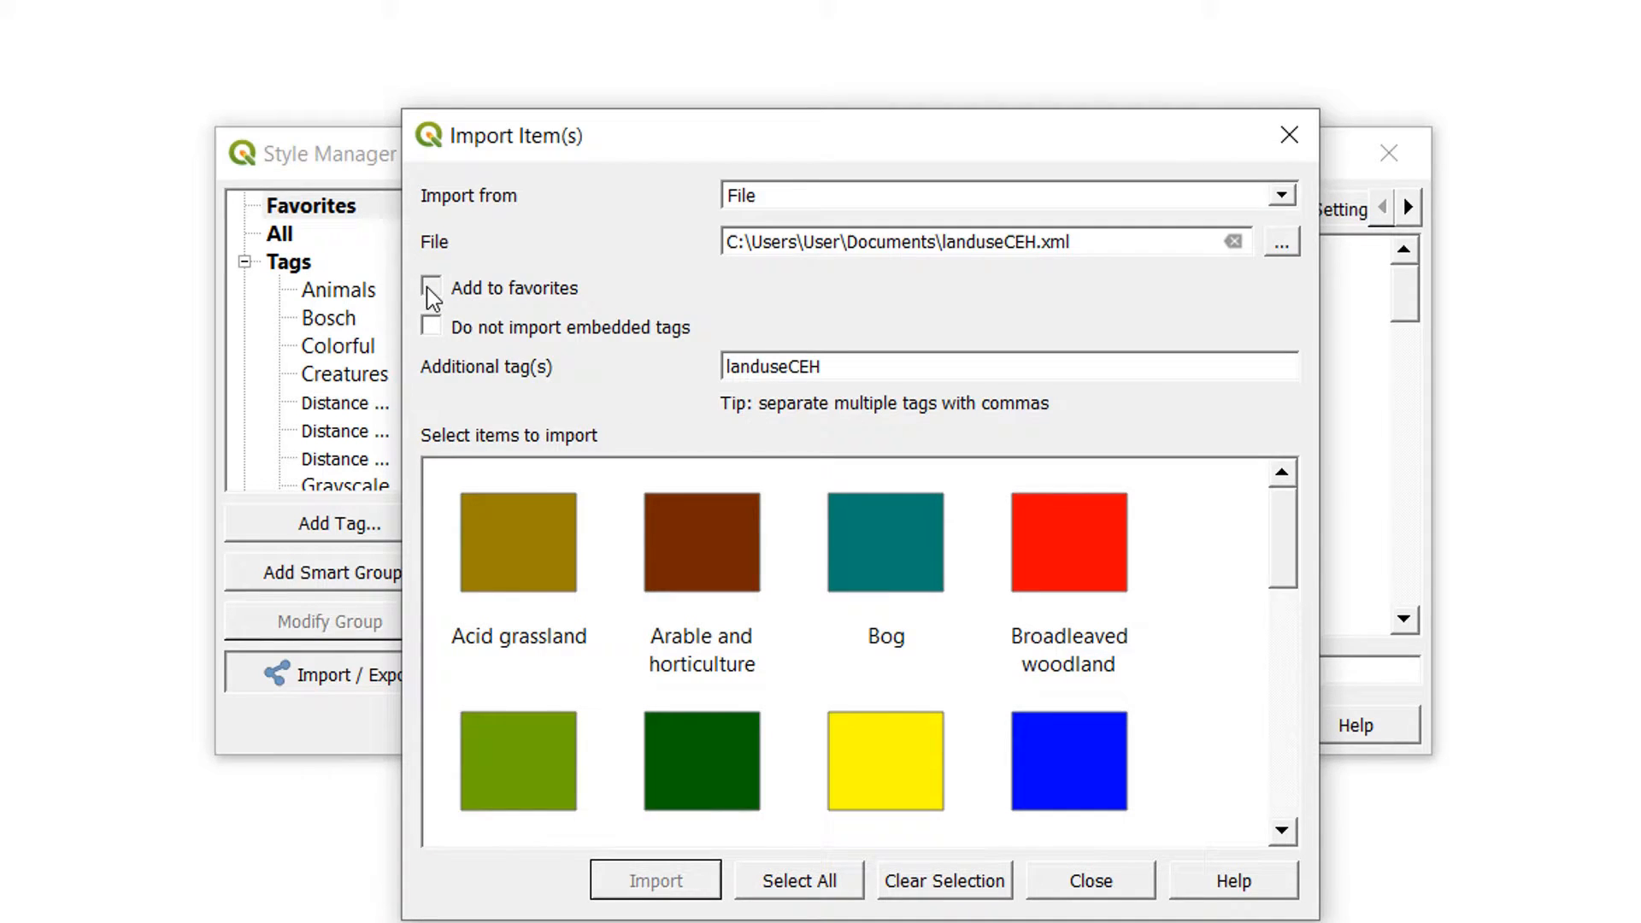
# Tick Add to favorites and select every landuseCEH symbol for import.
pyautogui.click(431, 287)
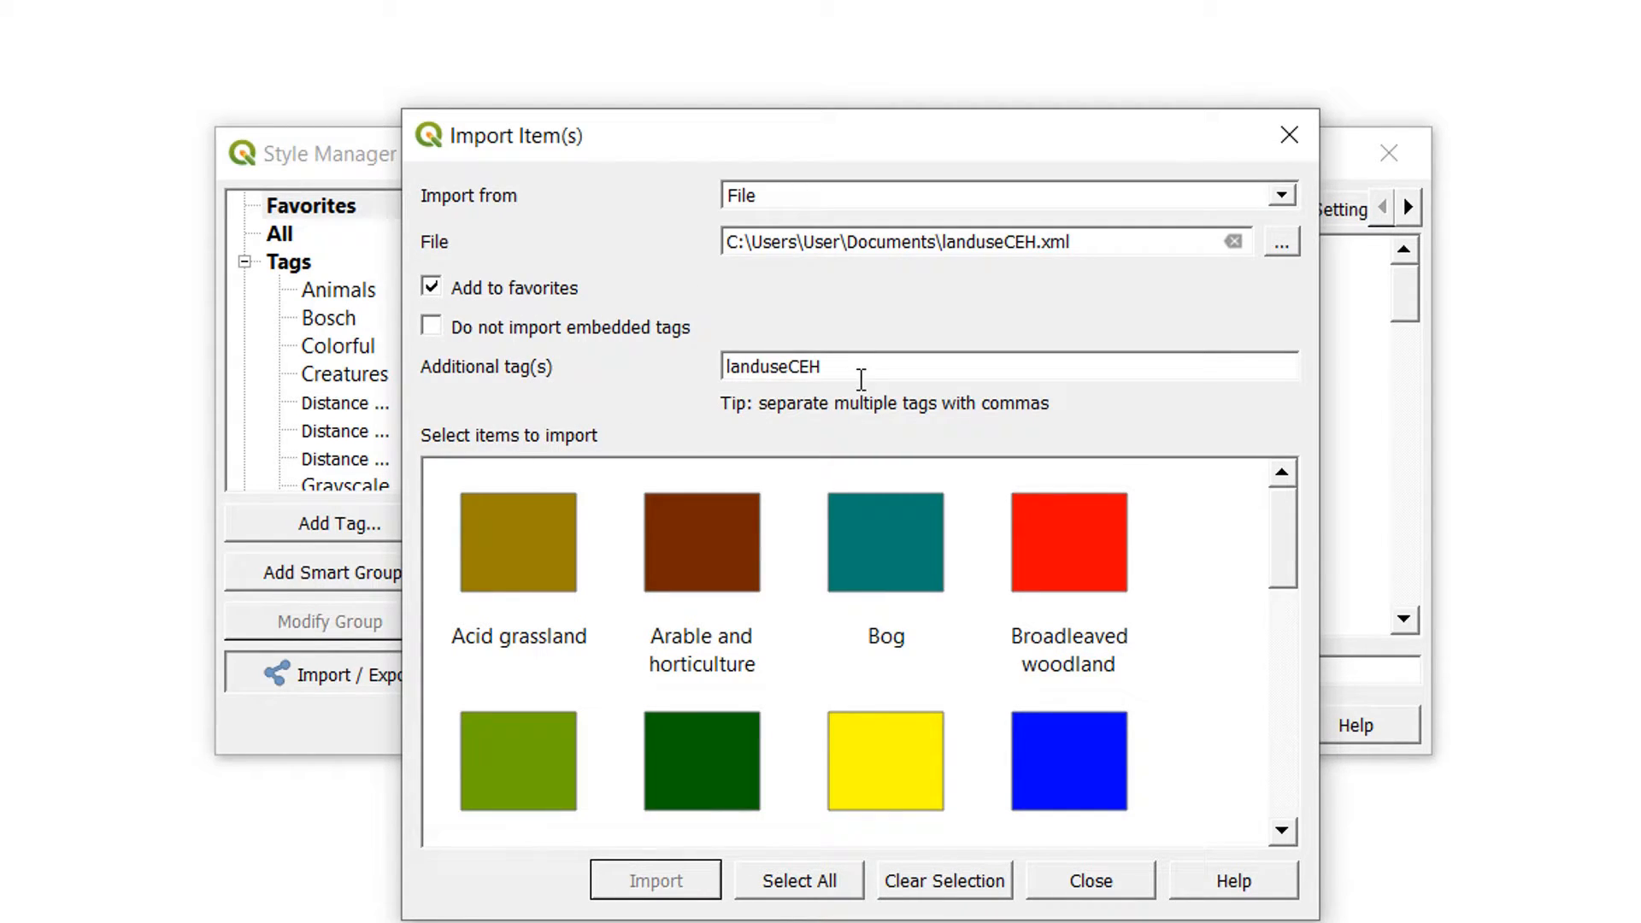
pyautogui.moveTo(860, 395)
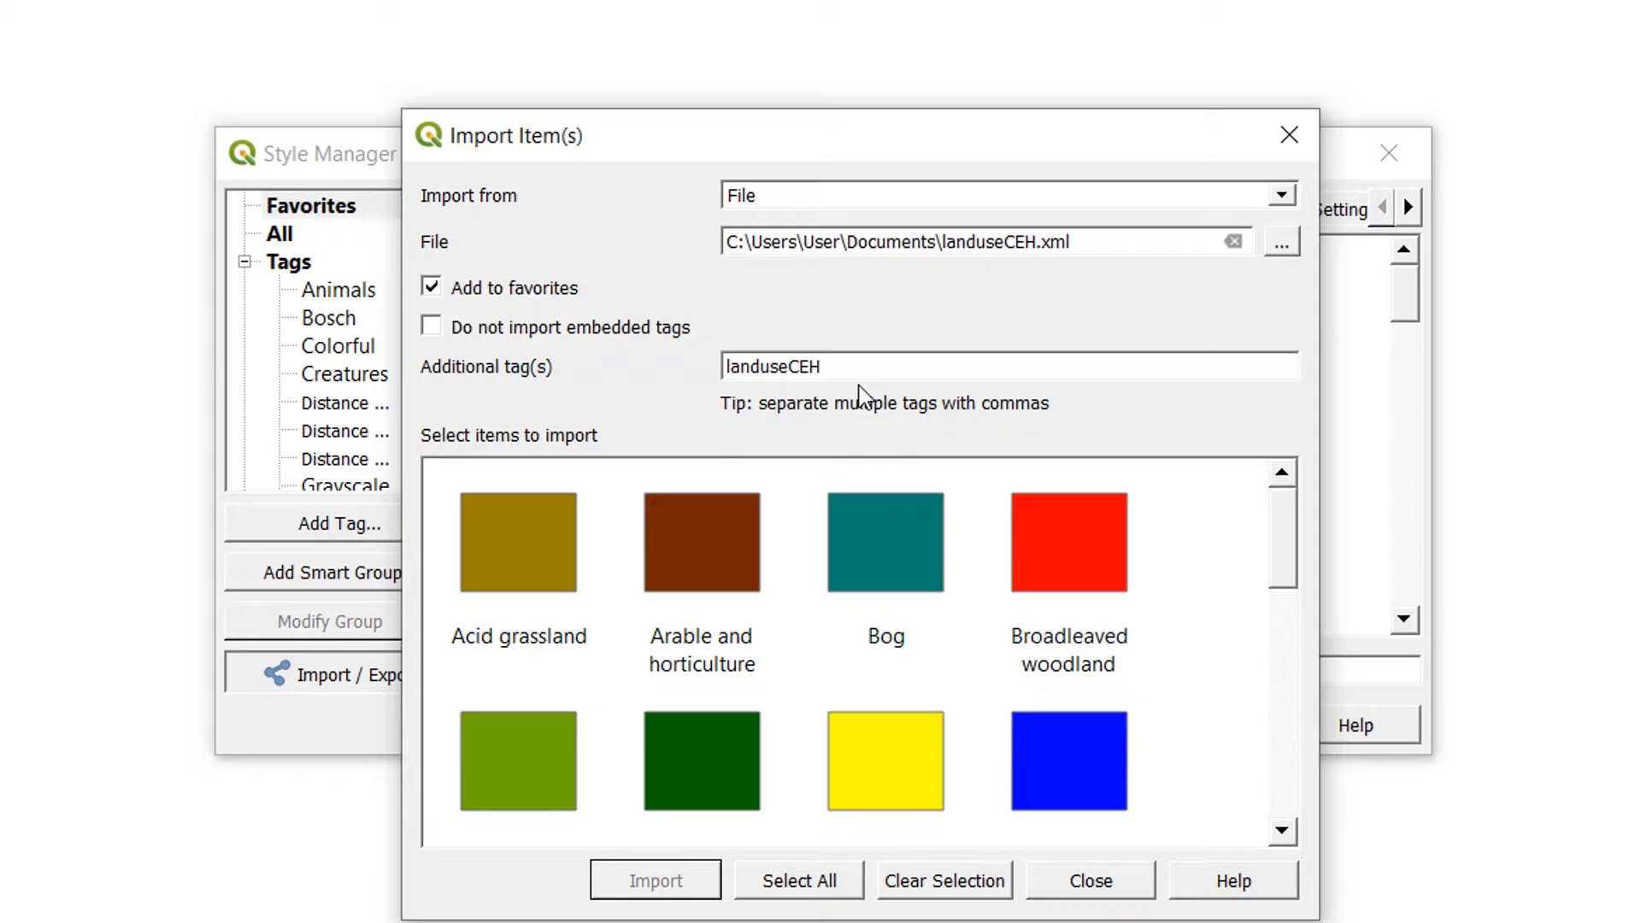
pyautogui.moveTo(838, 366)
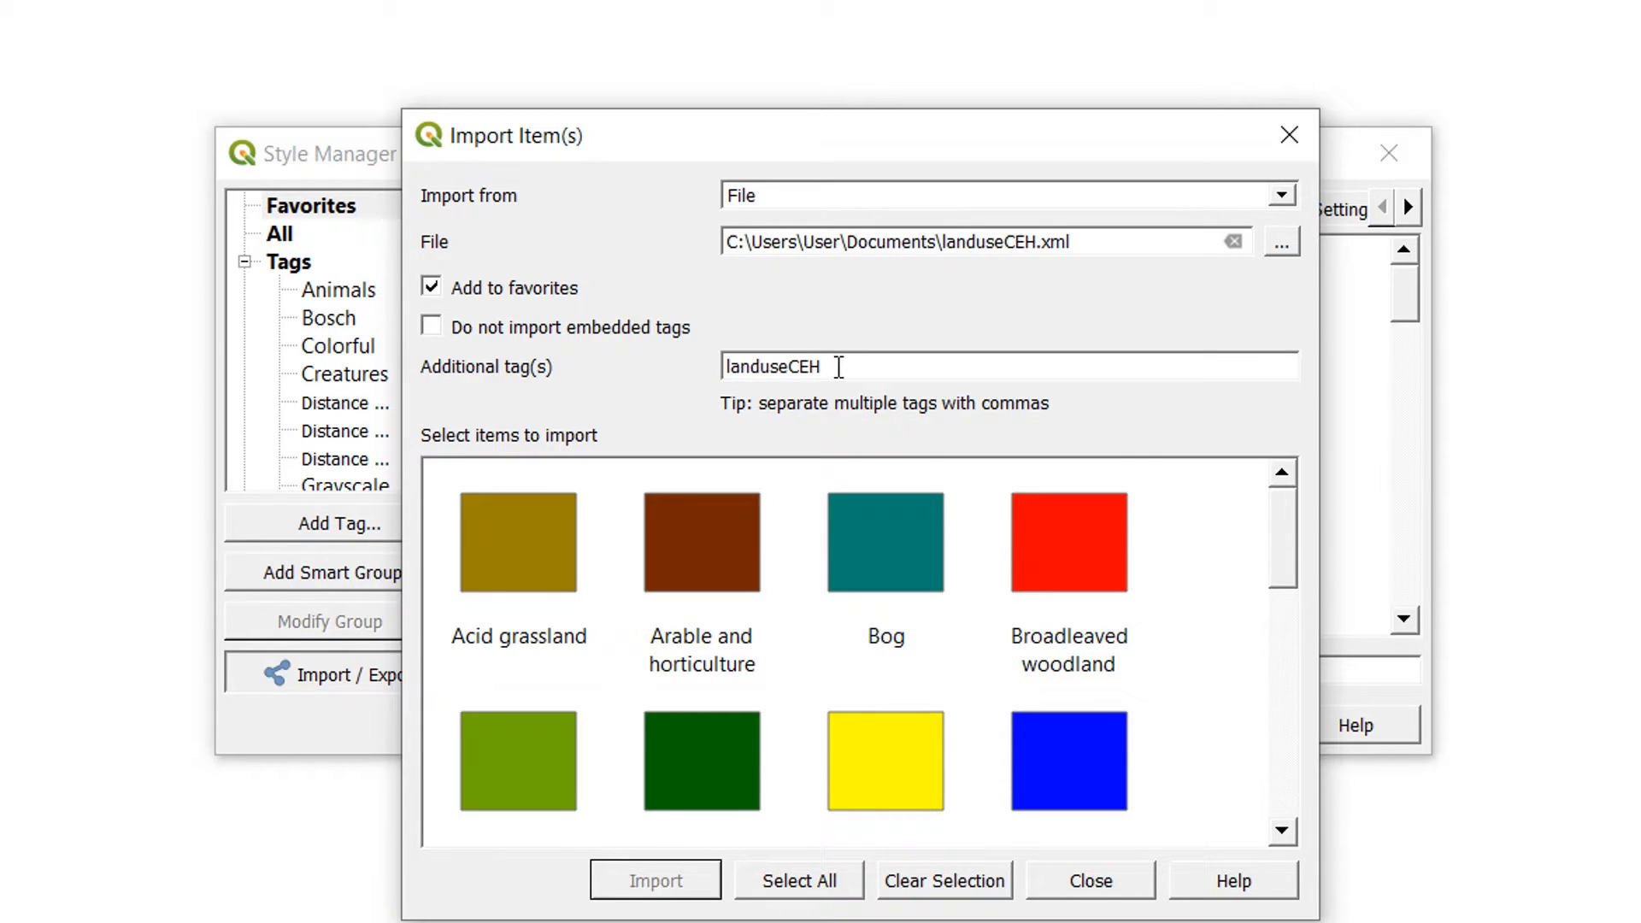
pyautogui.moveTo(455, 597)
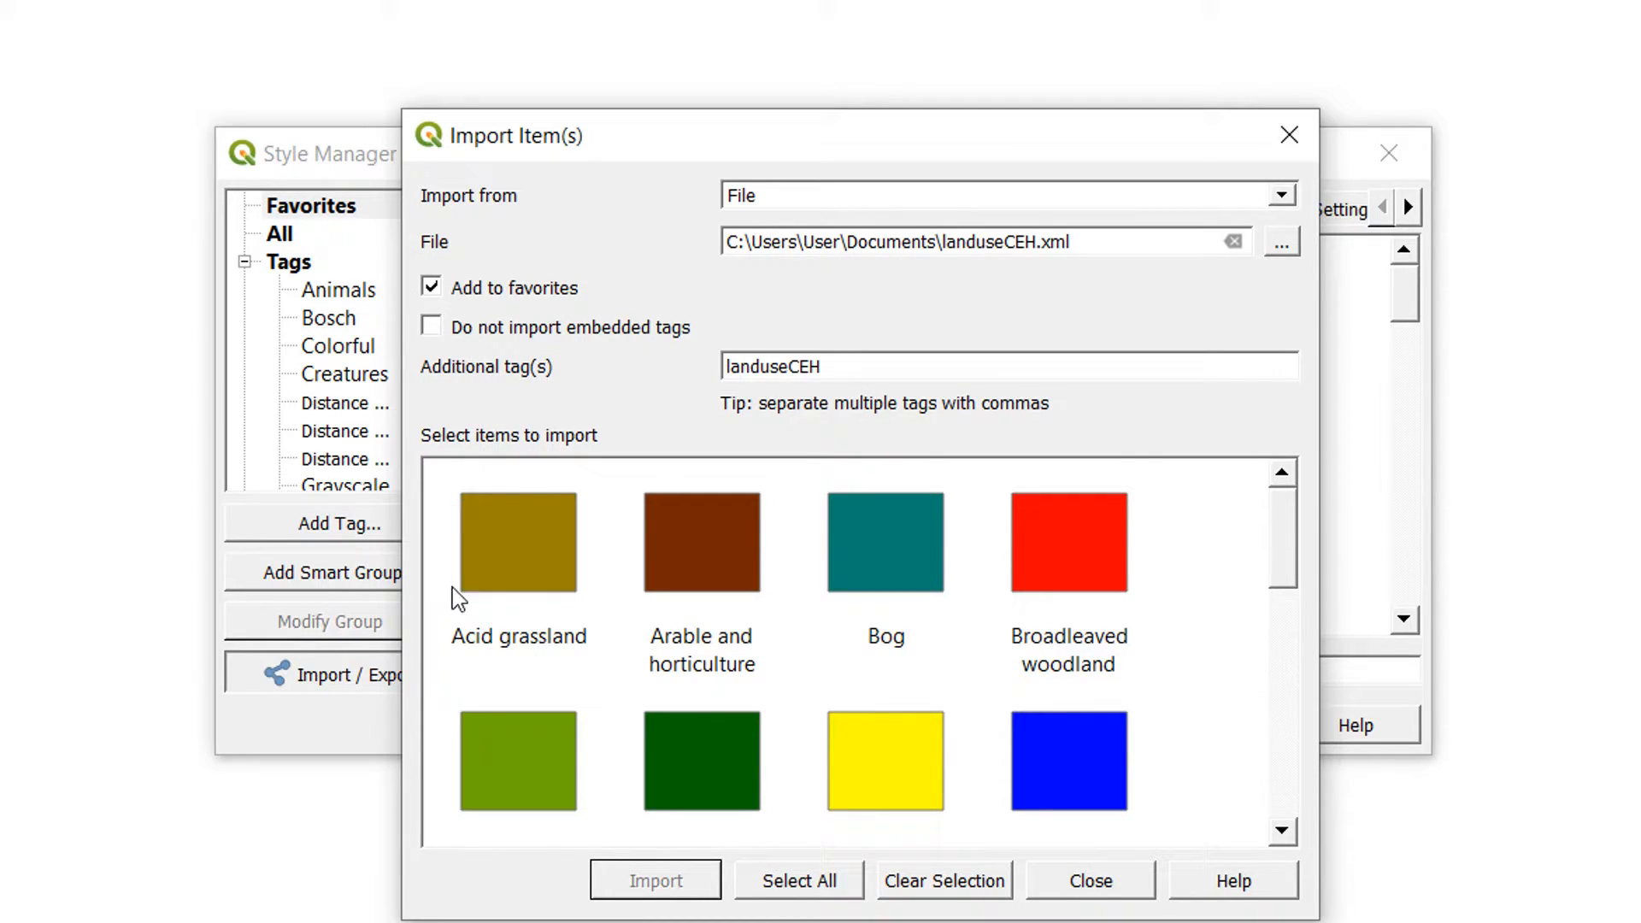
pyautogui.click(799, 879)
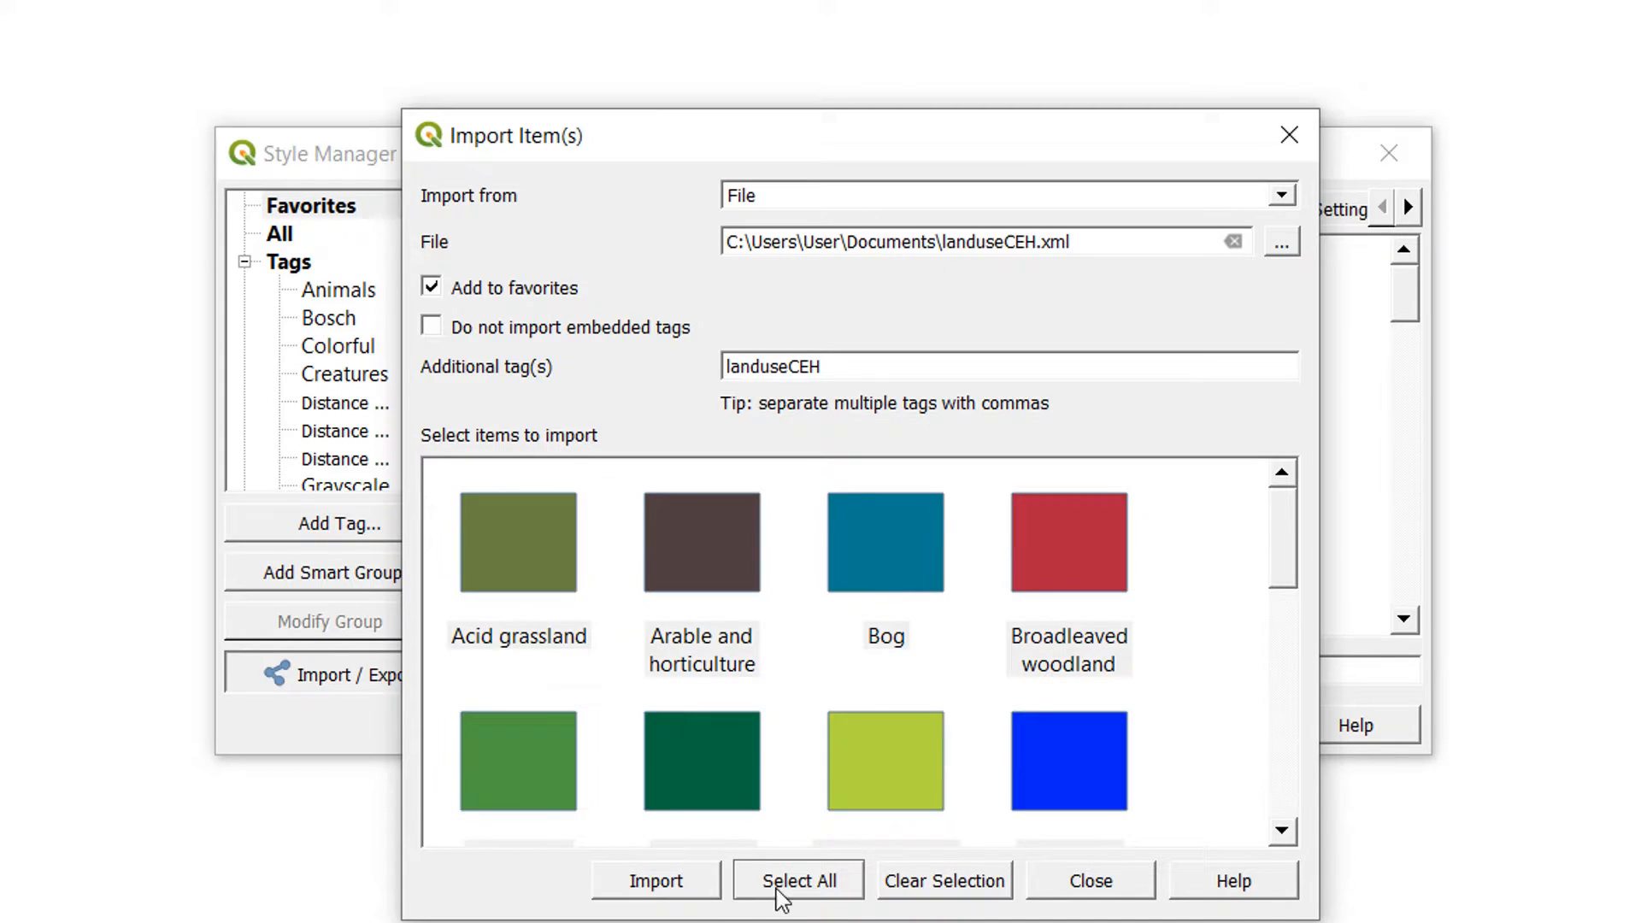
# Import the selected symbols, overwriting all existing symbols with matching names.
pyautogui.click(655, 878)
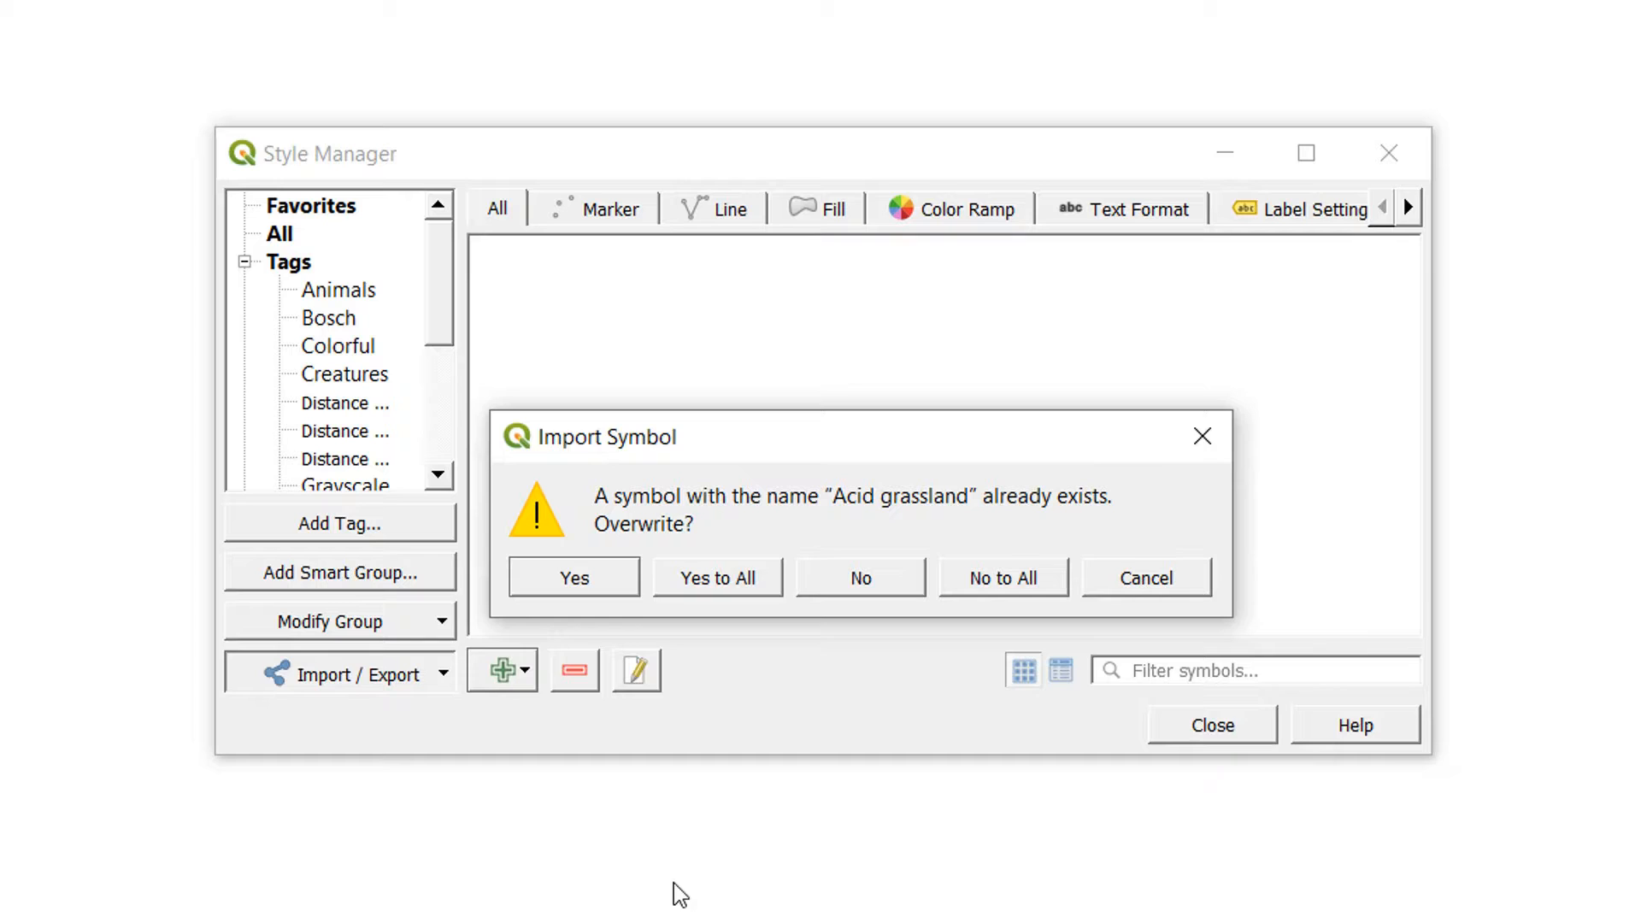
pyautogui.moveTo(700, 612)
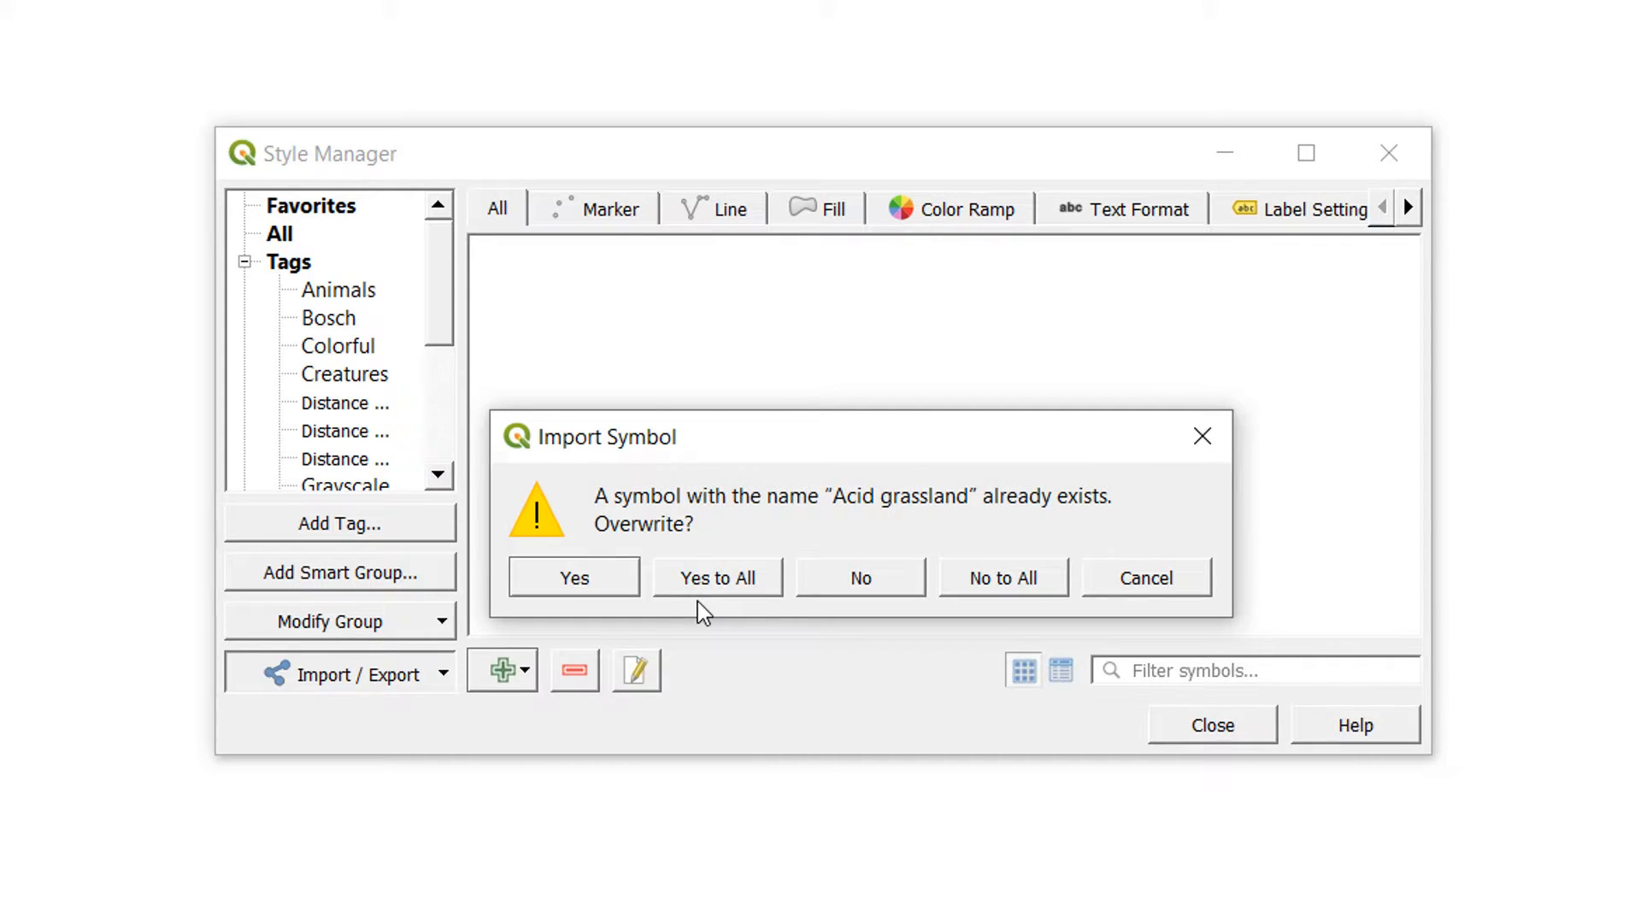
pyautogui.click(716, 576)
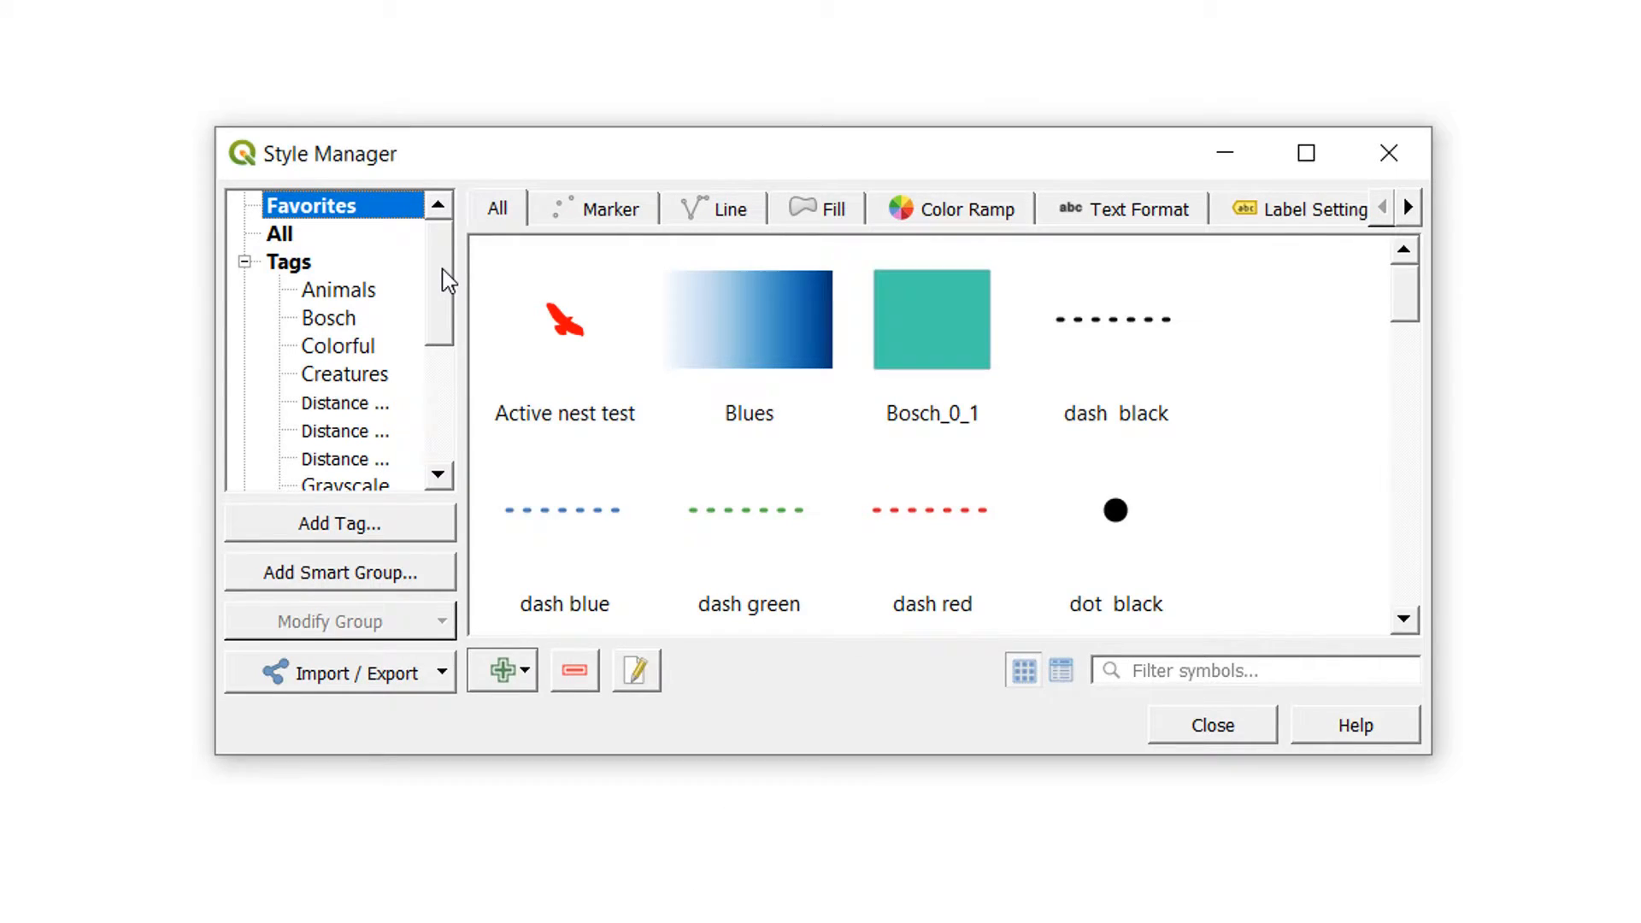
# Browse the symbols under the landuseCEH tag, then close the Style Manager.
pyautogui.scroll(-3)
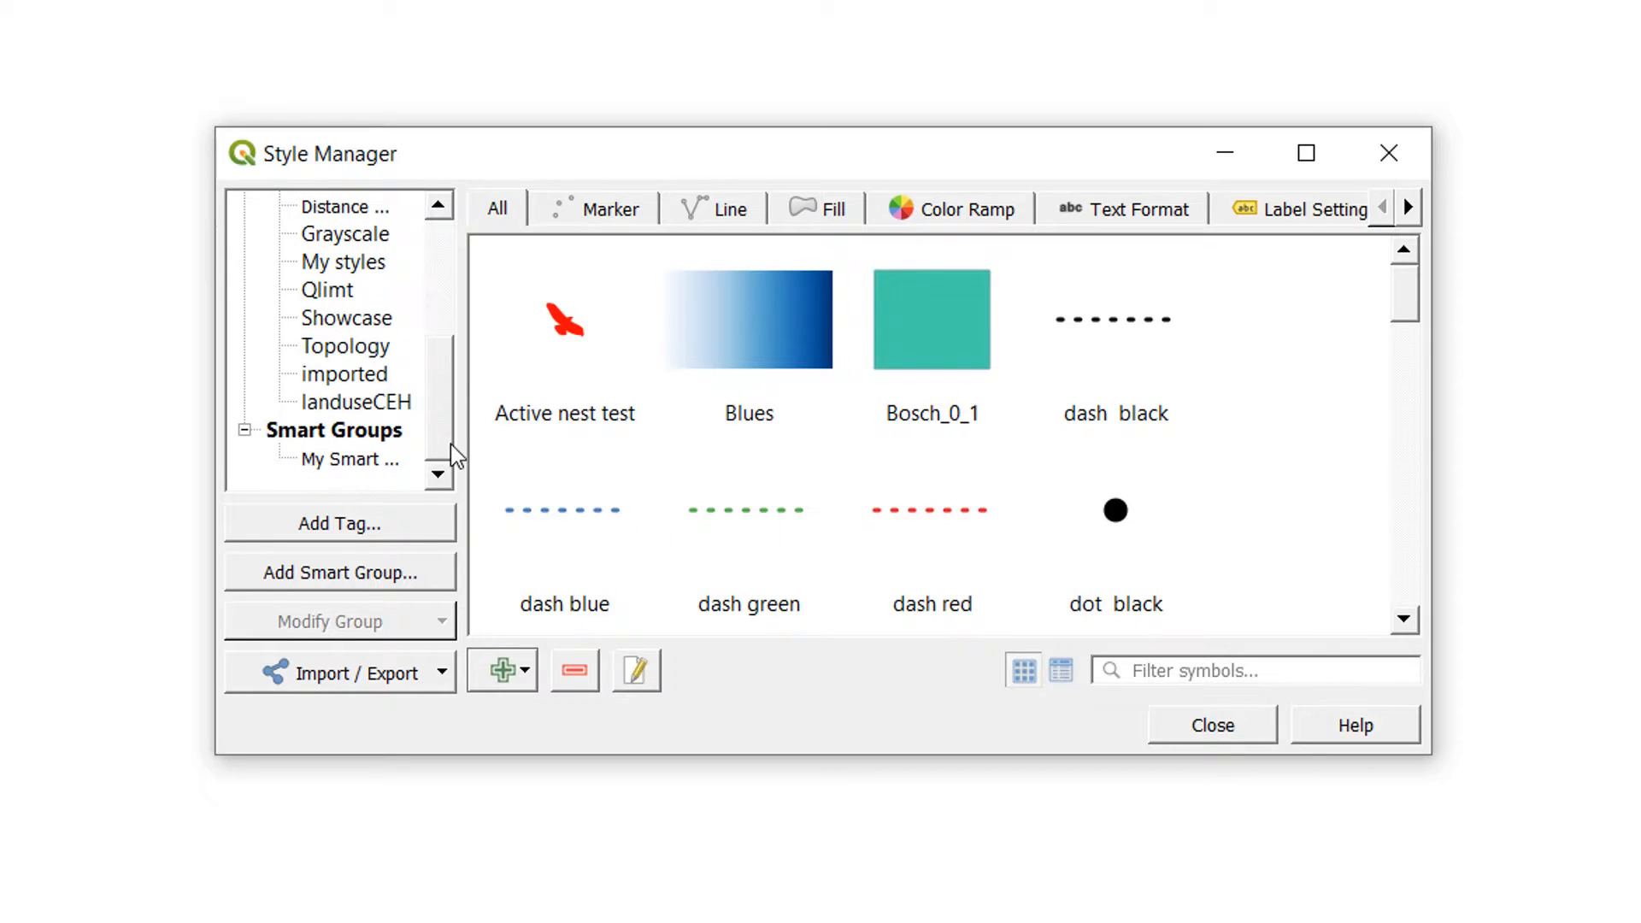
pyautogui.click(358, 400)
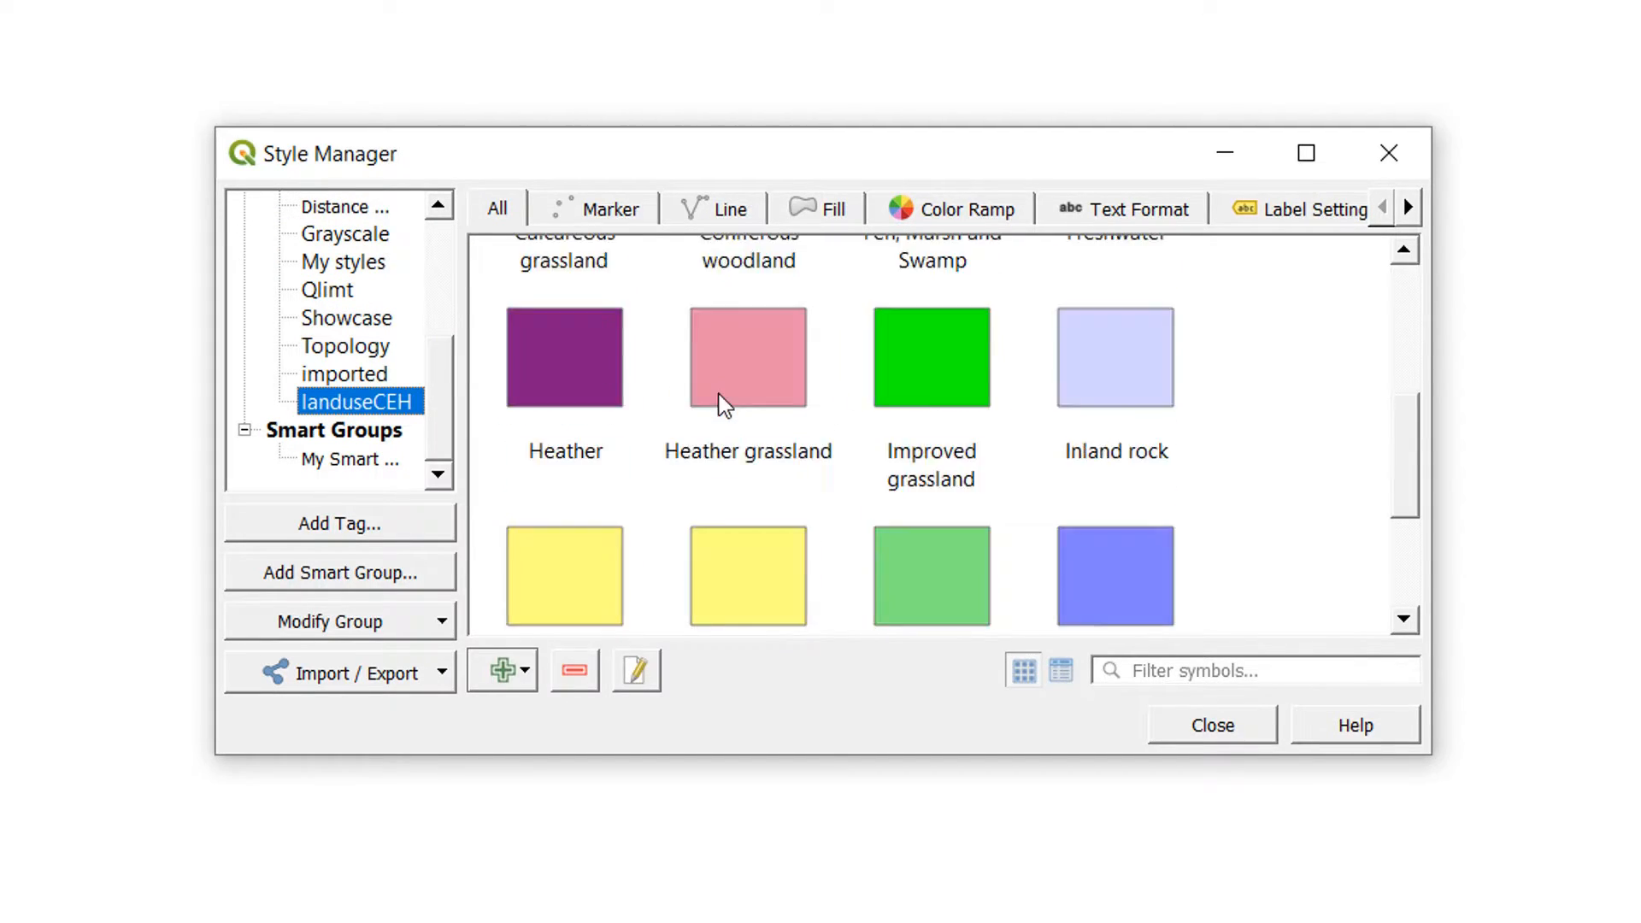
pyautogui.scroll(3)
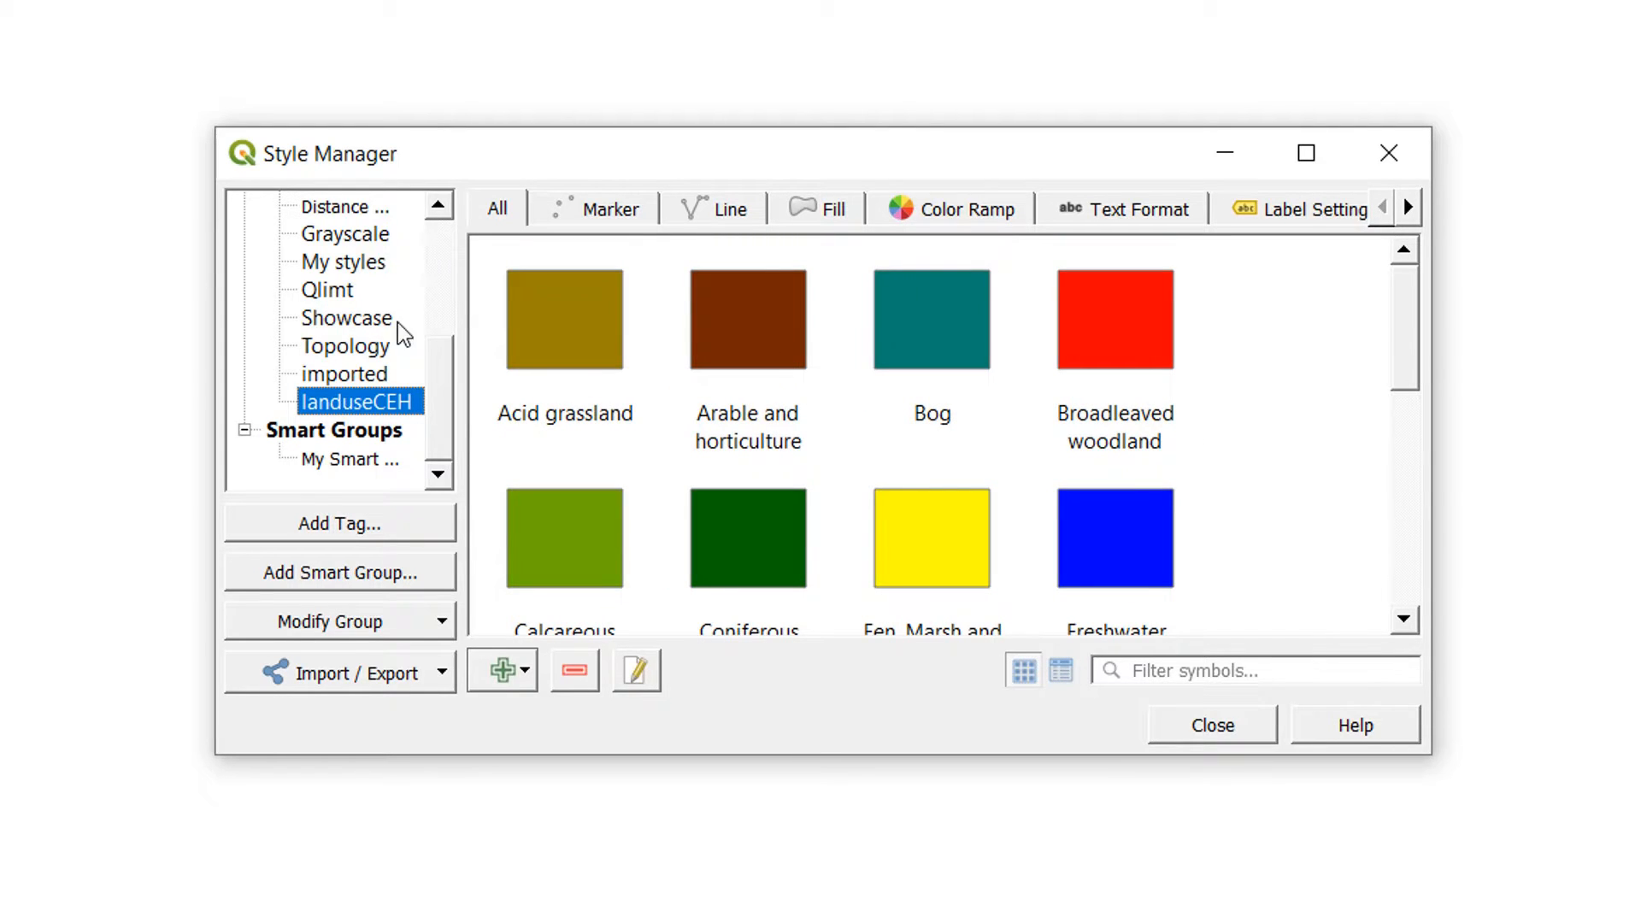
pyautogui.scroll(-3)
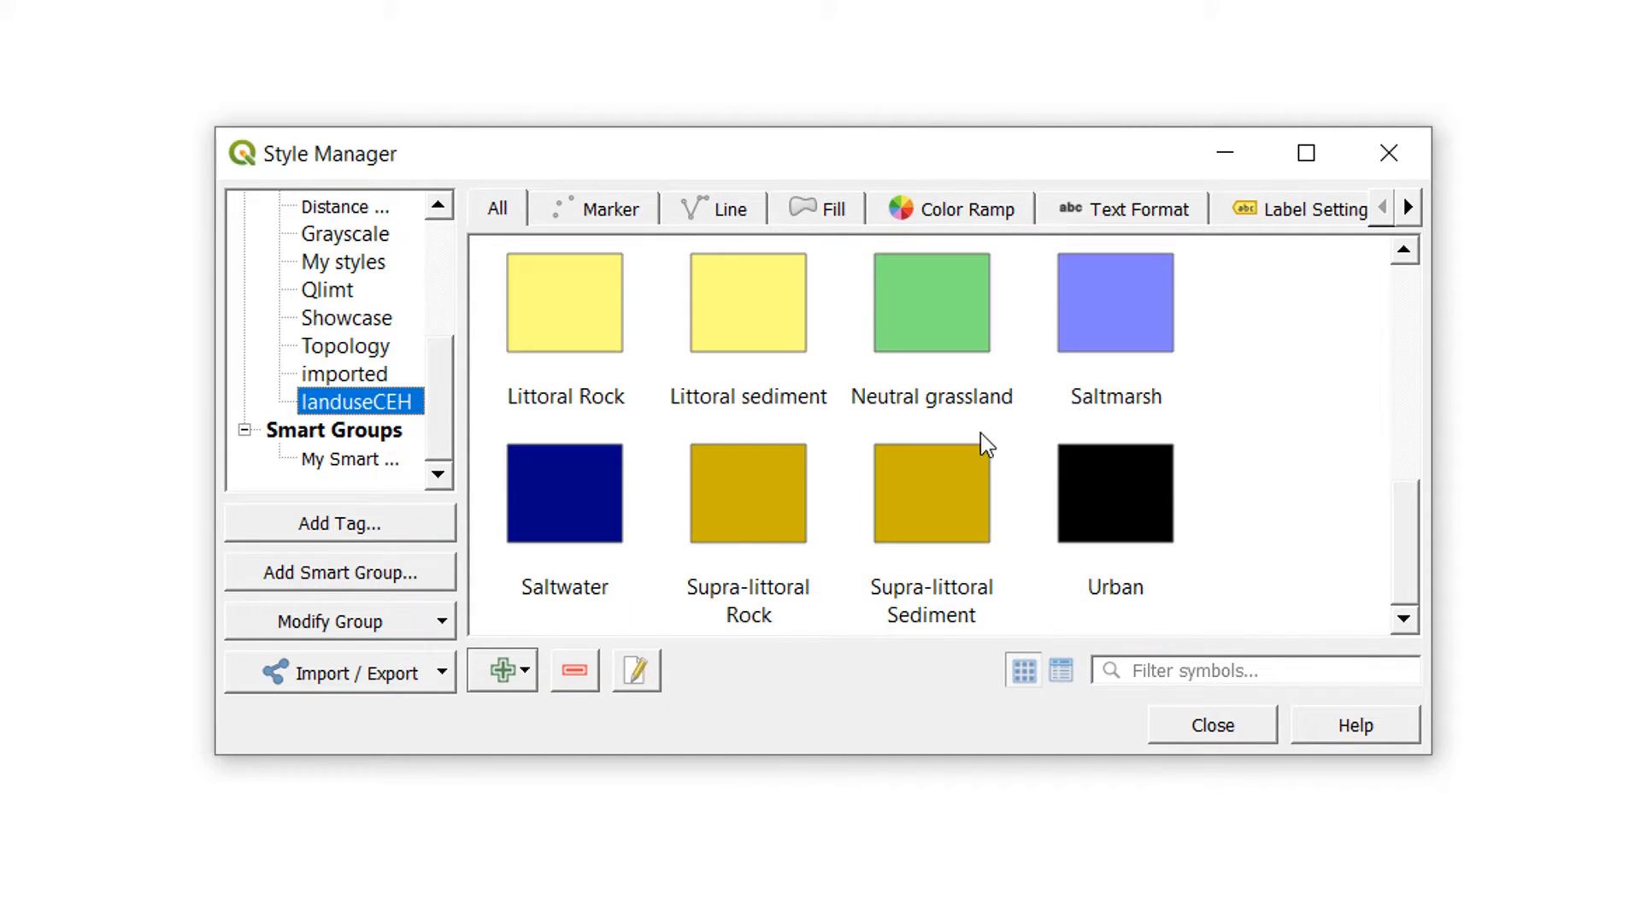
pyautogui.scroll(3)
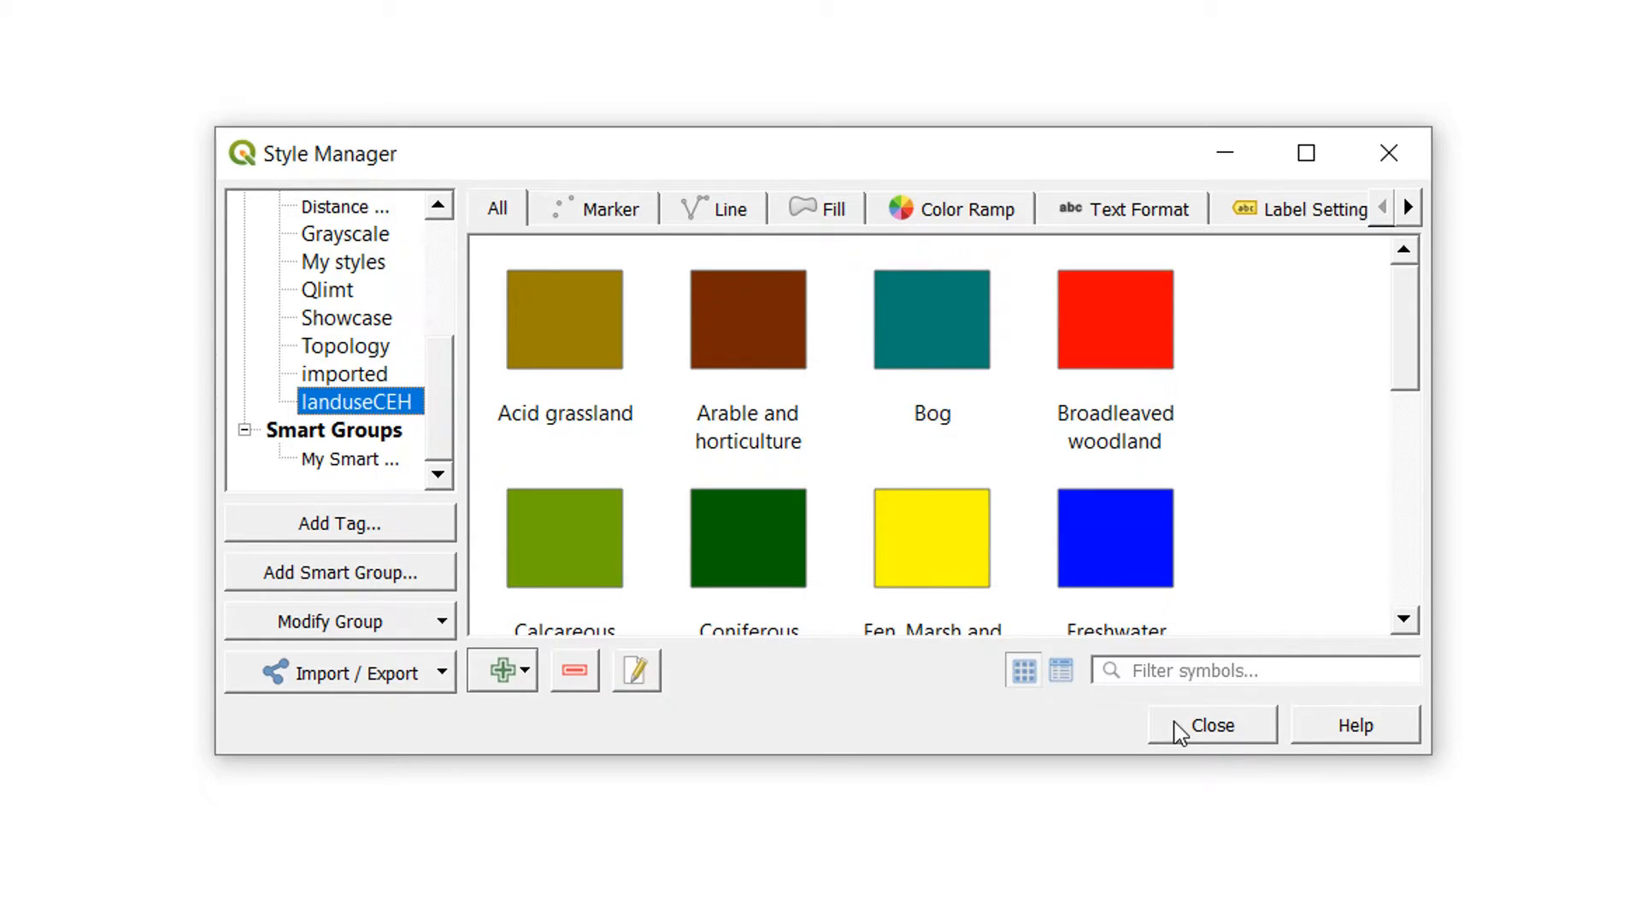
pyautogui.click(1210, 725)
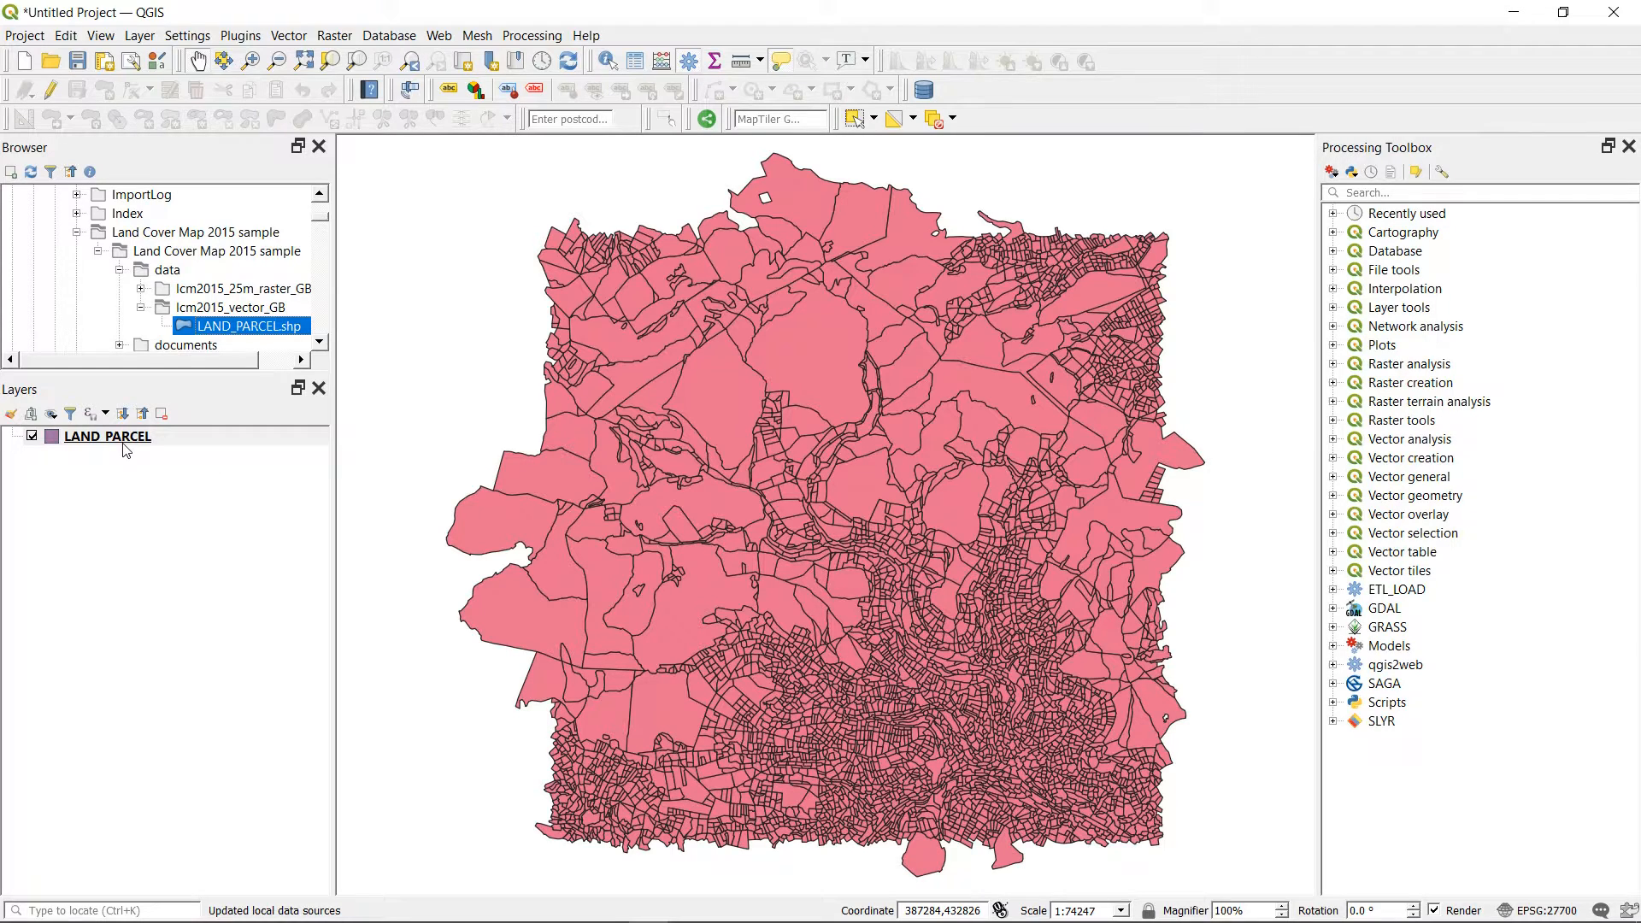
# Bring up LAND_PARCEL's Layer Properties on the Symbology page.
pyautogui.click(106, 436)
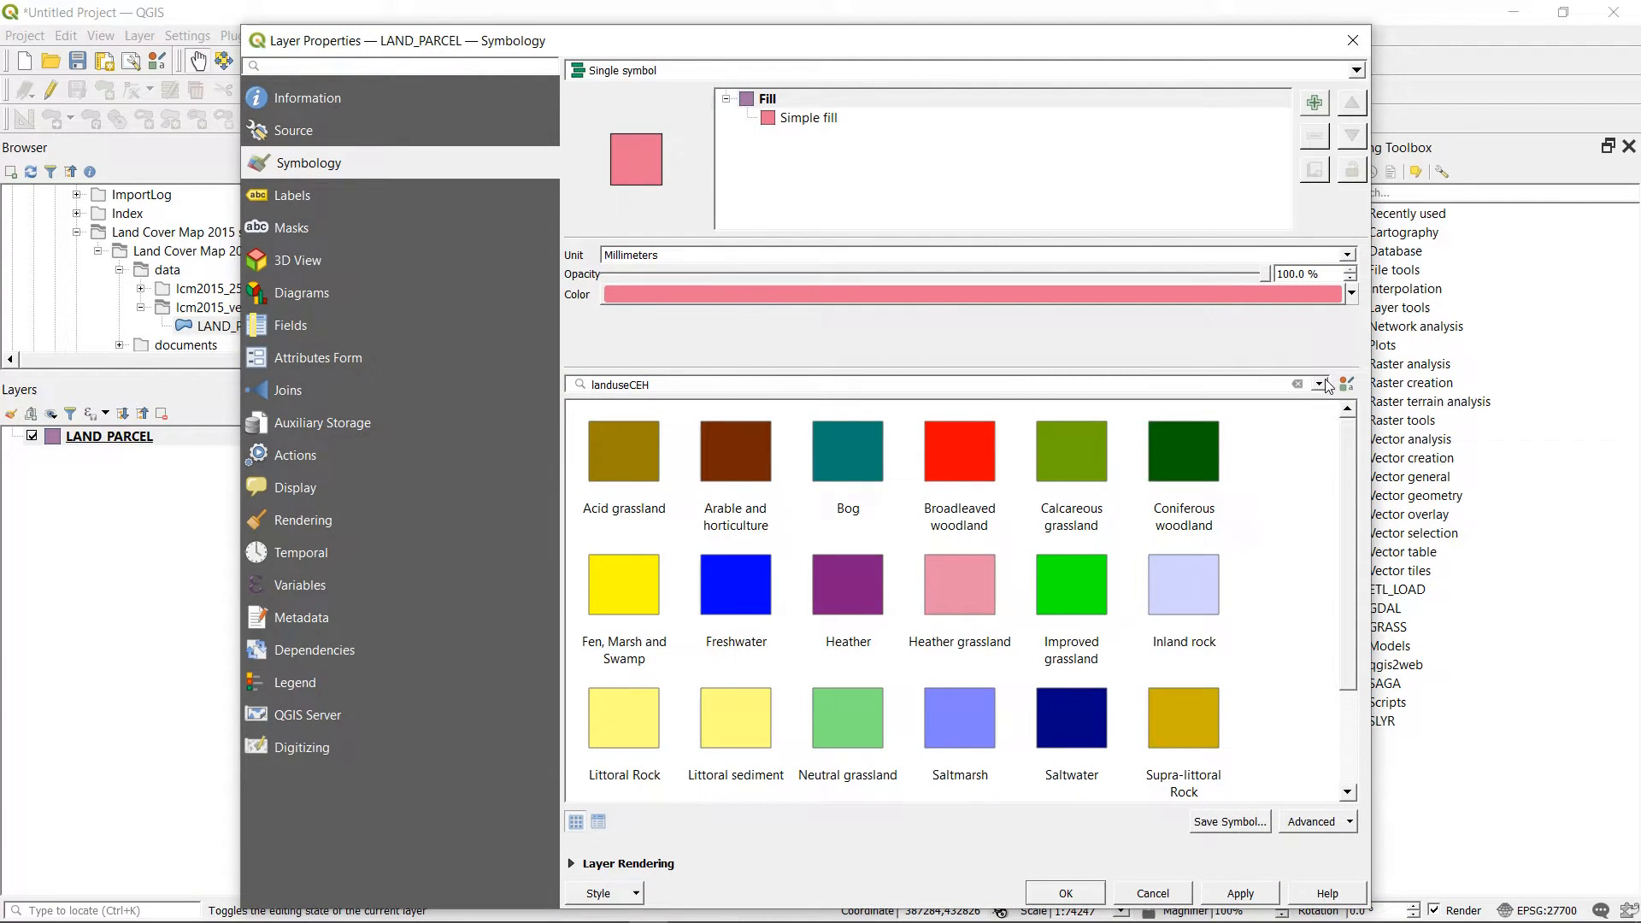
pyautogui.click(1318, 384)
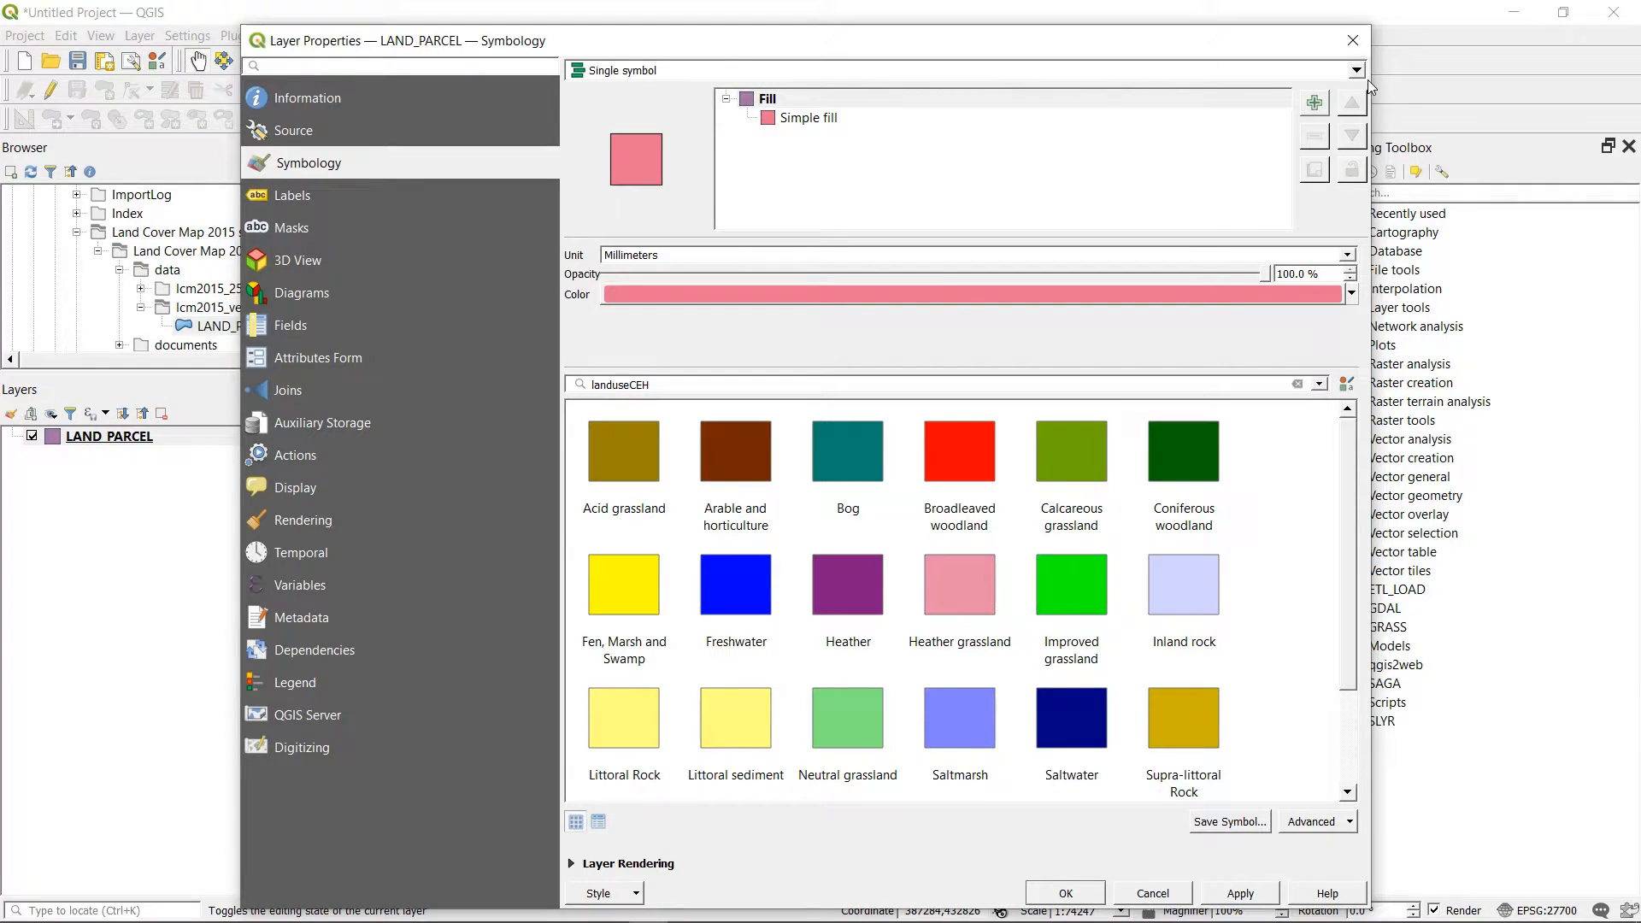
# Switch to Categorized rendering on the bhab field and classify one category per value.
pyautogui.click(1356, 70)
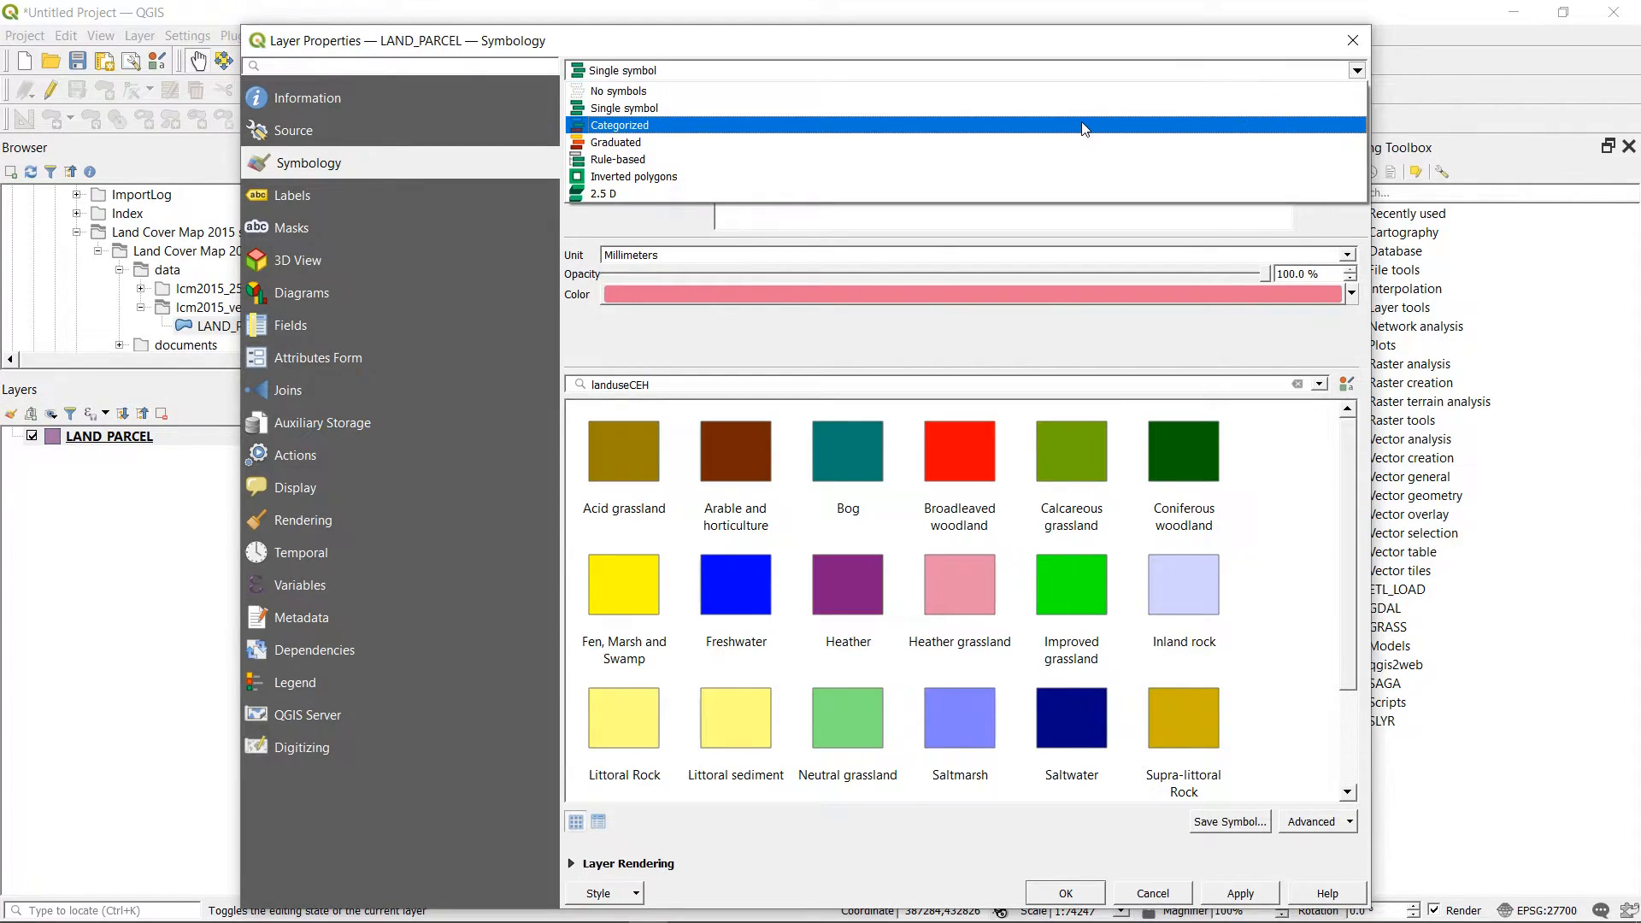
pyautogui.click(621, 124)
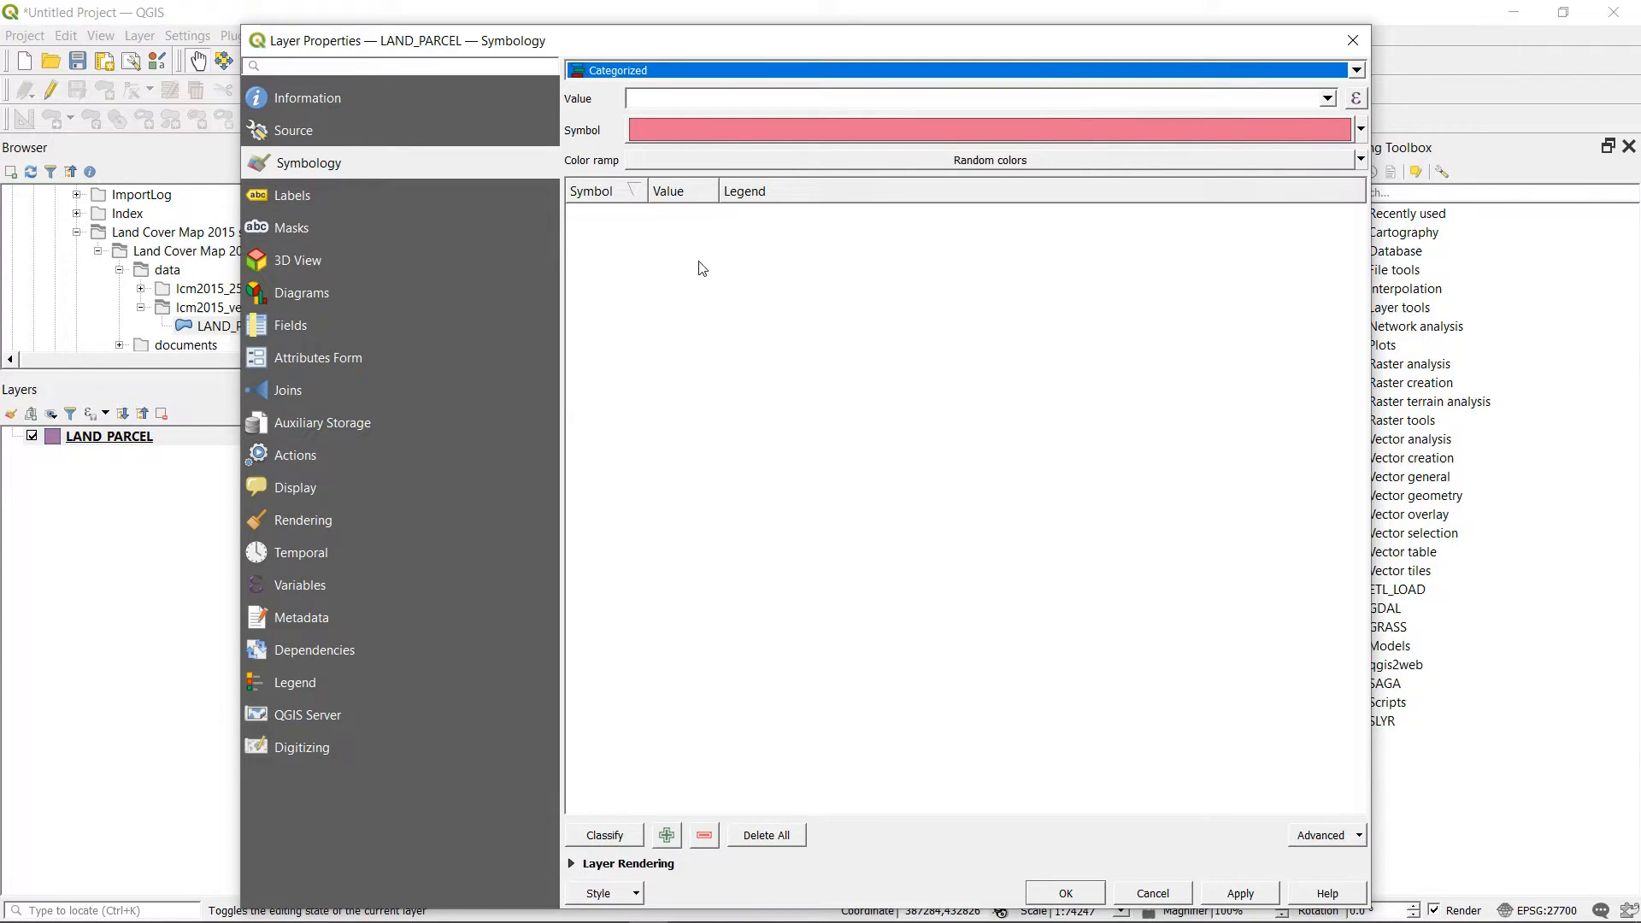
pyautogui.click(1326, 99)
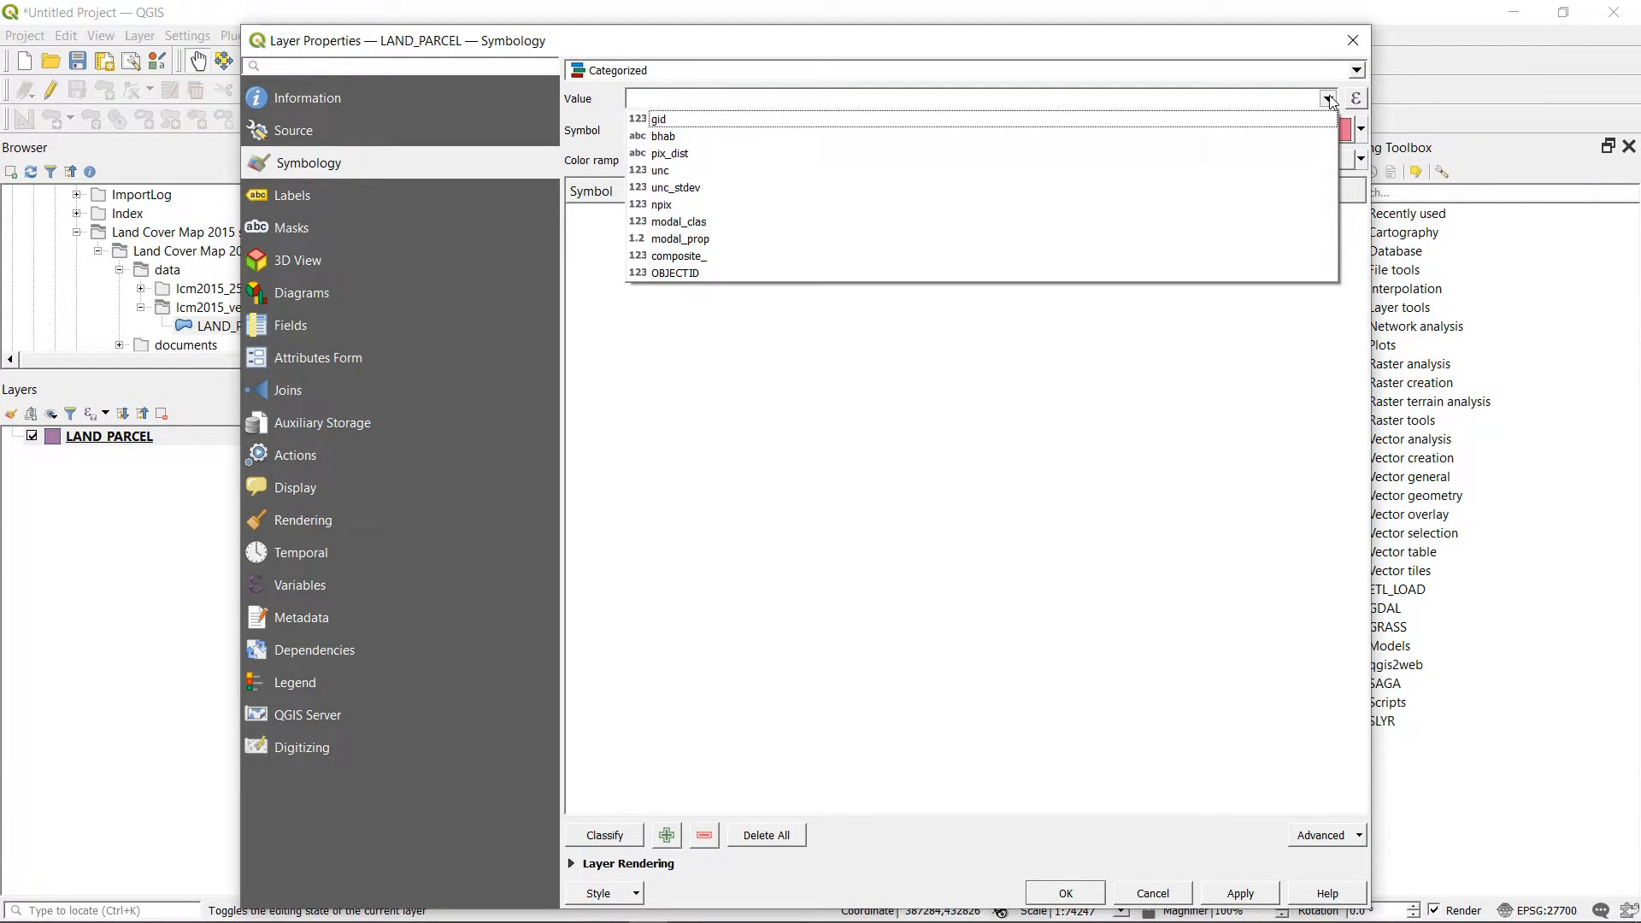
pyautogui.click(663, 137)
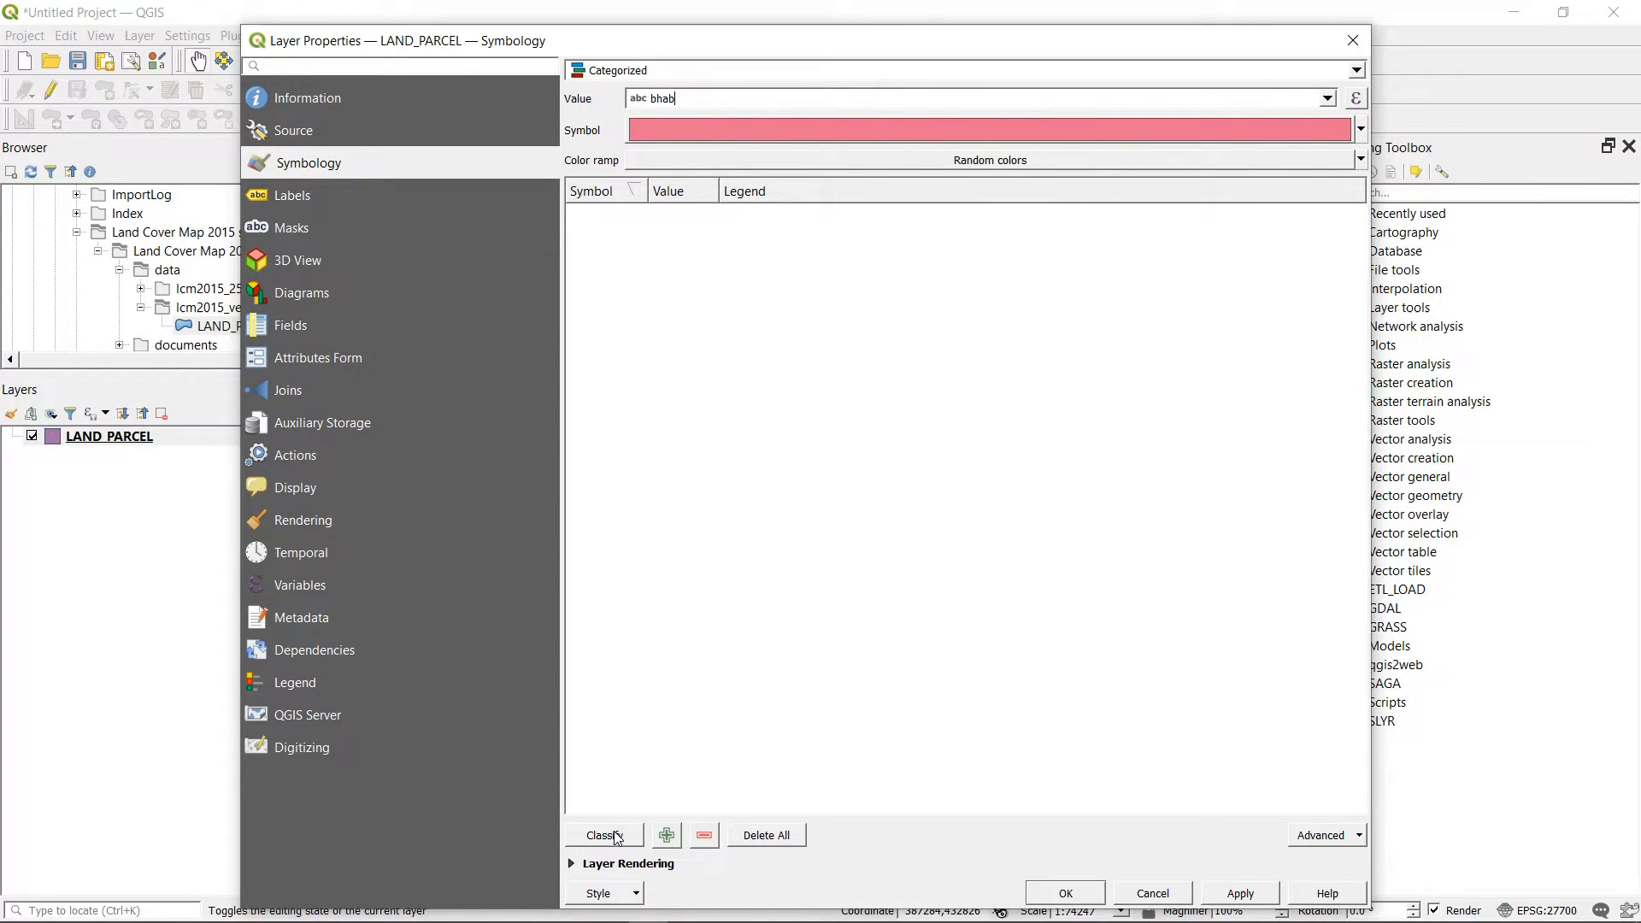
pyautogui.click(598, 836)
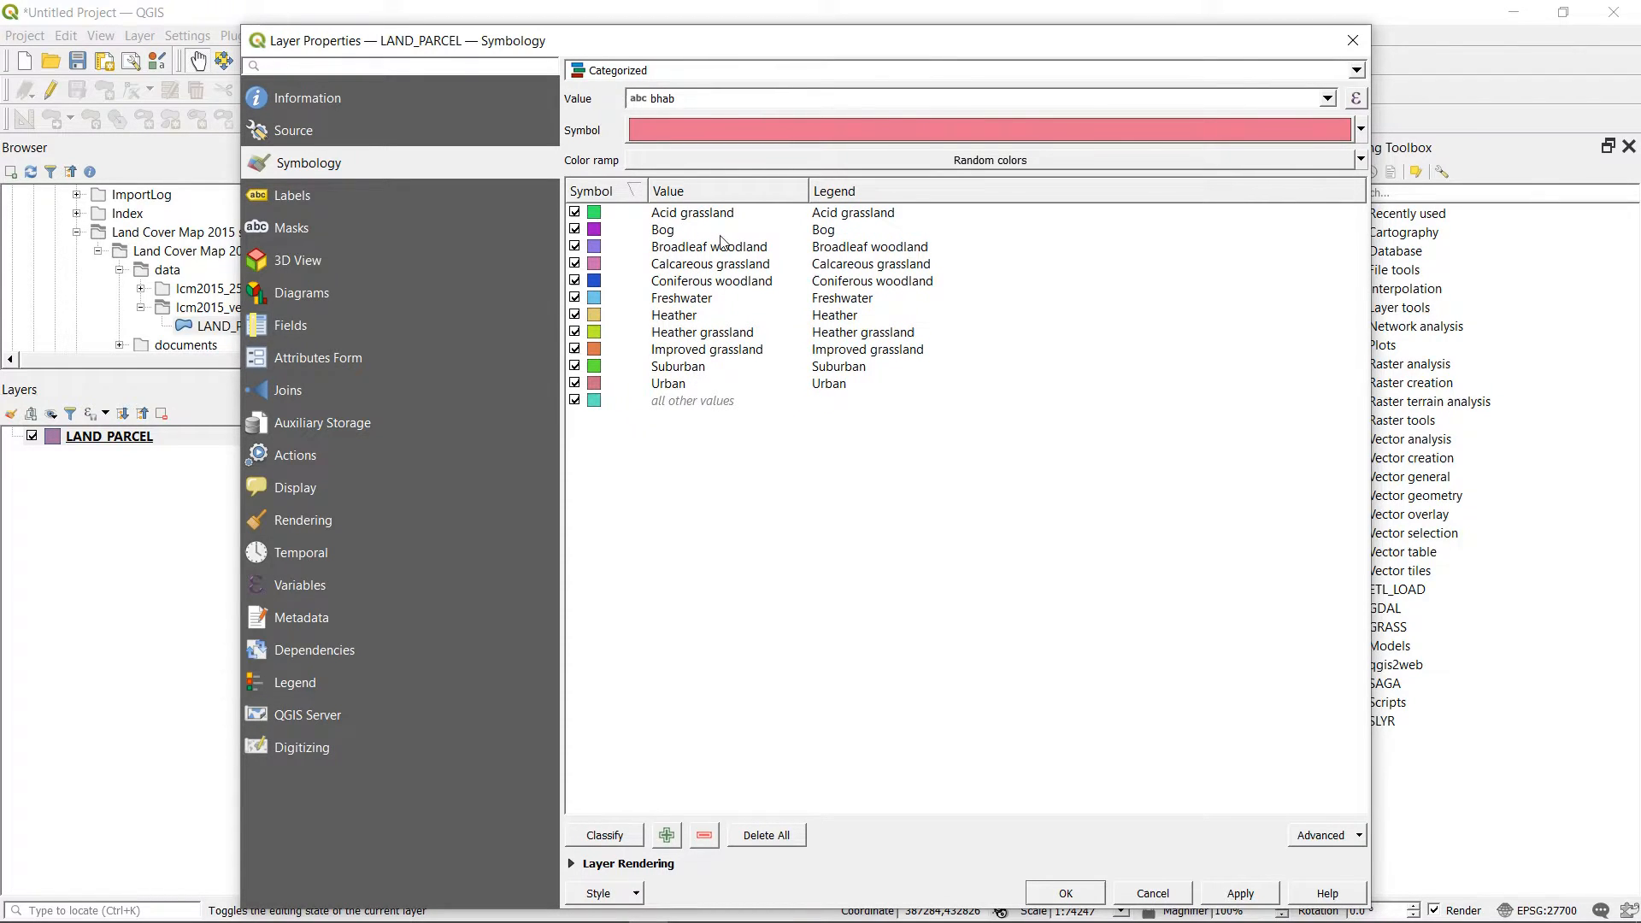
pyautogui.moveTo(1346, 844)
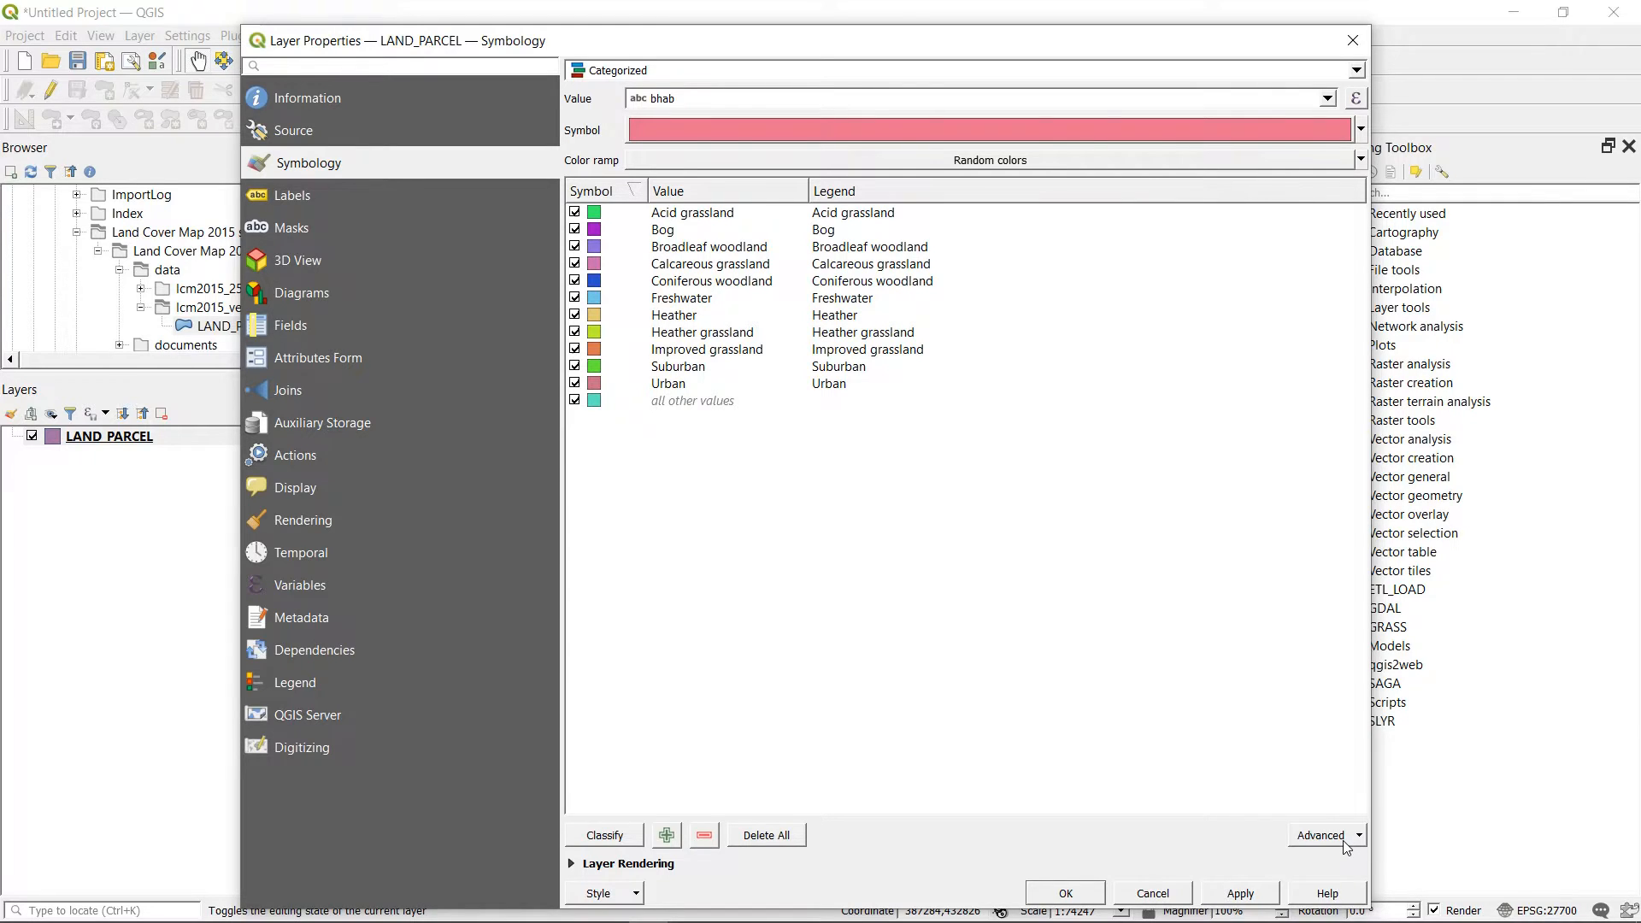
# Match the categories to saved symbols by name, confirming the 'Matched 10 categories' message.
pyautogui.click(1323, 836)
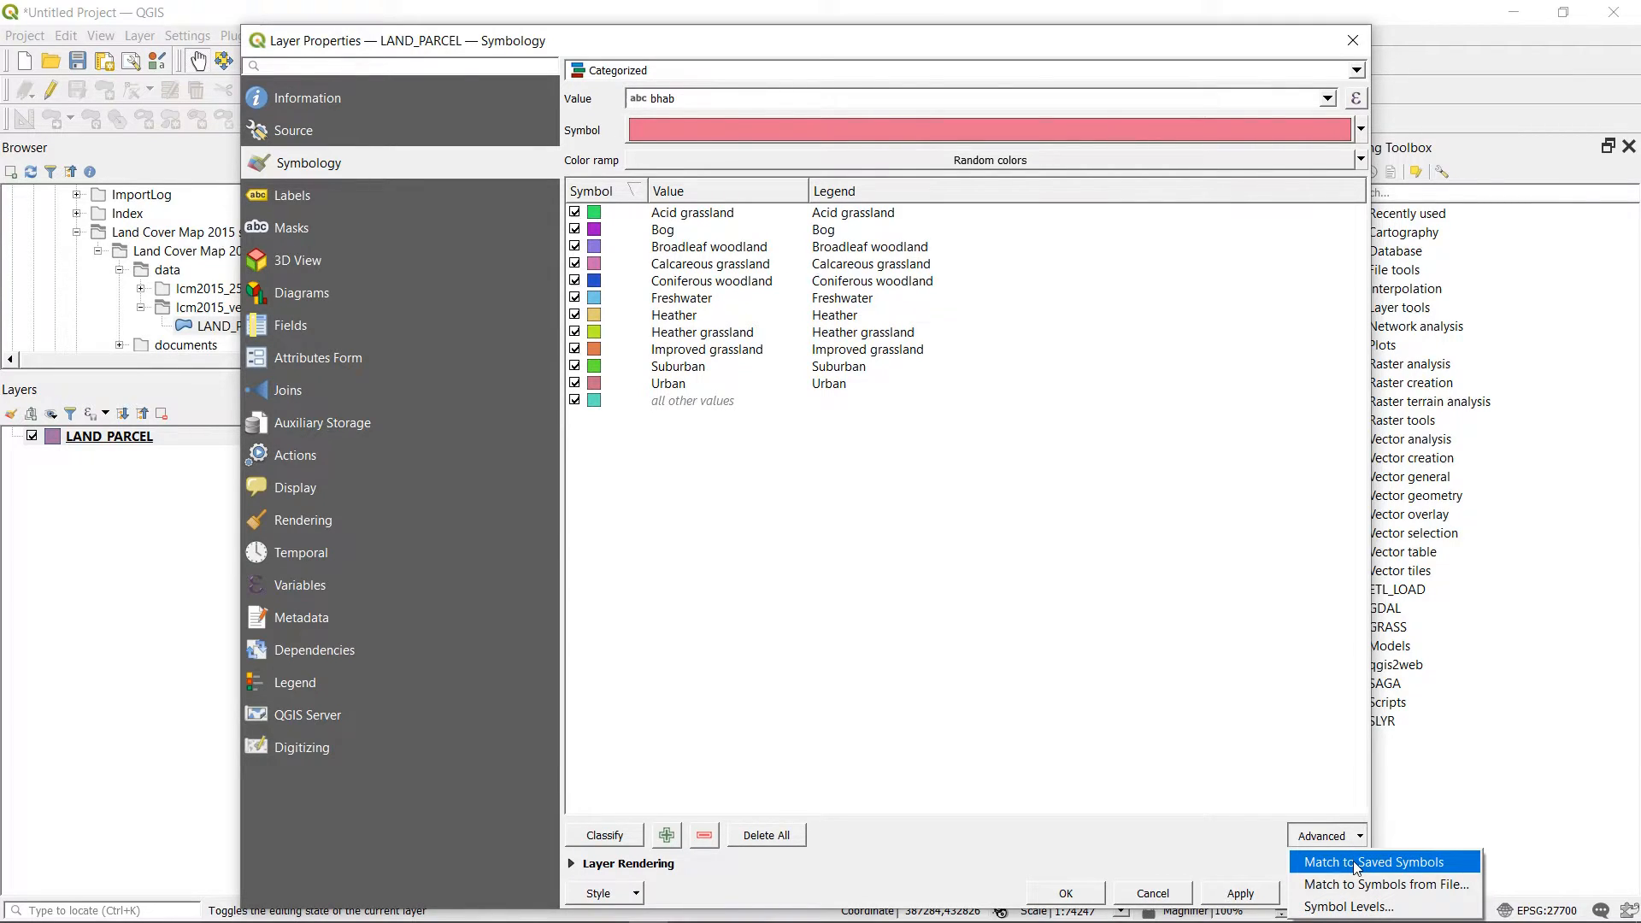
pyautogui.moveTo(1384, 883)
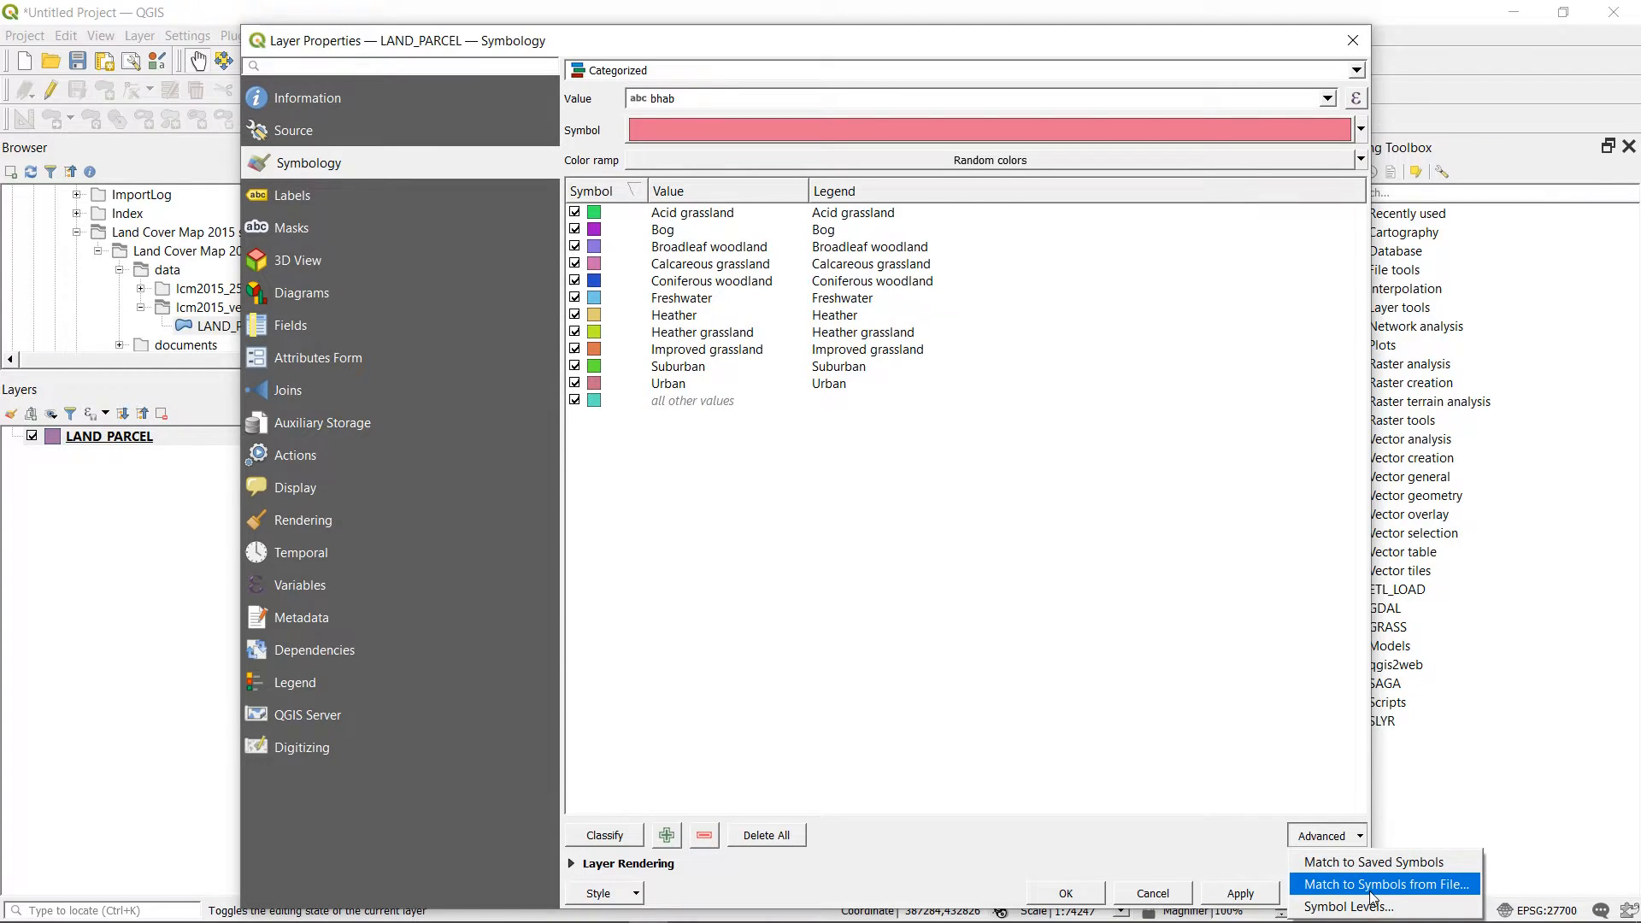
pyautogui.moveTo(1381, 862)
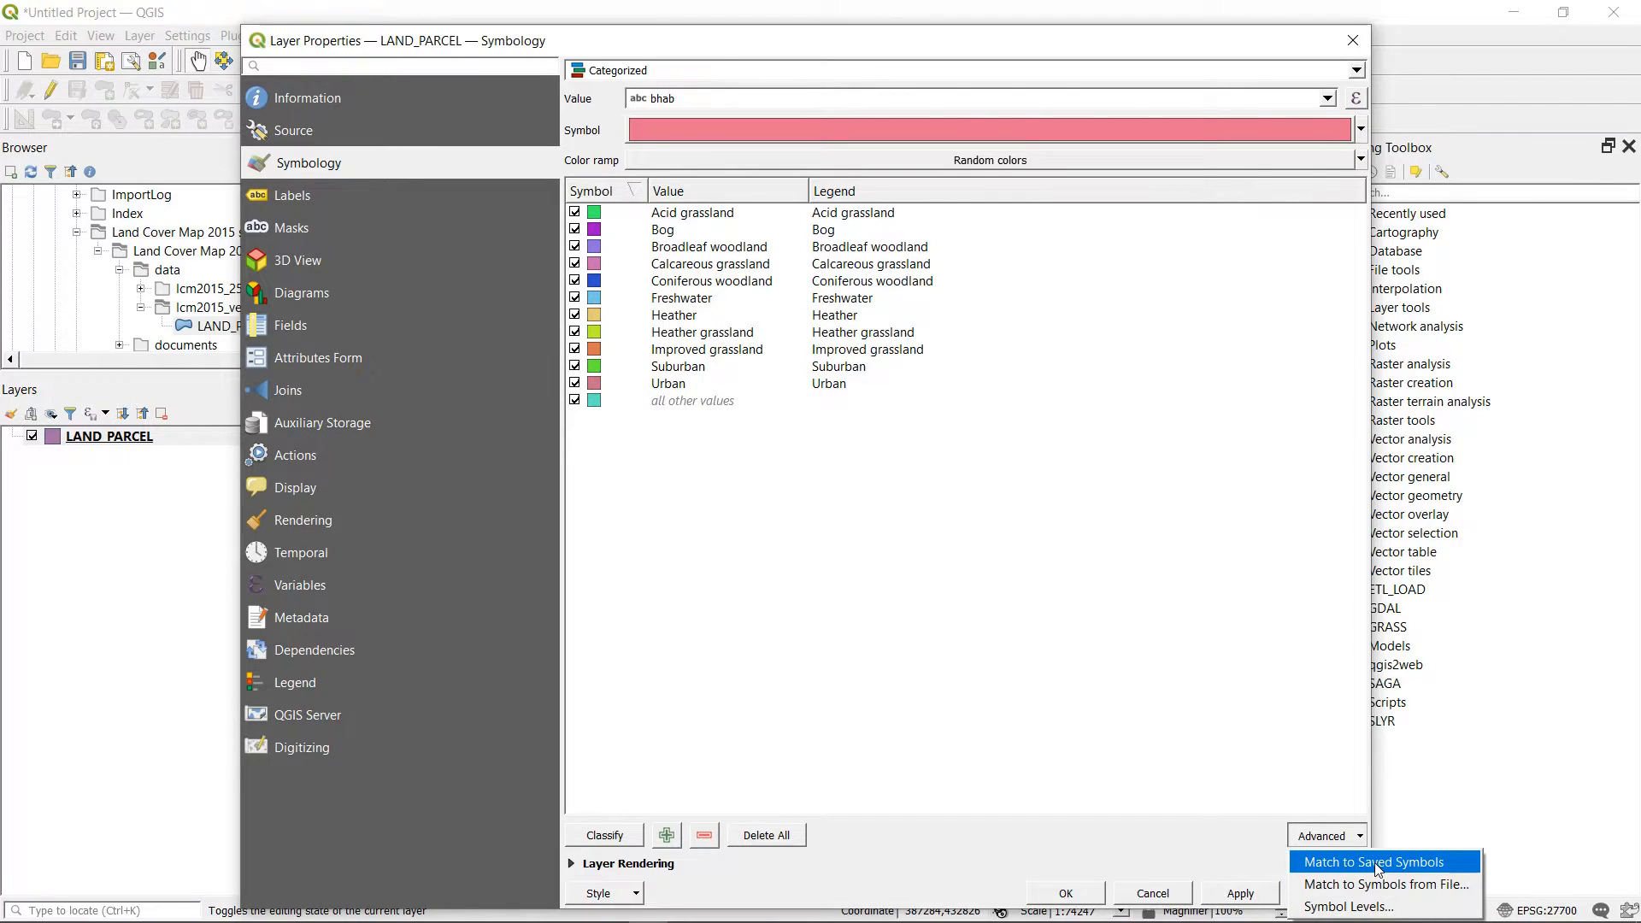
pyautogui.click(1375, 861)
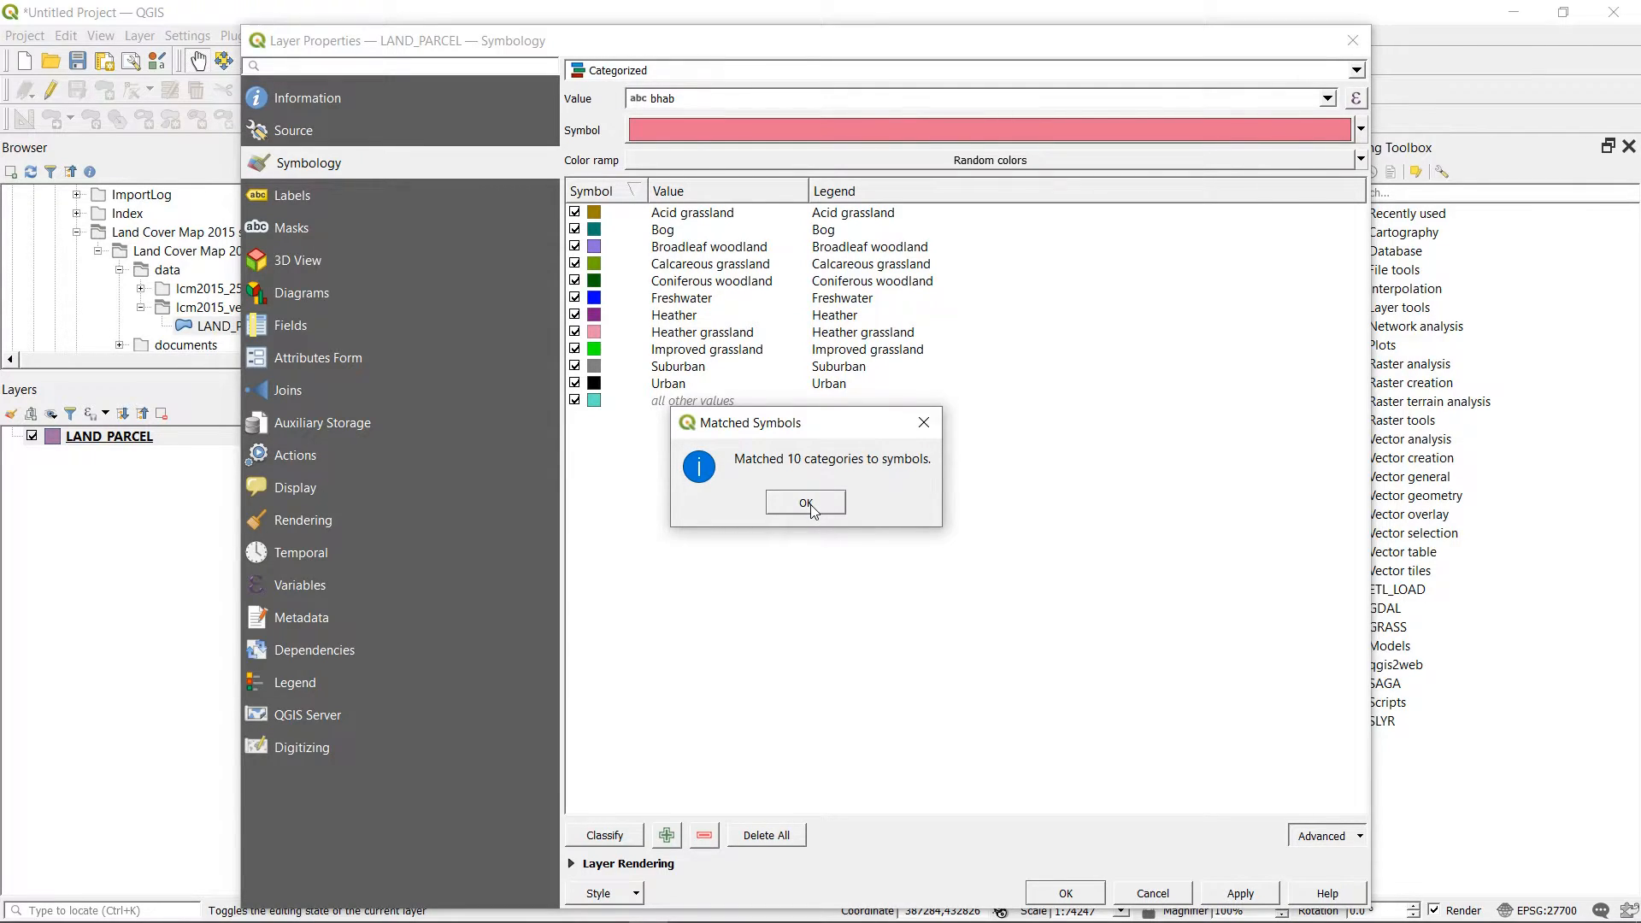
pyautogui.click(806, 503)
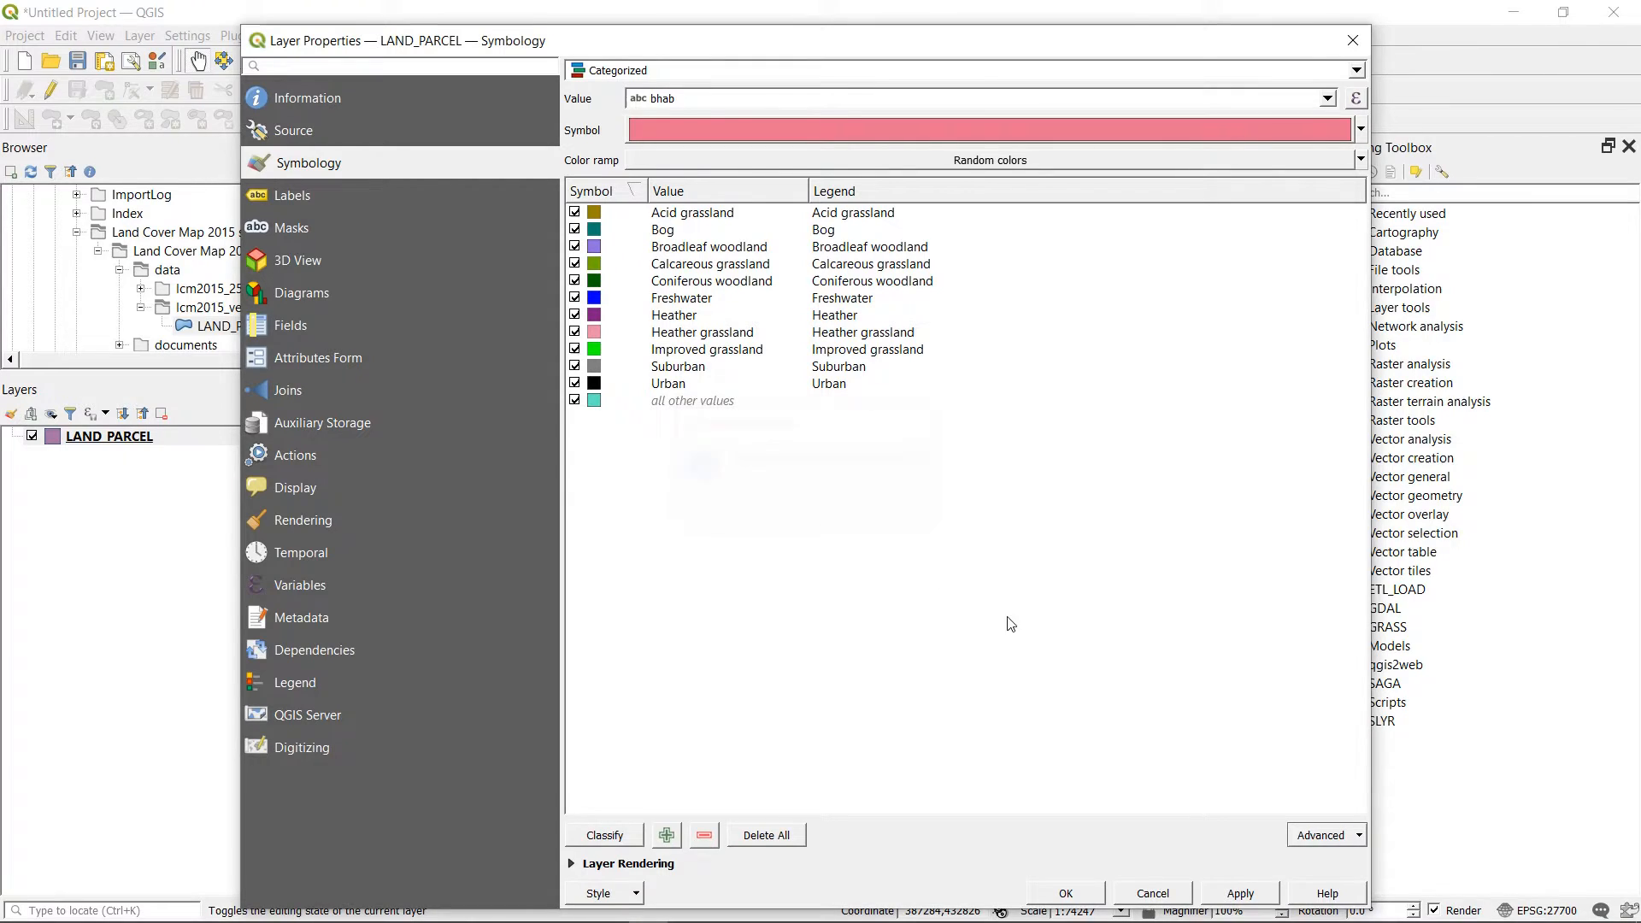
pyautogui.click(1325, 836)
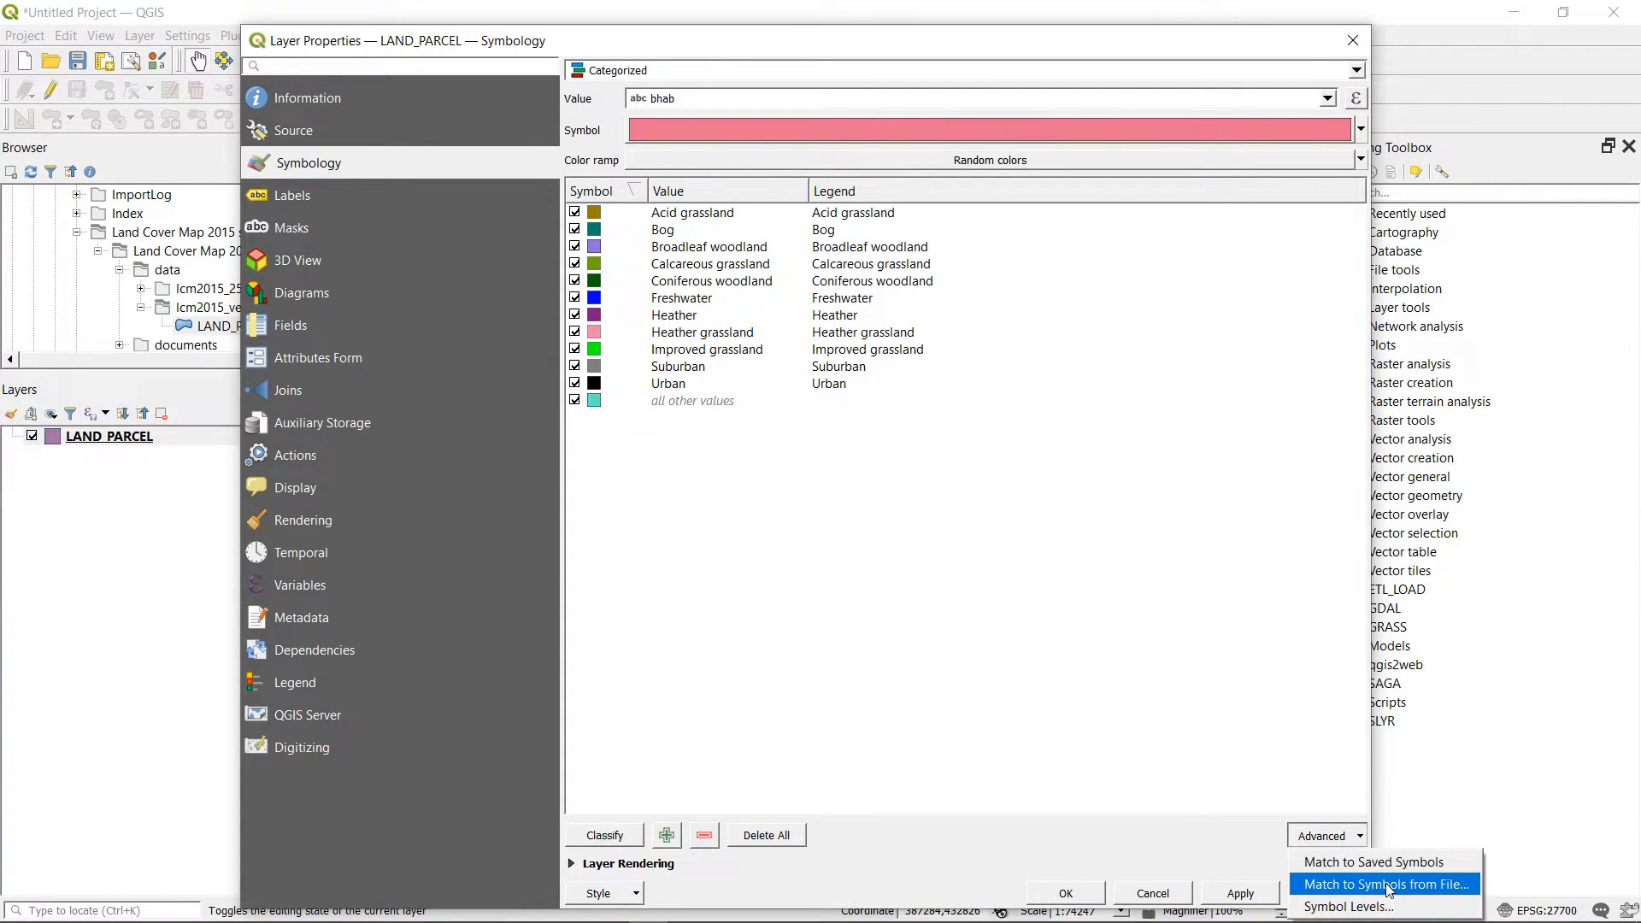
pyautogui.click(1383, 884)
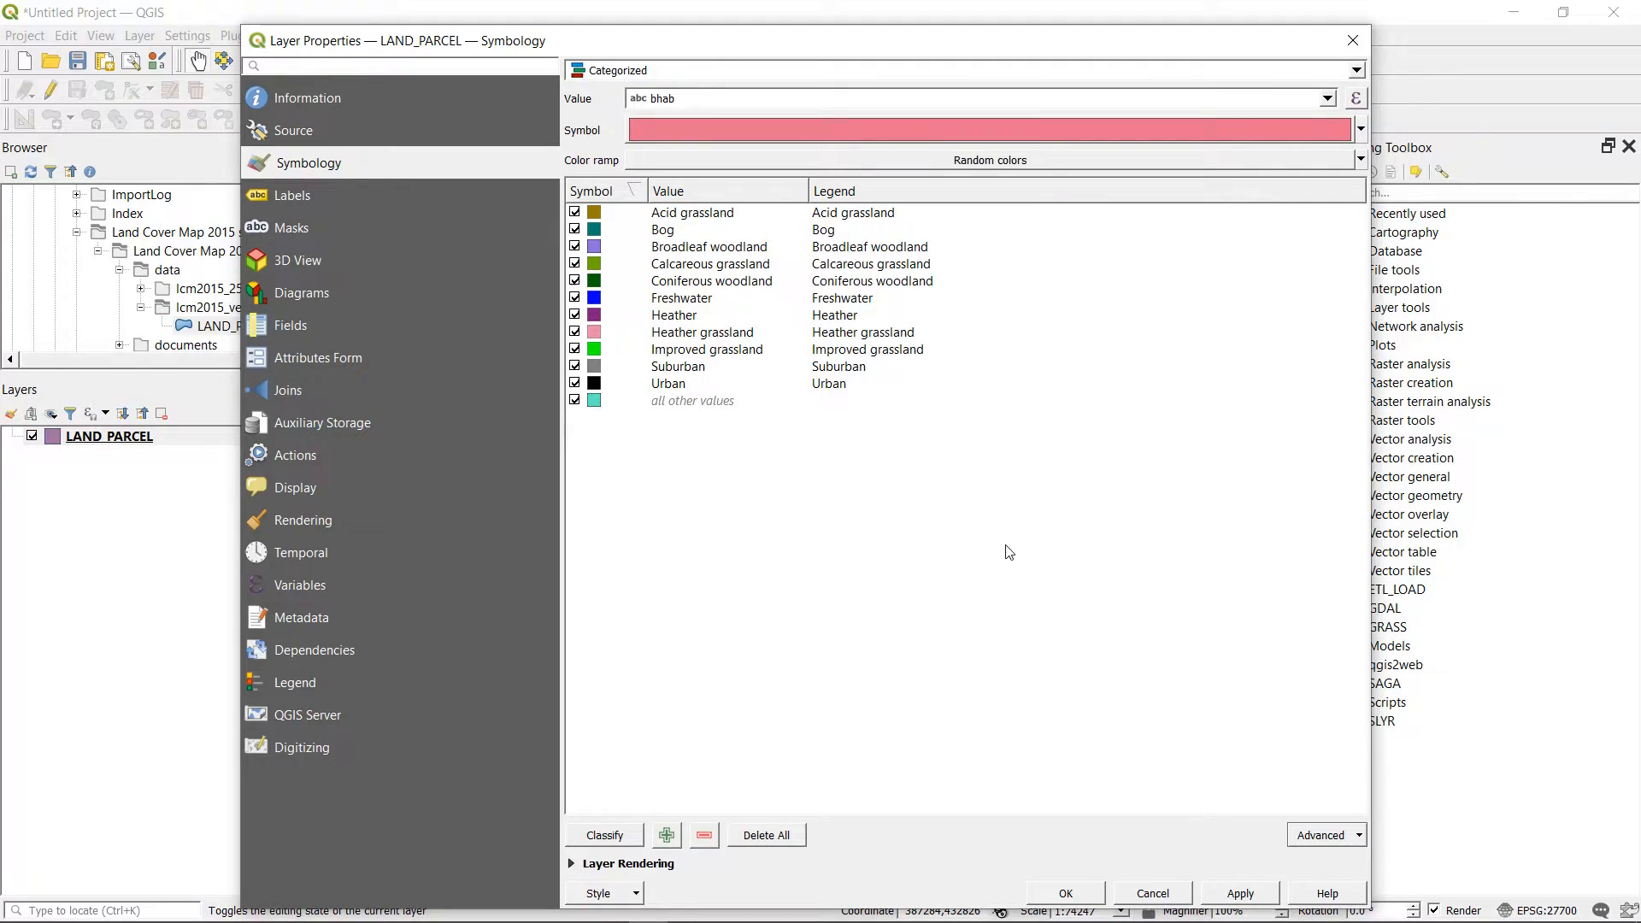
pyautogui.moveTo(663, 214)
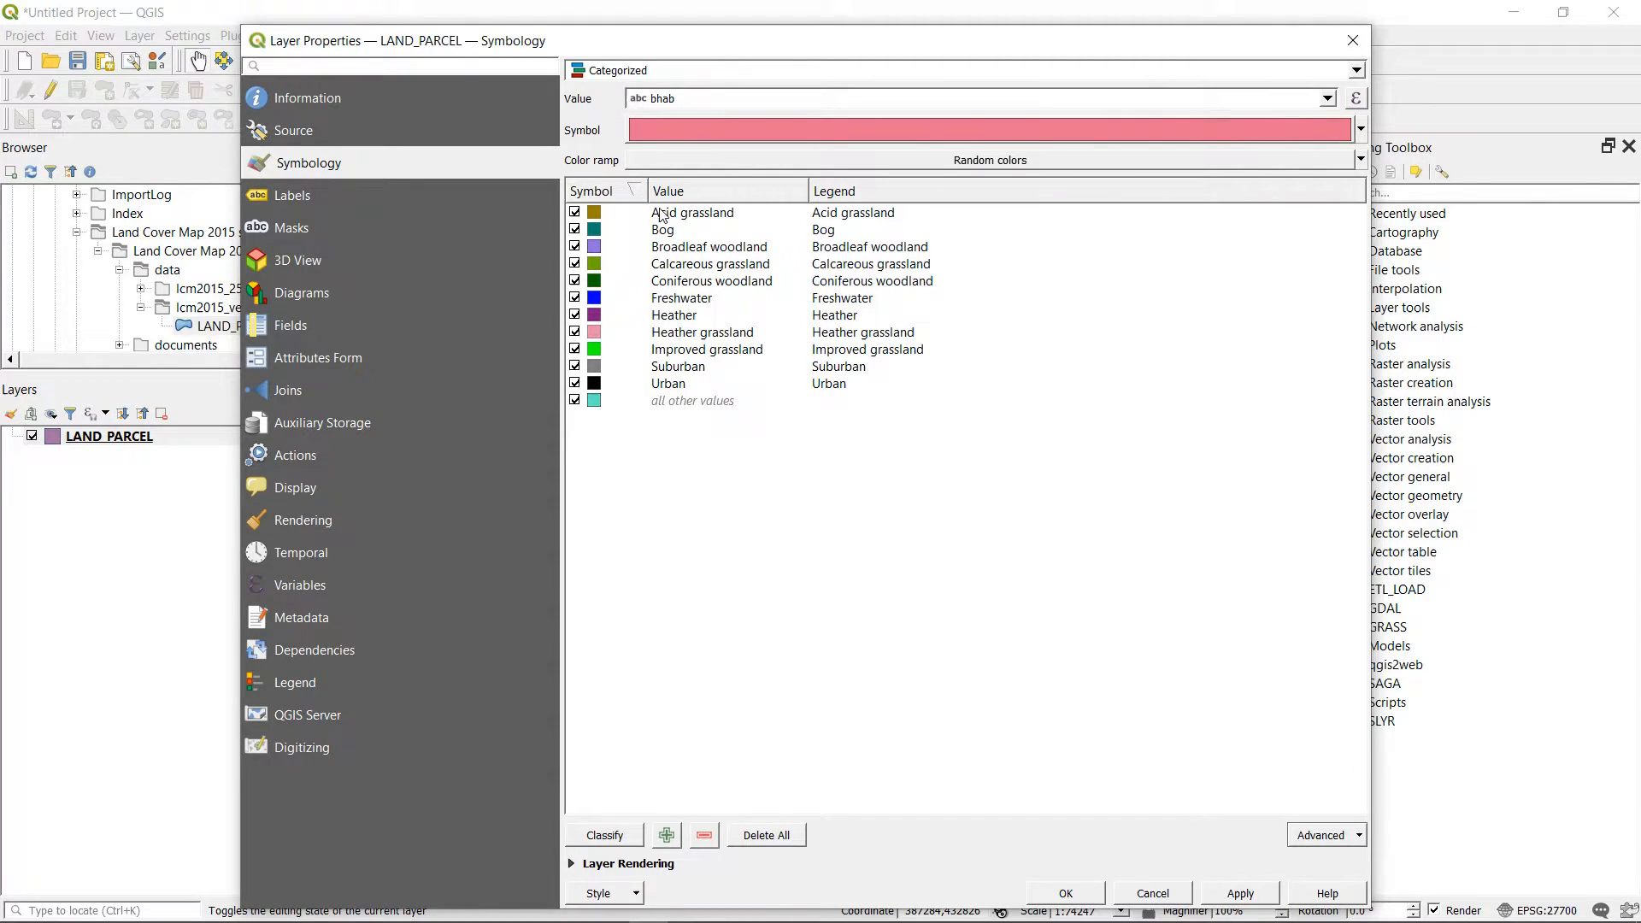
pyautogui.moveTo(703, 421)
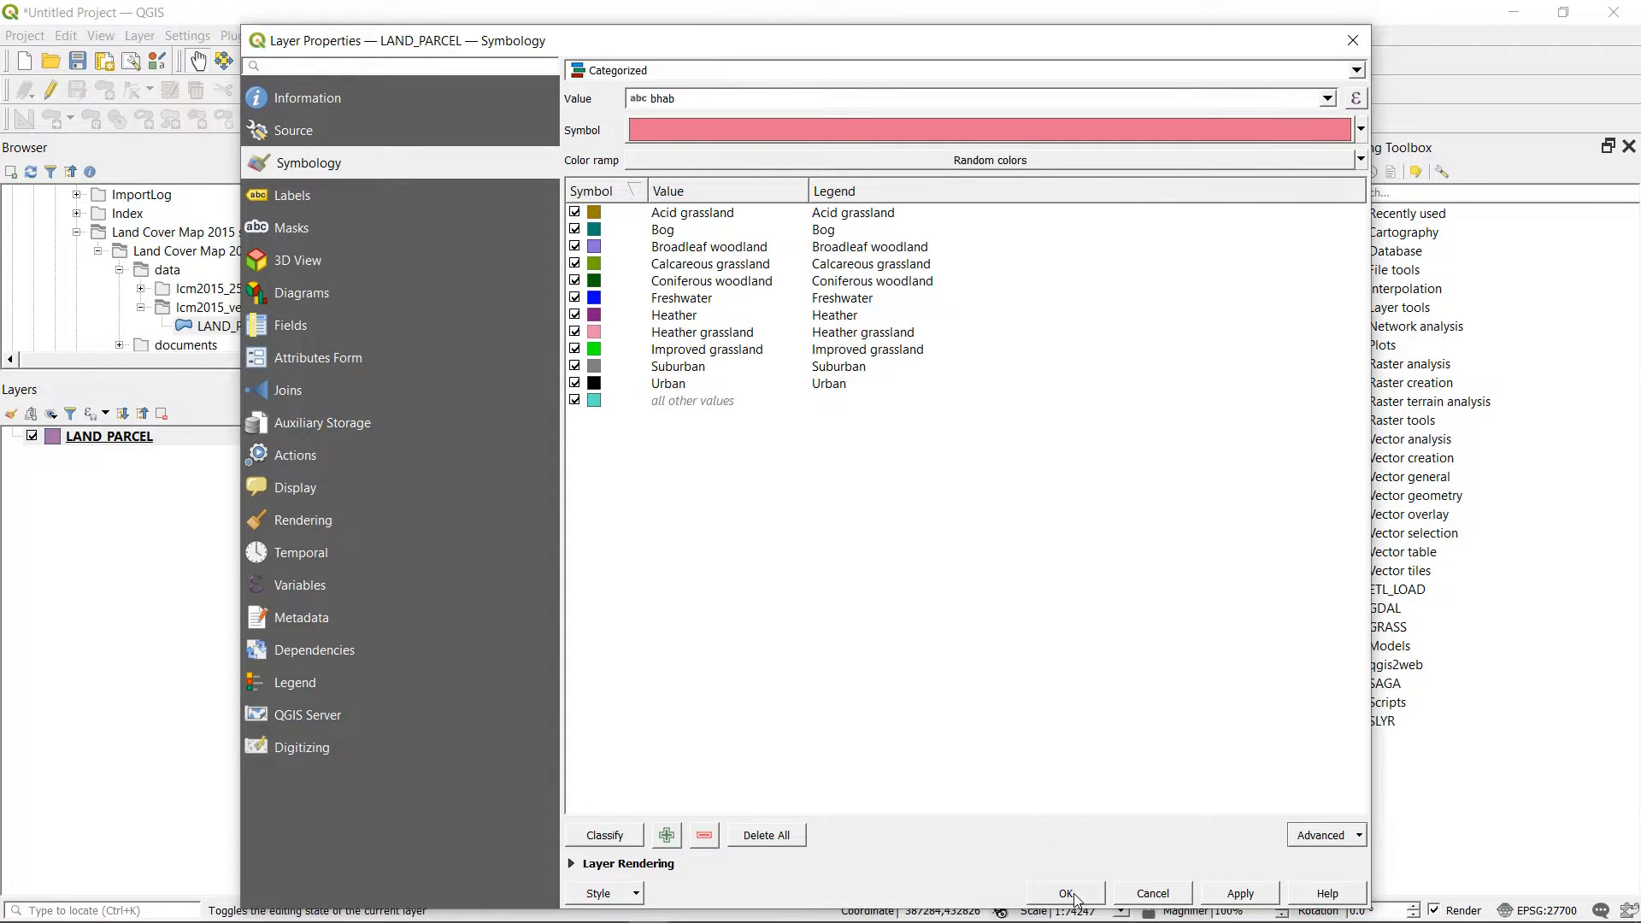
# Apply the matched styling to LAND_PARCEL and close Layer Properties.
pyautogui.click(1065, 892)
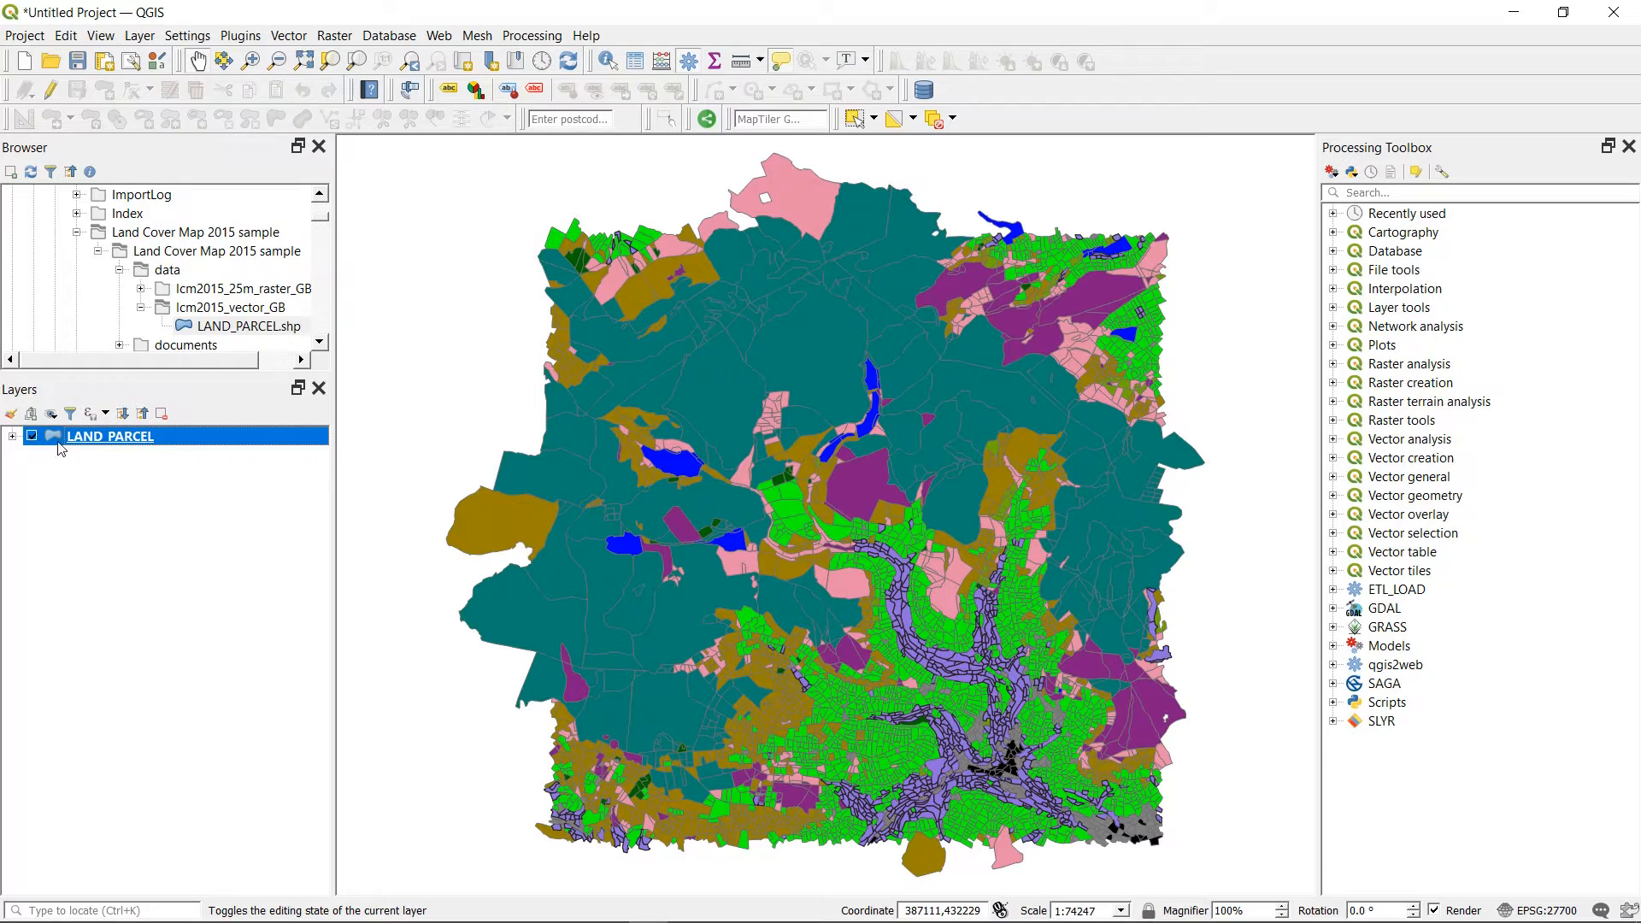
# Expand the LAND_PARCEL legend and widen the Layers panel to show full category names.
pyautogui.click(12, 436)
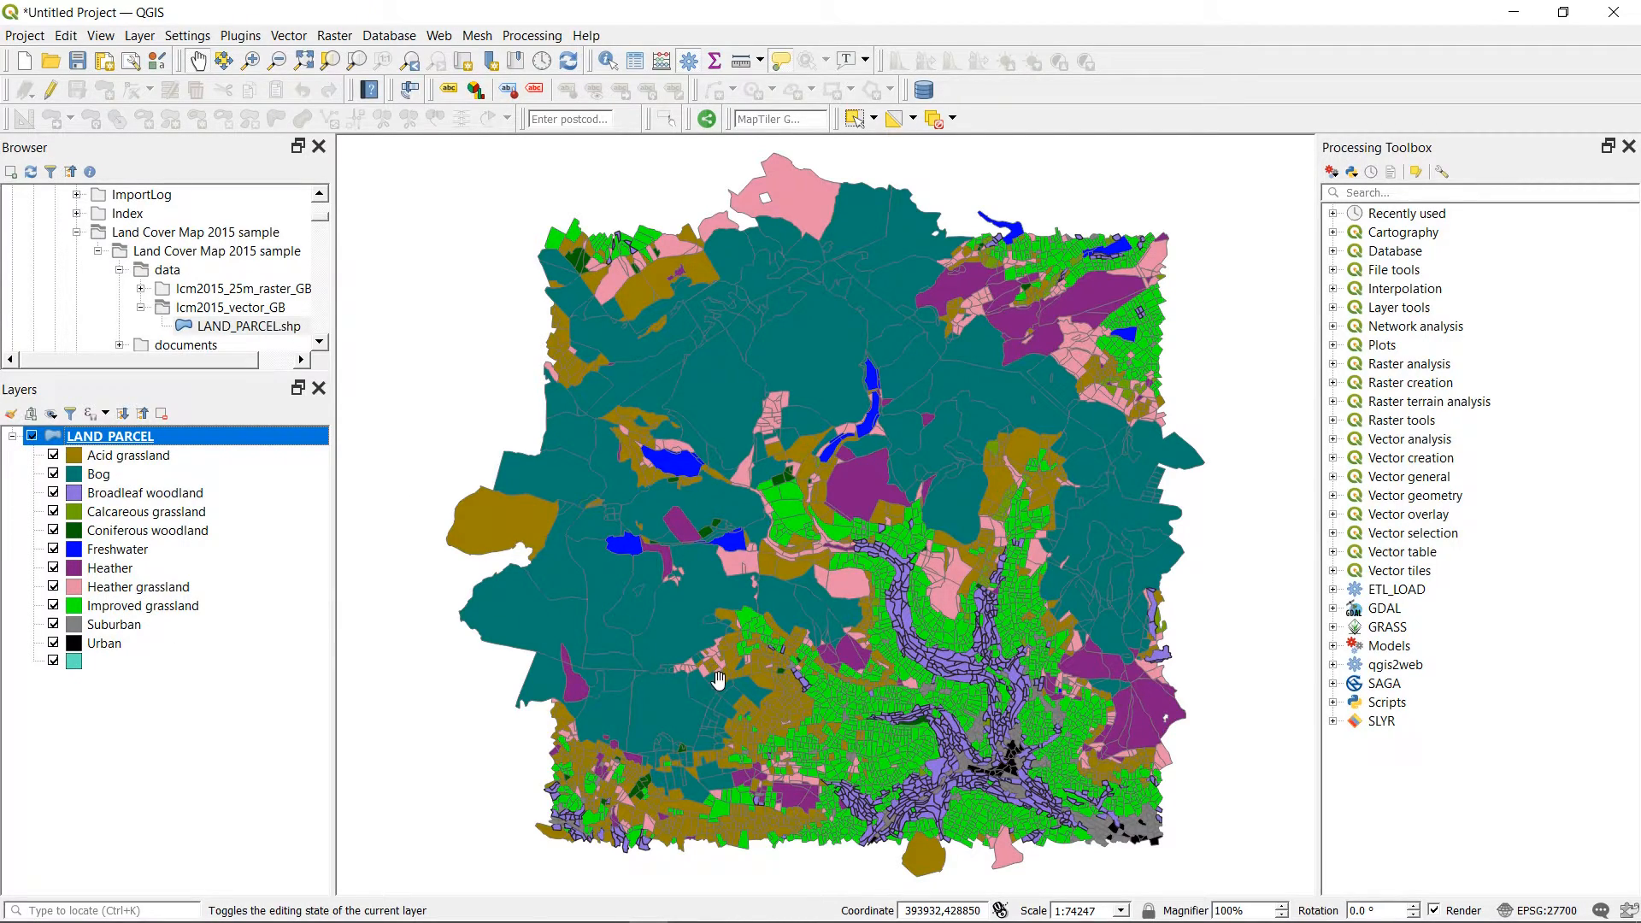
pyautogui.moveTo(721, 678)
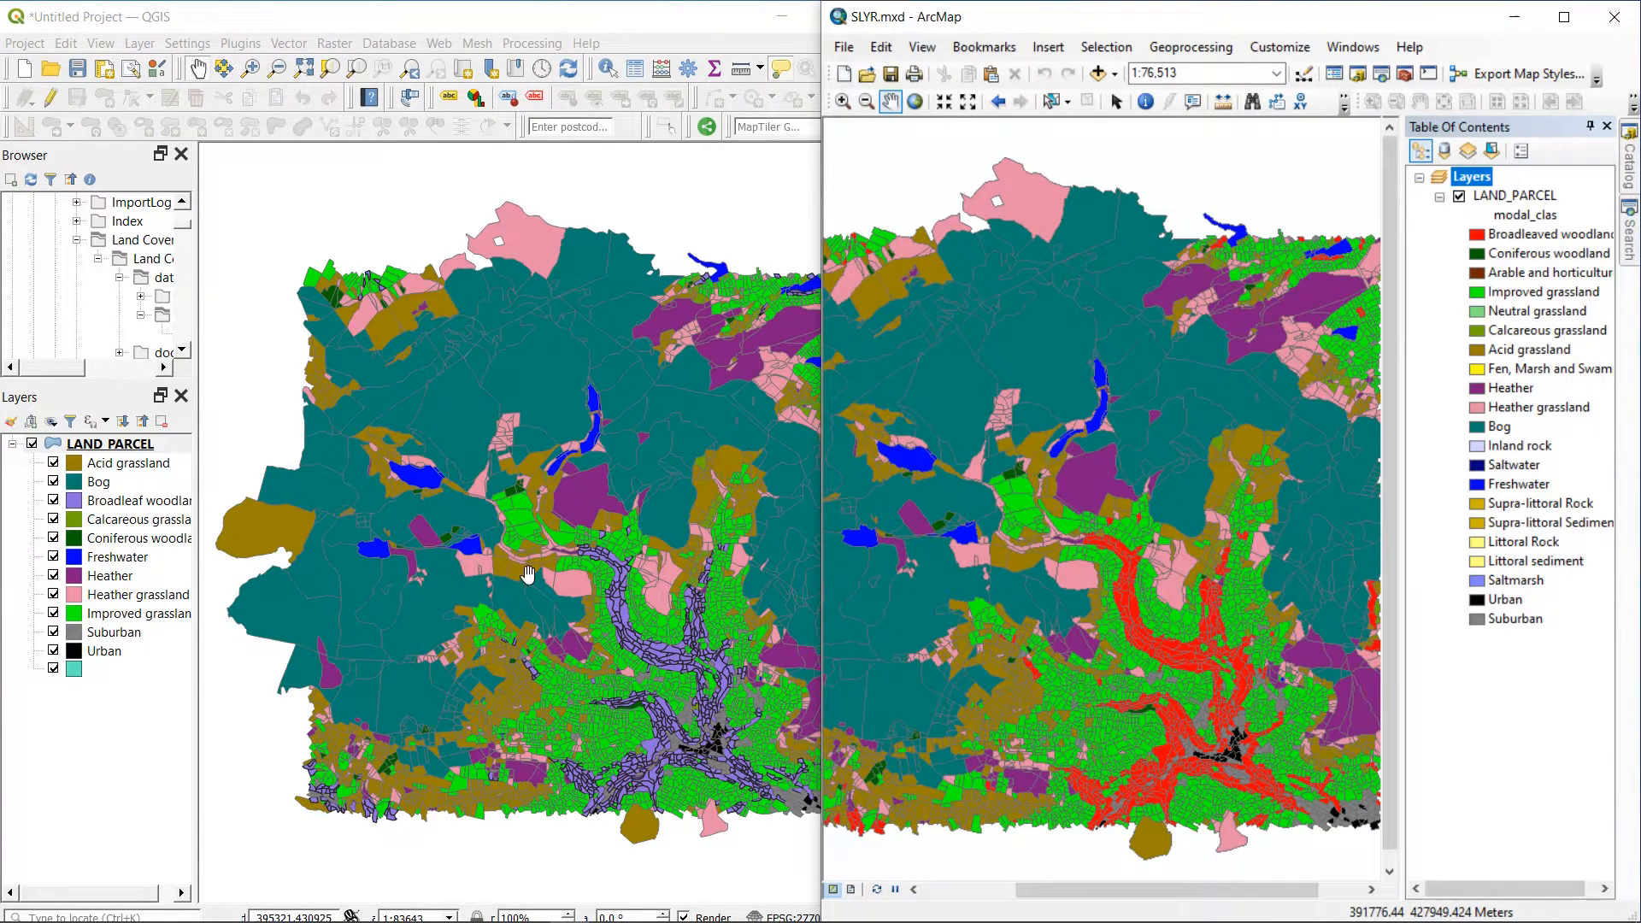
pyautogui.moveTo(602, 600)
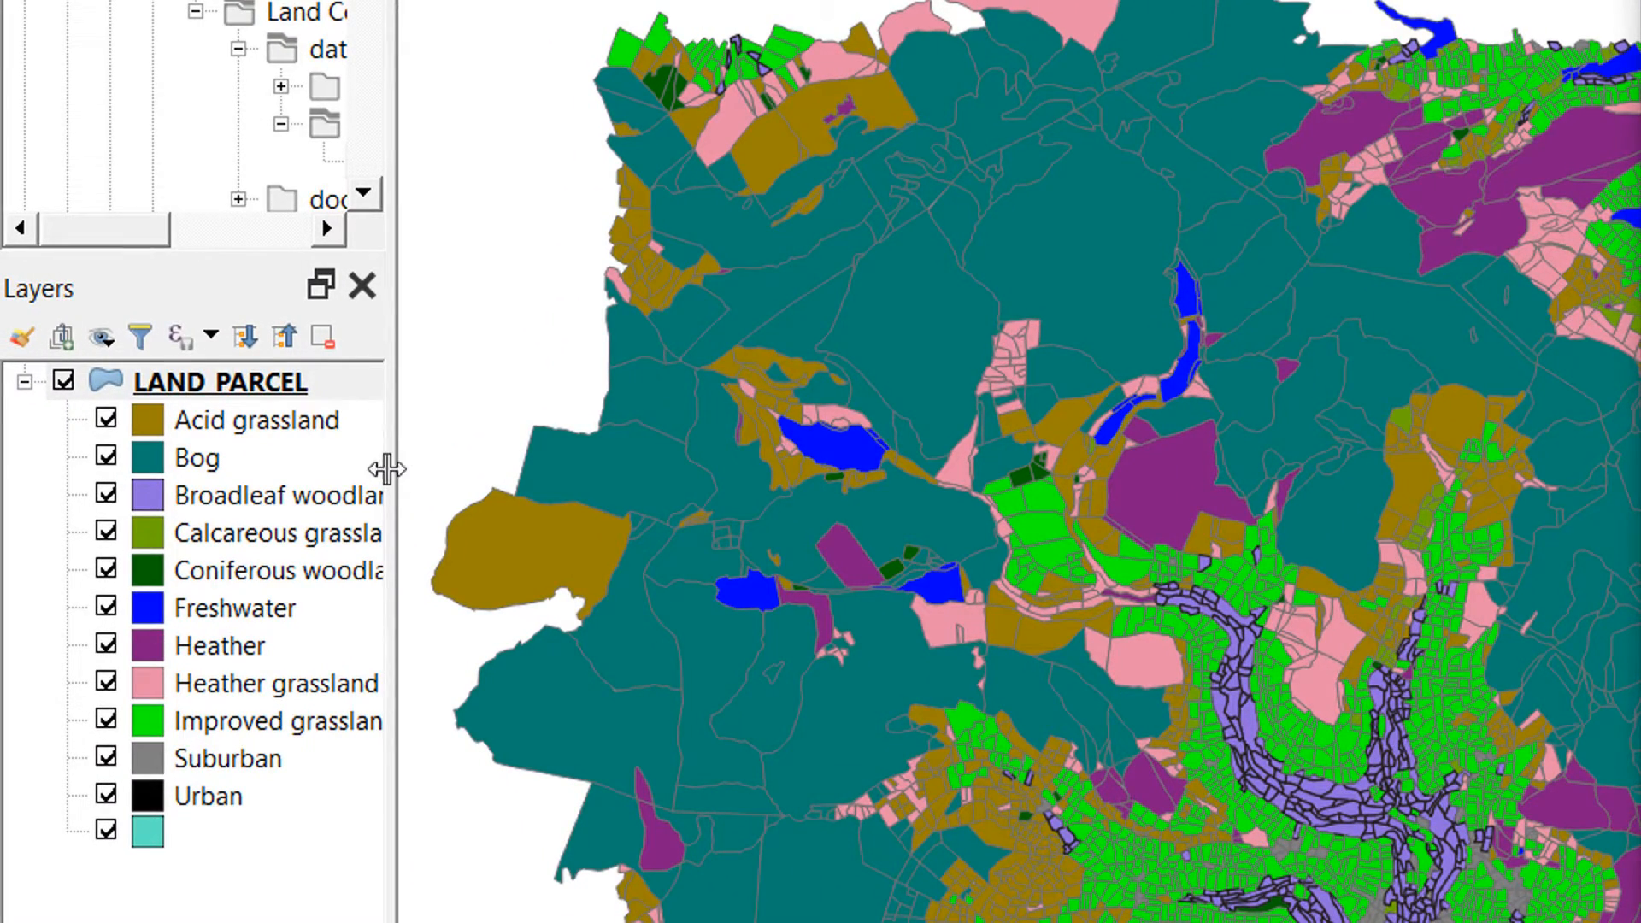
pyautogui.click(220, 381)
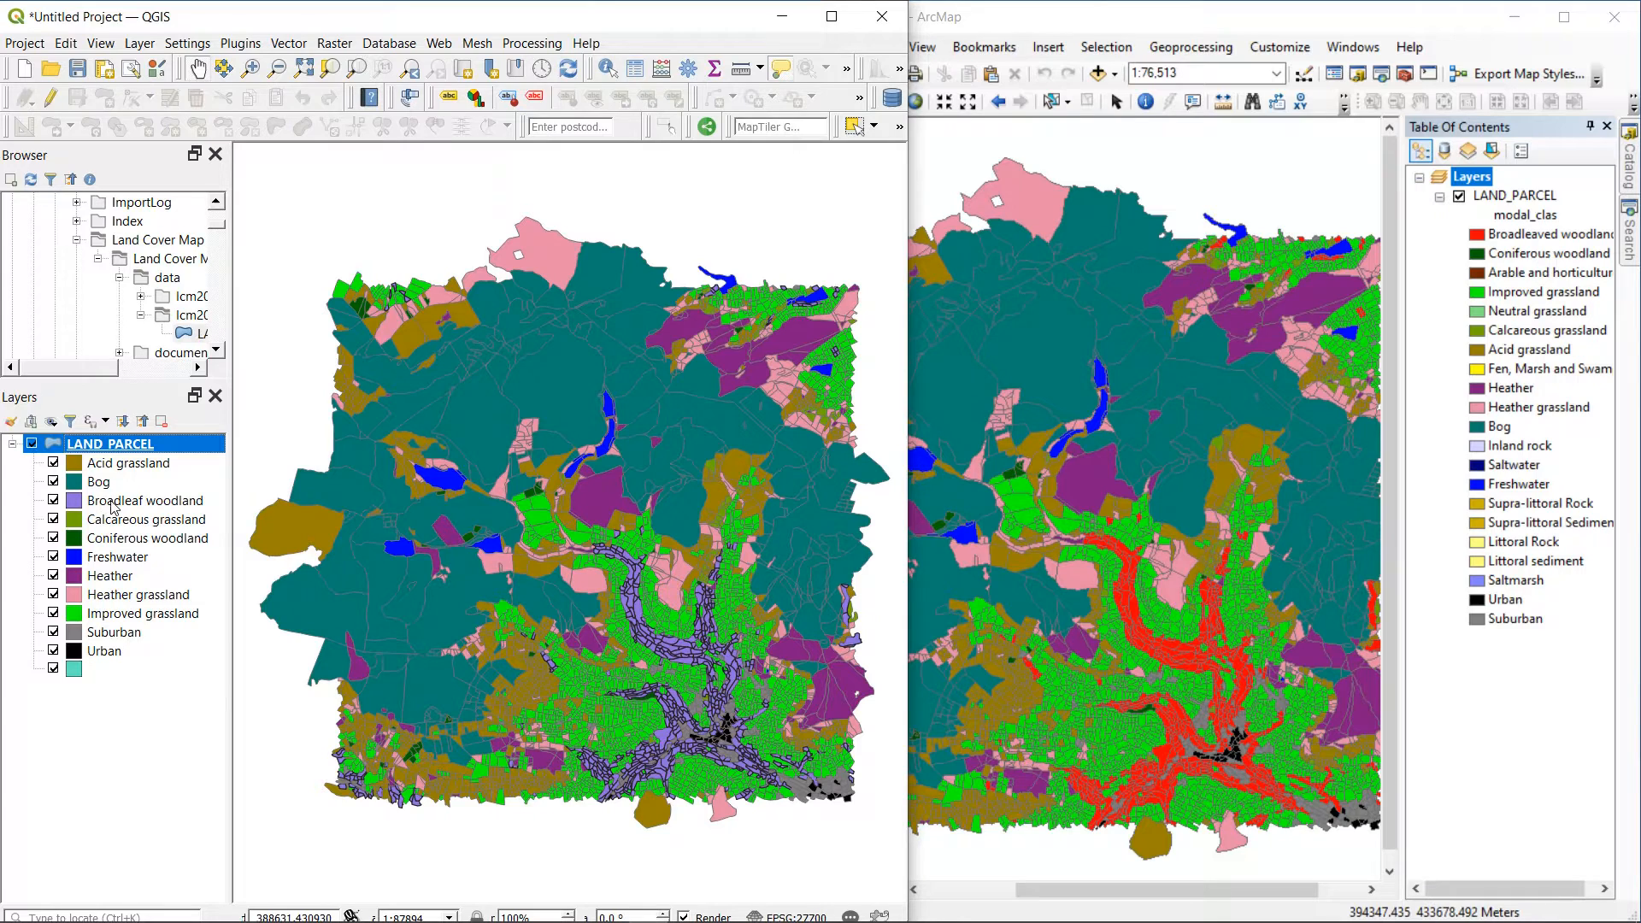
pyautogui.moveTo(112, 444)
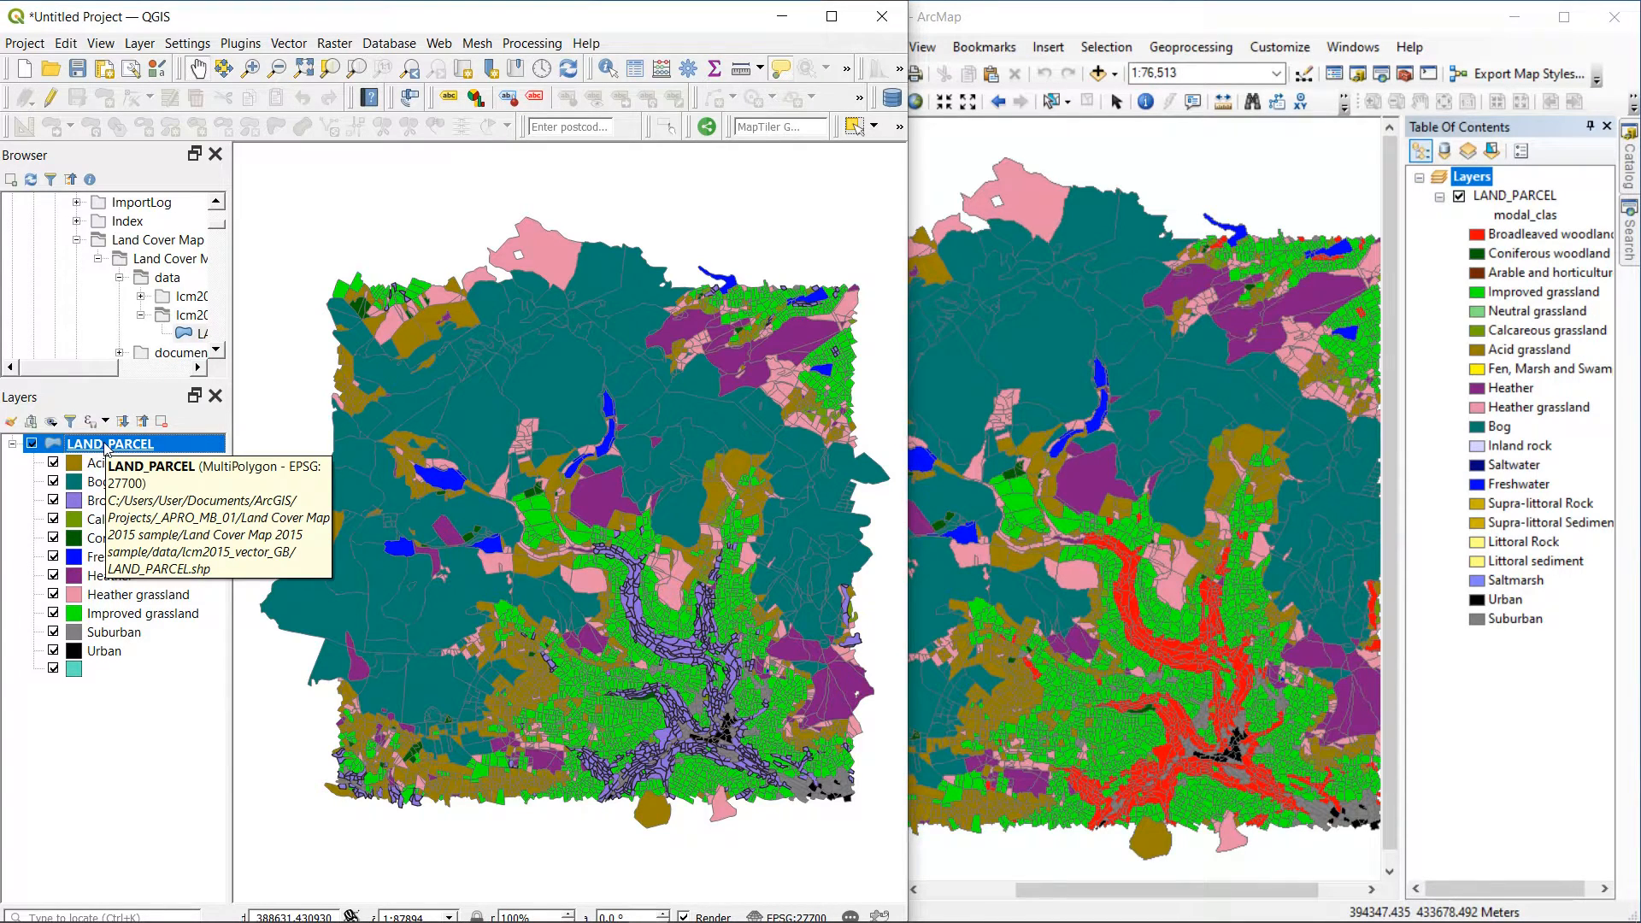
# Assign the landuseCEH Broadleaved woodland fill to the Broadleaf woodland category.
pyautogui.doubleClick(110, 443)
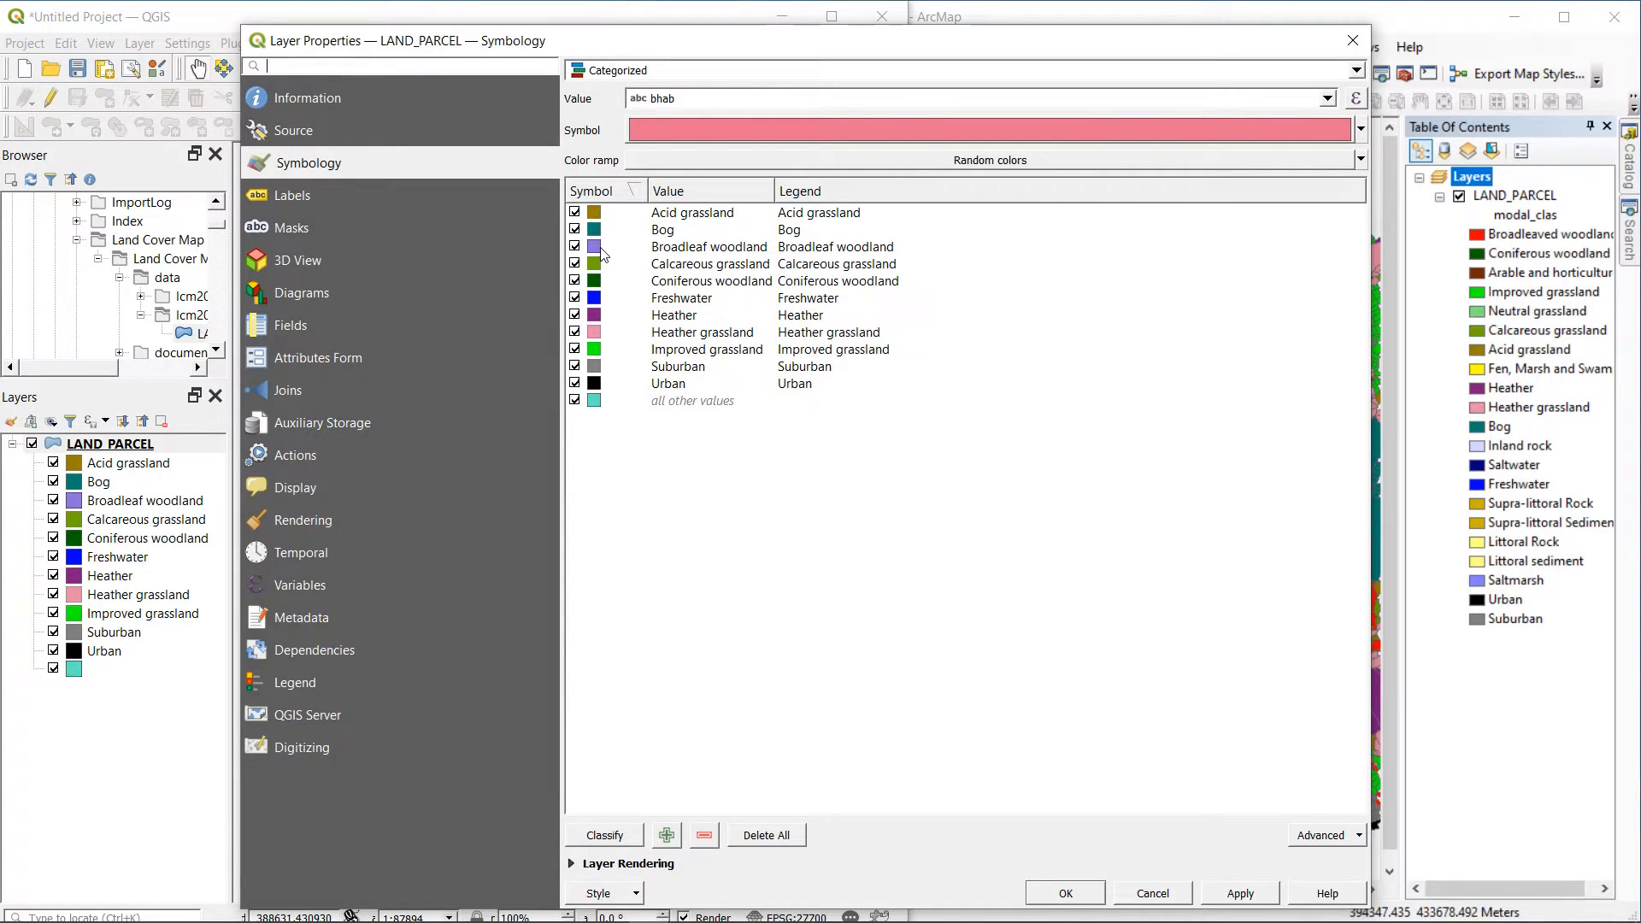
pyautogui.click(709, 246)
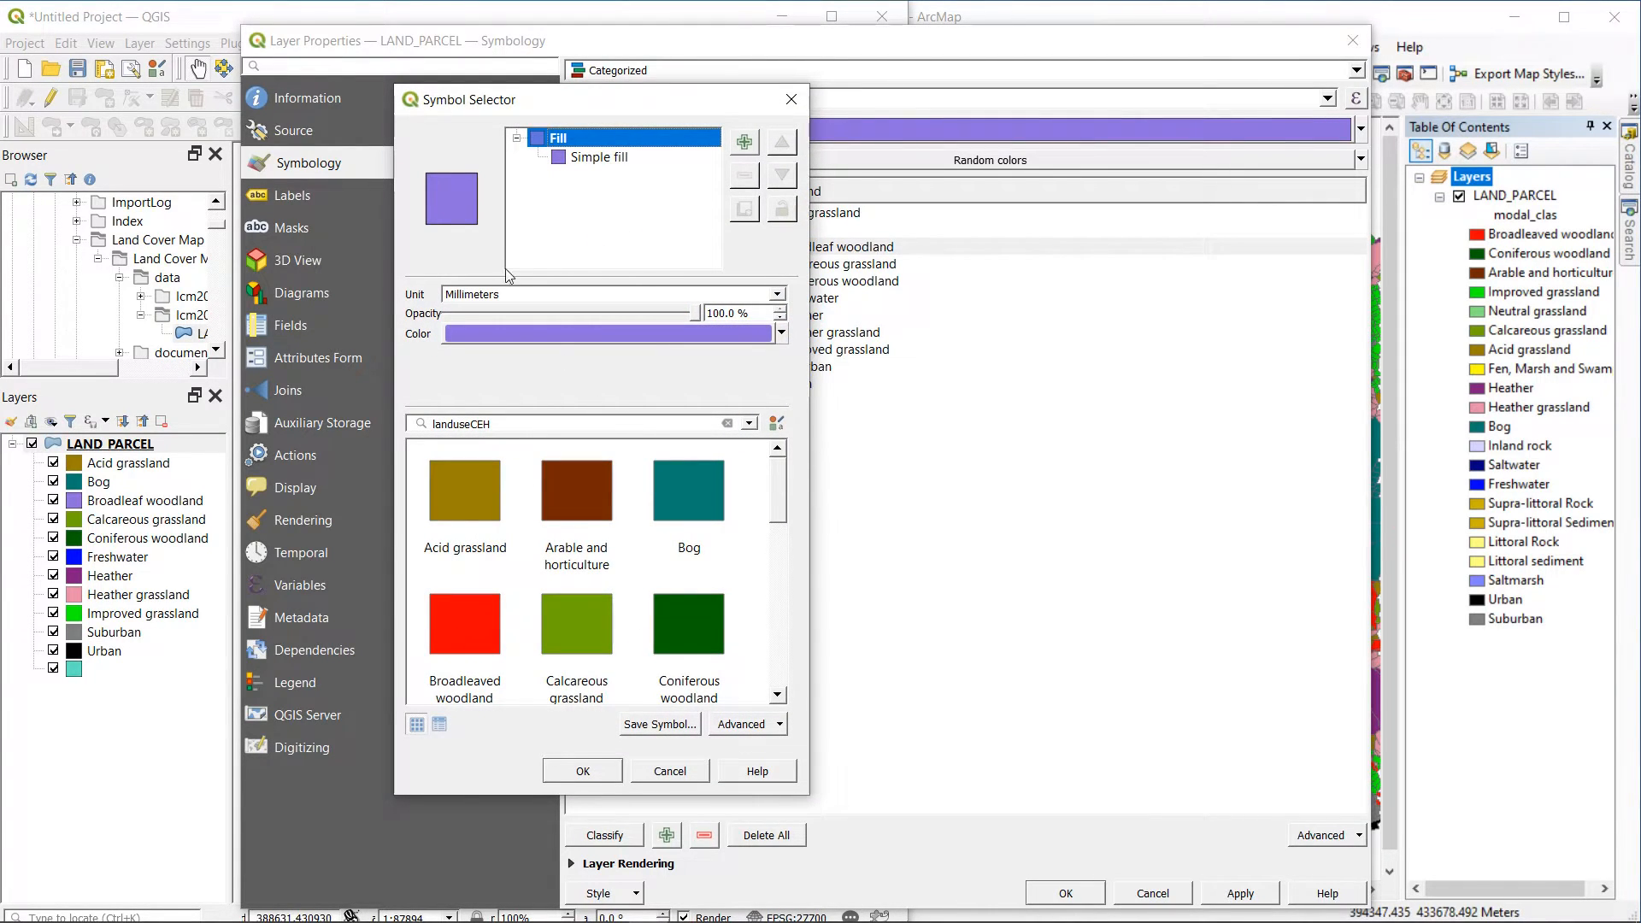
pyautogui.scroll(-3)
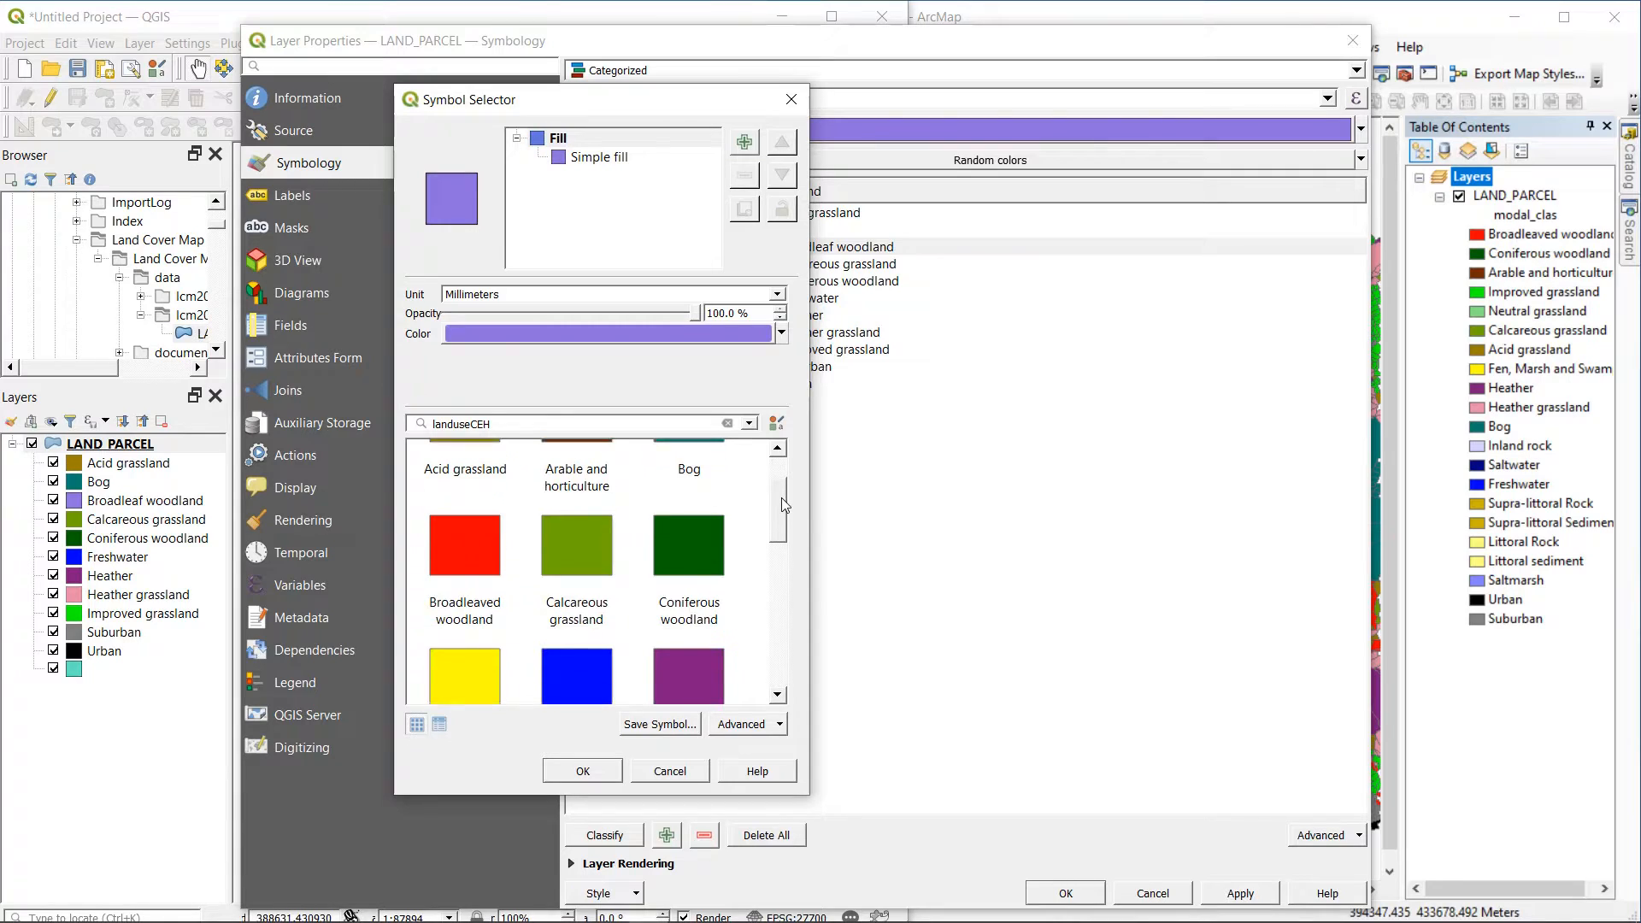
pyautogui.click(463, 583)
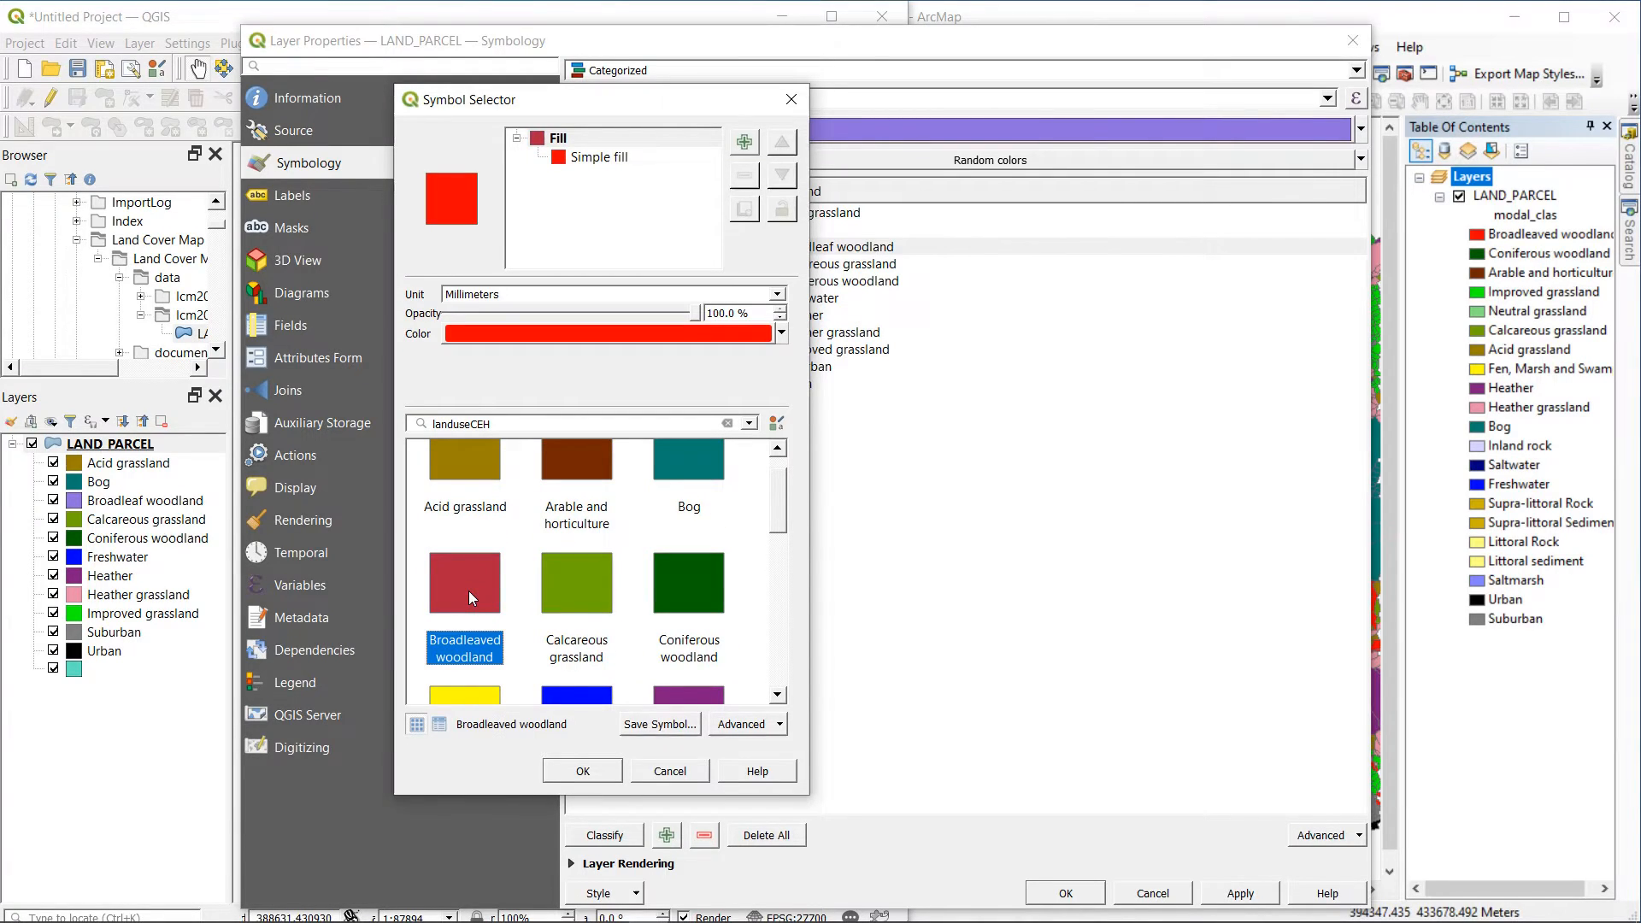
pyautogui.moveTo(626, 859)
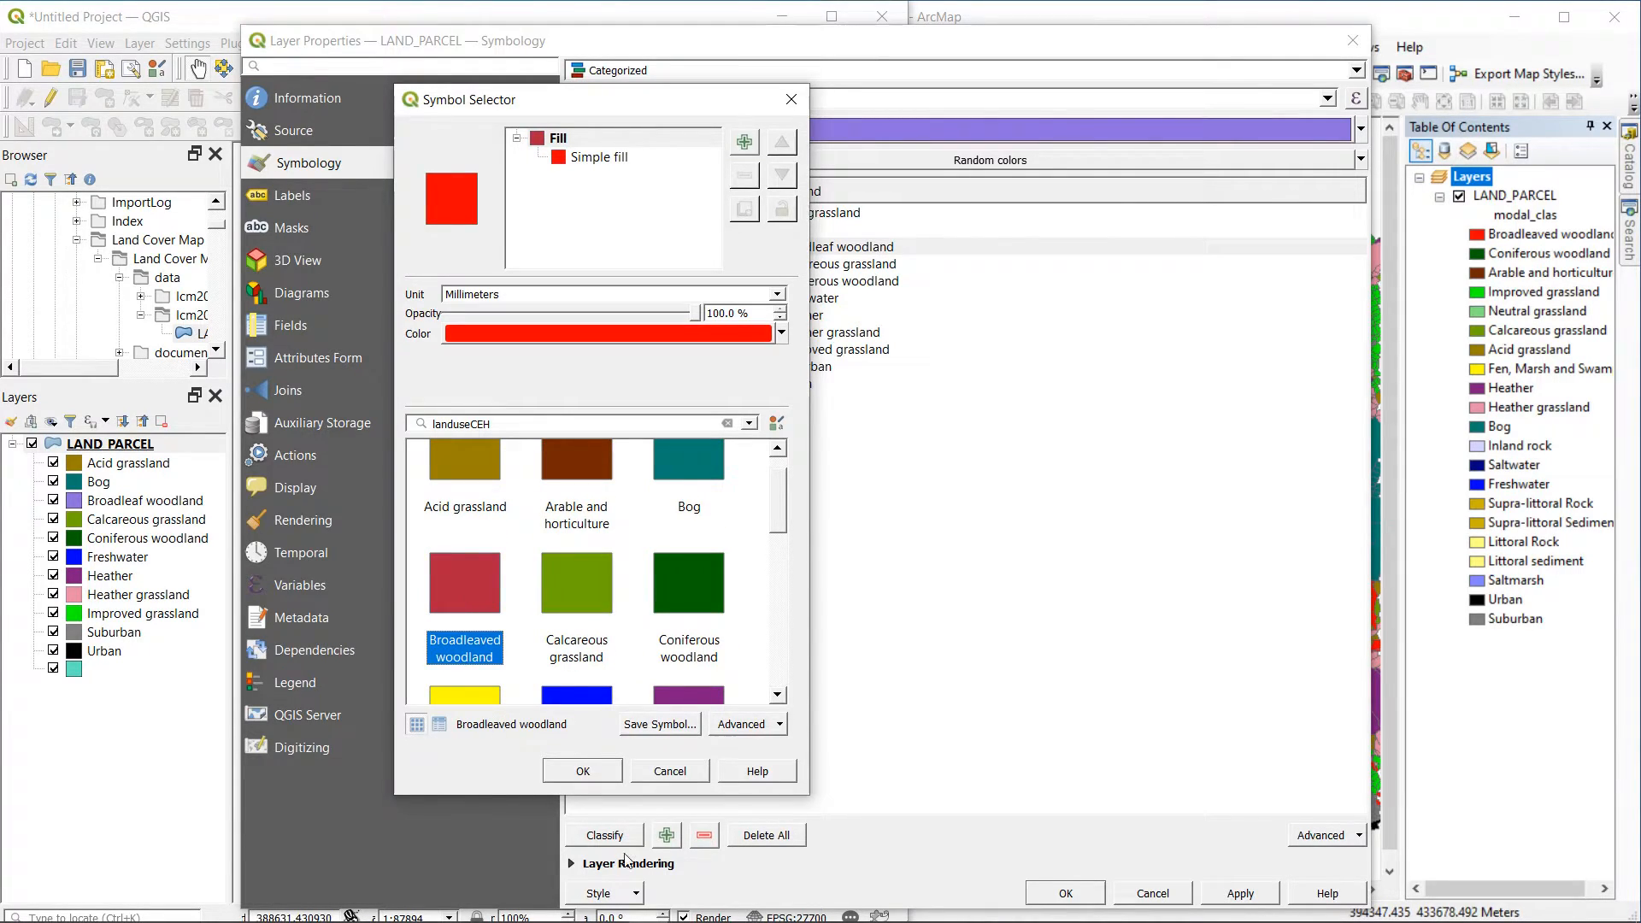
pyautogui.click(581, 771)
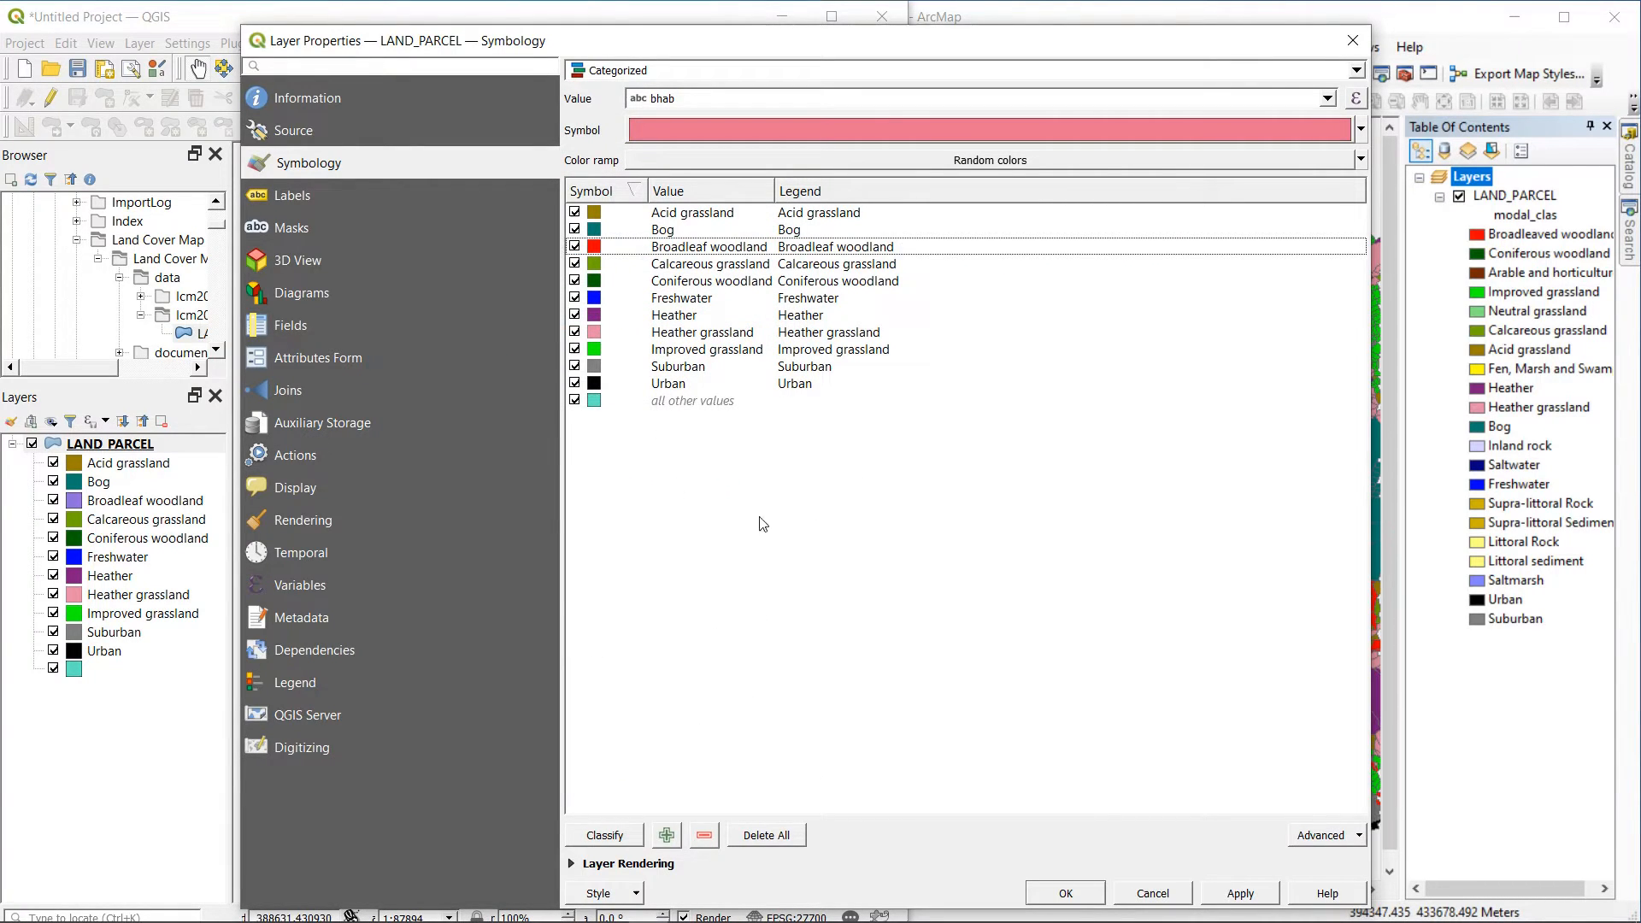
pyautogui.moveTo(1019, 636)
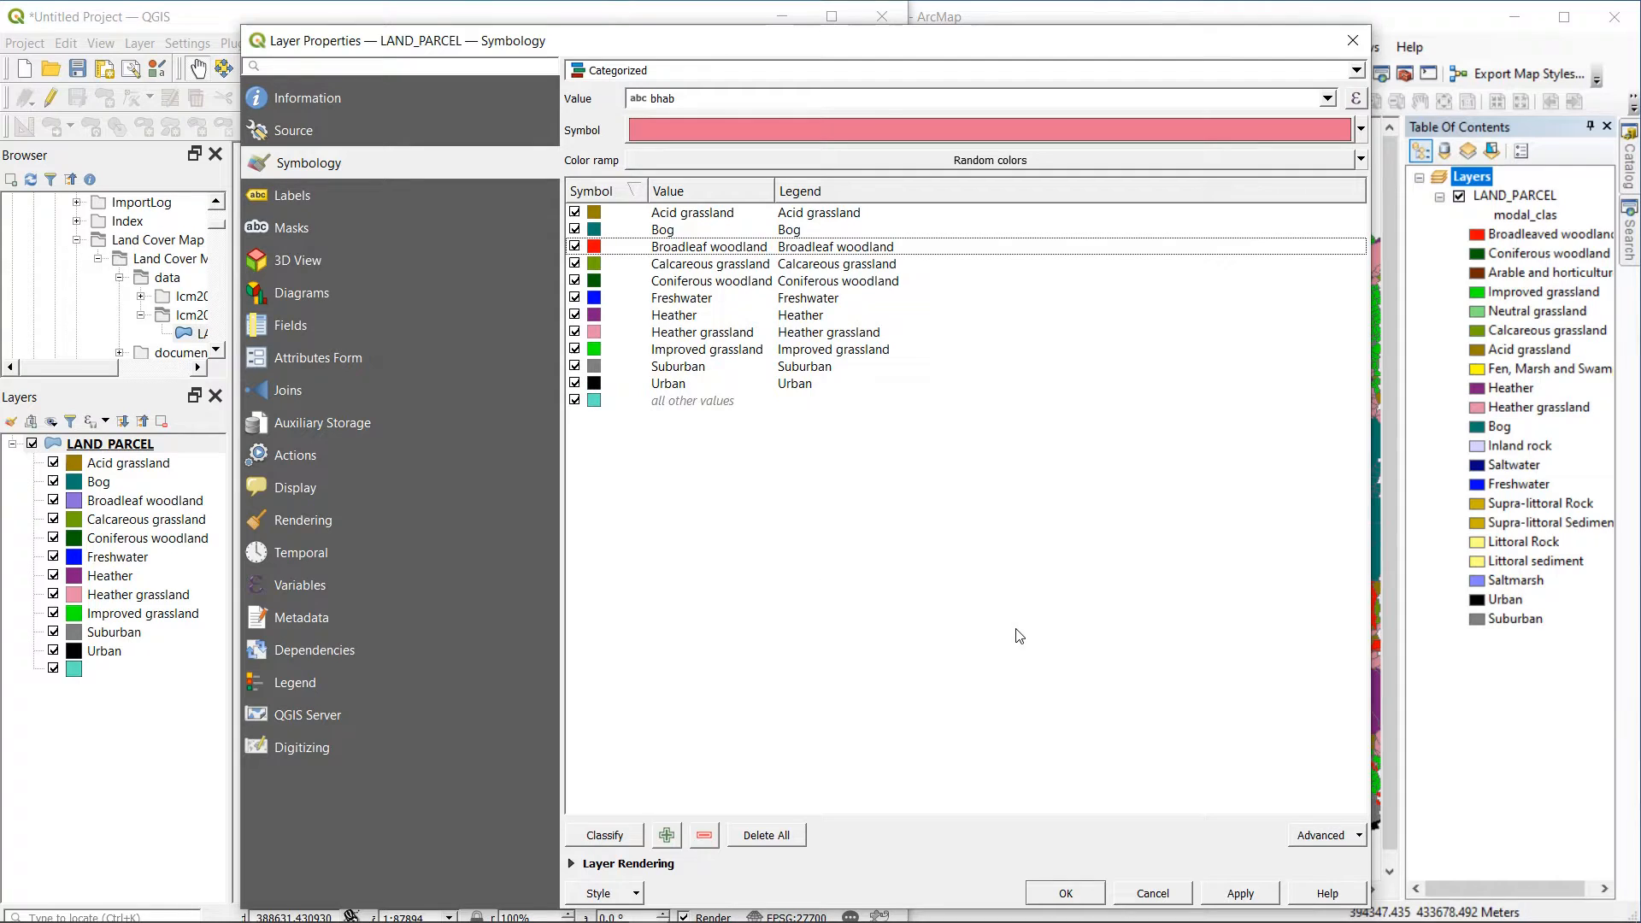
pyautogui.moveTo(759, 324)
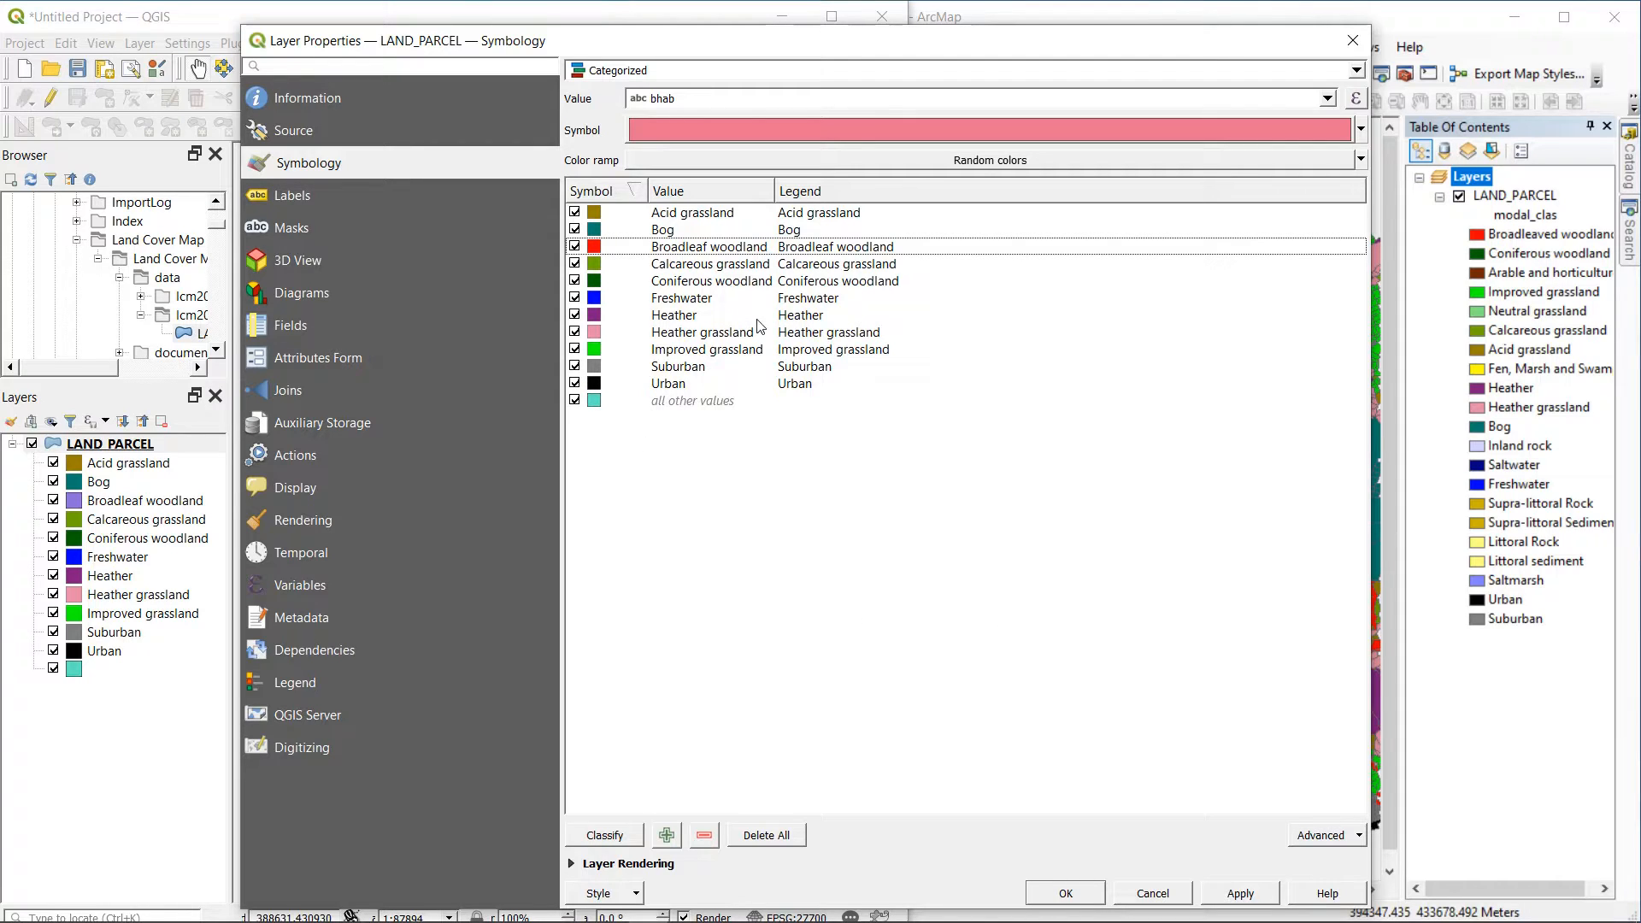
pyautogui.moveTo(419, 39); pyautogui.dragTo(388, 114)
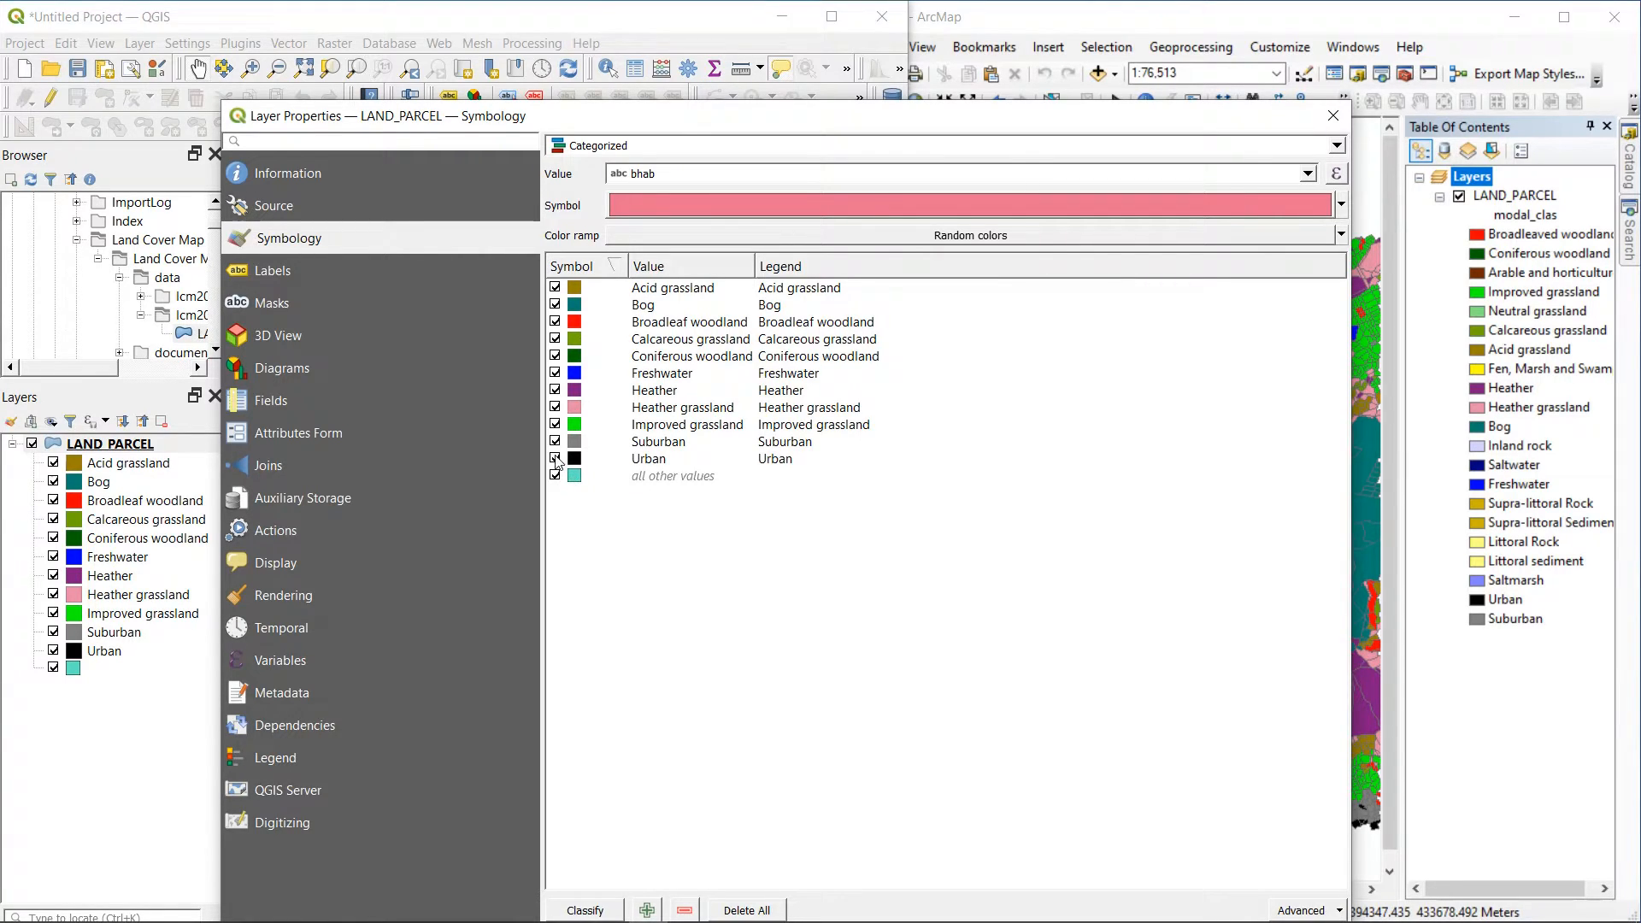
# Close Layer Properties and switch off the 'all other values' category in the legend.
pyautogui.click(687, 424)
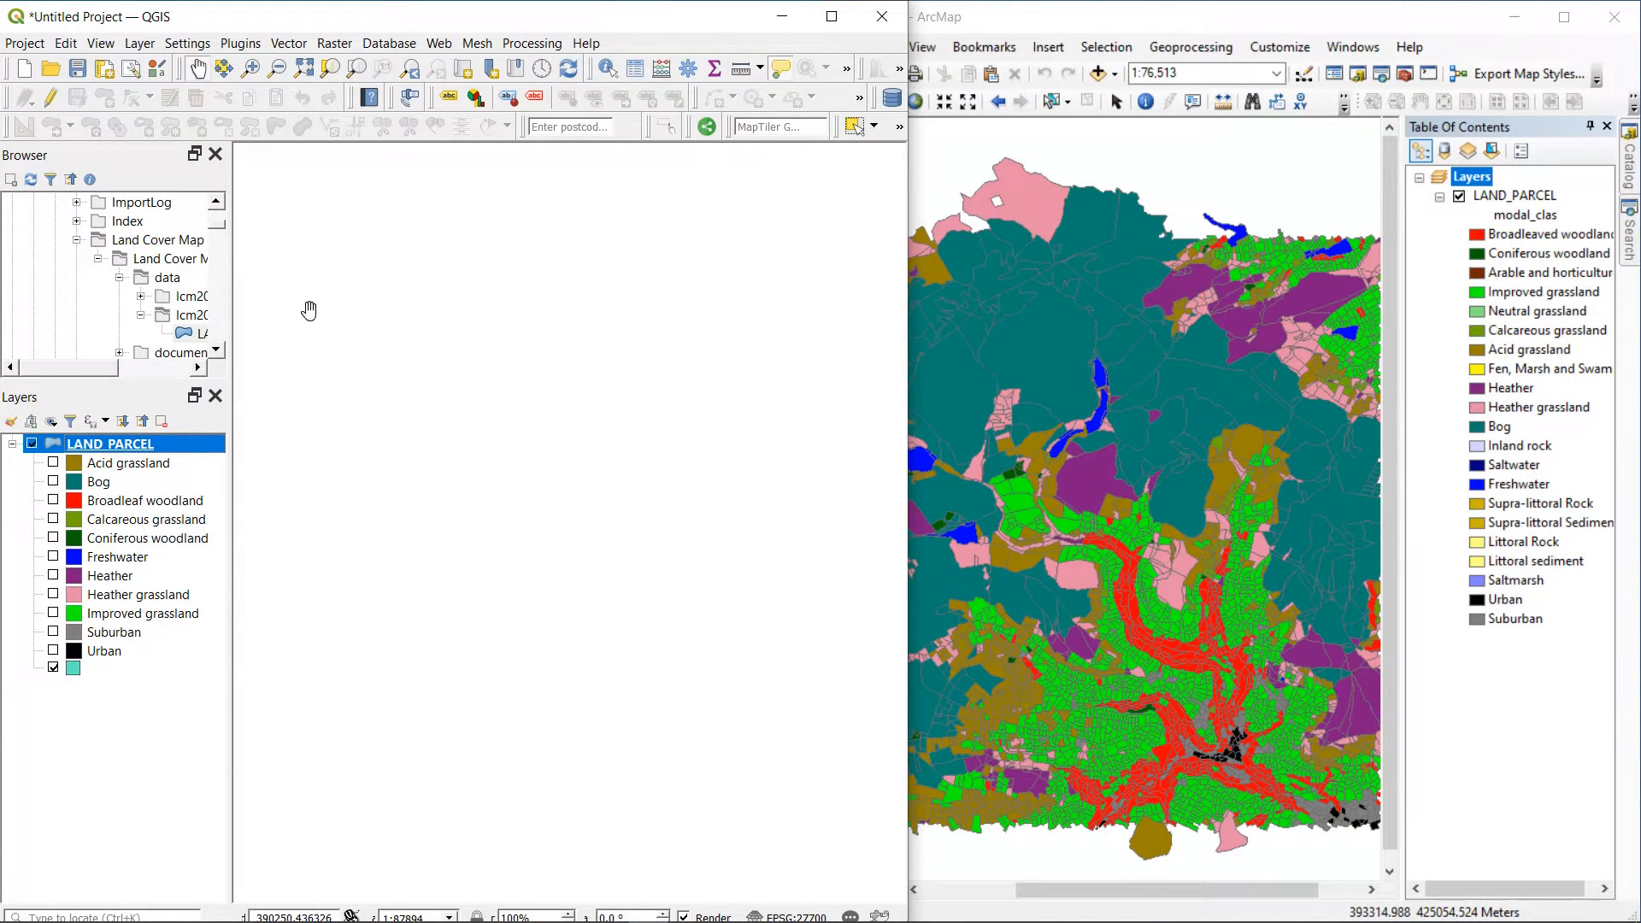
pyautogui.moveTo(546, 511)
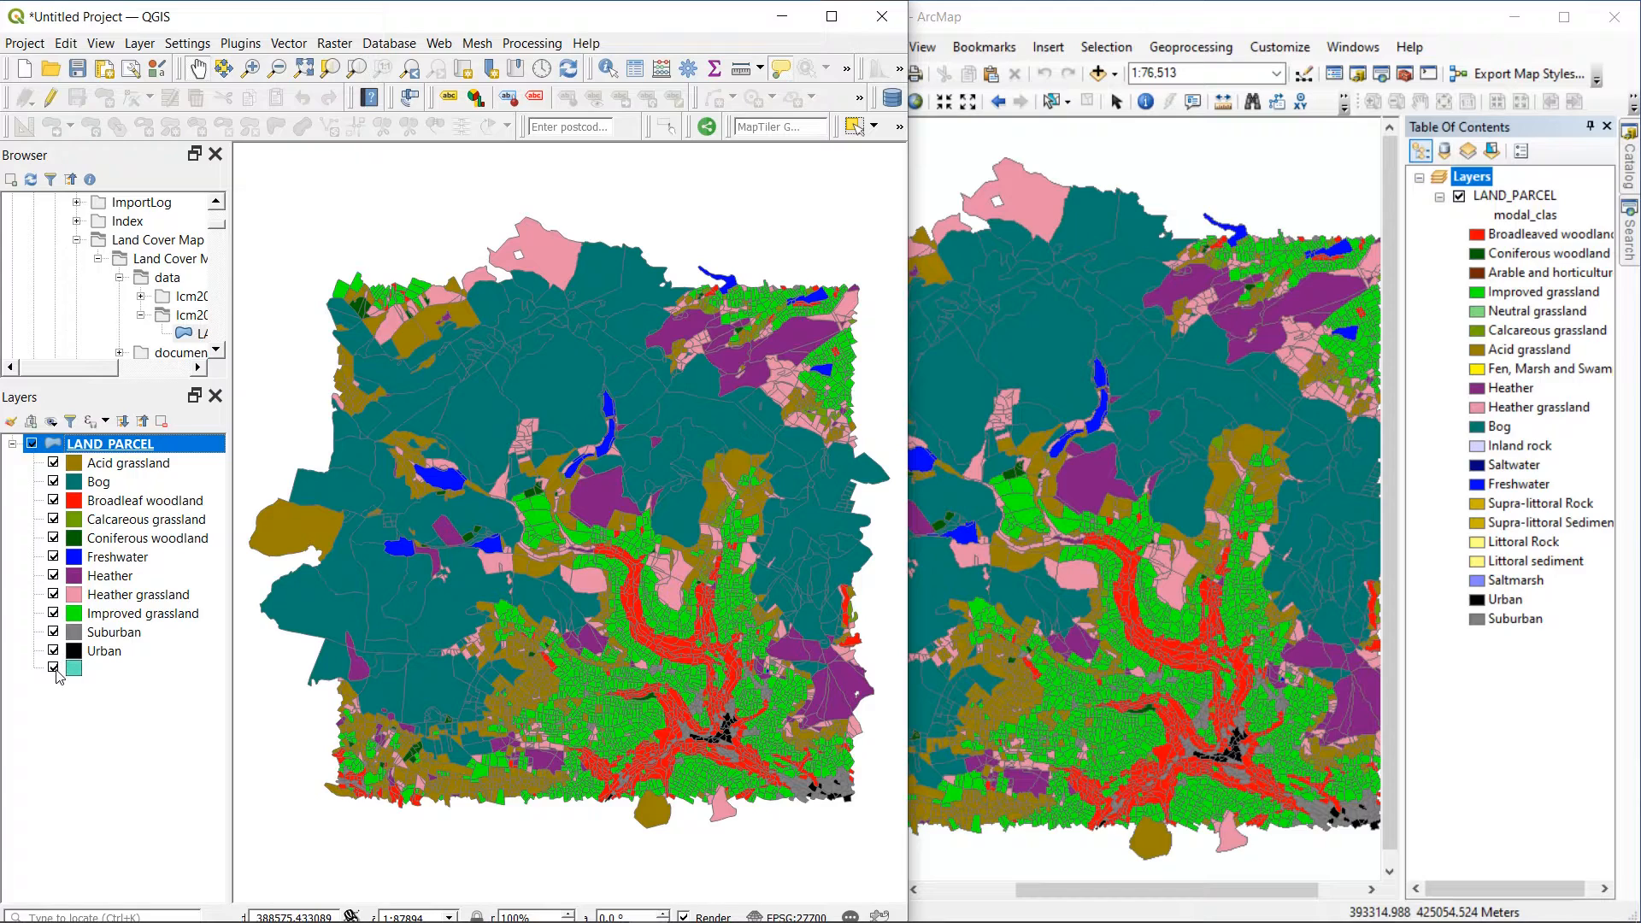
pyautogui.click(53, 651)
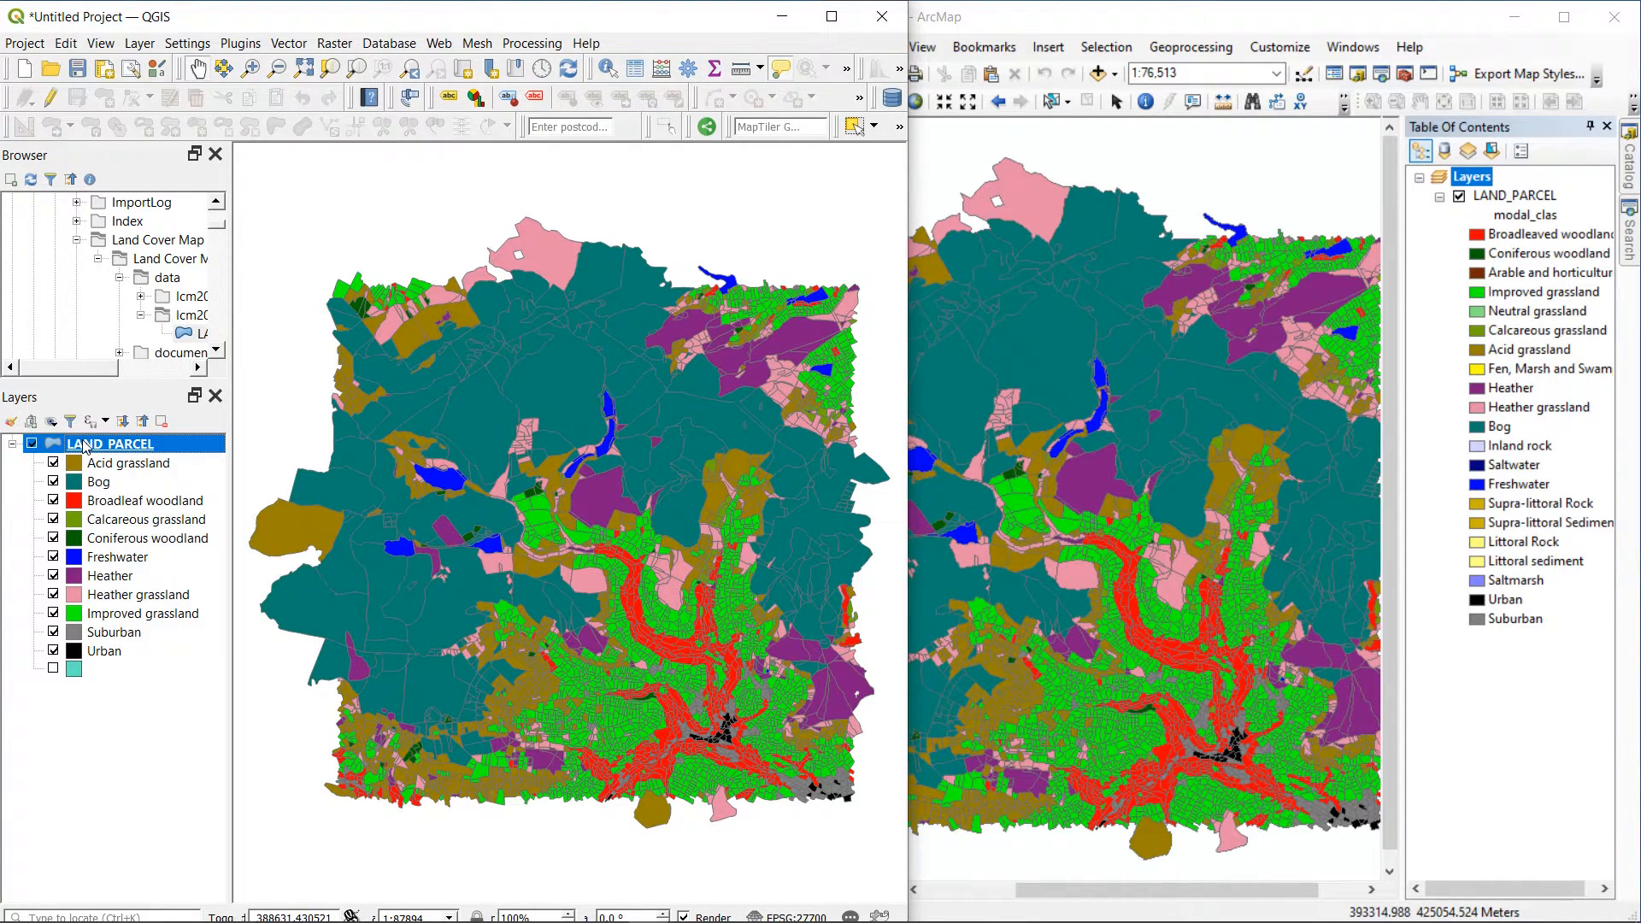
# From LAND_PARCEL's Symbology page, choose Style > Save Style to save as a QML file.
pyautogui.doubleClick(109, 442)
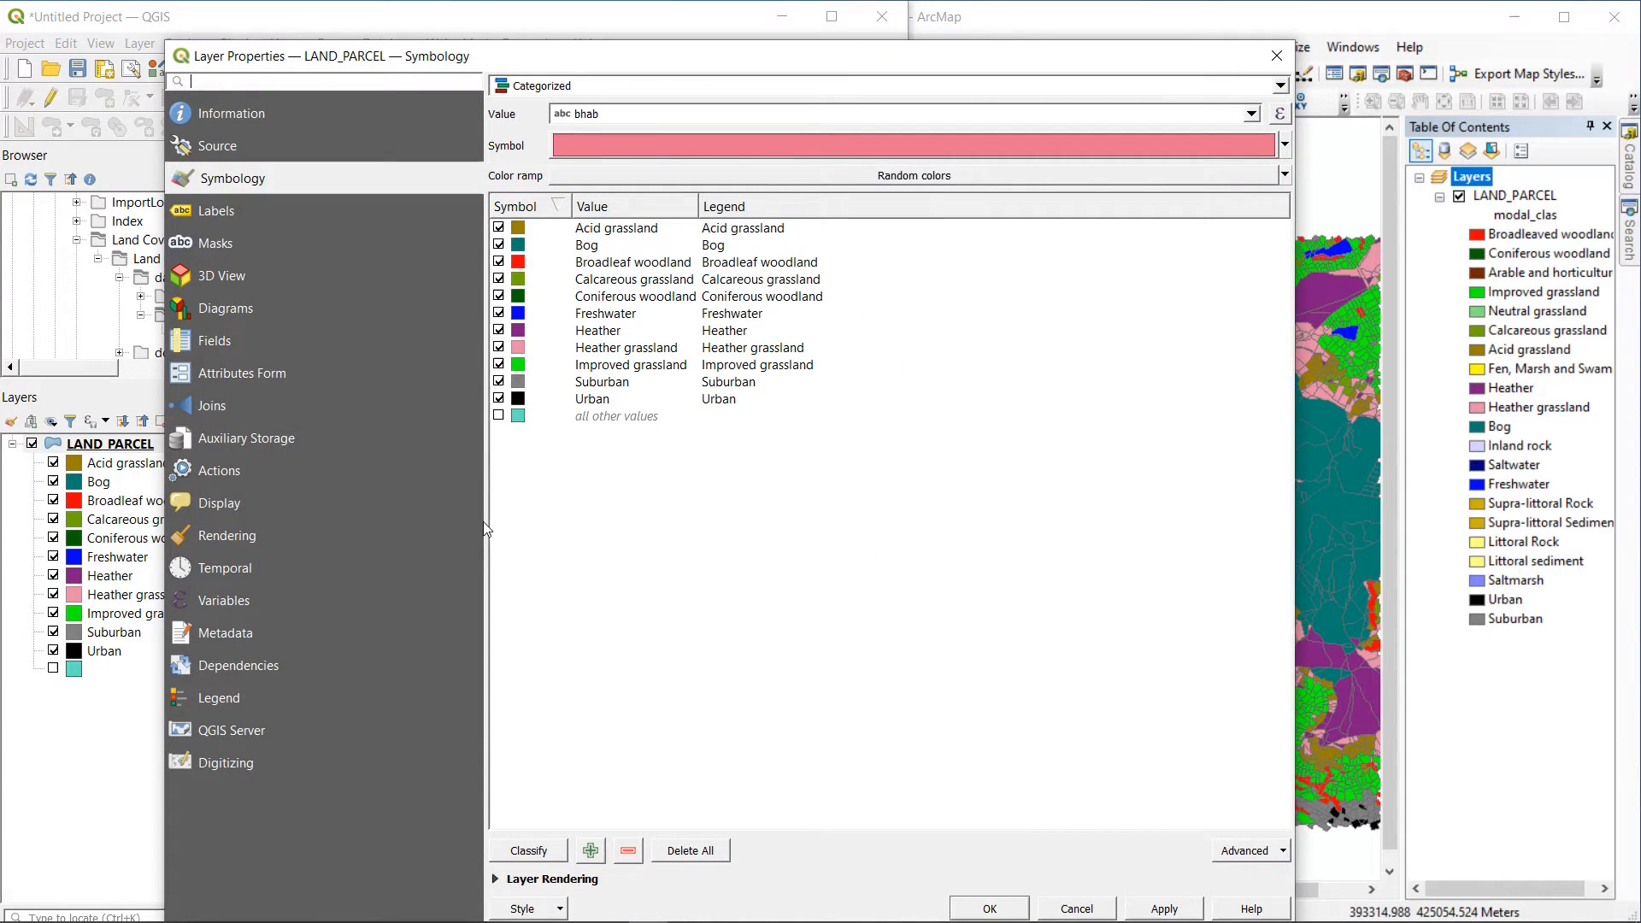
pyautogui.moveTo(542, 901)
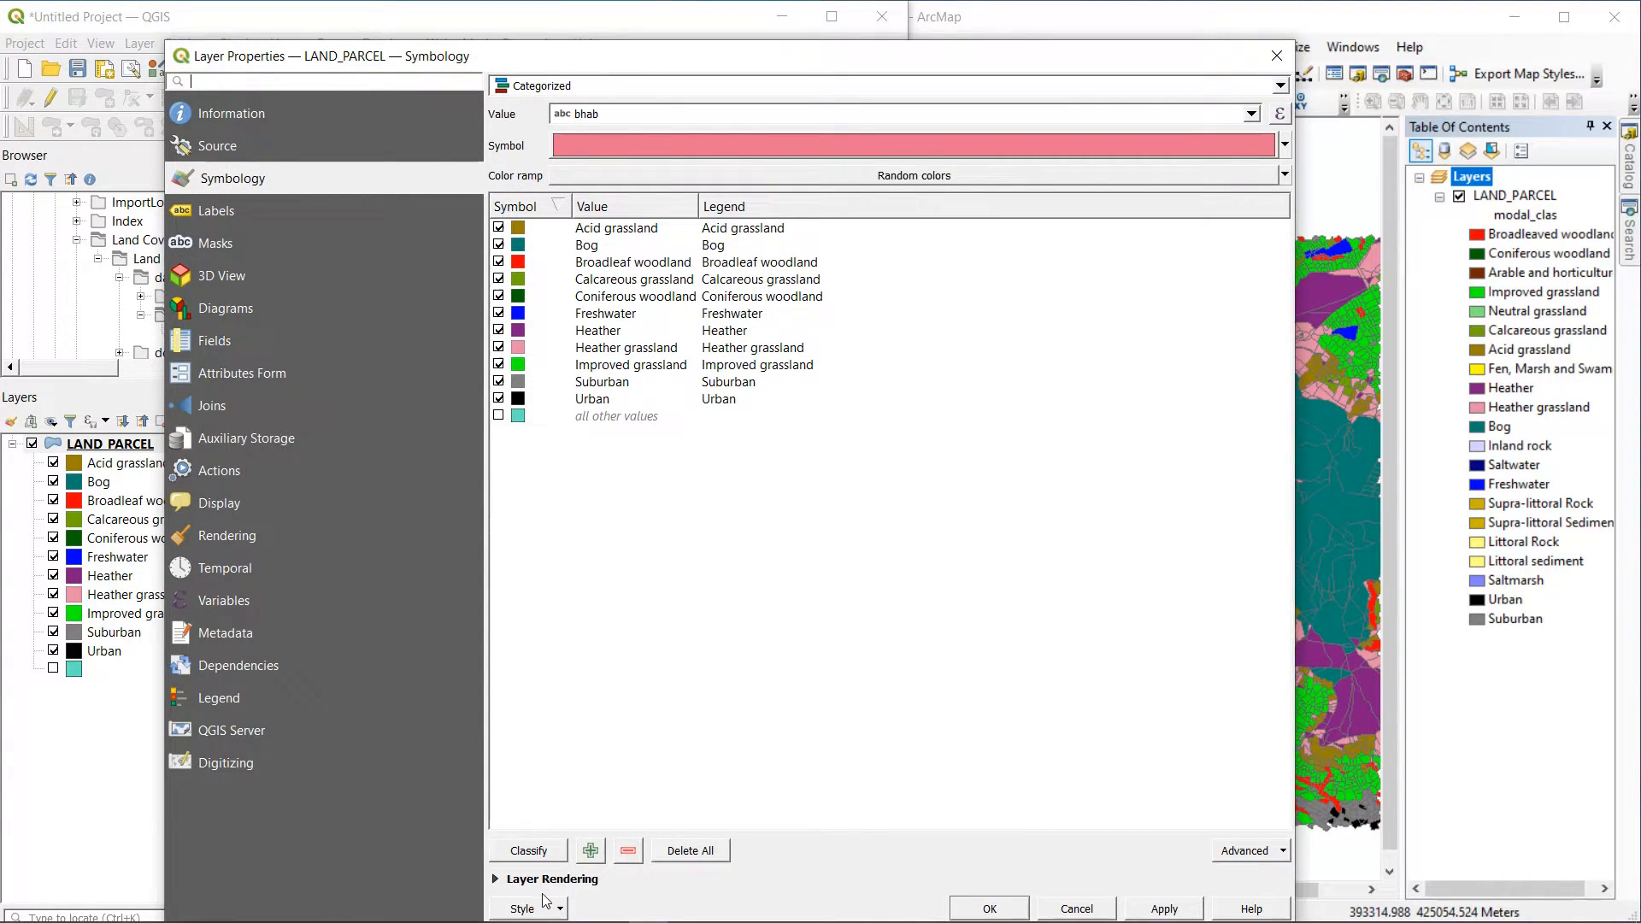
pyautogui.click(529, 907)
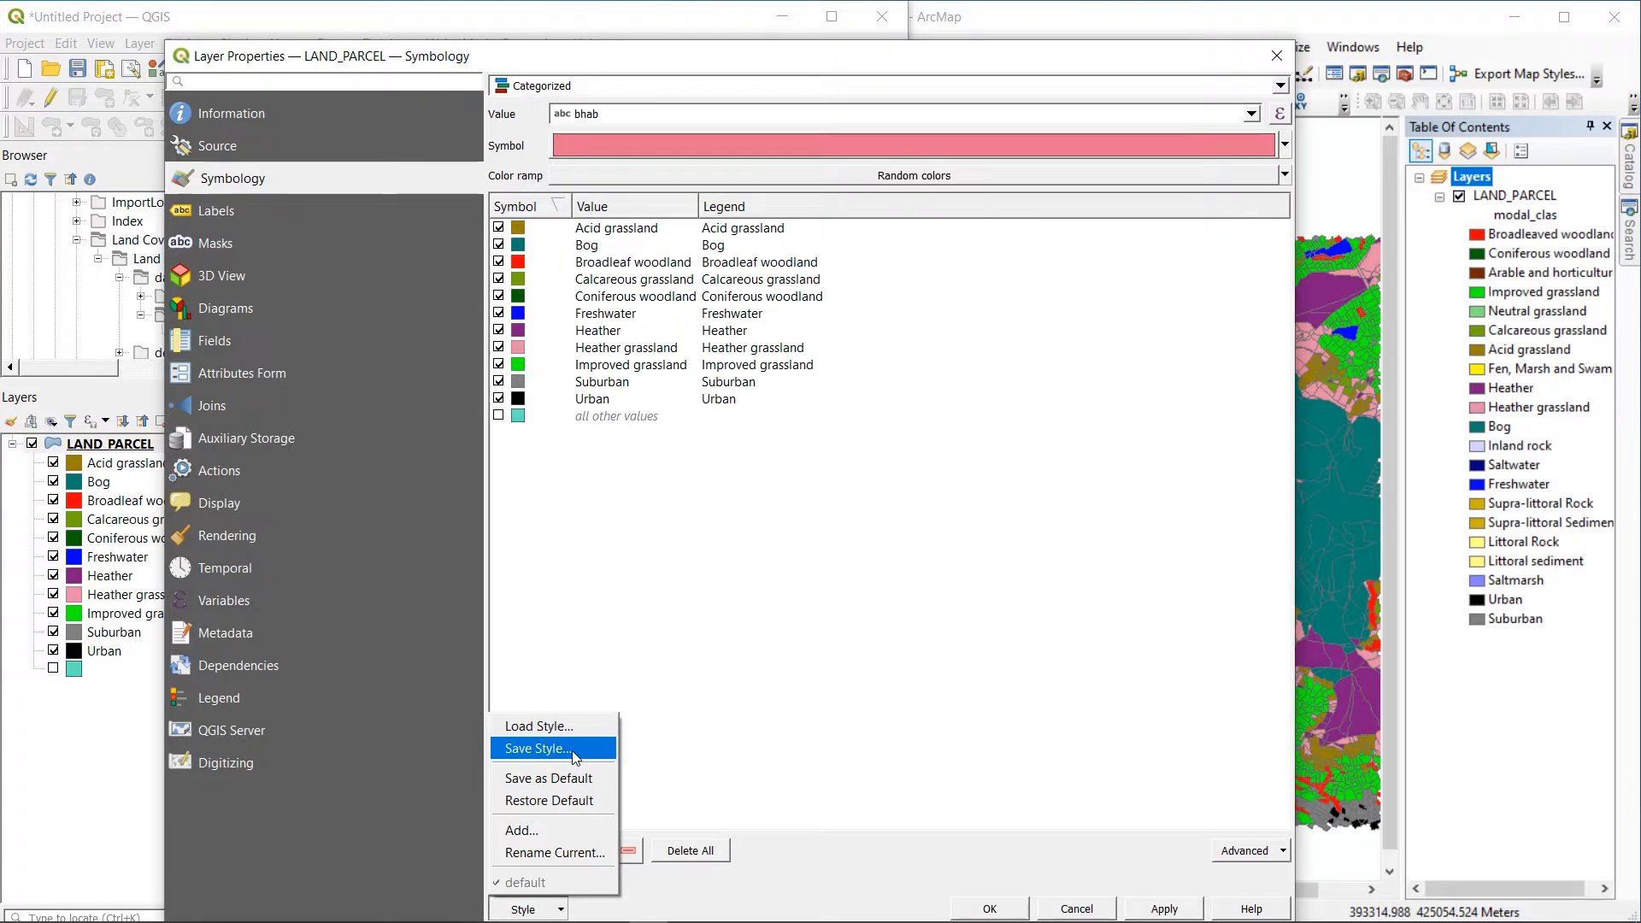
pyautogui.click(535, 749)
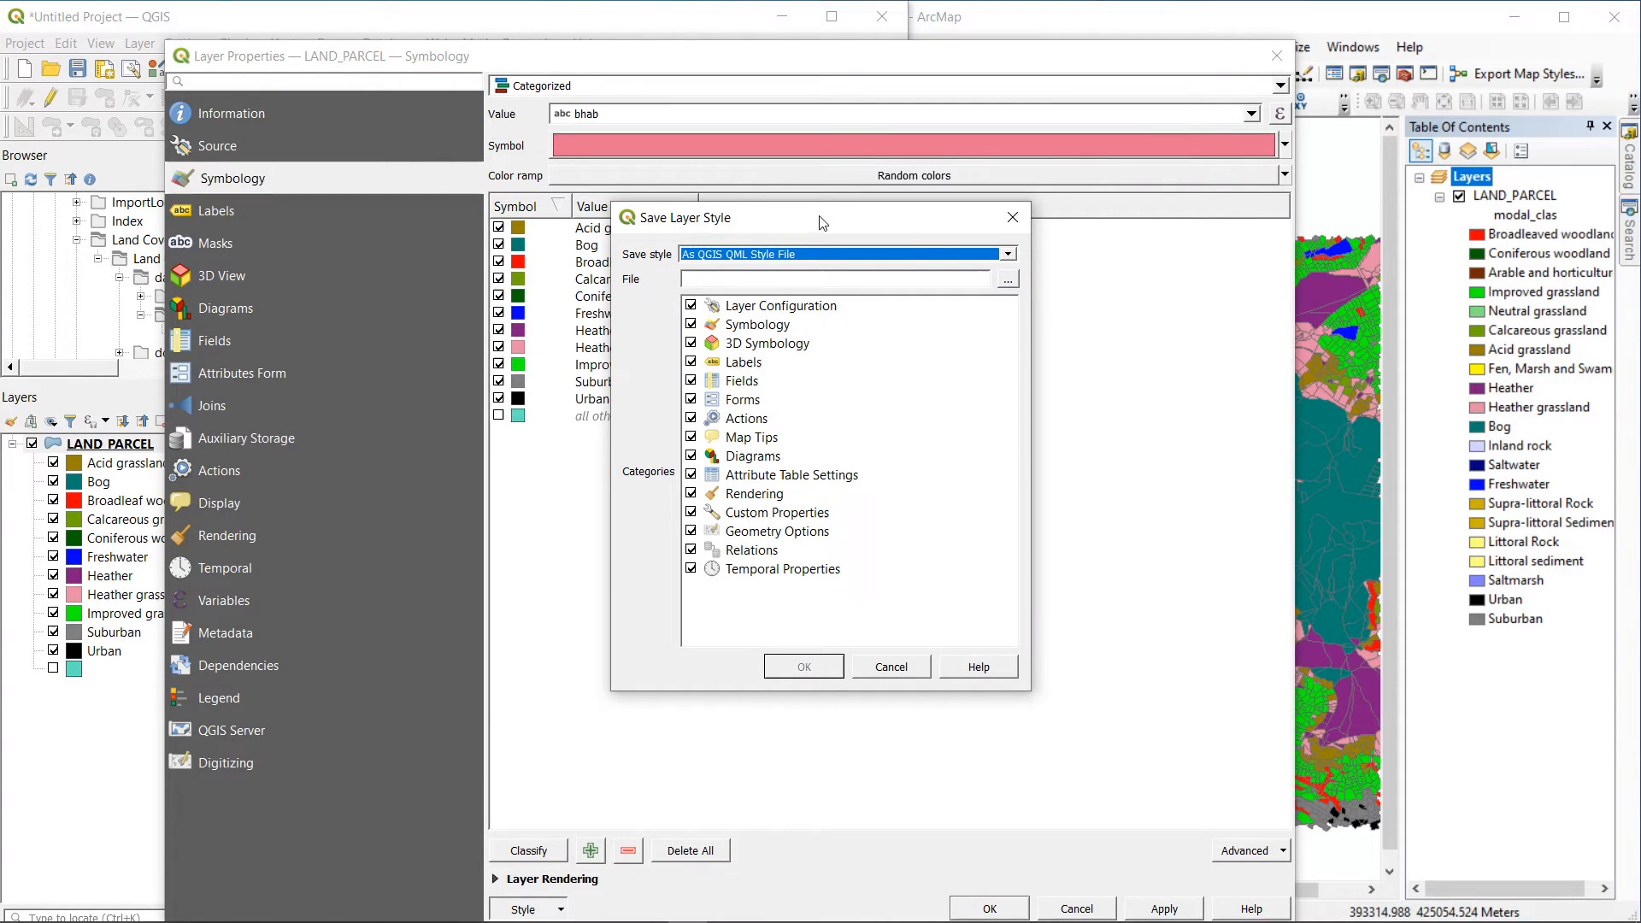
pyautogui.moveTo(775, 267)
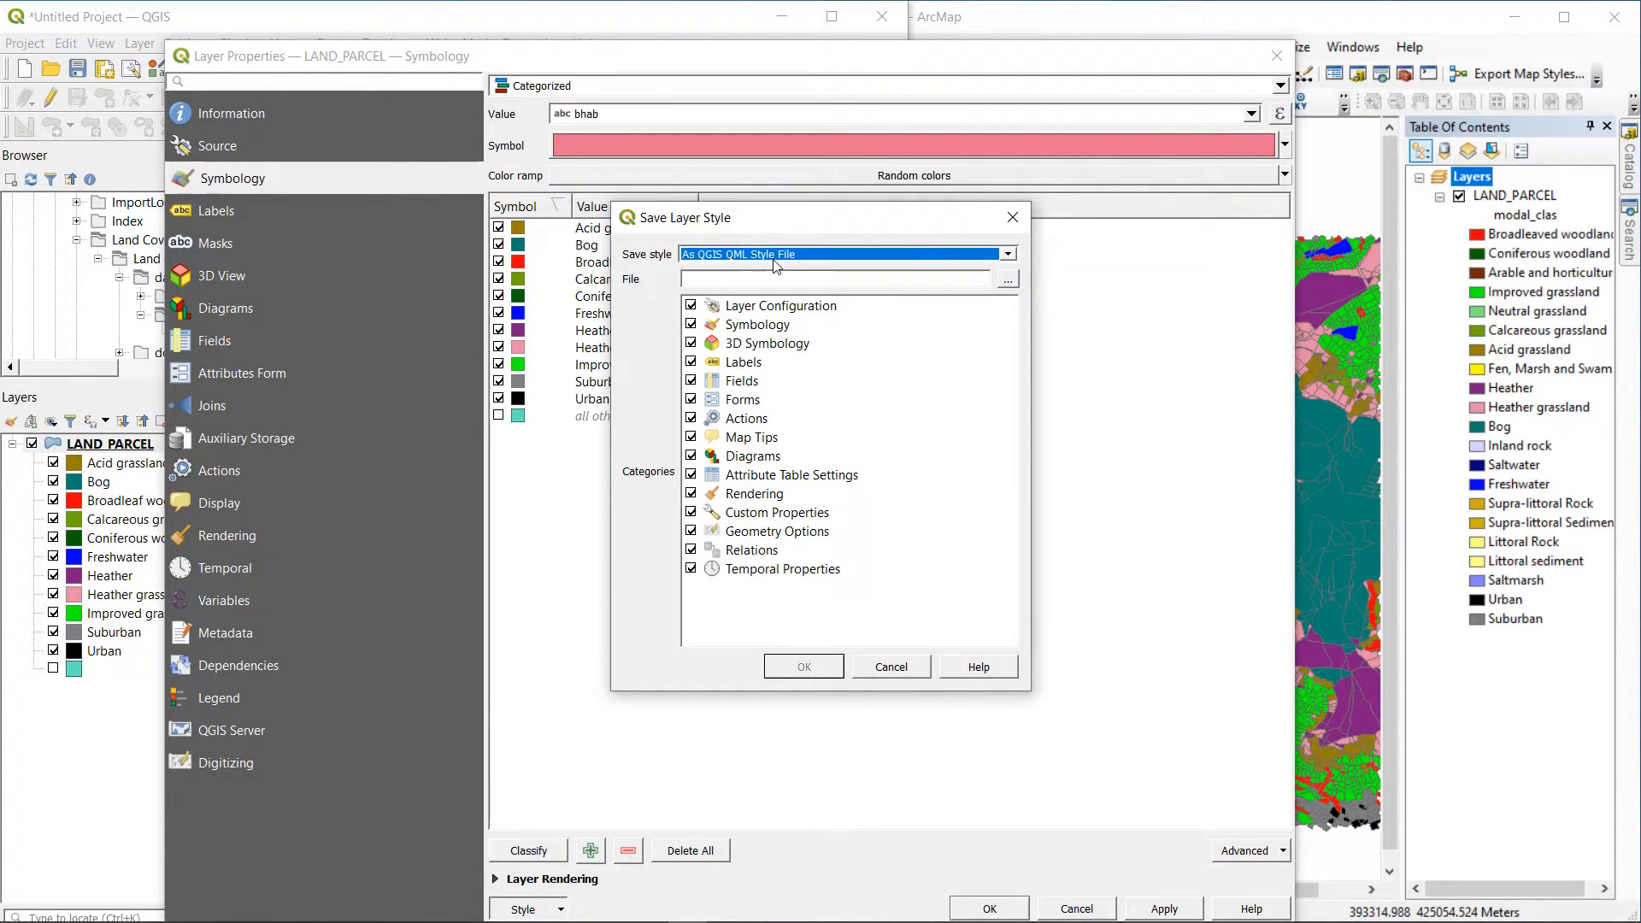
pyautogui.moveTo(967, 239)
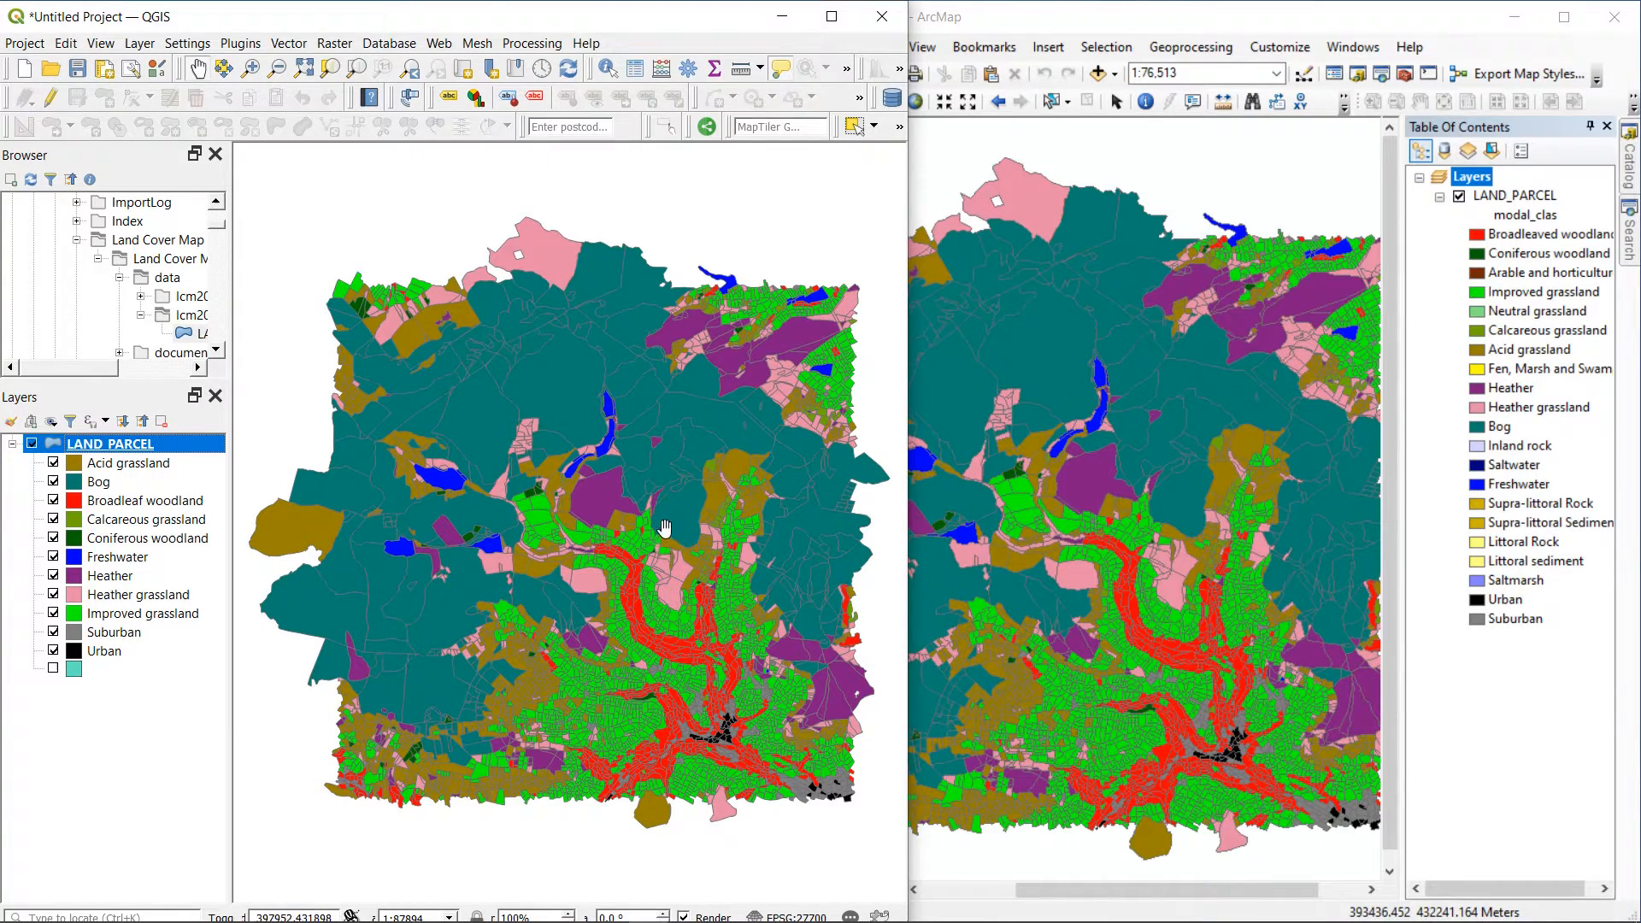
pyautogui.moveTo(644, 458)
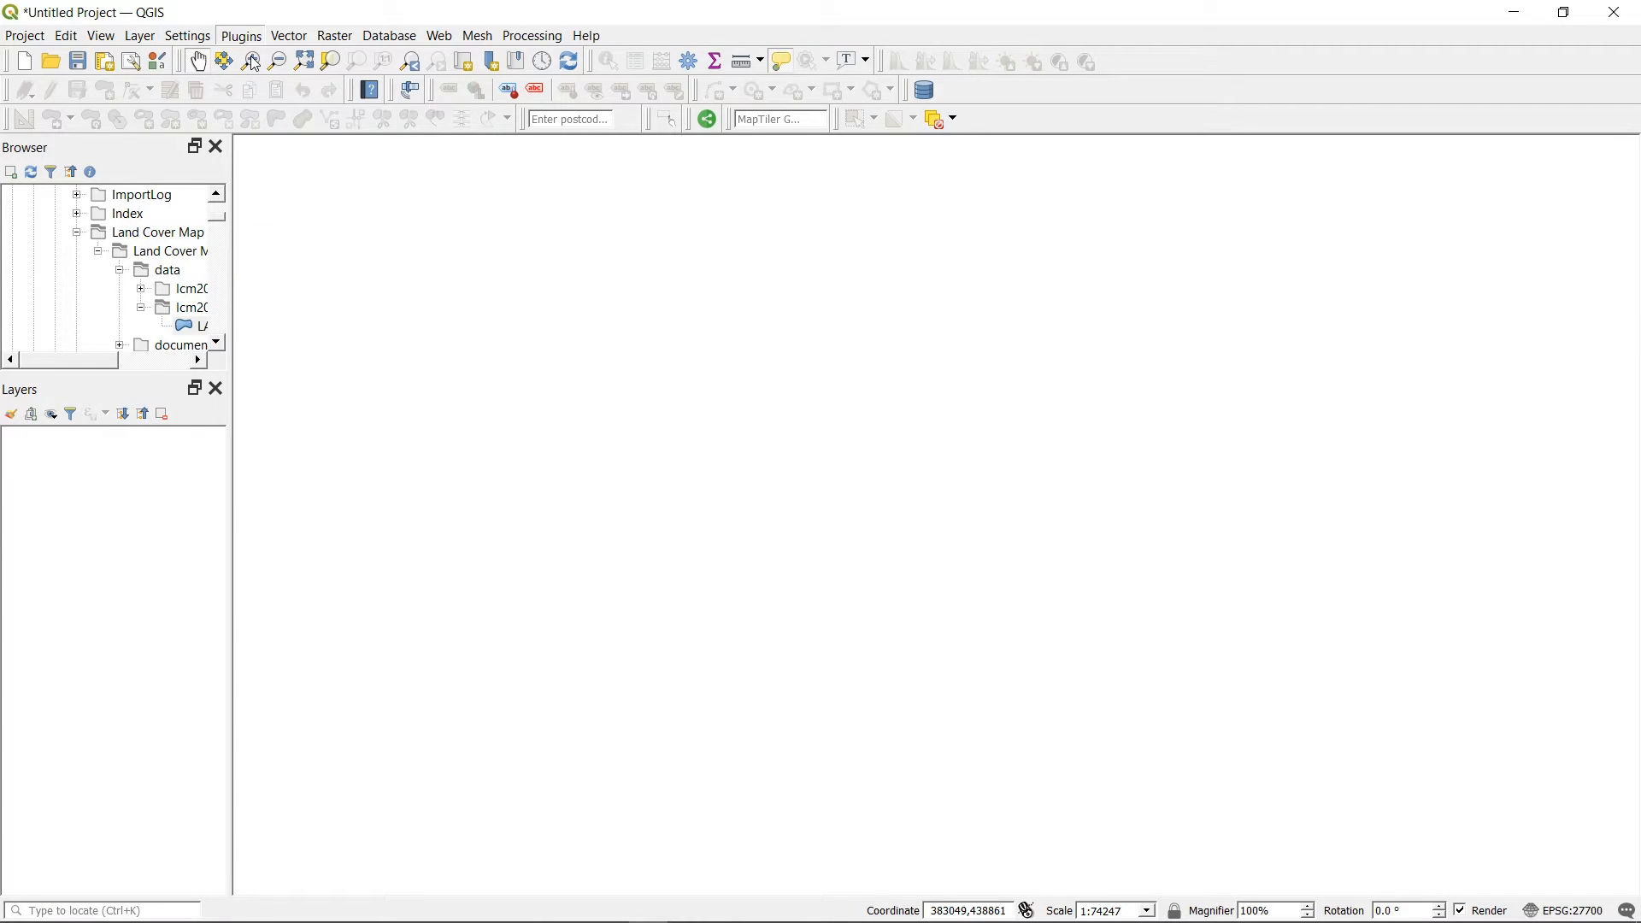
# In the plugin manager, follow SLYR (Community Edition)'s 3.0.4 available-version link to its repository page.
pyautogui.click(240, 34)
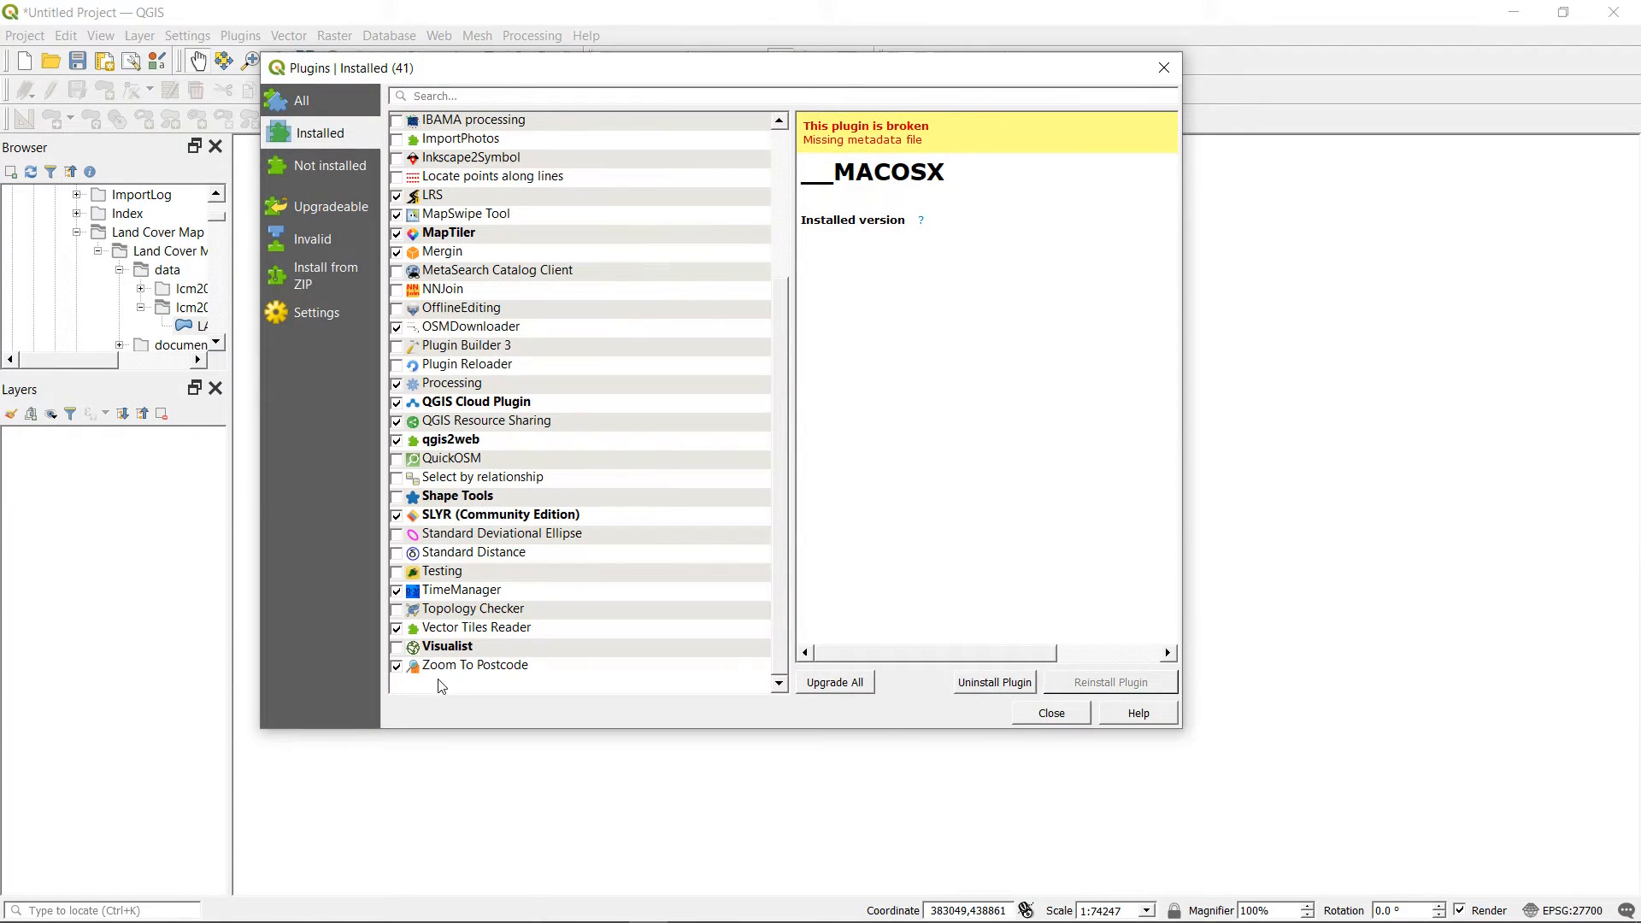
pyautogui.click(500, 515)
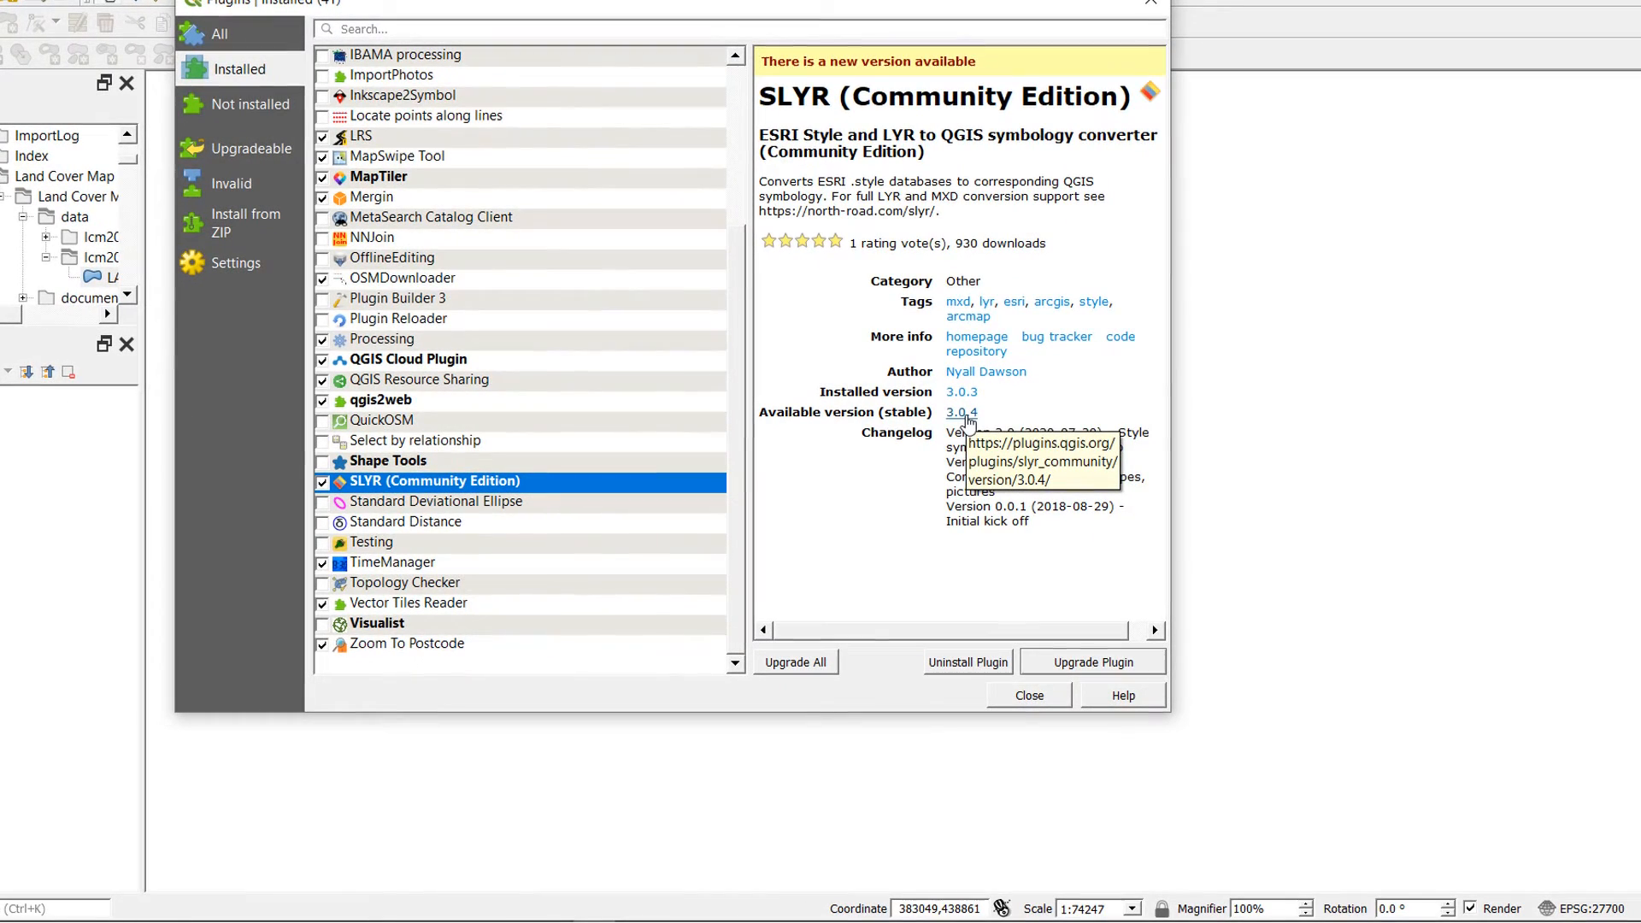
pyautogui.click(959, 412)
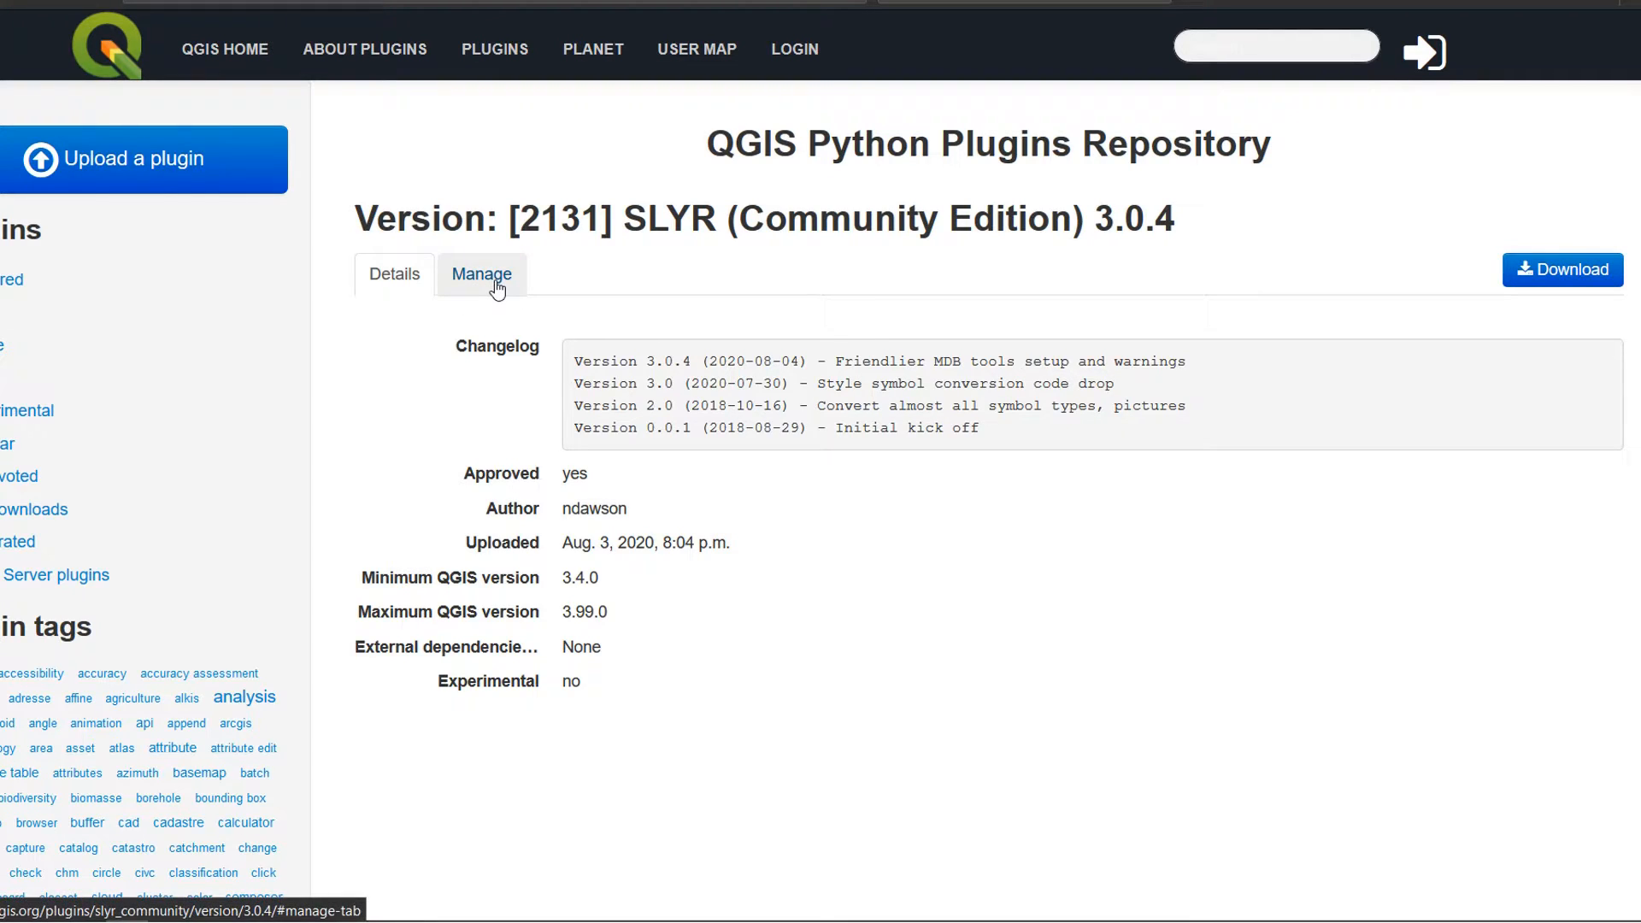
# Locate the SLYR 3.0.3 release in the repository's version list and download its zip.
pyautogui.click(480, 274)
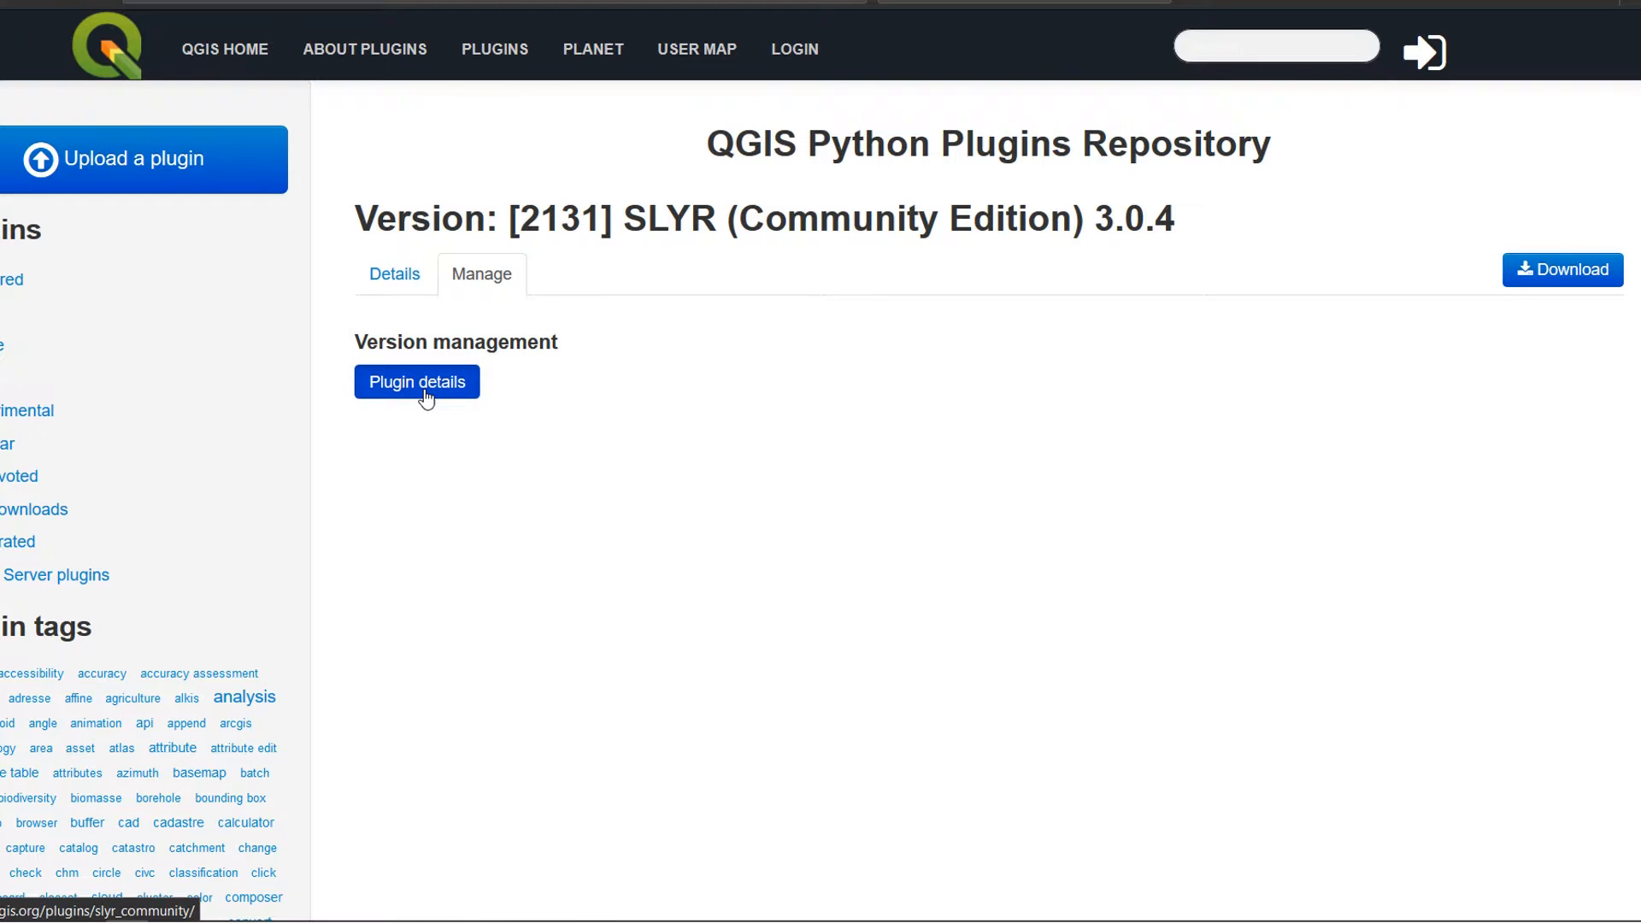
pyautogui.click(416, 382)
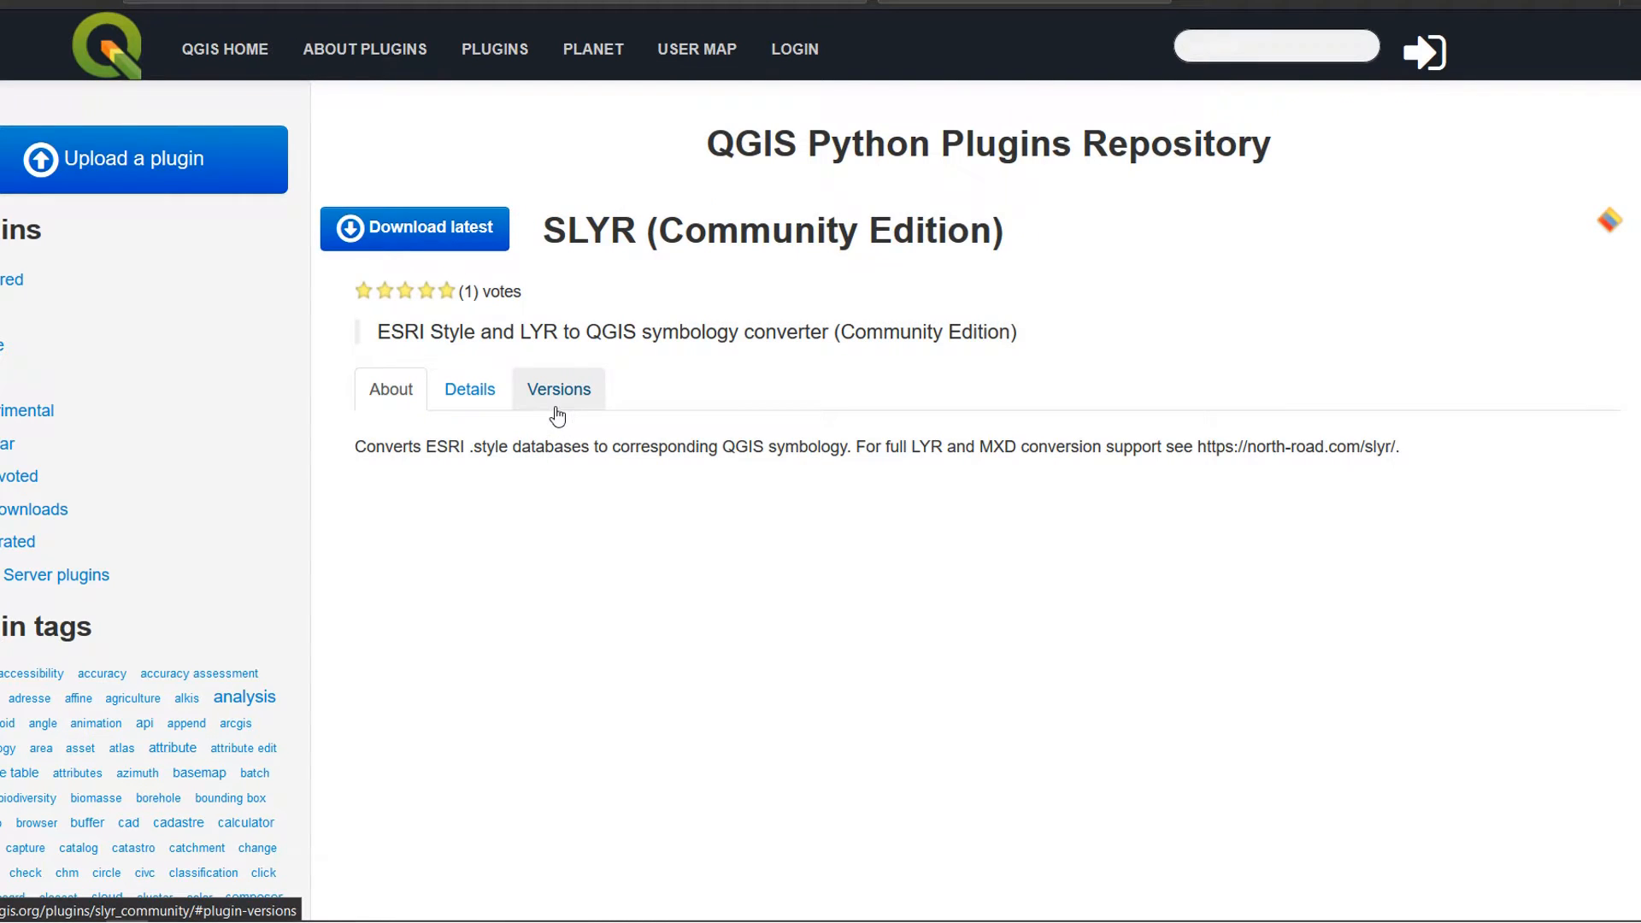
pyautogui.click(559, 388)
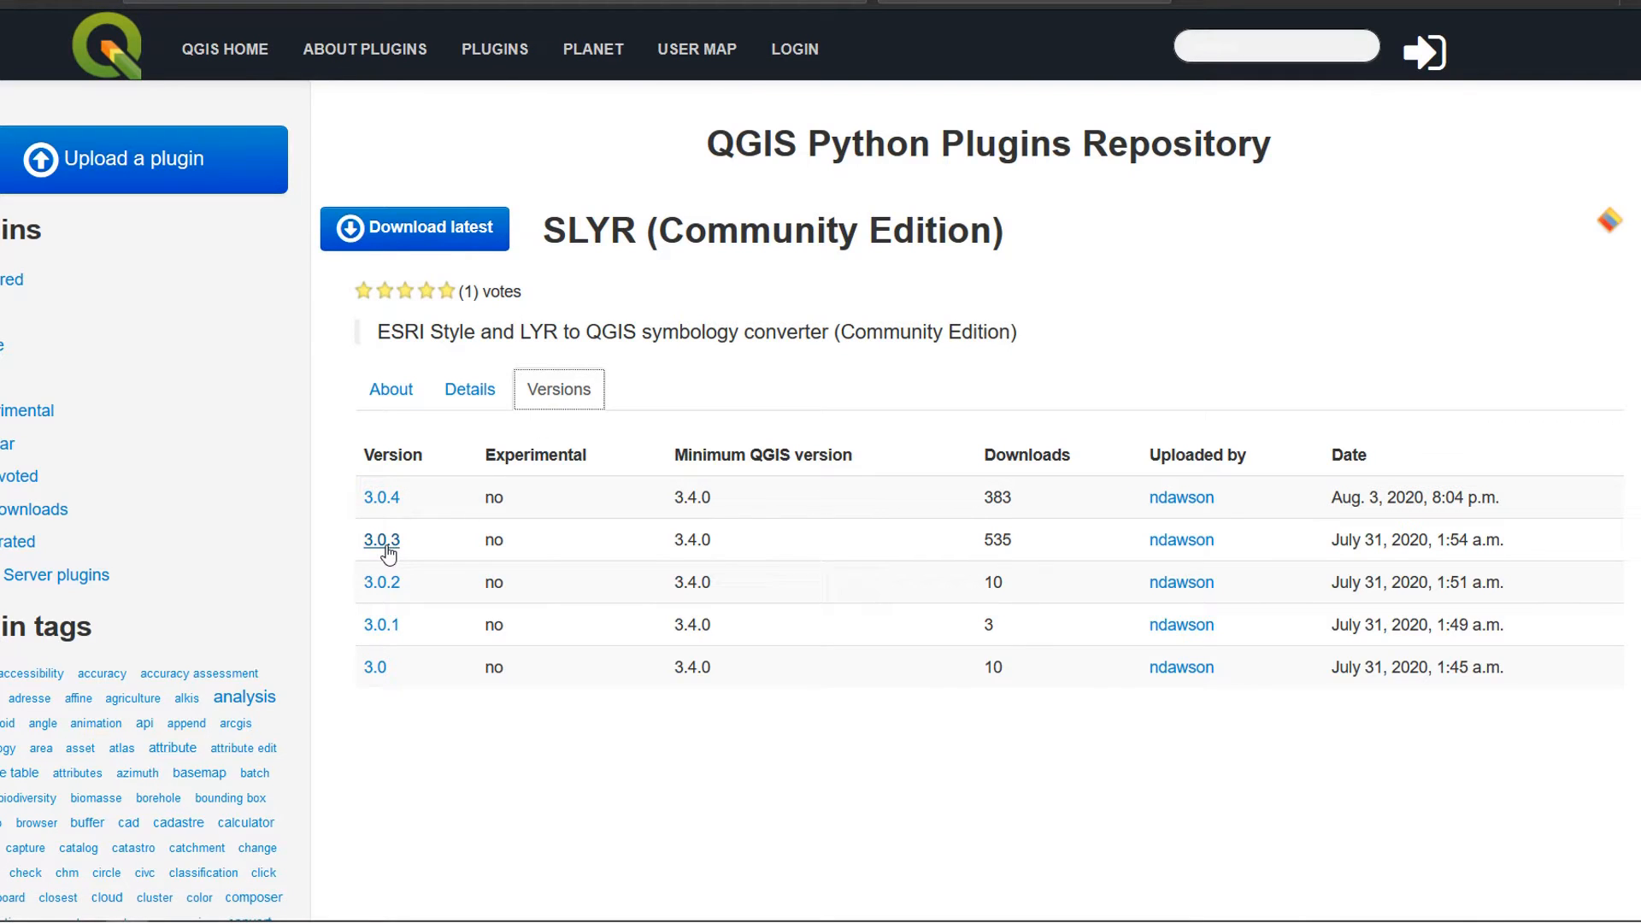
pyautogui.moveTo(381, 540)
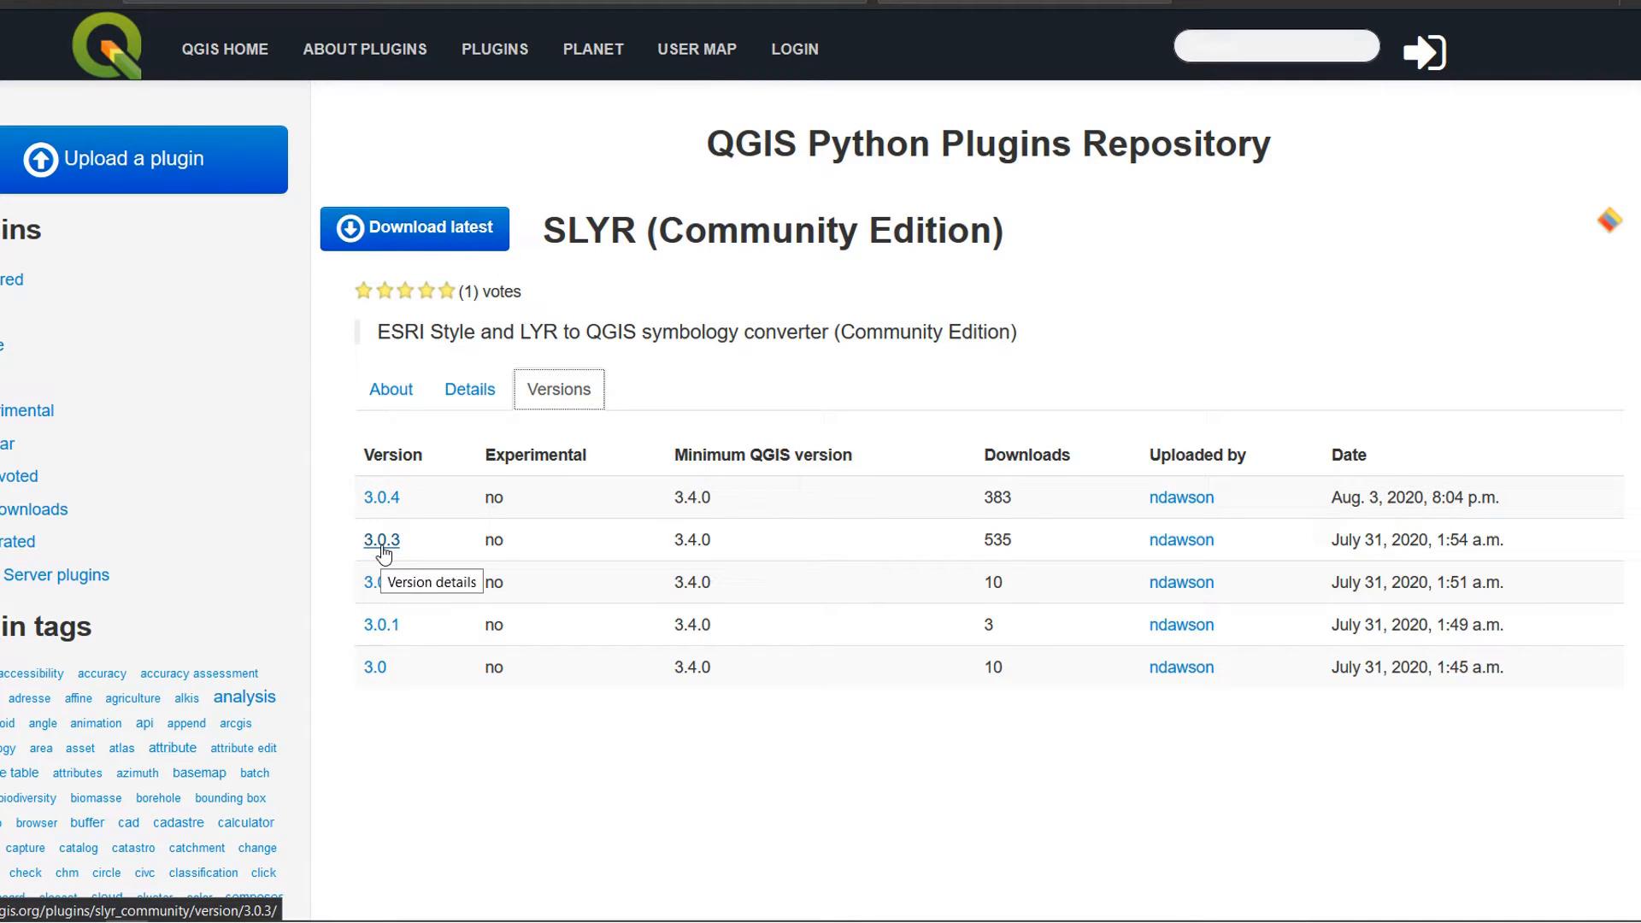
pyautogui.click(381, 540)
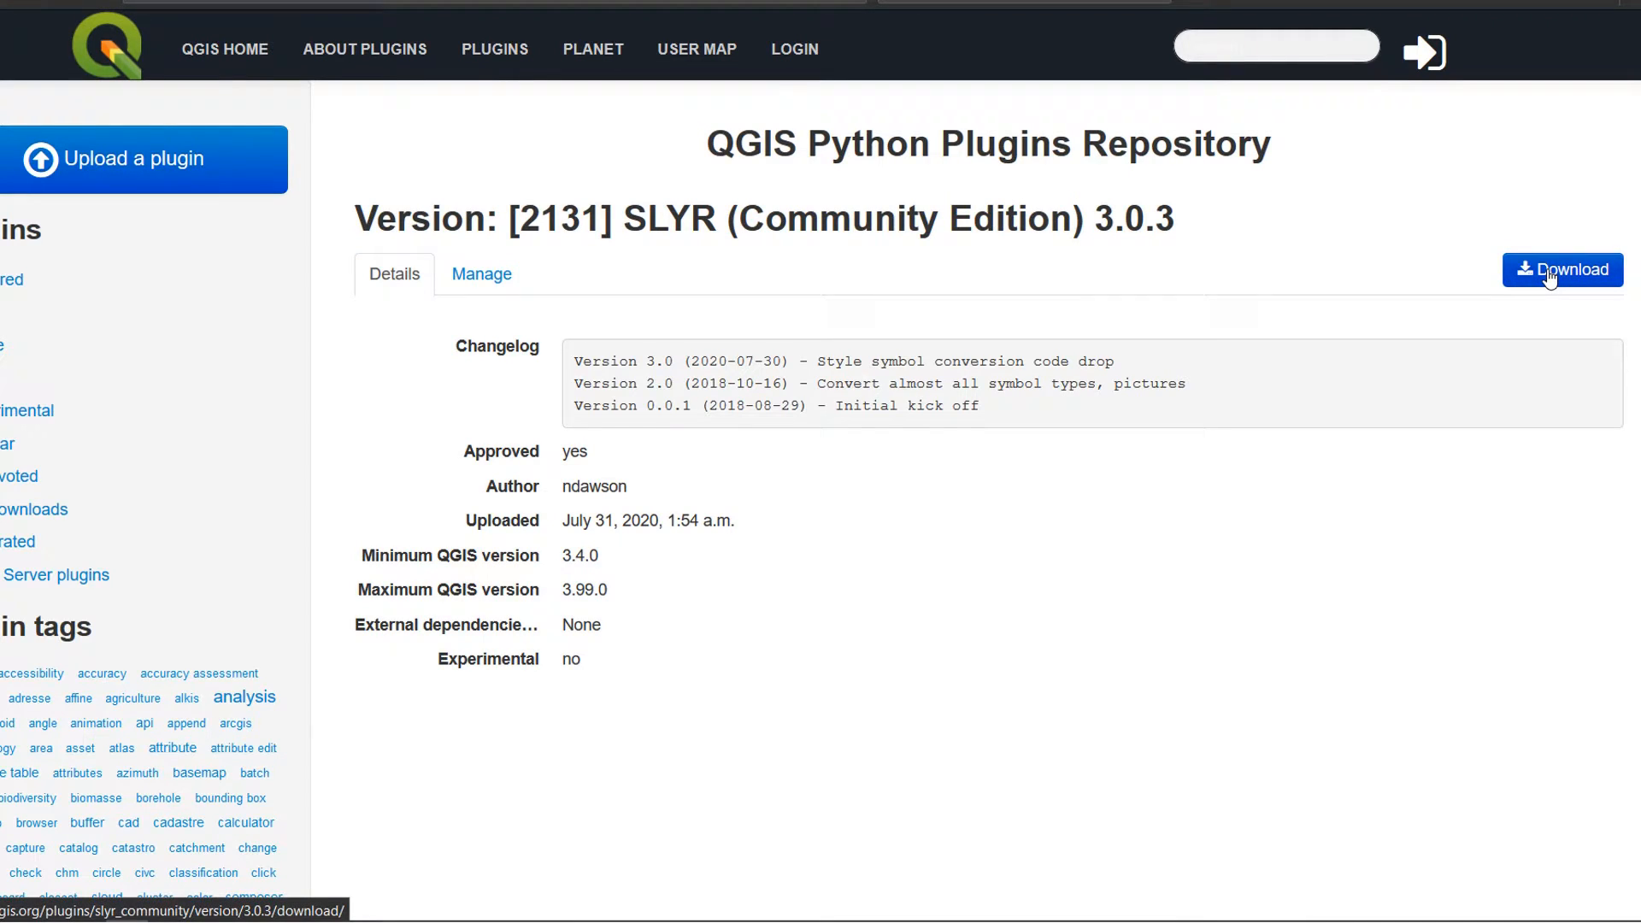
pyautogui.click(1561, 268)
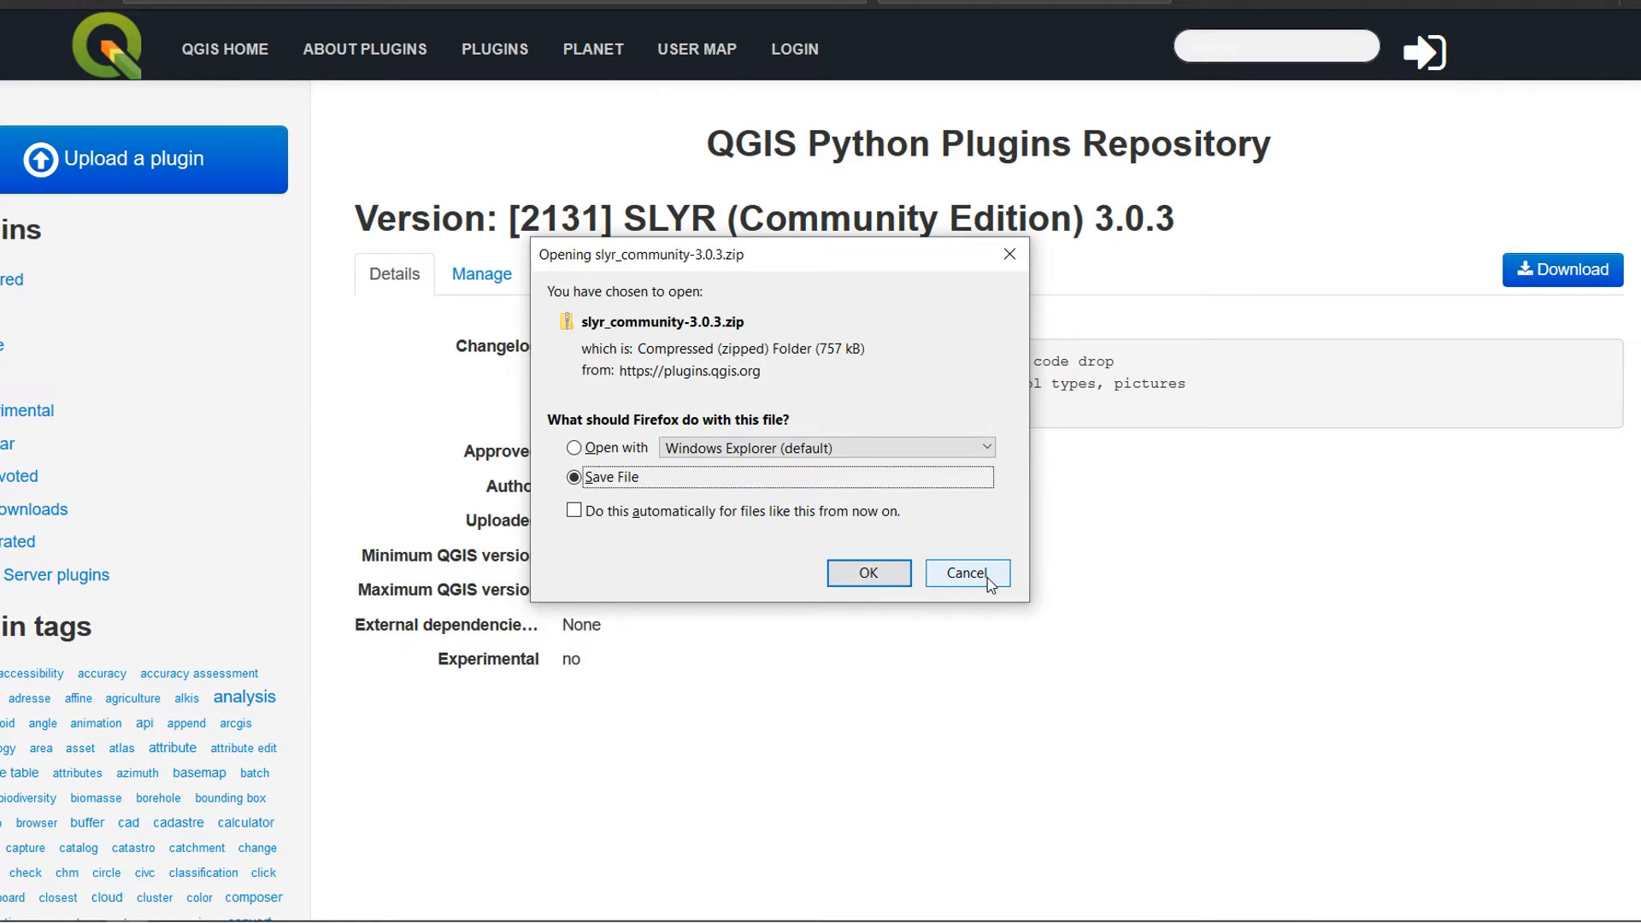
pyautogui.click(964, 572)
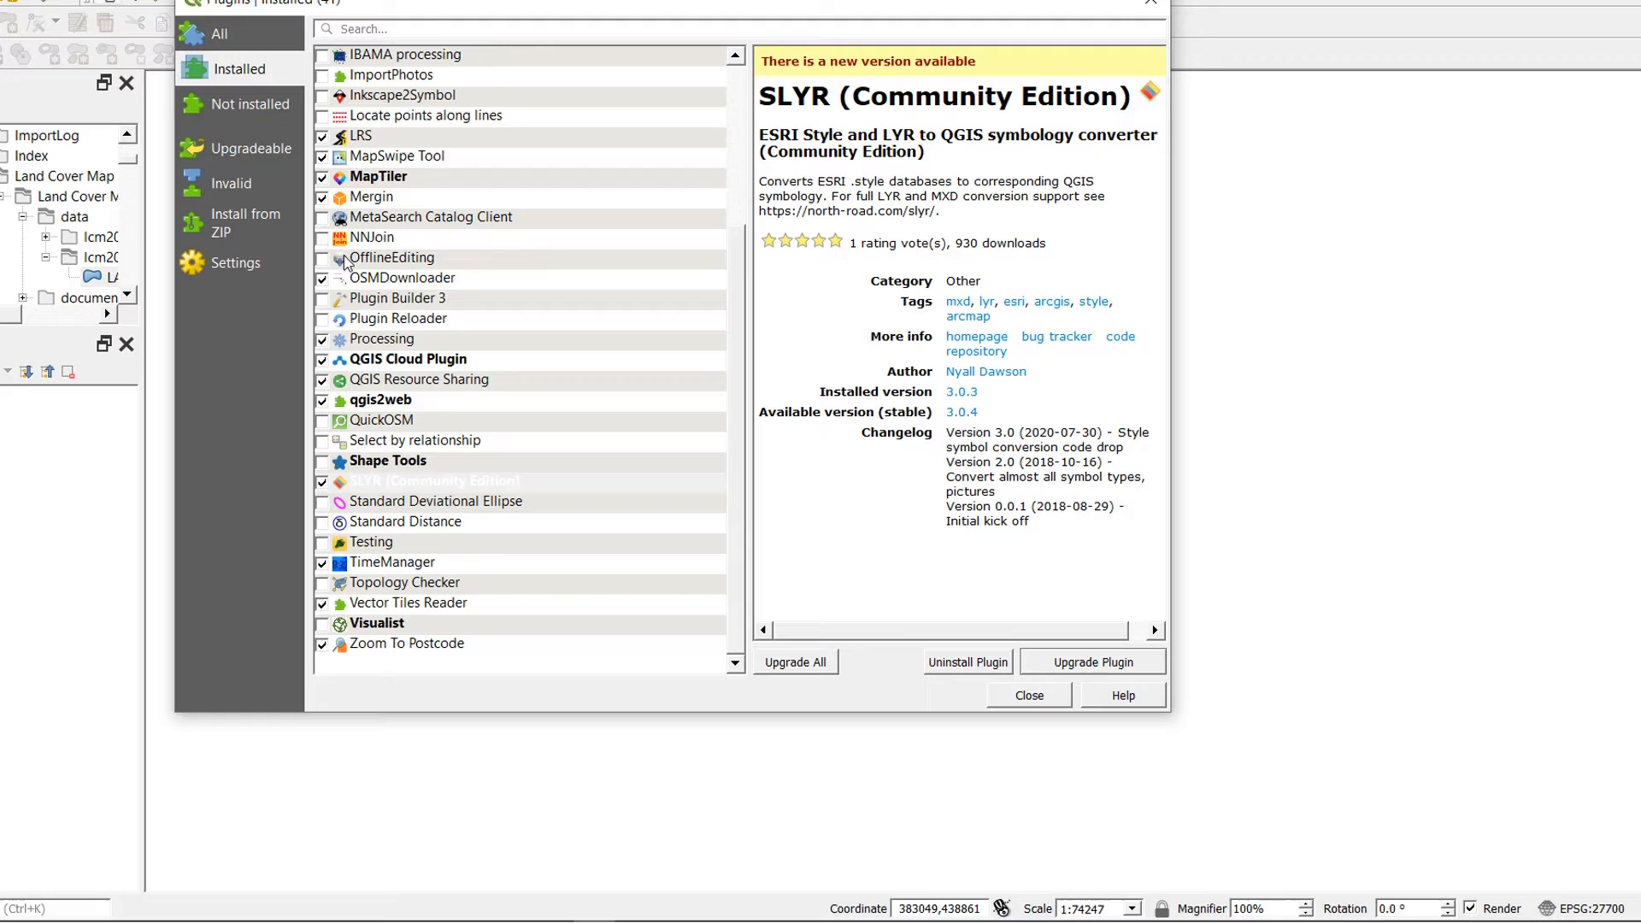
pyautogui.moveTo(360, 478)
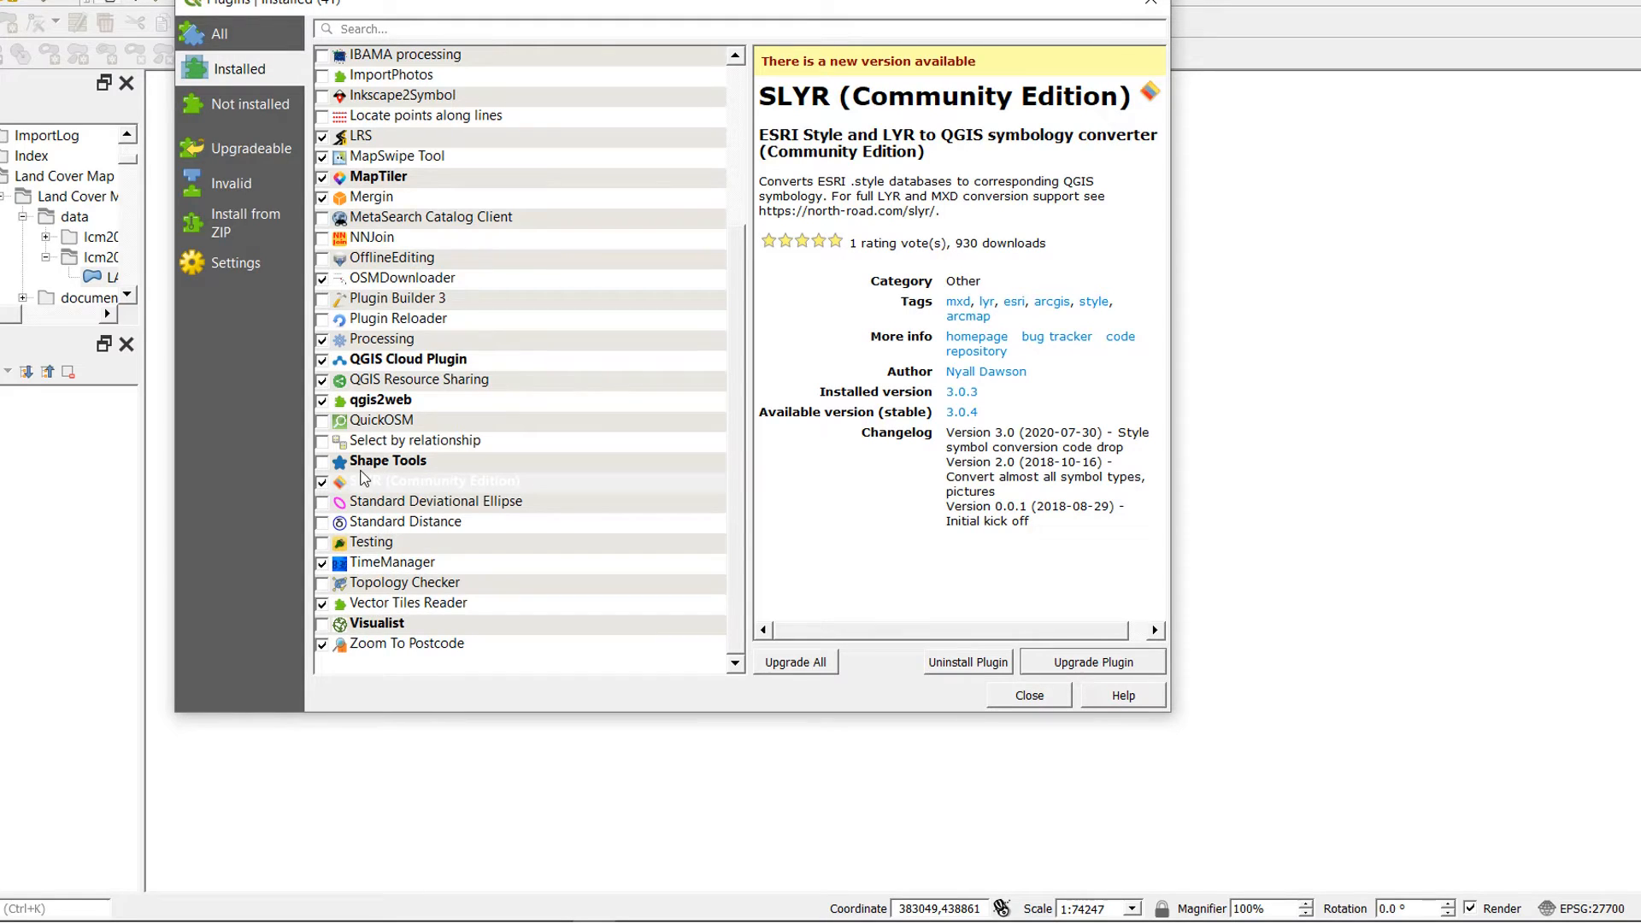
# Uninstall the SLYR (Community Edition) plugin and close the plugin manager.
pyautogui.click(966, 661)
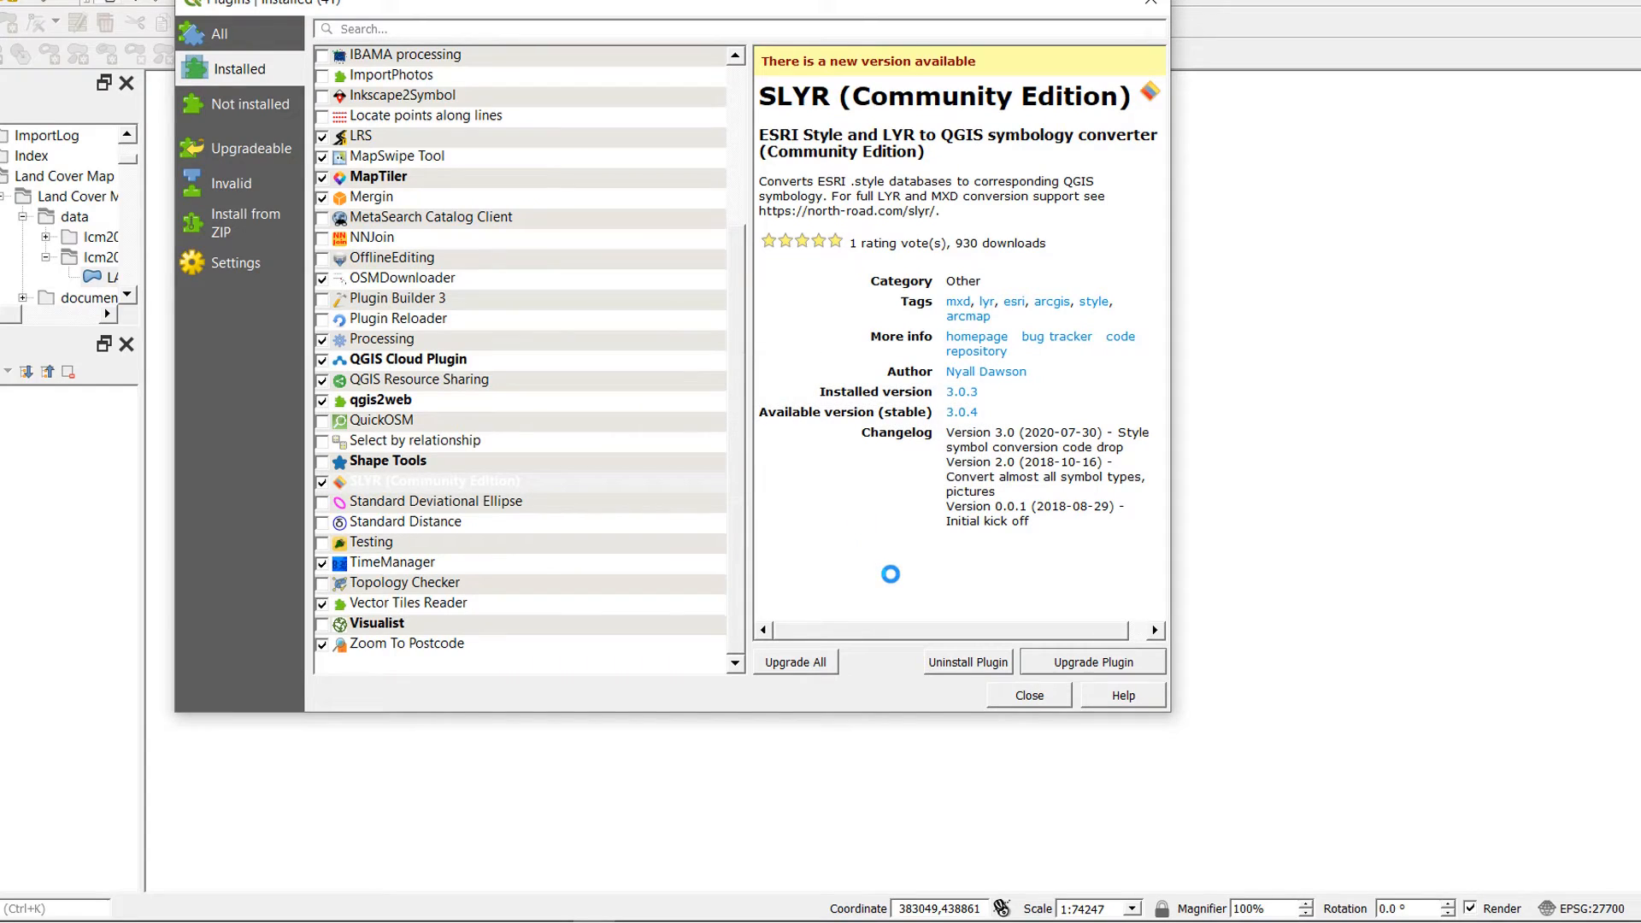
pyautogui.click(965, 661)
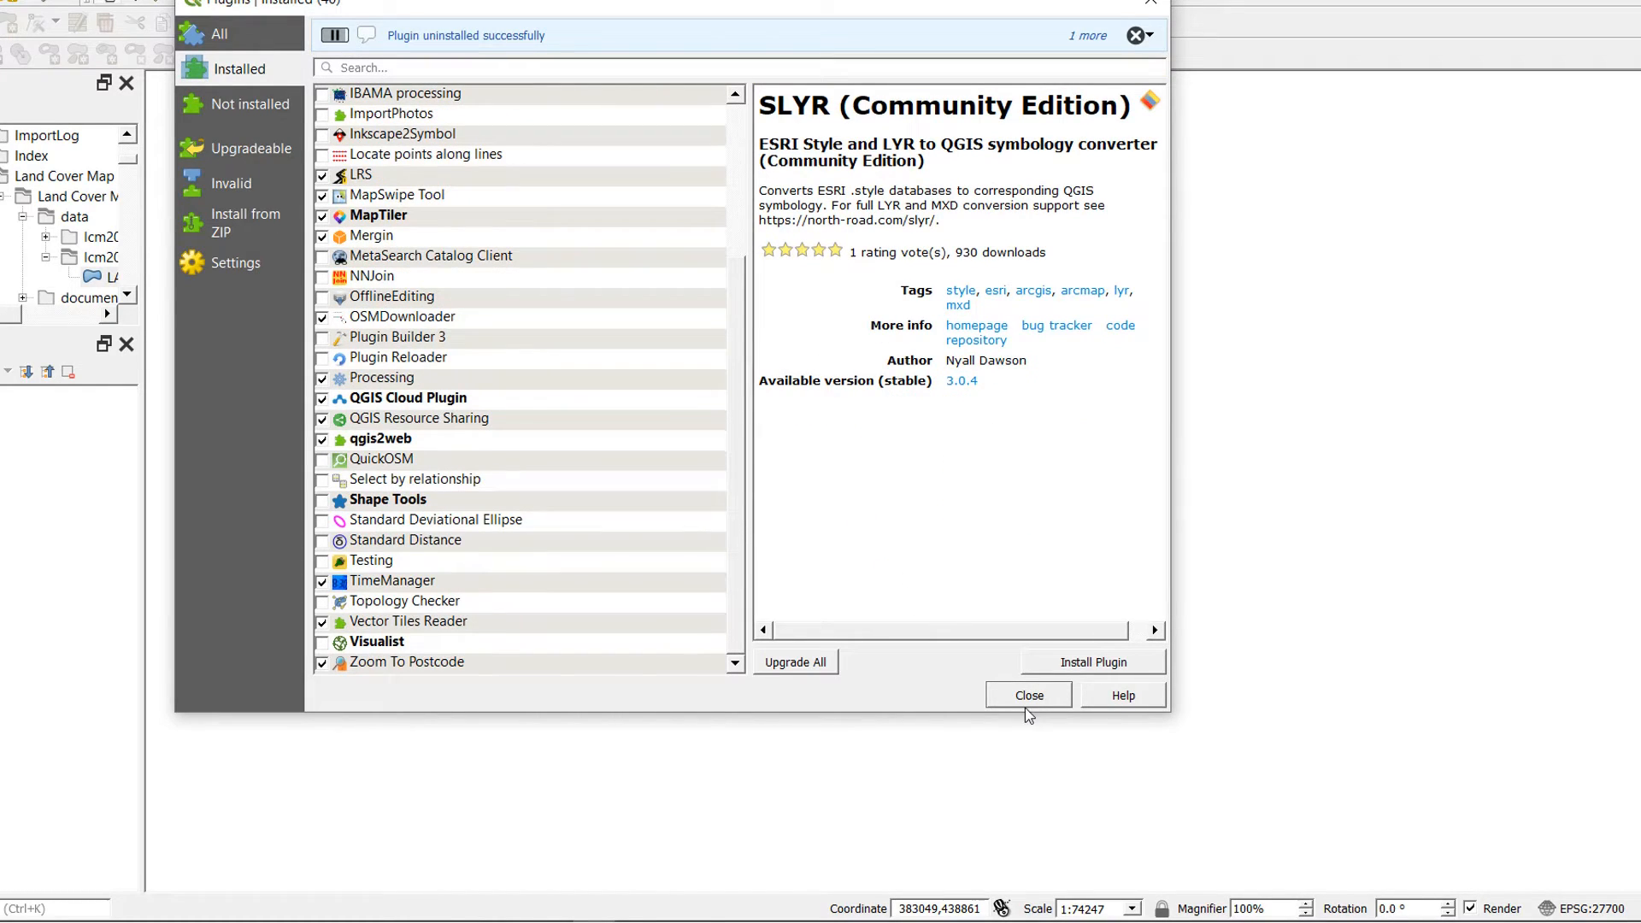
pyautogui.click(1027, 695)
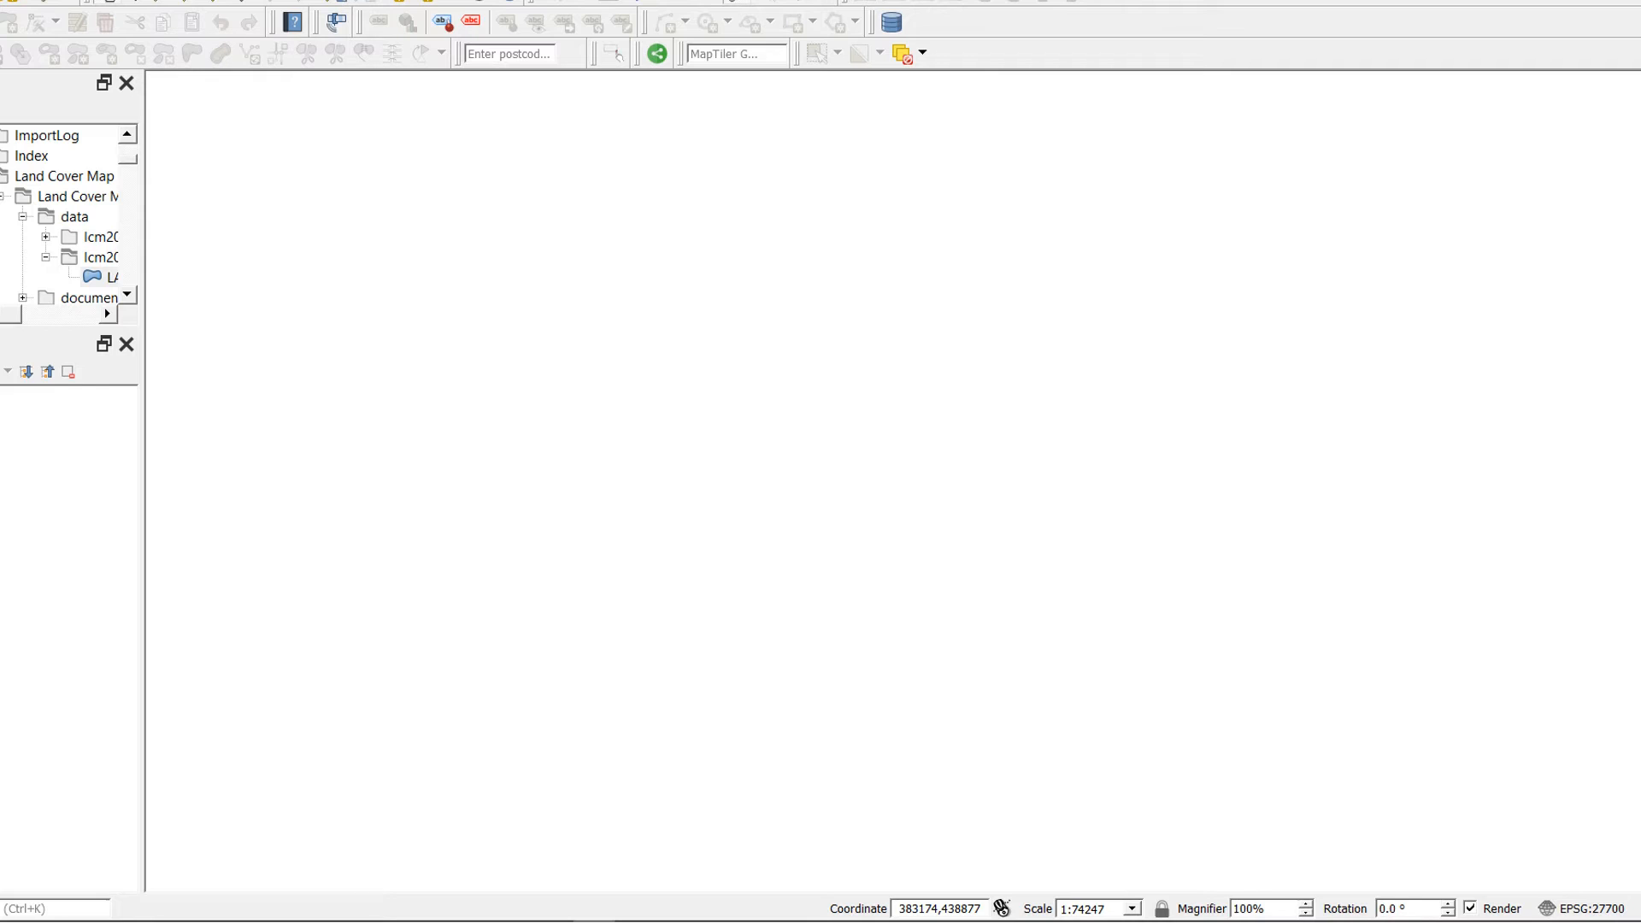
# Open the active QGIS user profile folder via Settings > User Profiles.
pyautogui.click(376, 72)
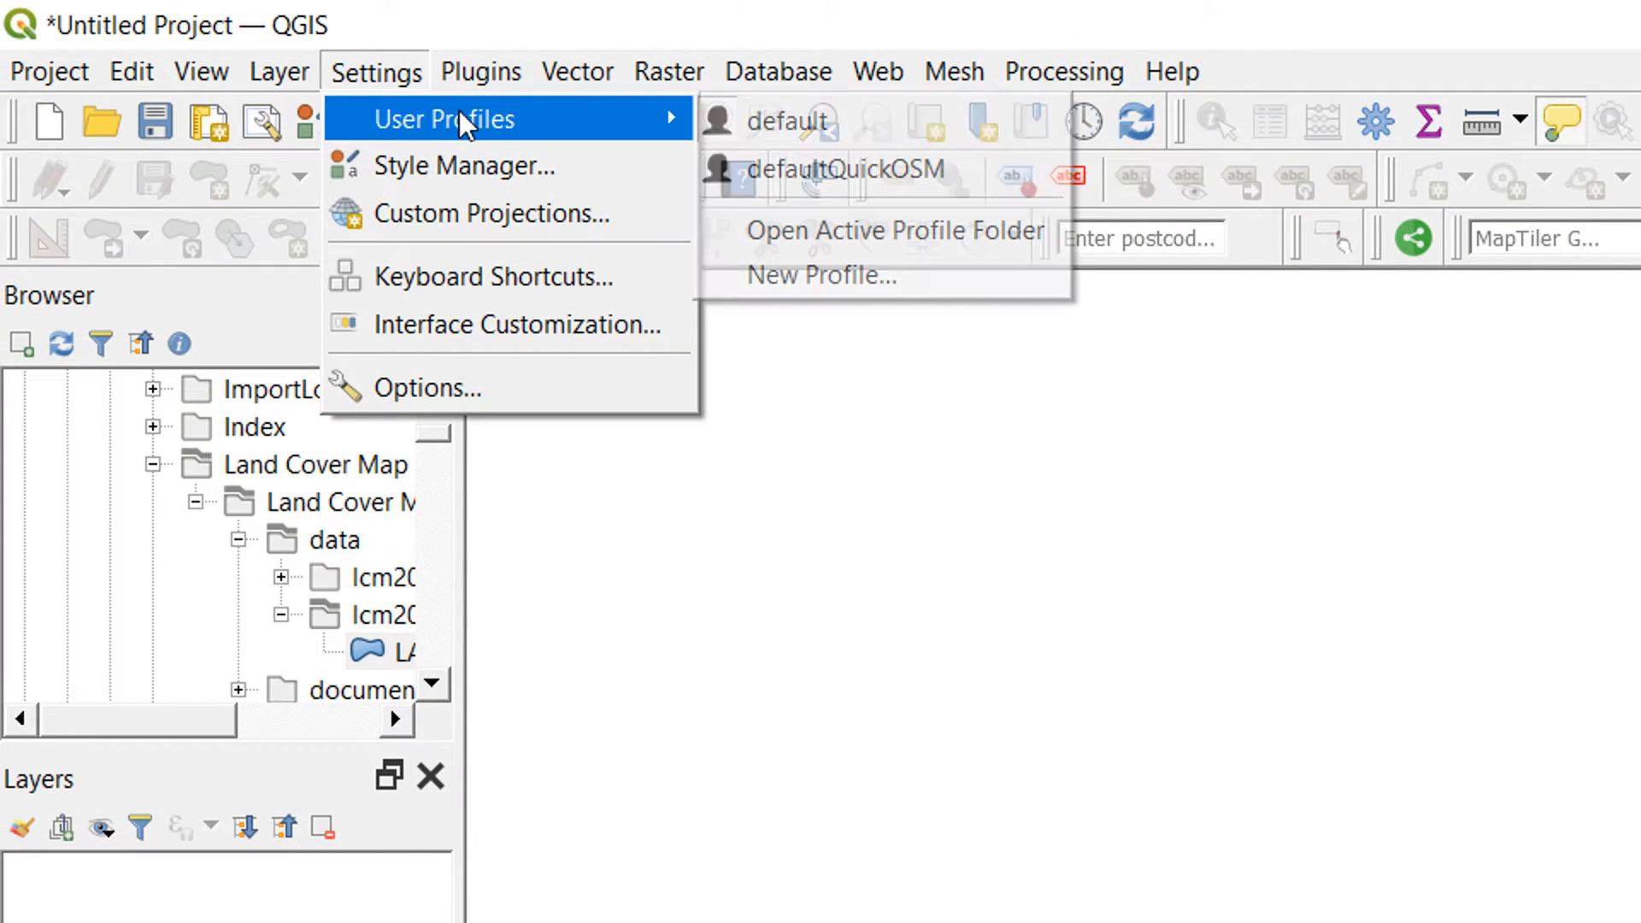
pyautogui.moveTo(863, 231)
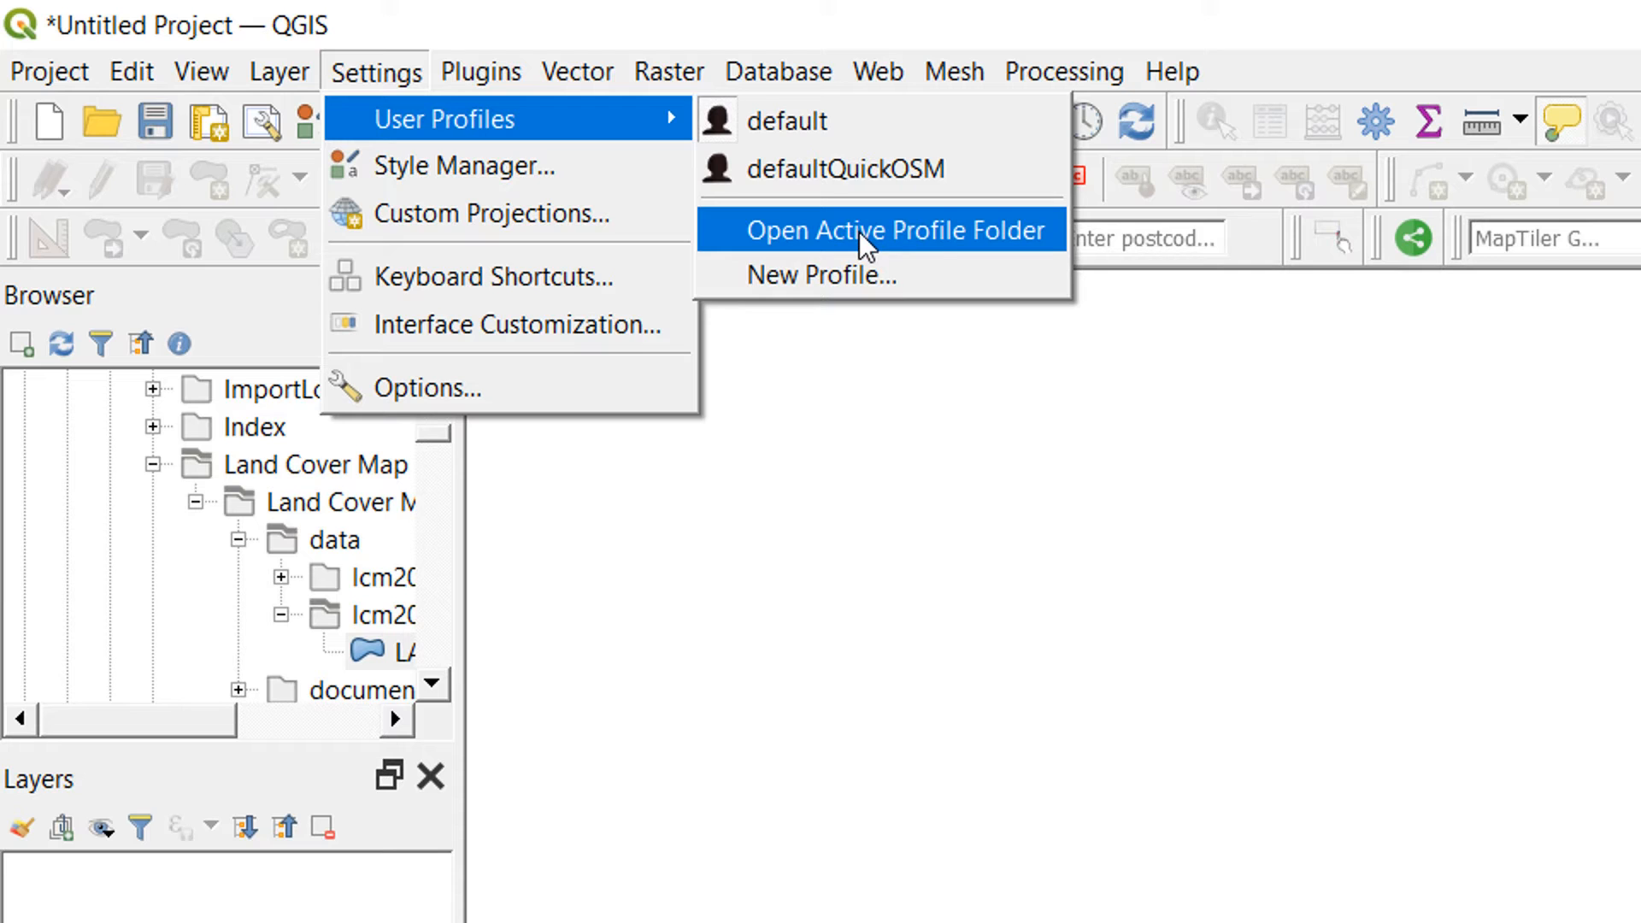
pyautogui.click(894, 229)
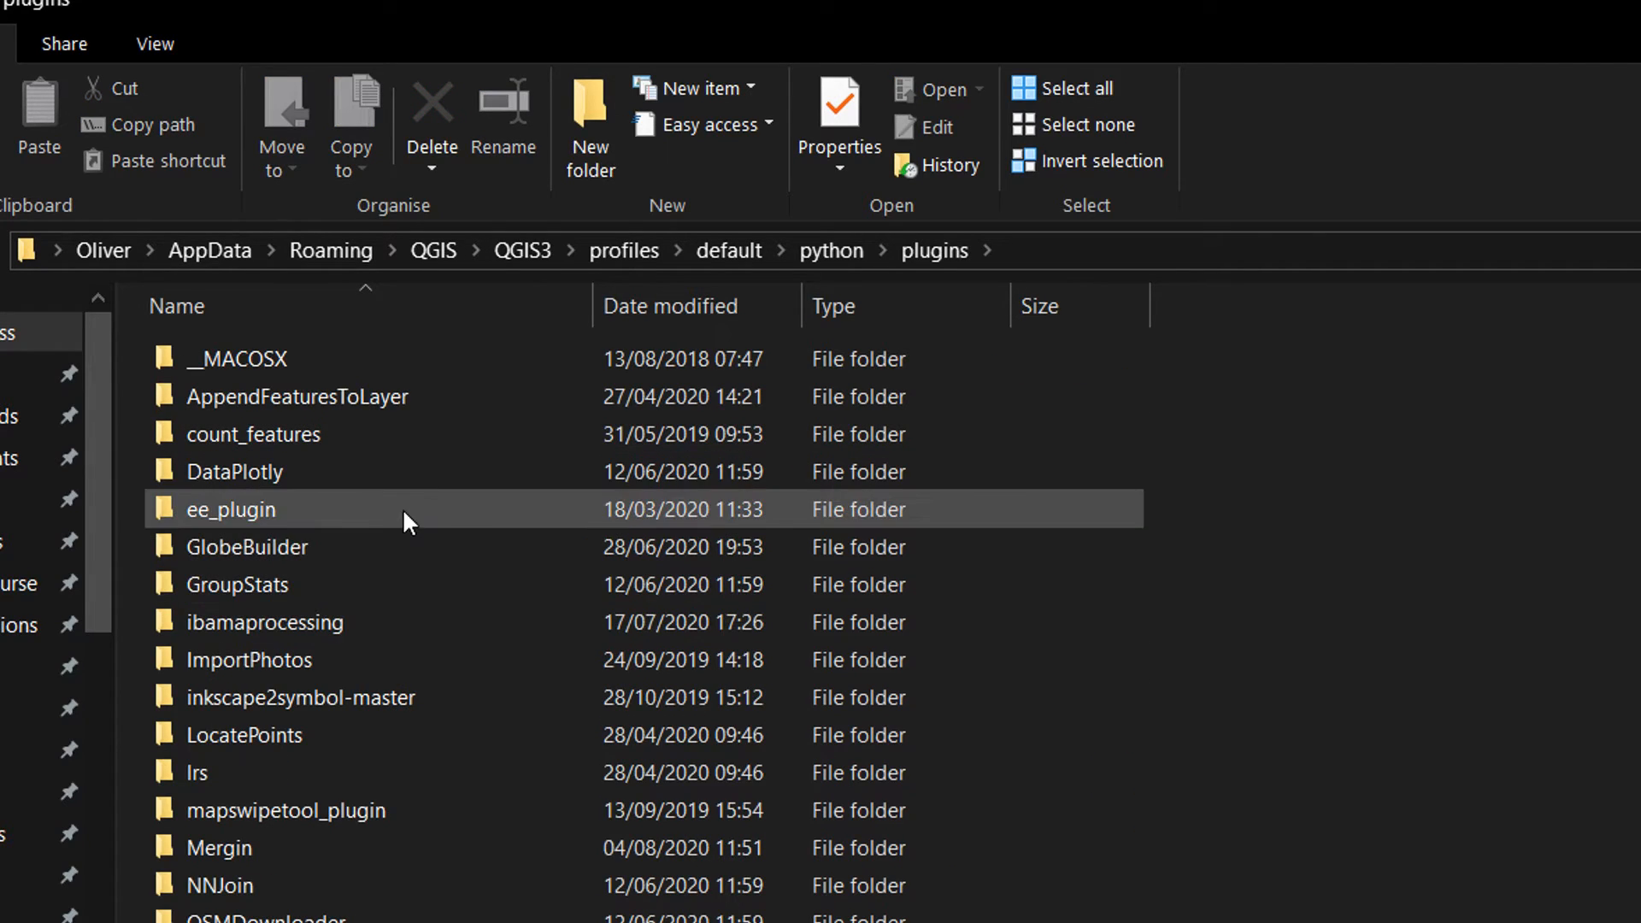
# Browse to the downloaded slyr_community-3.0.3 folder in Downloads.
pyautogui.scroll(-3)
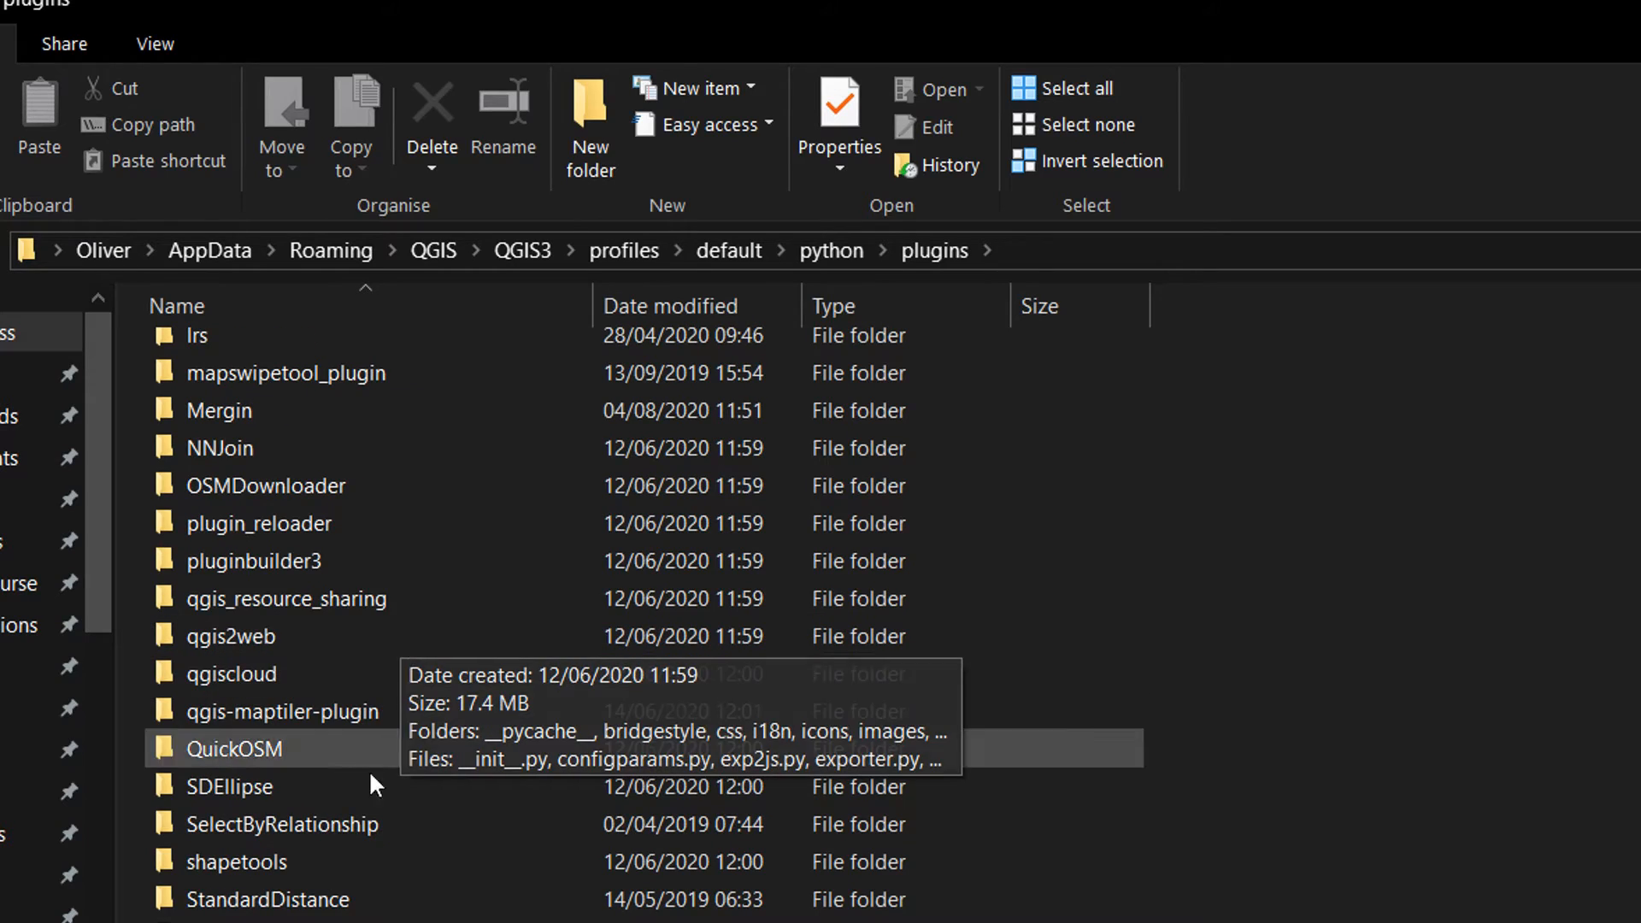
pyautogui.click(280, 823)
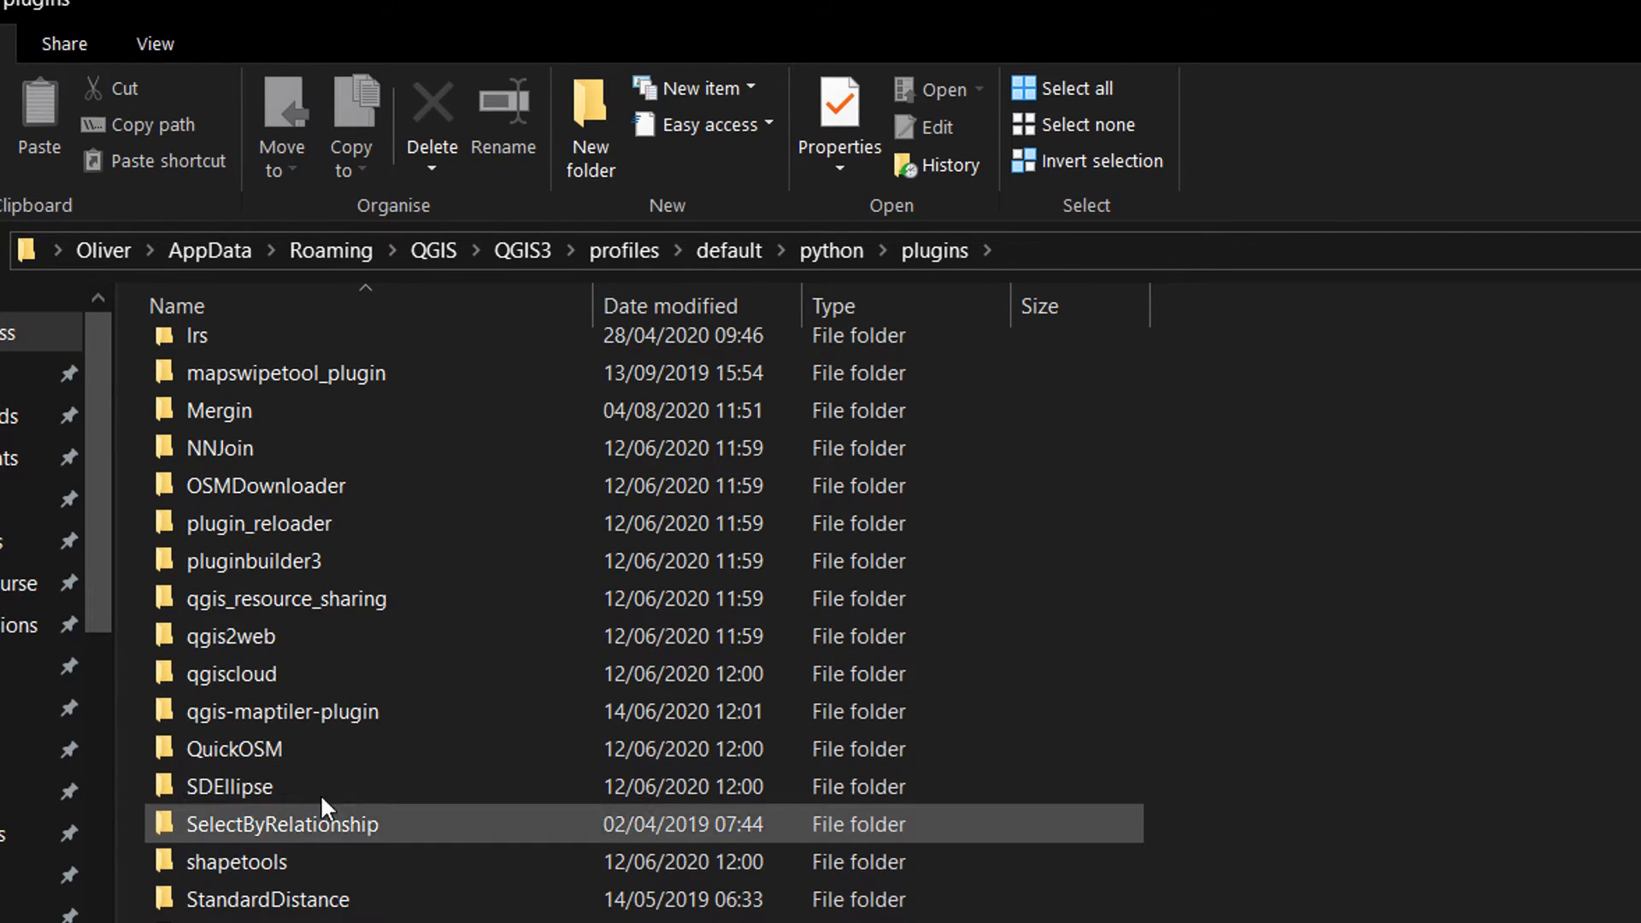
pyautogui.click(236, 861)
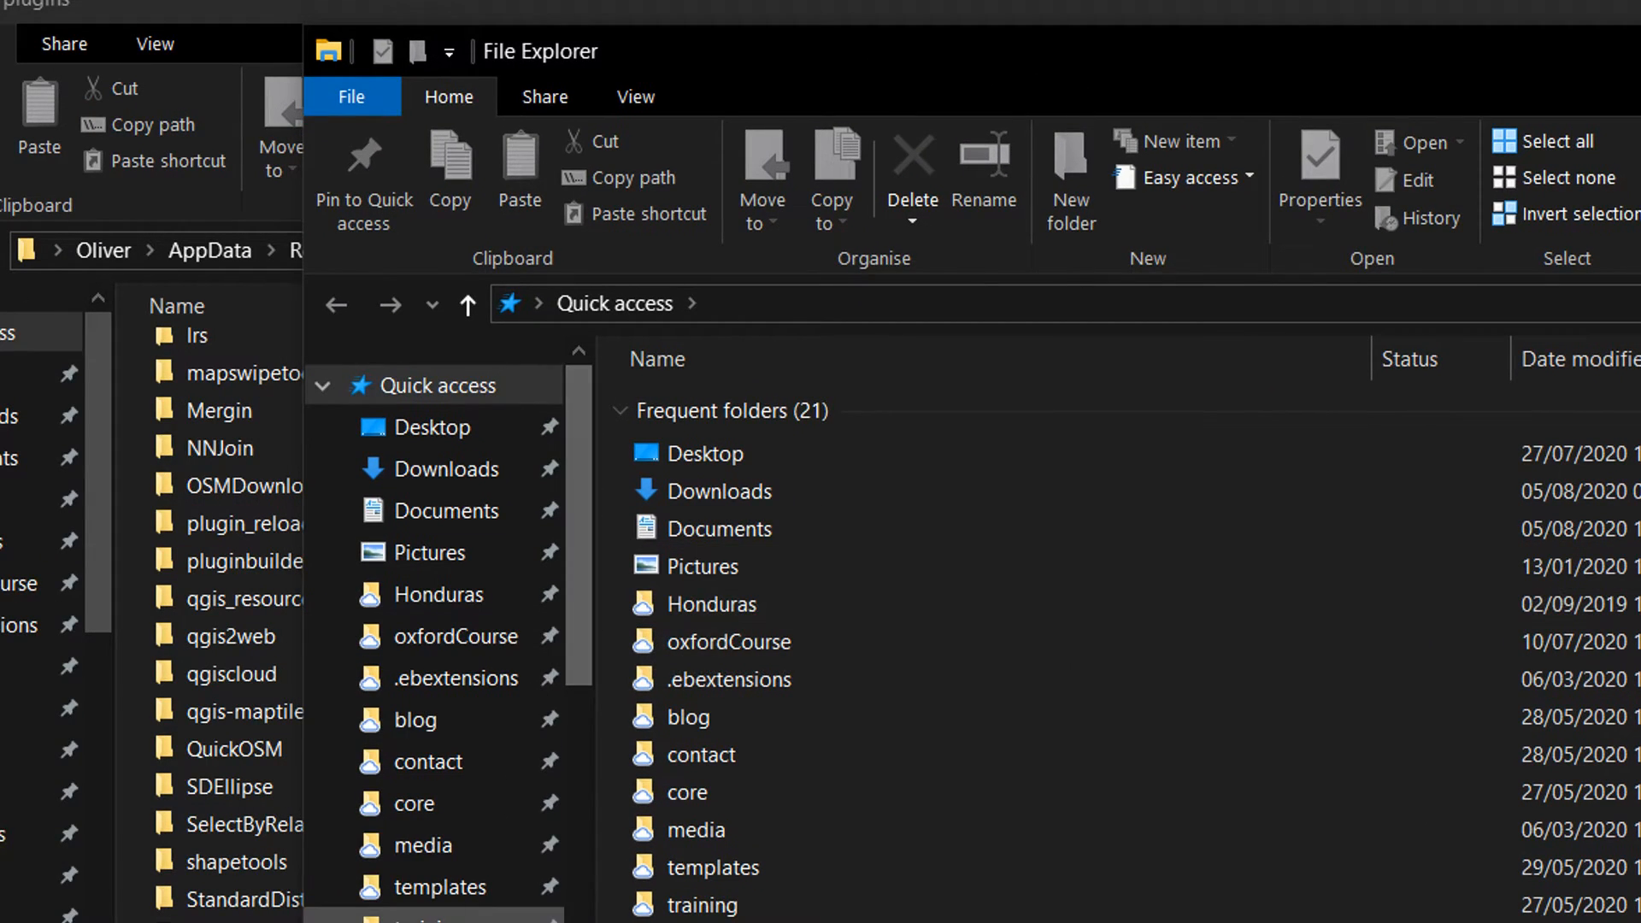
pyautogui.moveTo(446, 468)
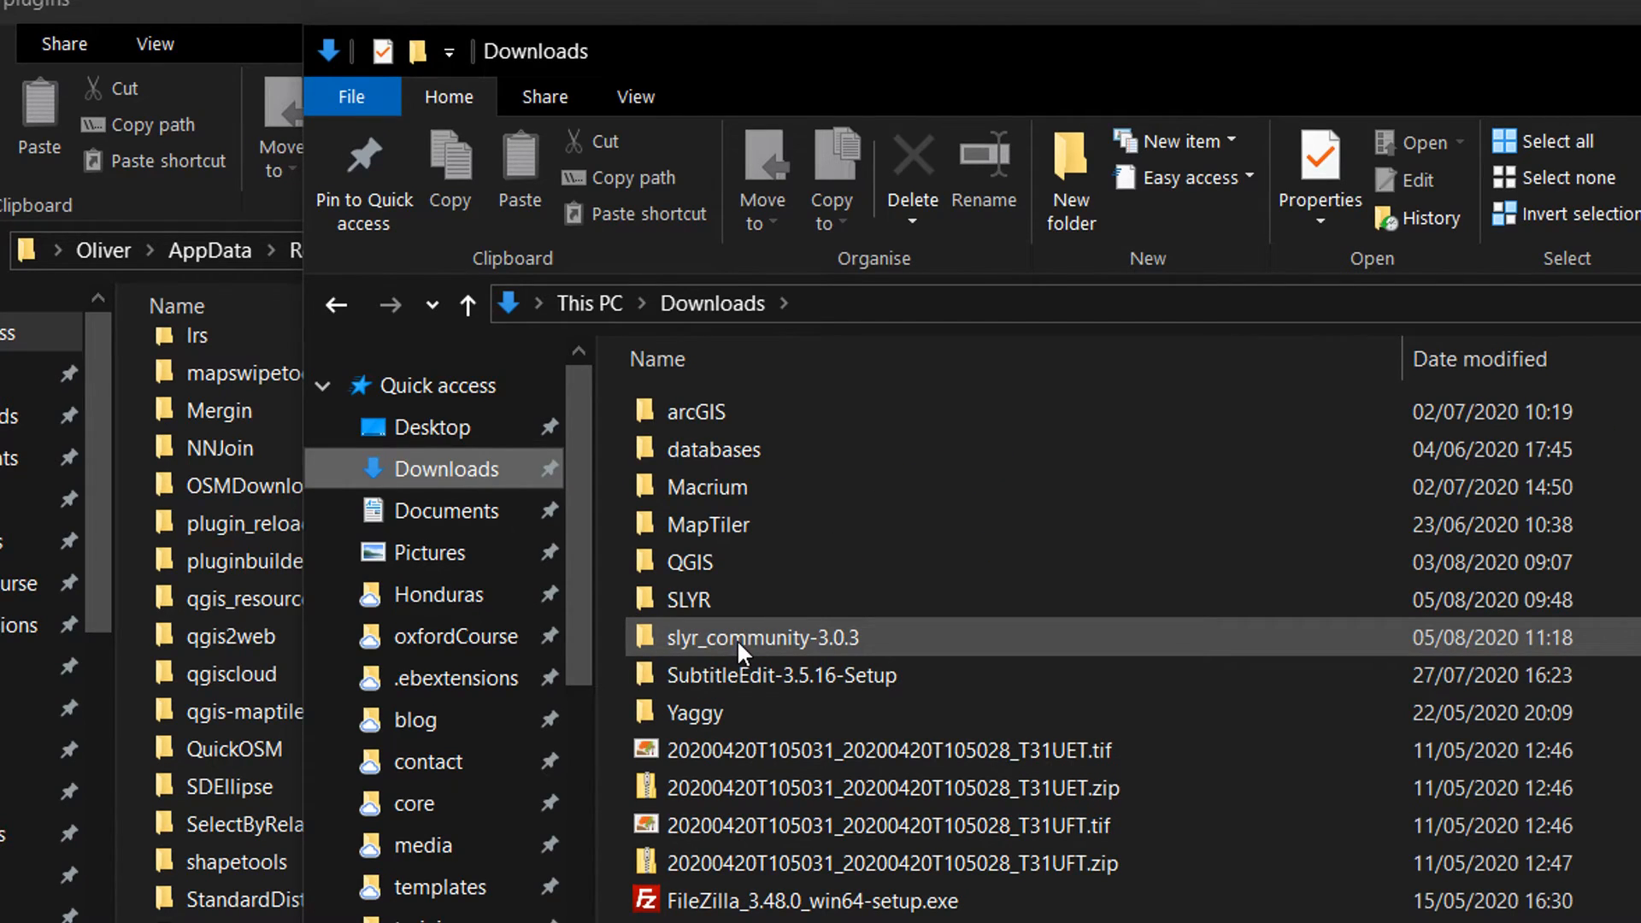
pyautogui.moveTo(740, 649)
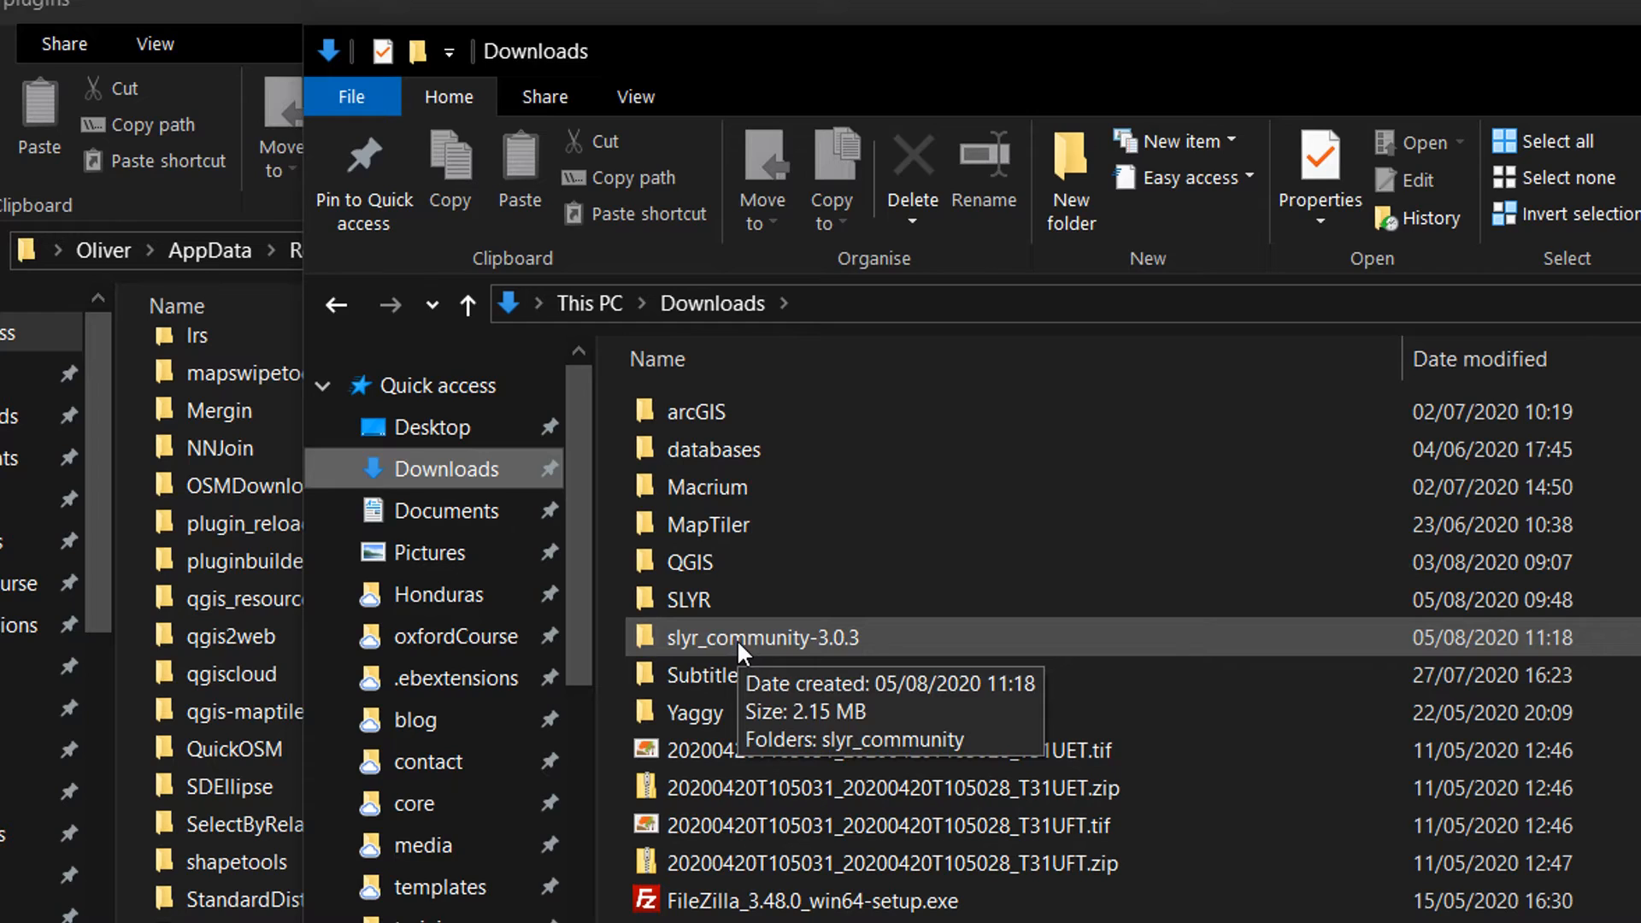
pyautogui.doubleClick(762, 638)
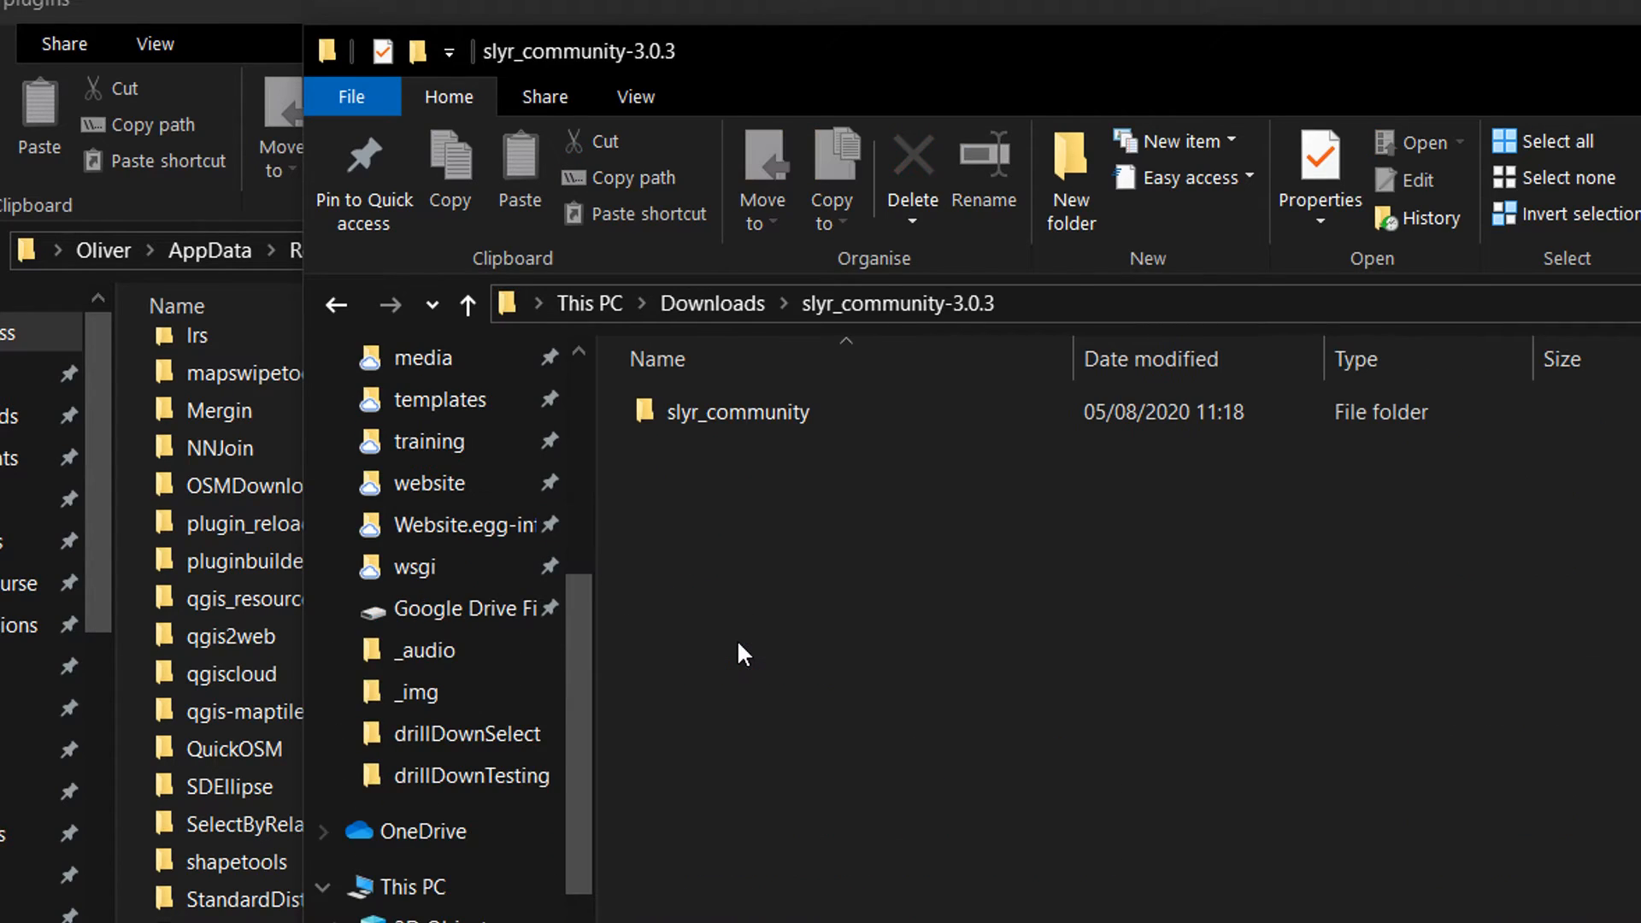
pyautogui.moveTo(739, 410)
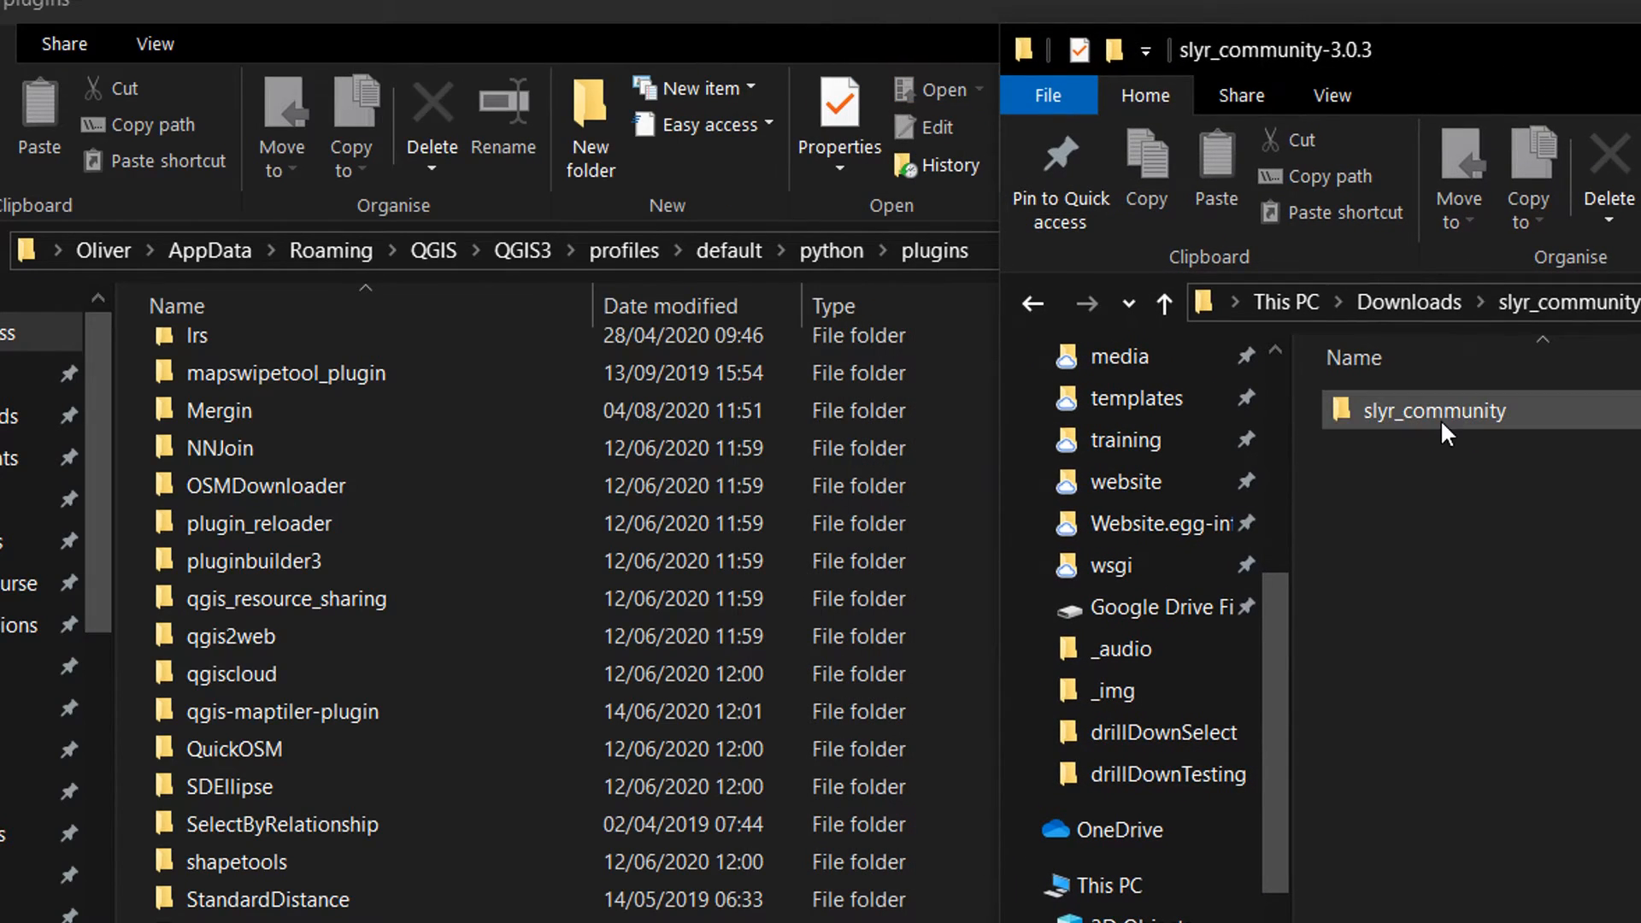
# Copy the slyr_community folder into profiles\default\python\plugins and close the window.
pyautogui.rightClick(1434, 408)
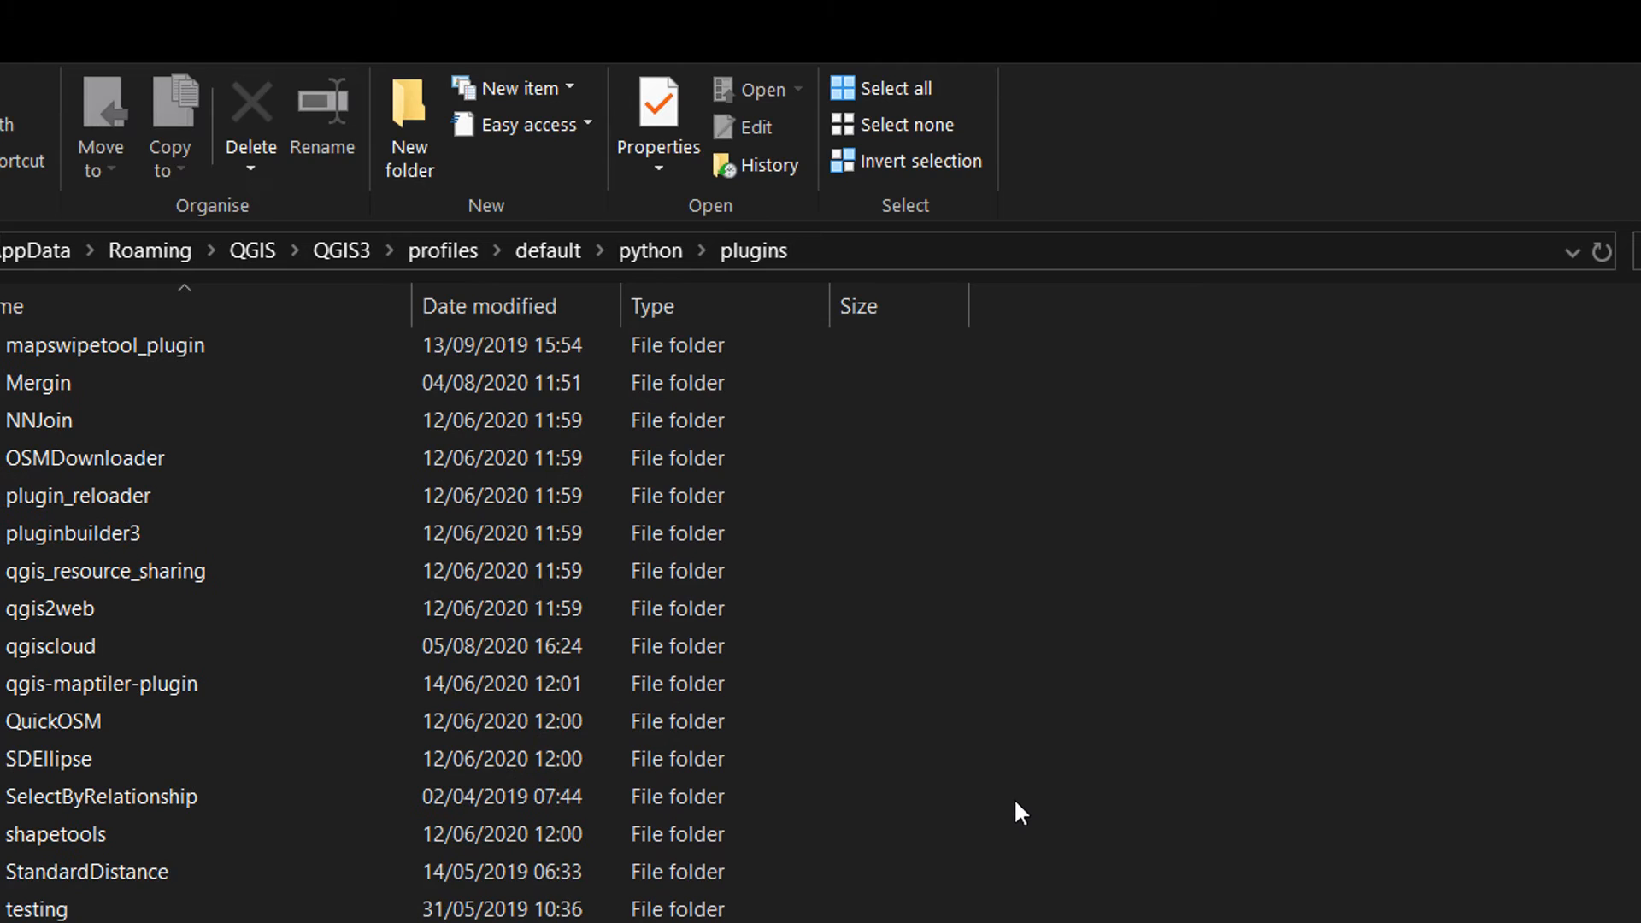
pyautogui.click(77, 870)
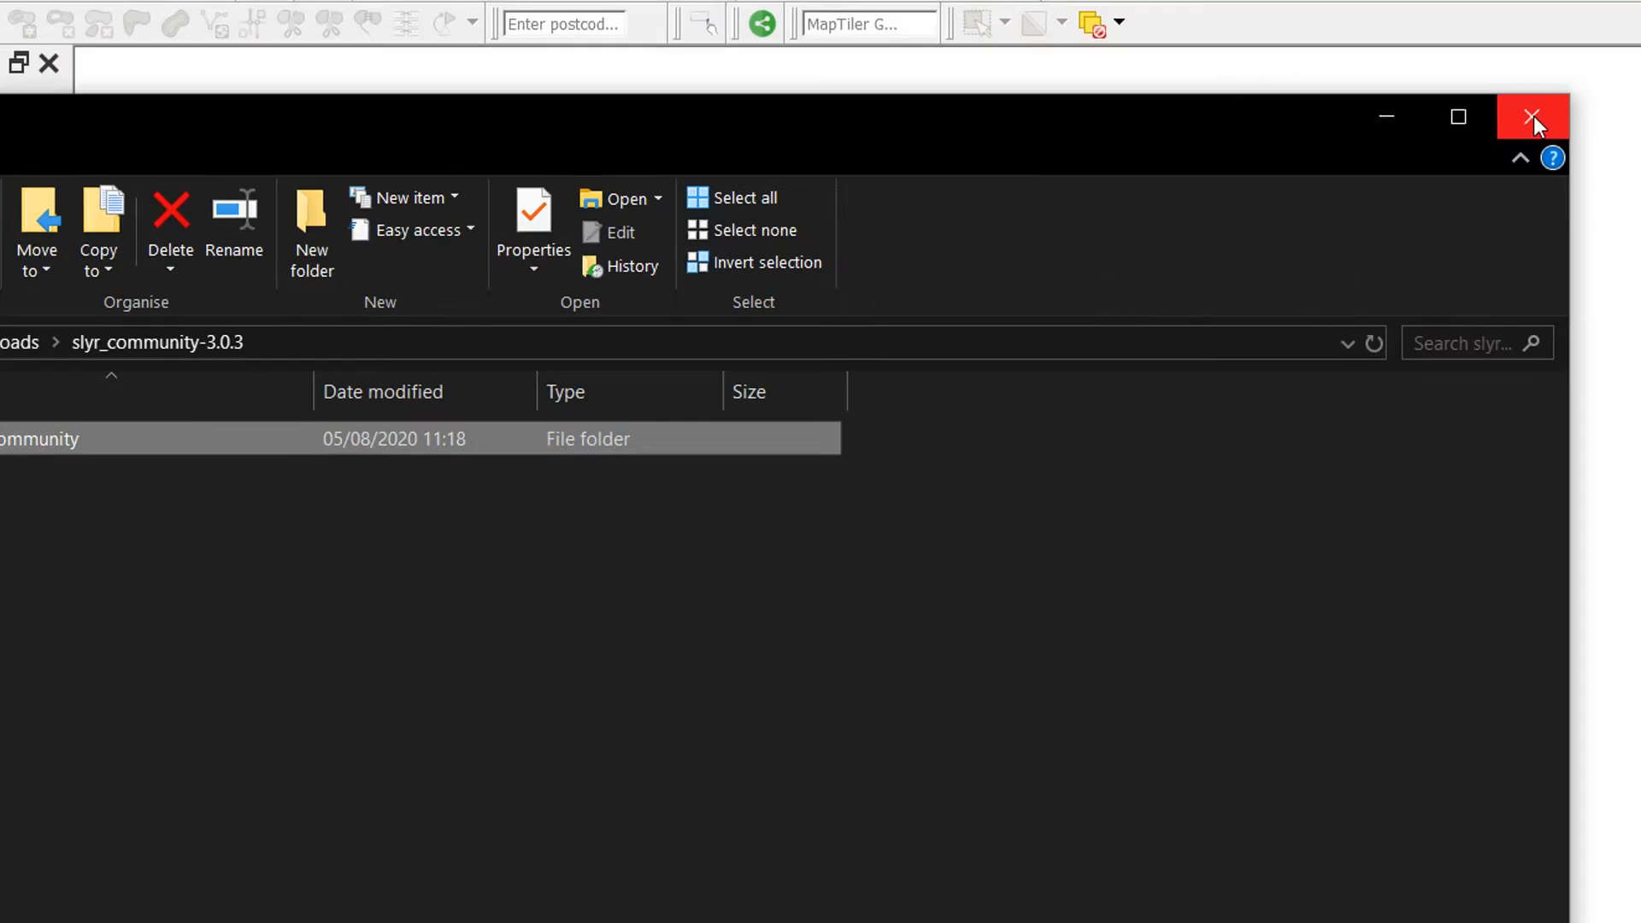
pyautogui.click(1532, 116)
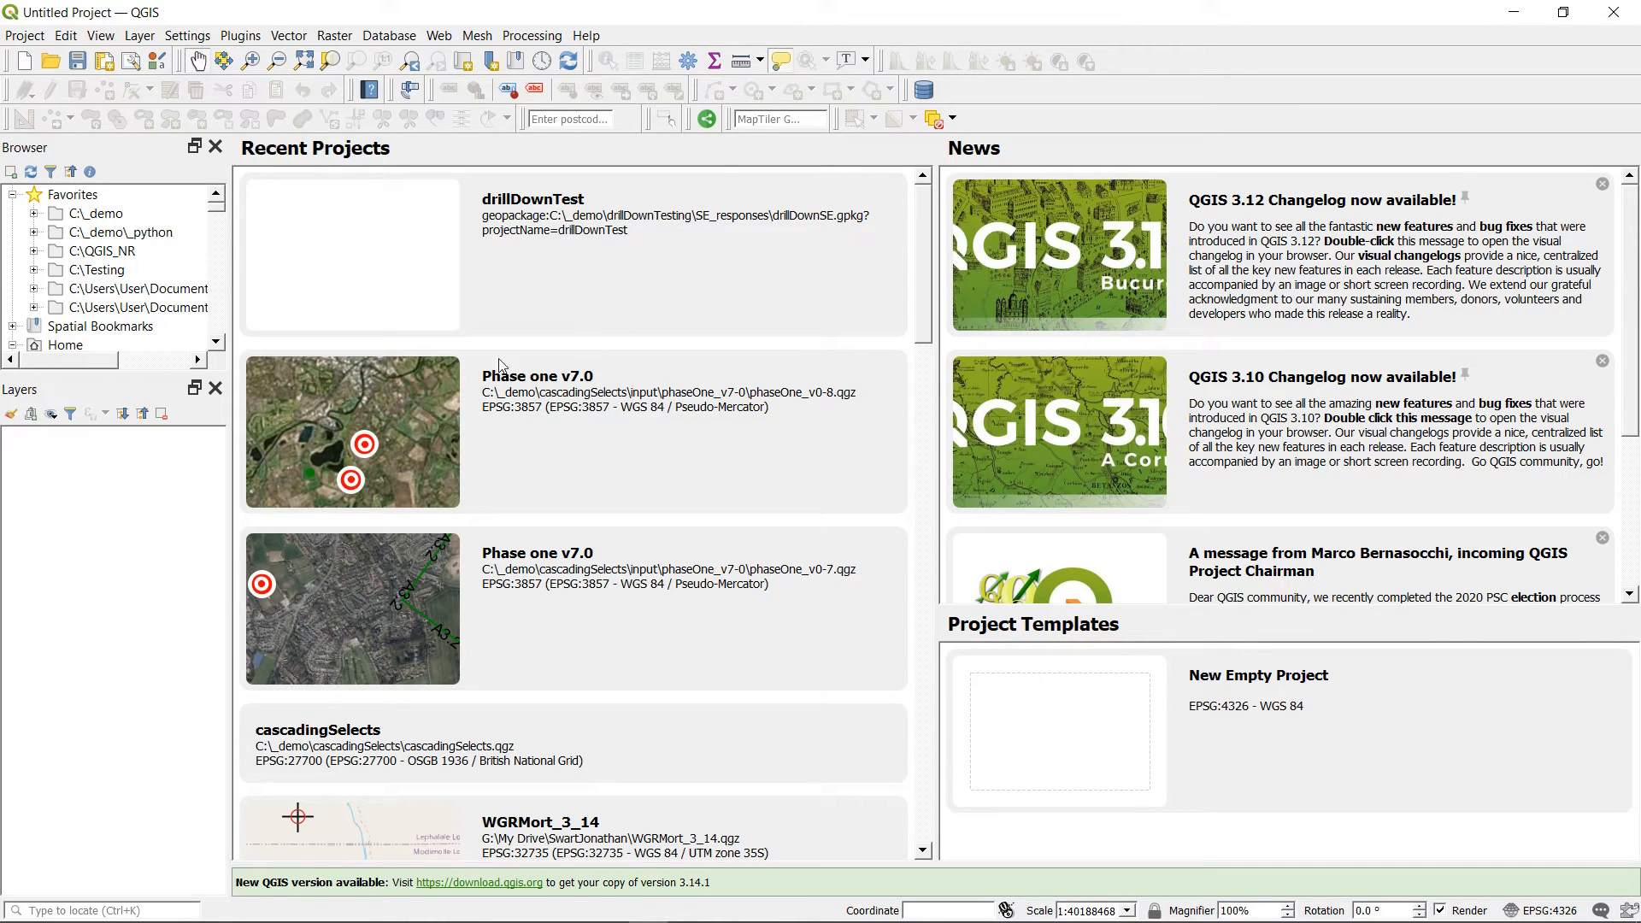
pyautogui.moveTo(240, 68)
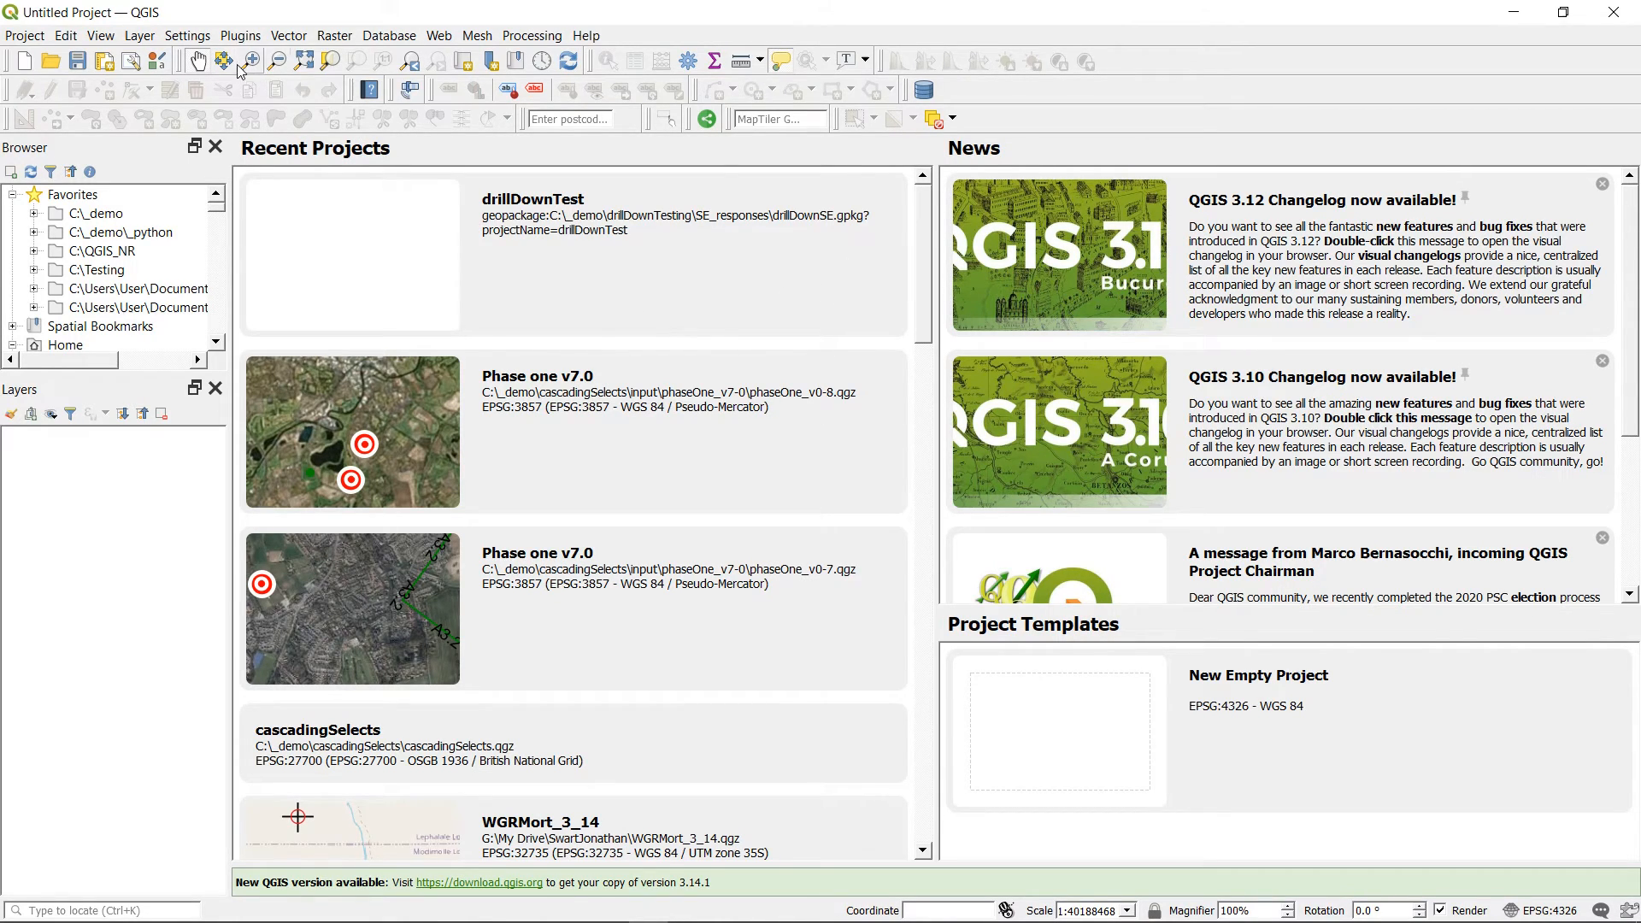
# Show the Processing Toolbox with SLYR's Convert ESRI style to QGIS style XML tool, then close it.
pyautogui.click(532, 34)
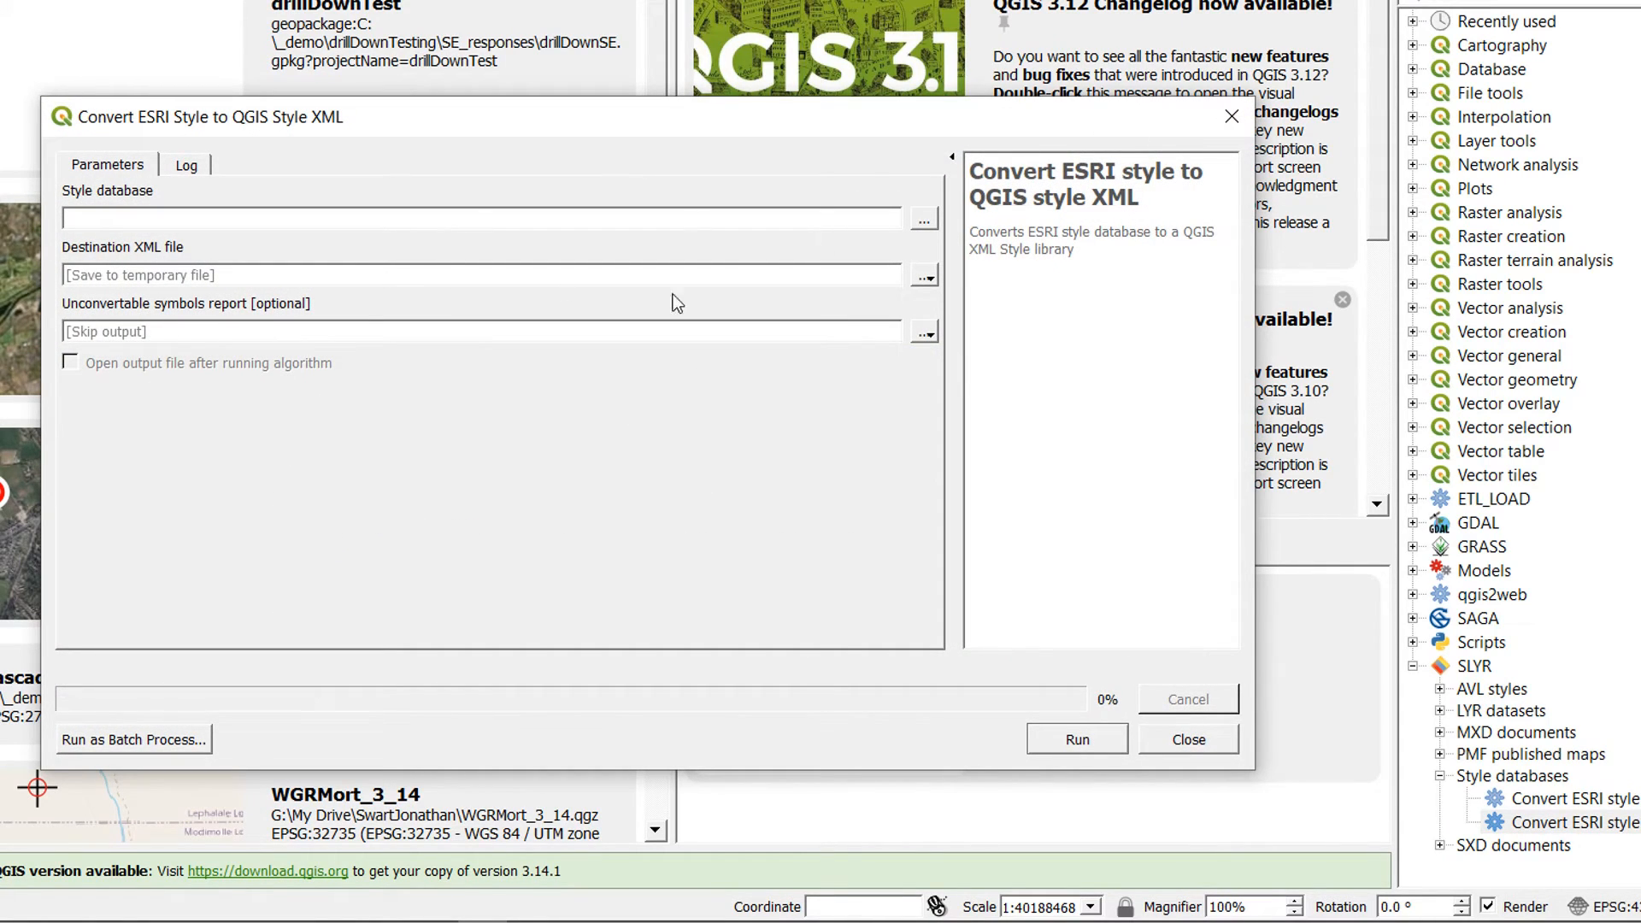
pyautogui.moveTo(1233, 116)
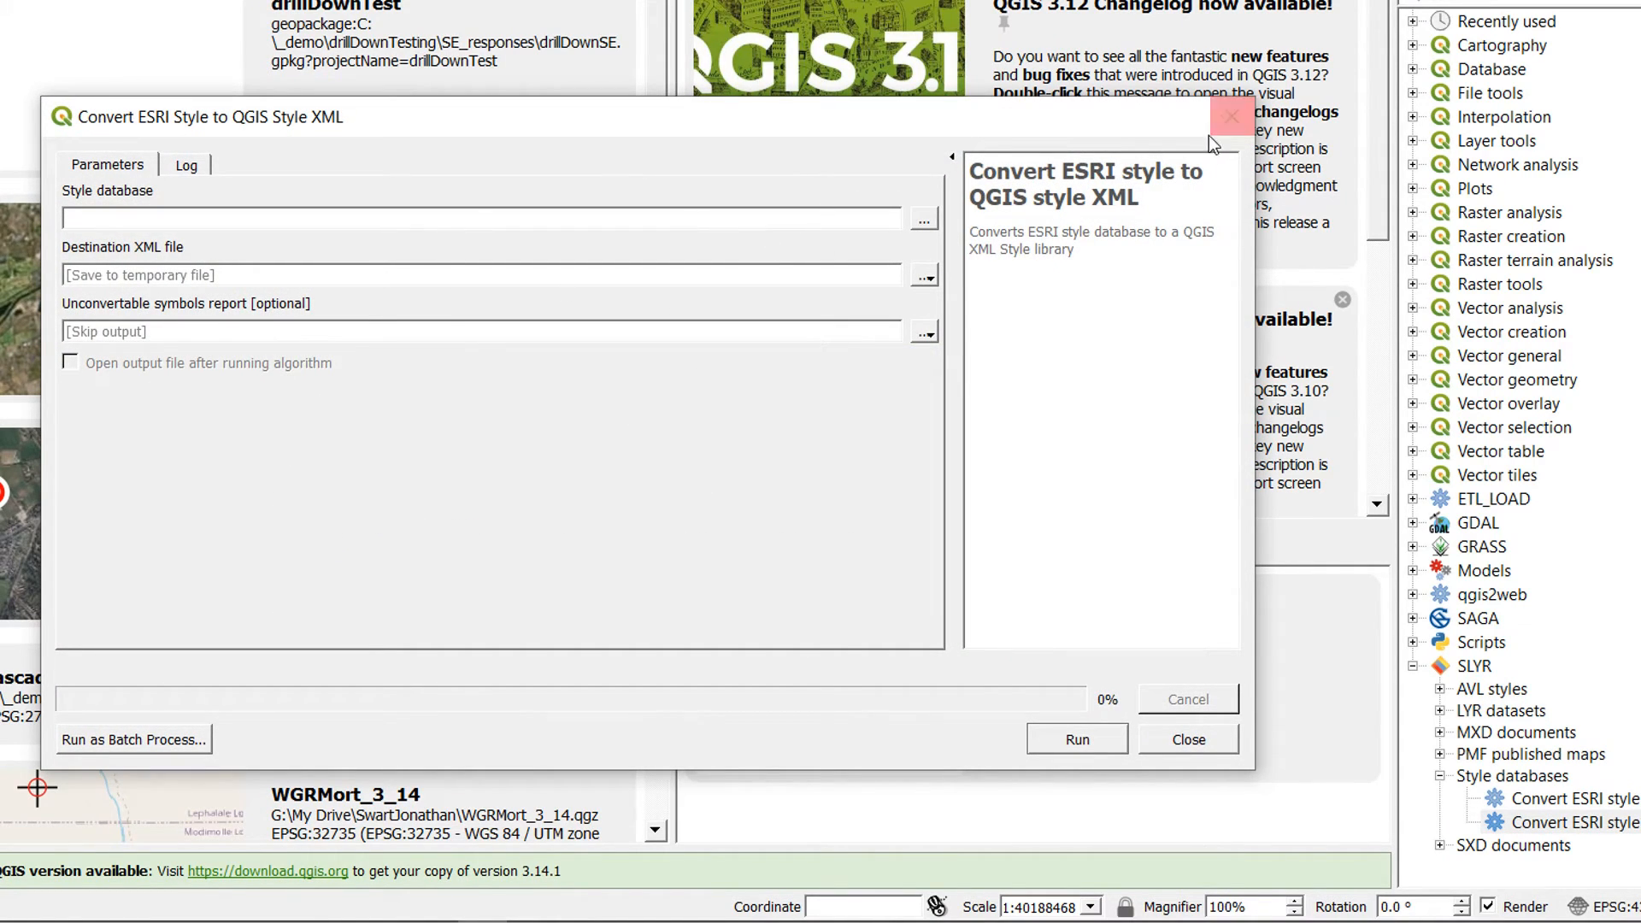
pyautogui.moveTo(1230, 116)
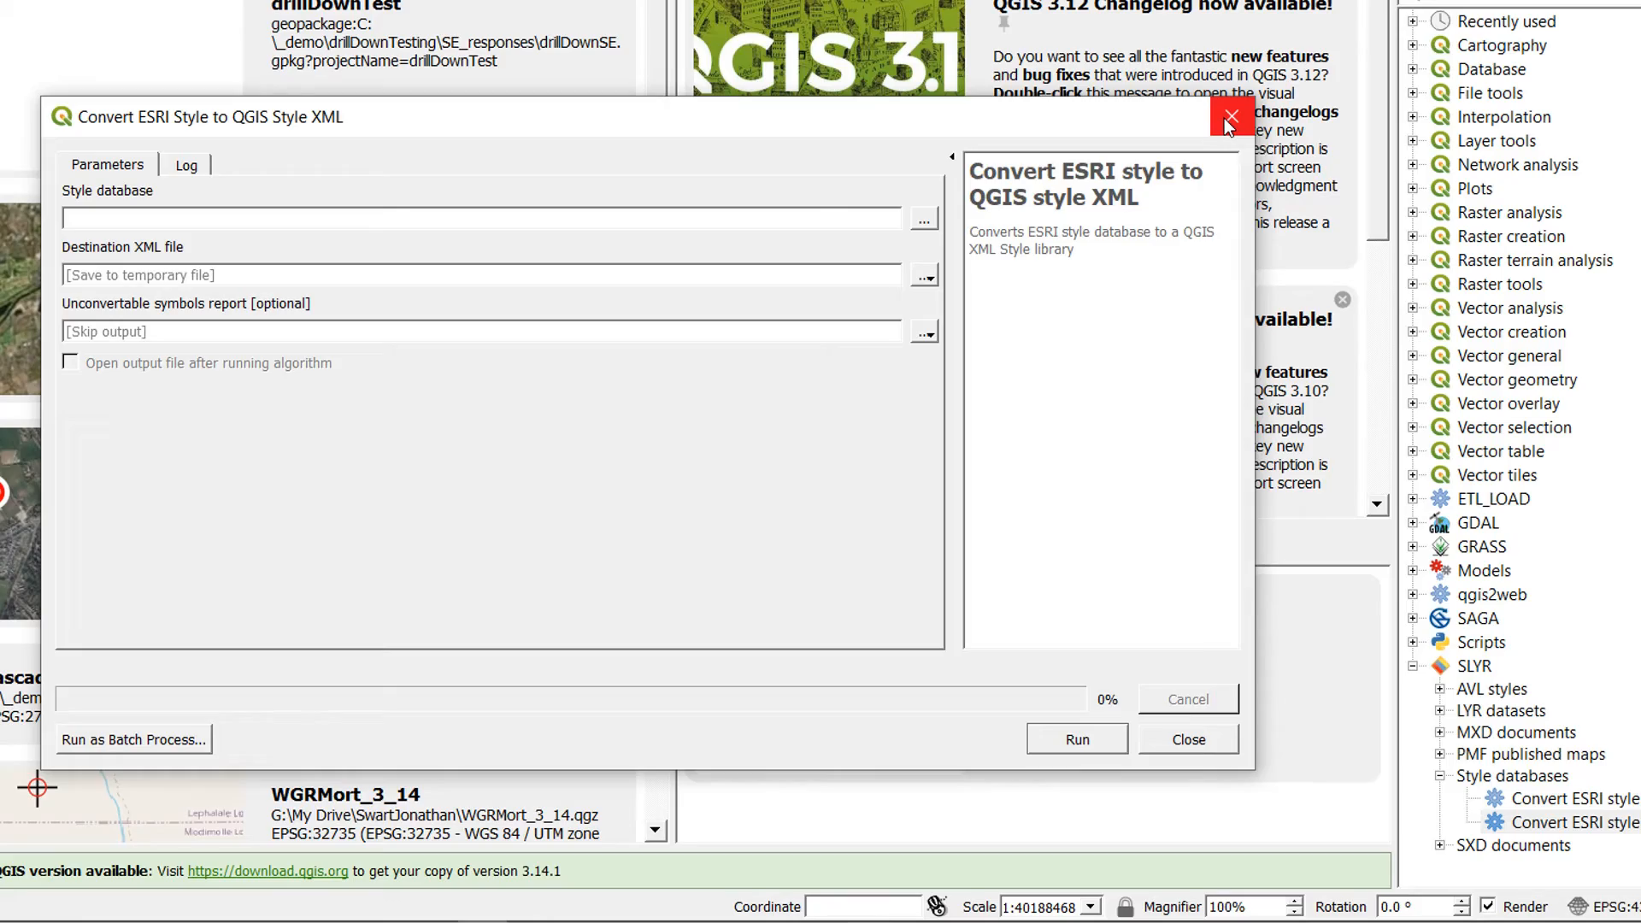
pyautogui.click(1230, 117)
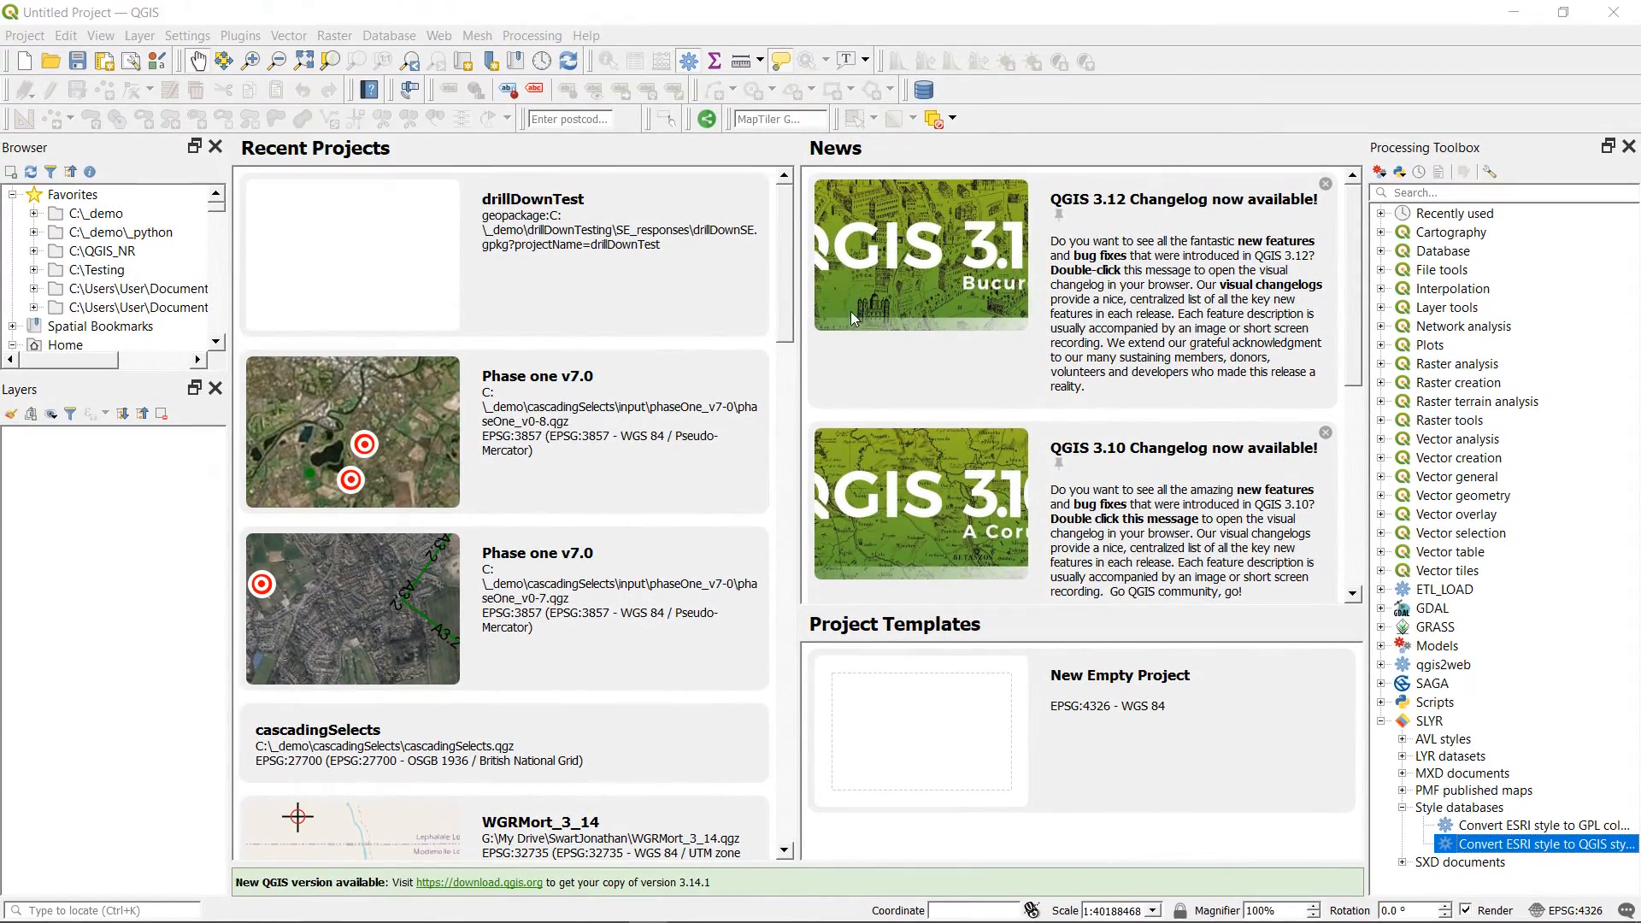
pyautogui.click(239, 35)
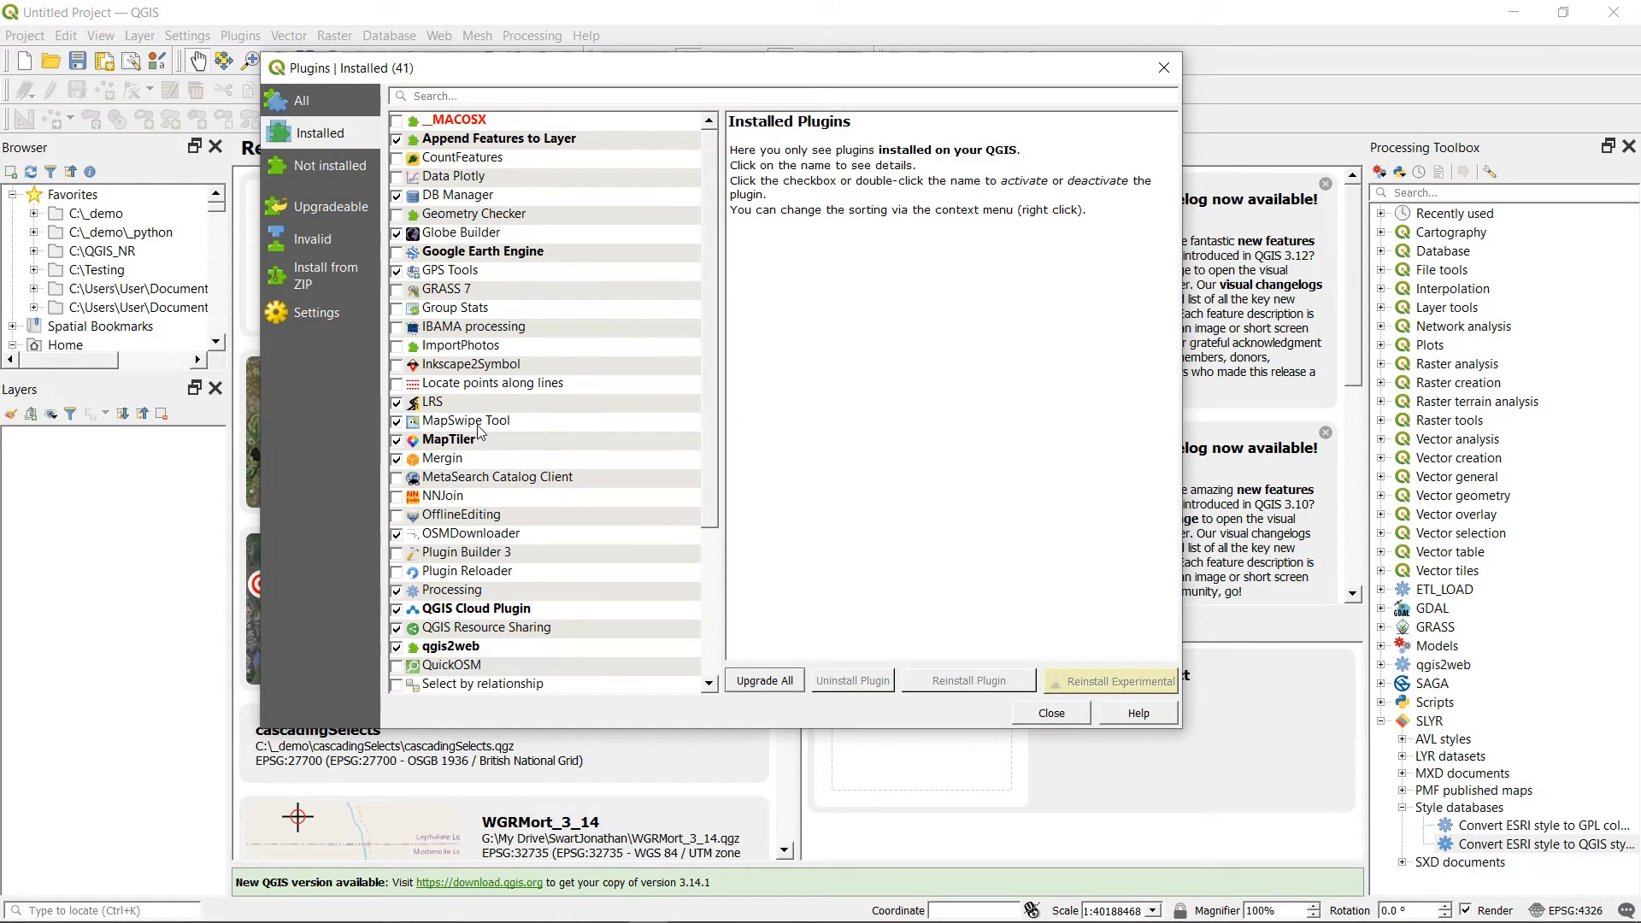
pyautogui.scroll(-3)
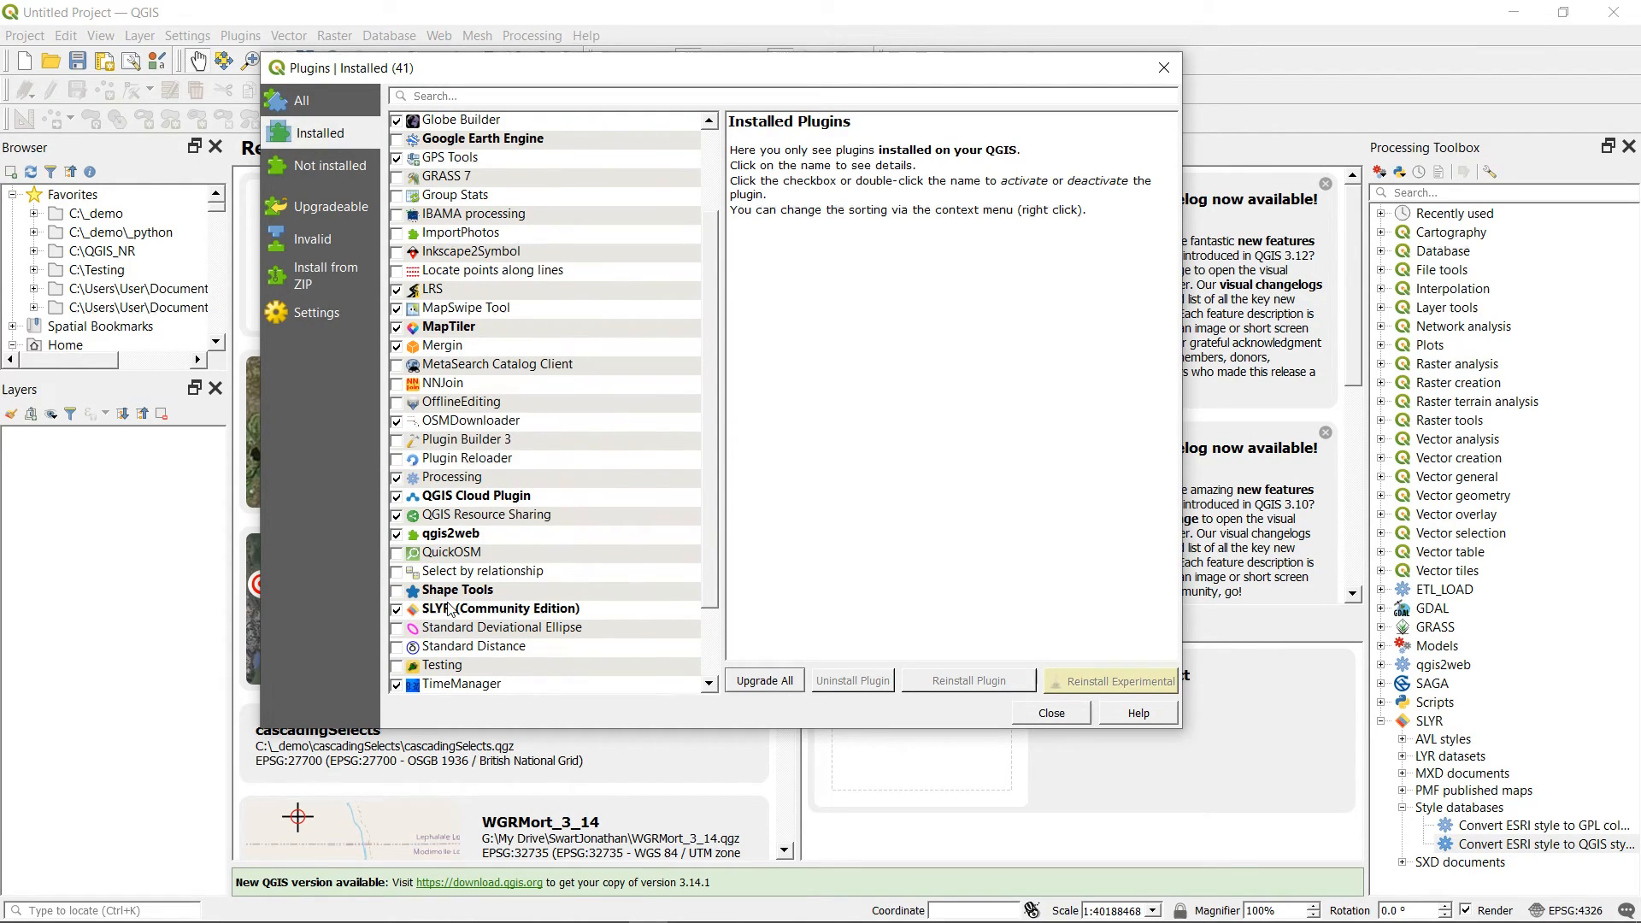
pyautogui.click(499, 608)
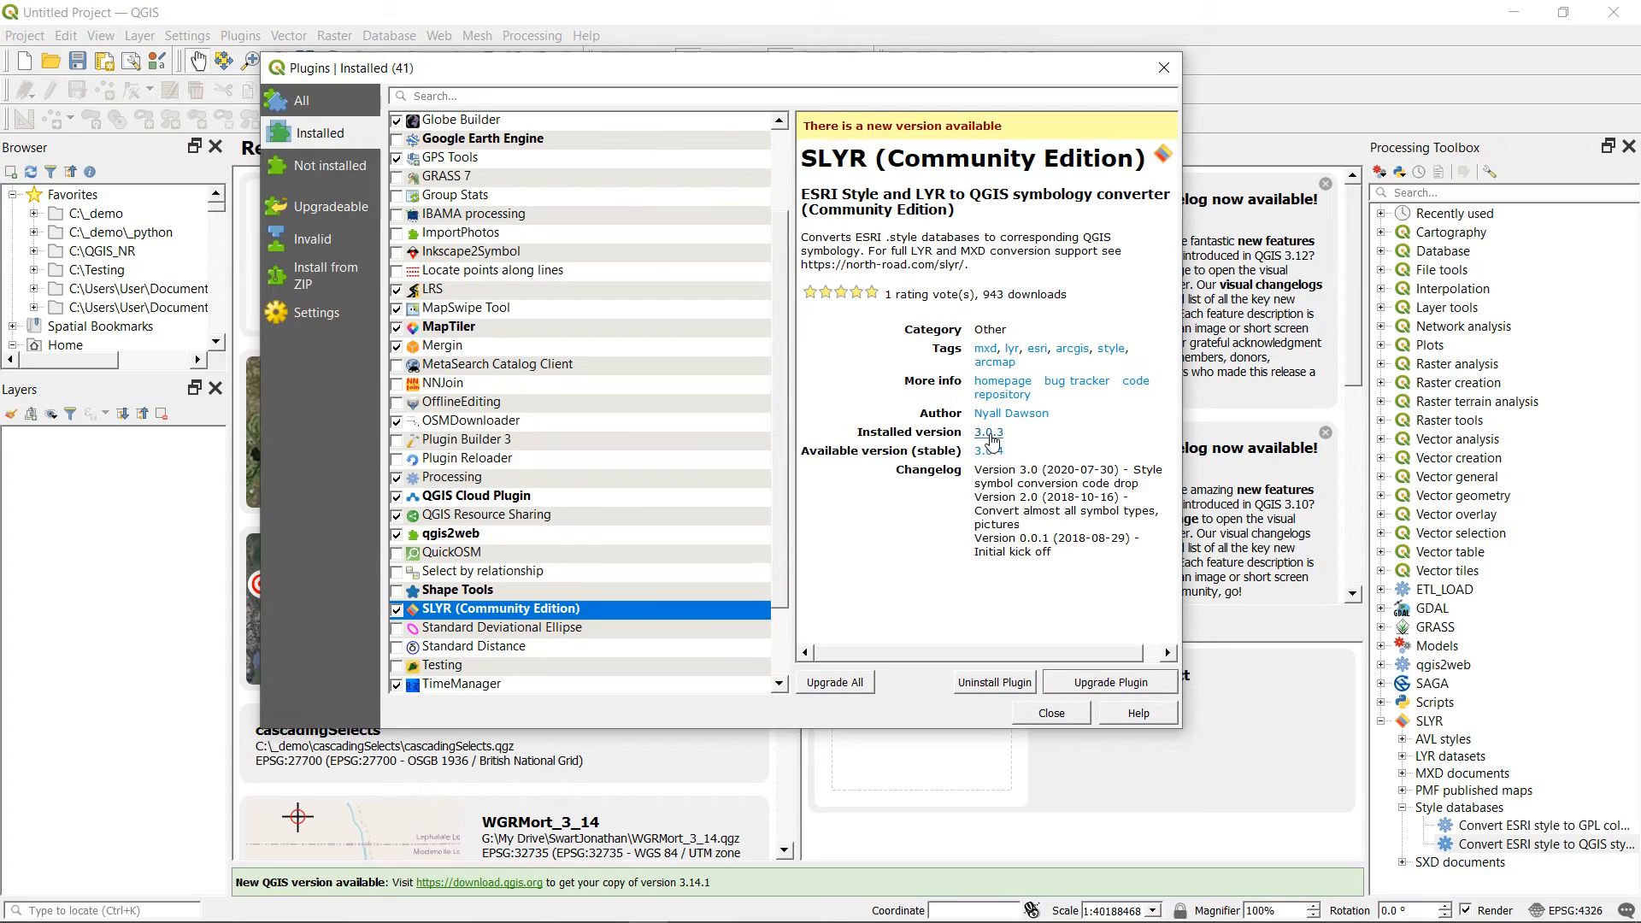
pyautogui.moveTo(990, 452)
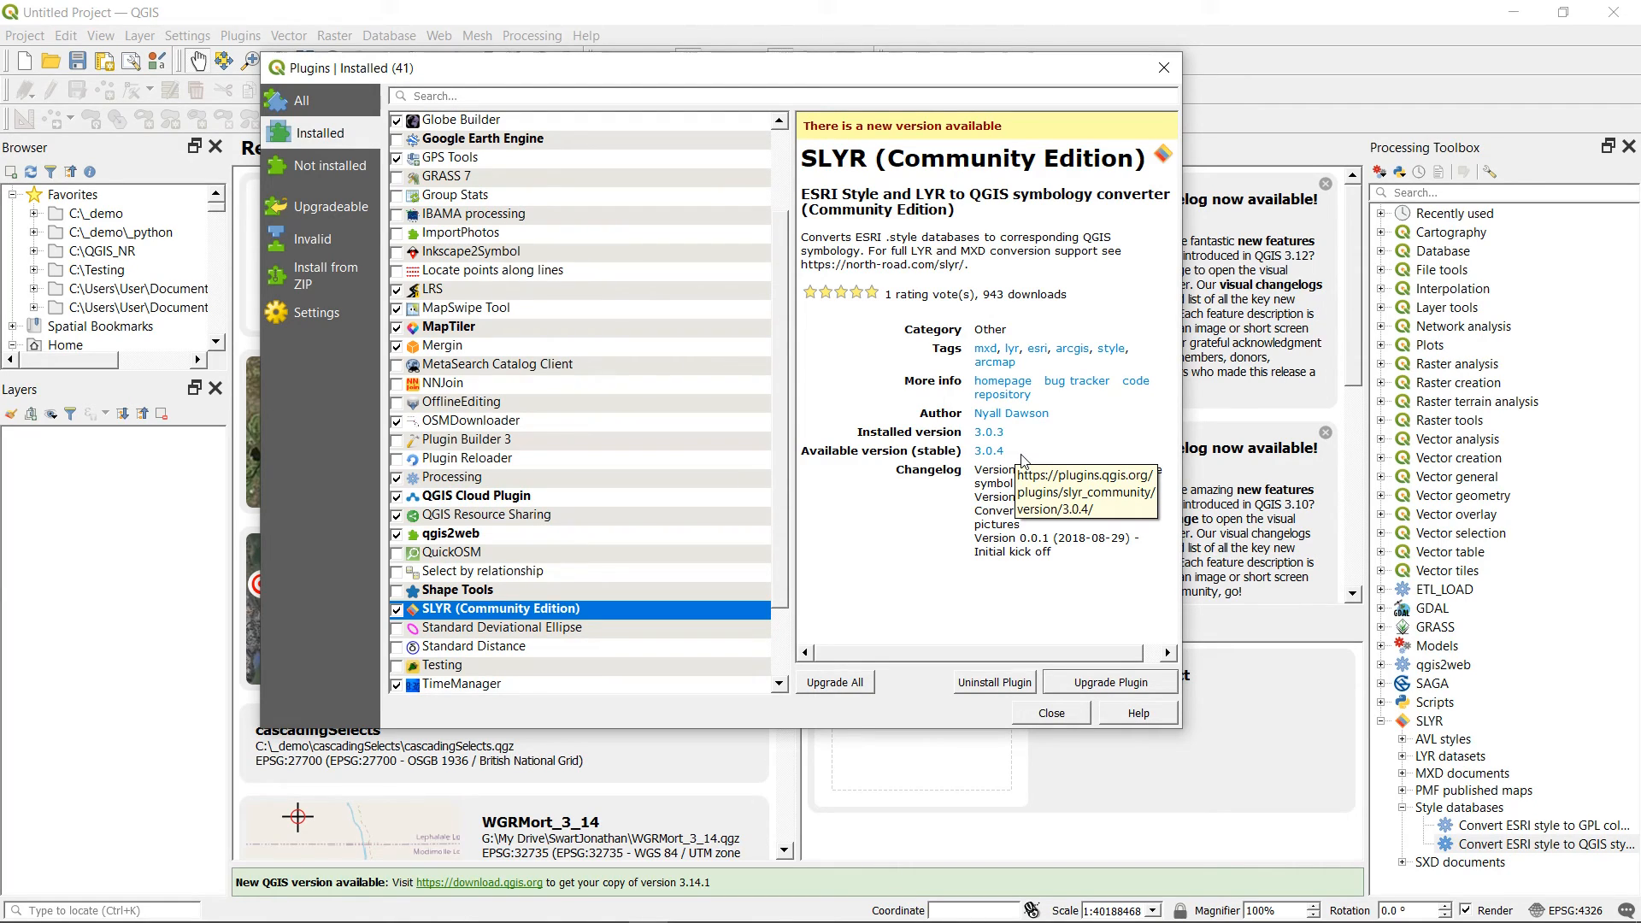
pyautogui.moveTo(986, 432)
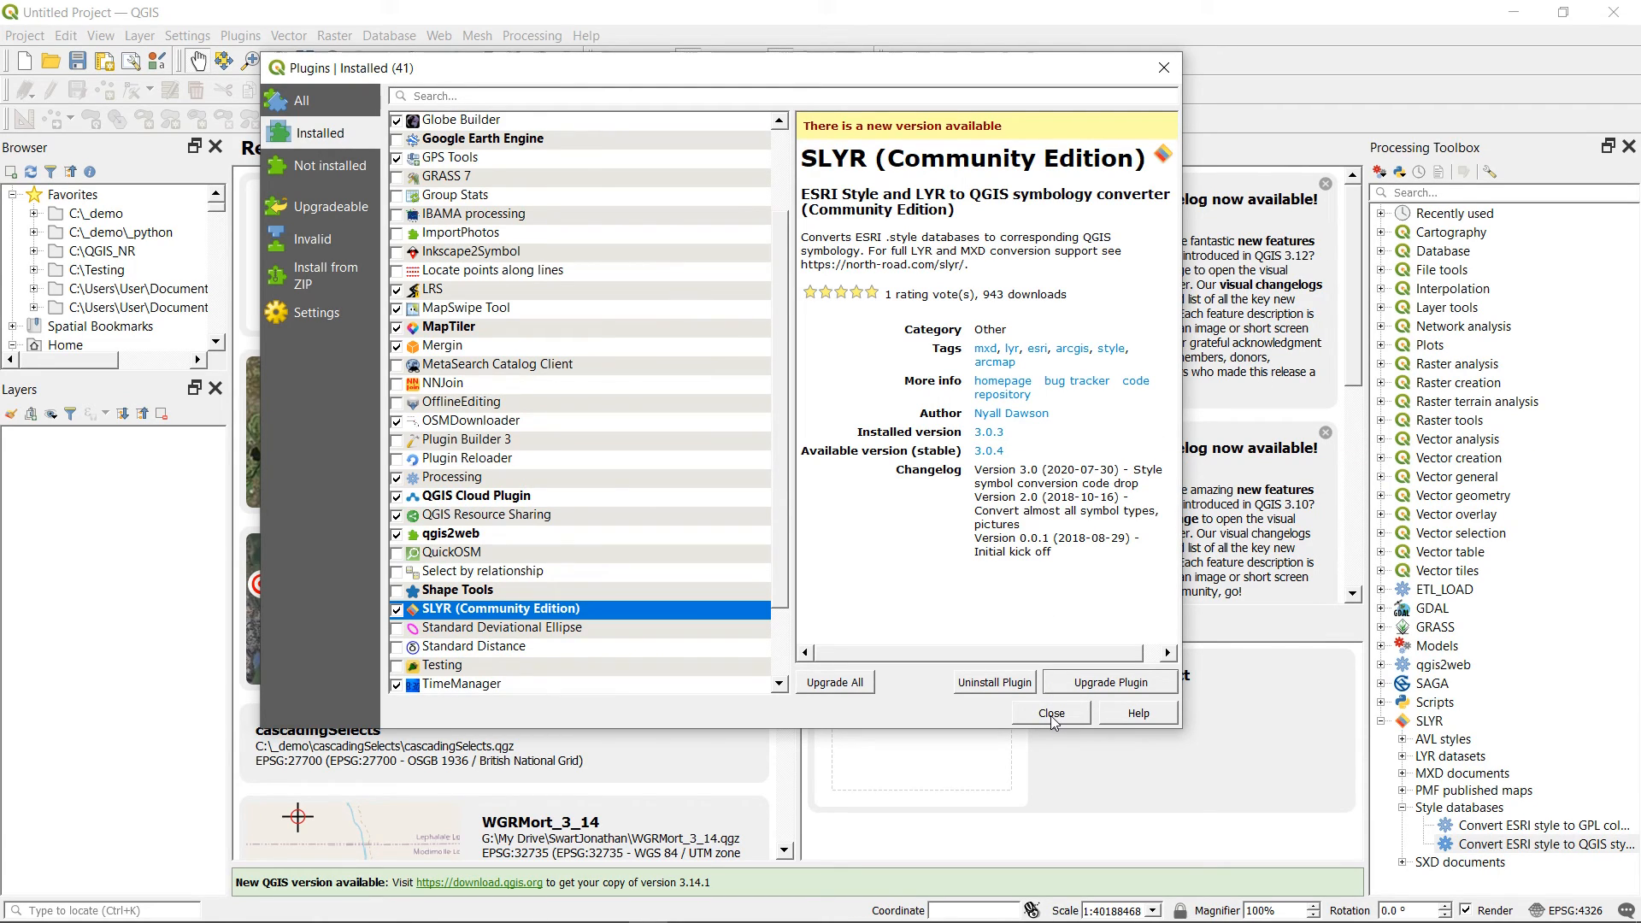
pyautogui.click(1051, 712)
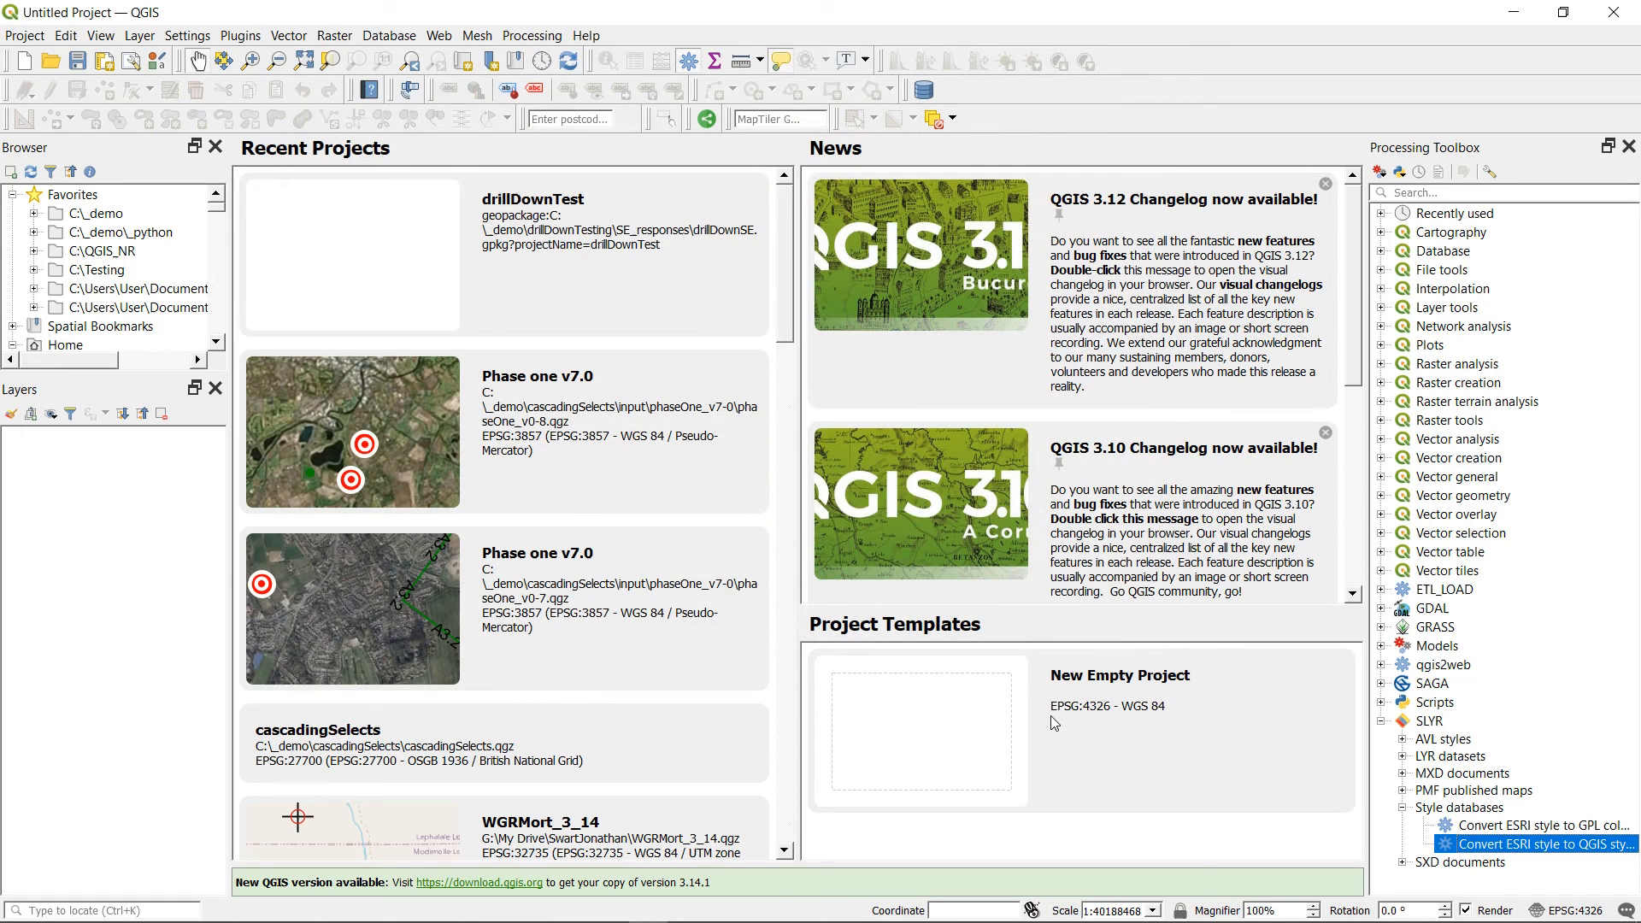
pyautogui.moveTo(1083, 707)
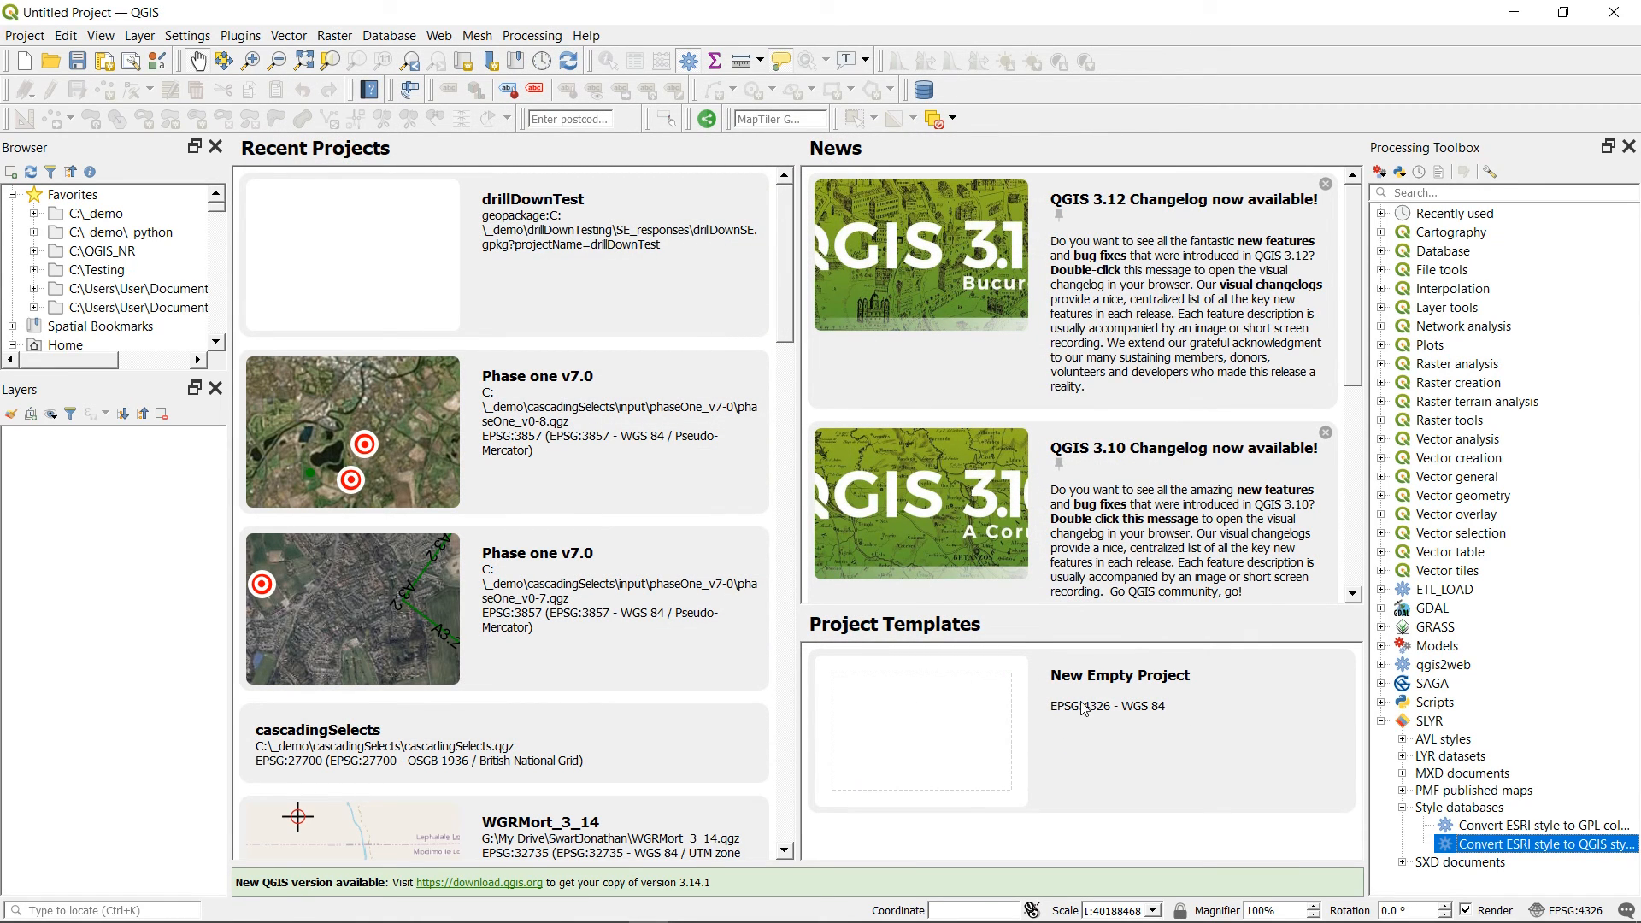